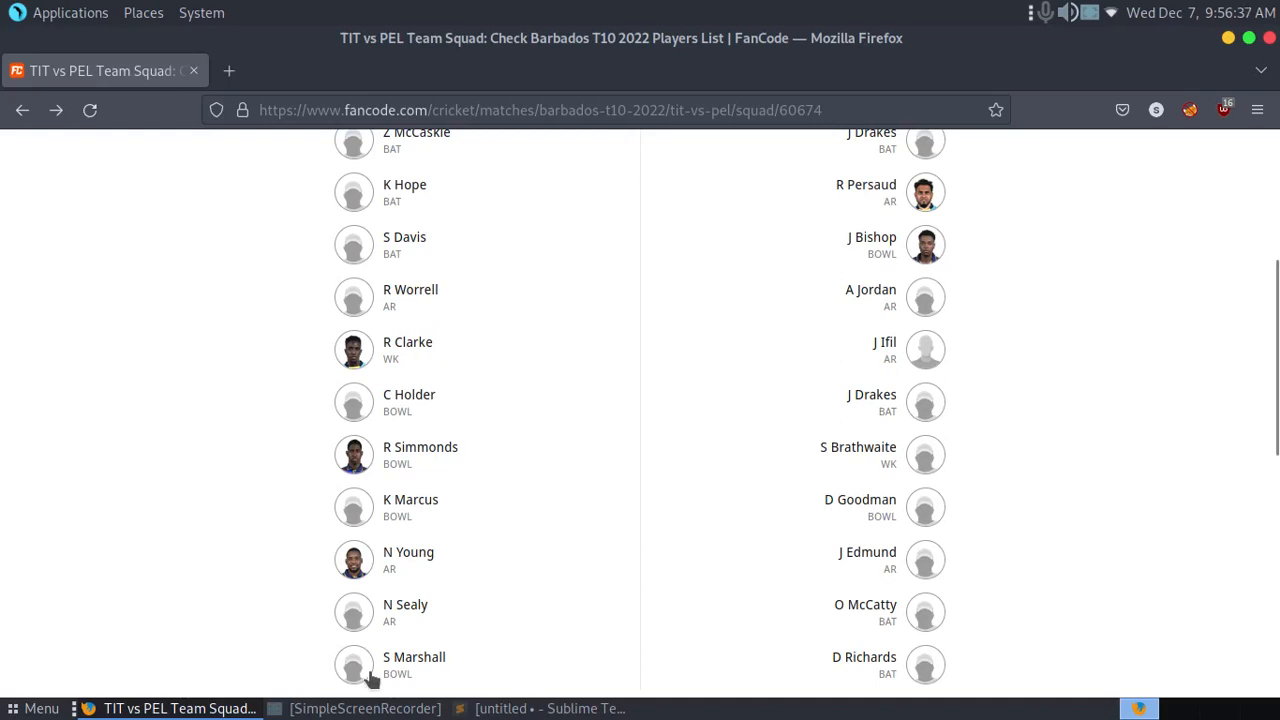
Install curl with 'sudo apt install curl -y', which reports it is already the newest version.
{"action": "scroll", "scroll_direction": "up", "scroll_amount": 3}
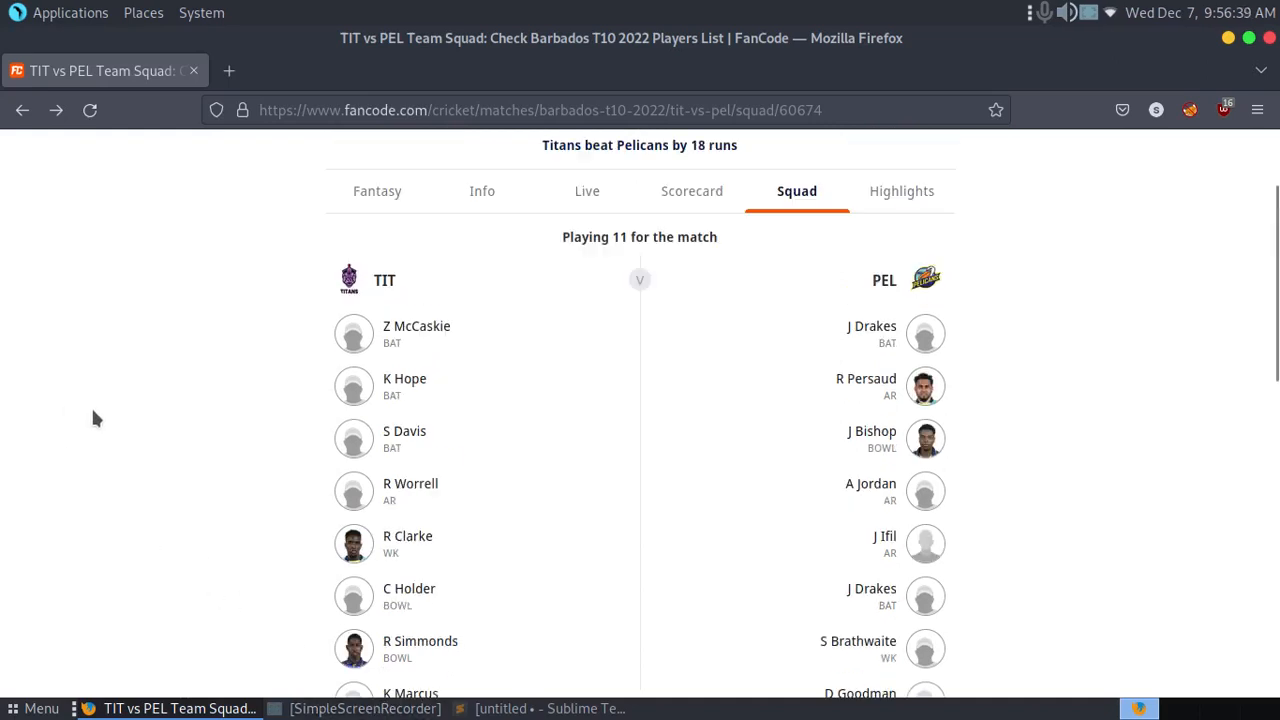
{"action": "scroll", "scroll_direction": "up", "scroll_amount": 3}
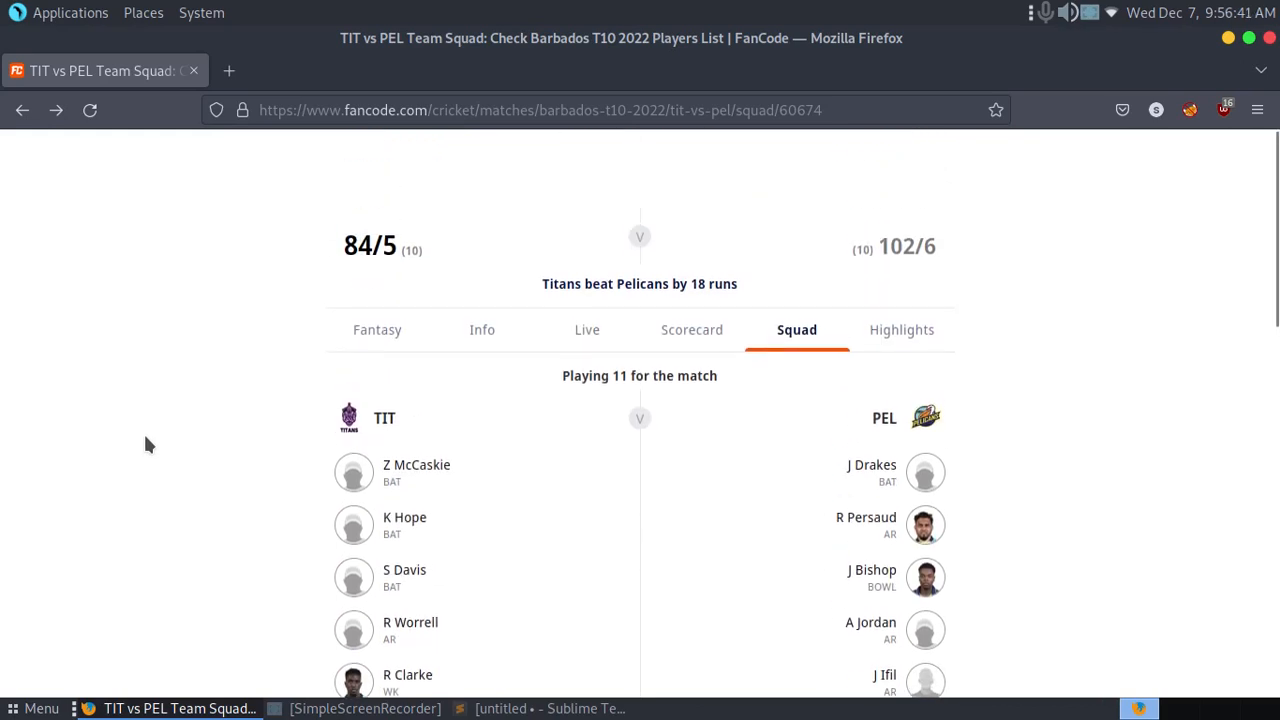
{"action": "mouse_move", "coordinate": [210, 450]}
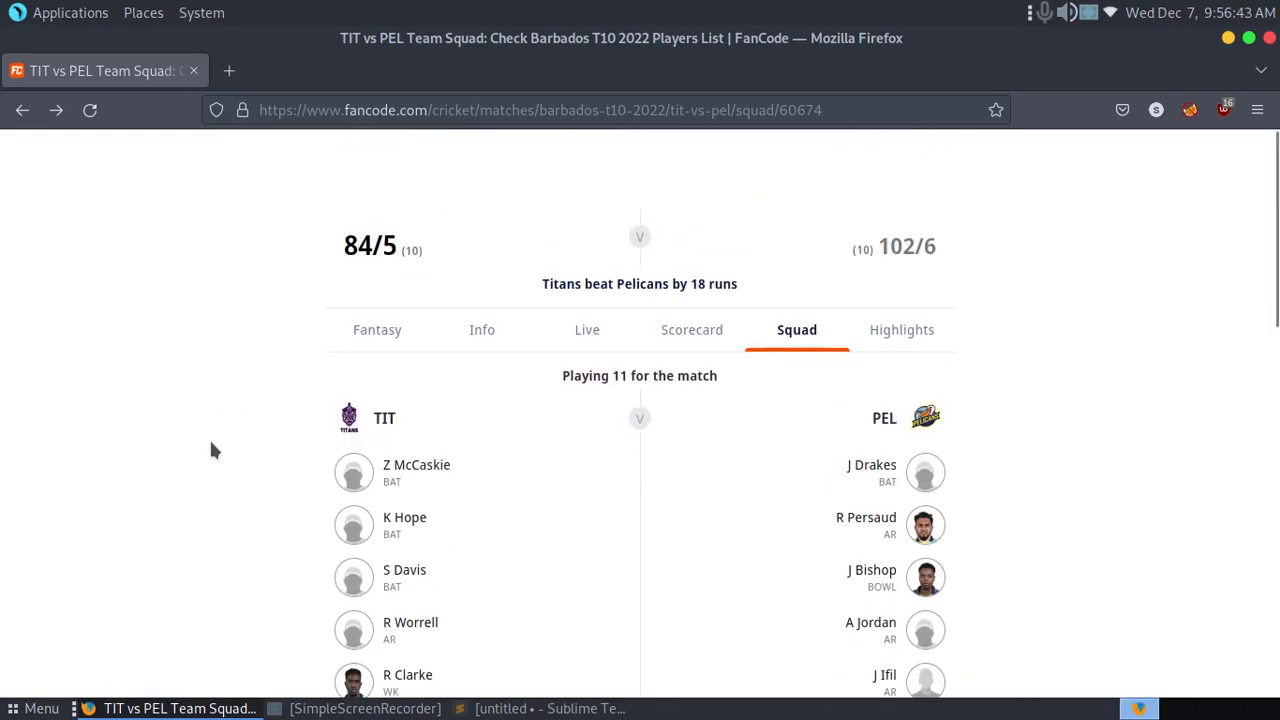
{"action": "scroll", "scroll_direction": "down", "scroll_amount": 3}
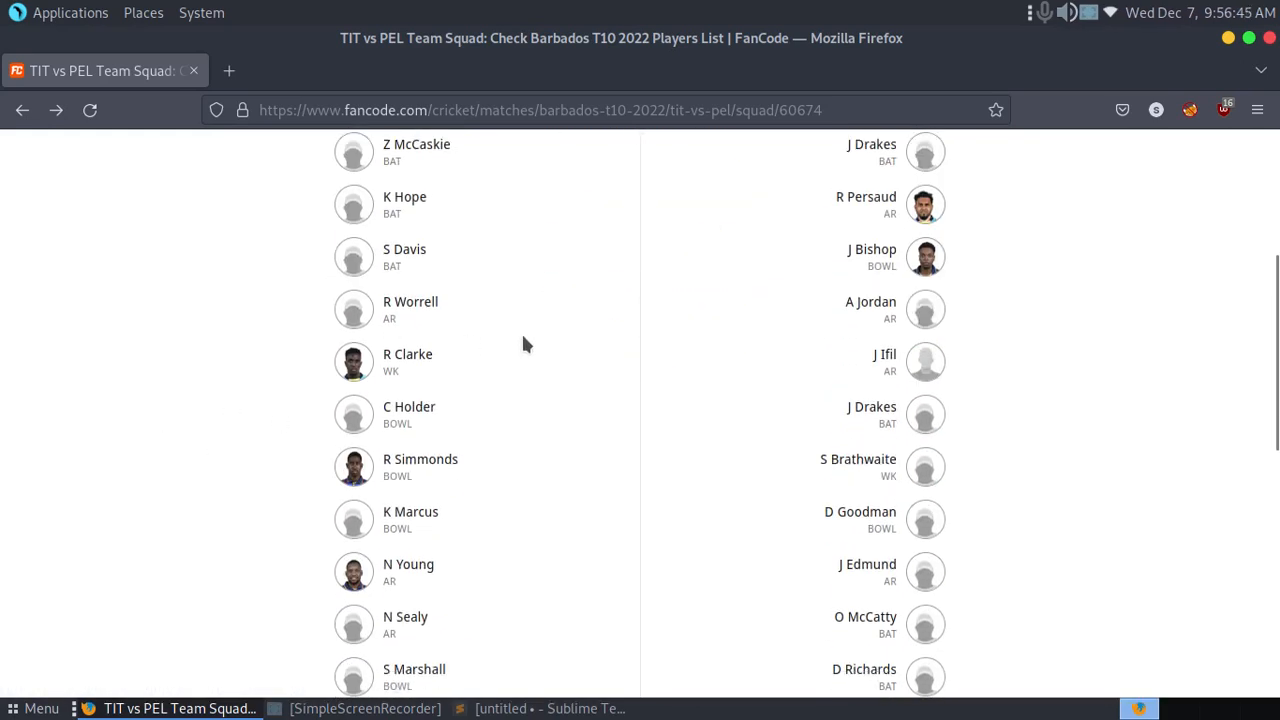
{"action": "scroll", "scroll_direction": "down", "scroll_amount": 3}
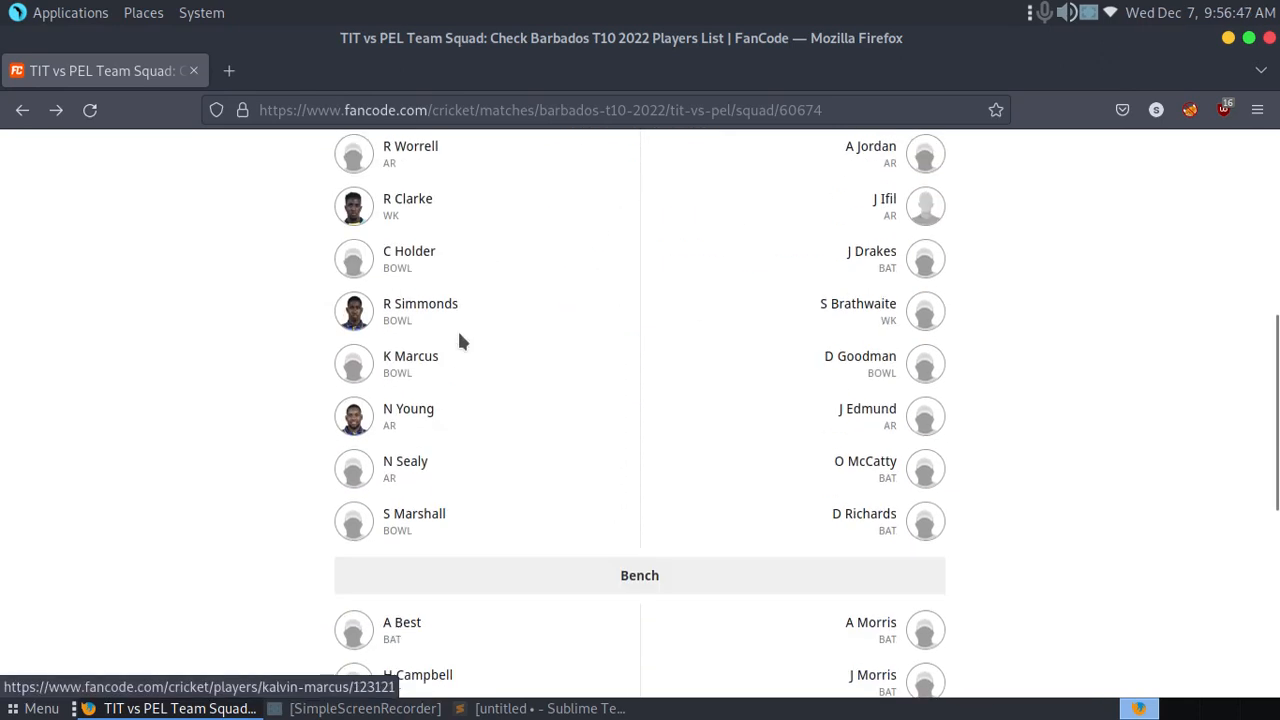
{"action": "scroll", "scroll_direction": "down", "scroll_amount": 3}
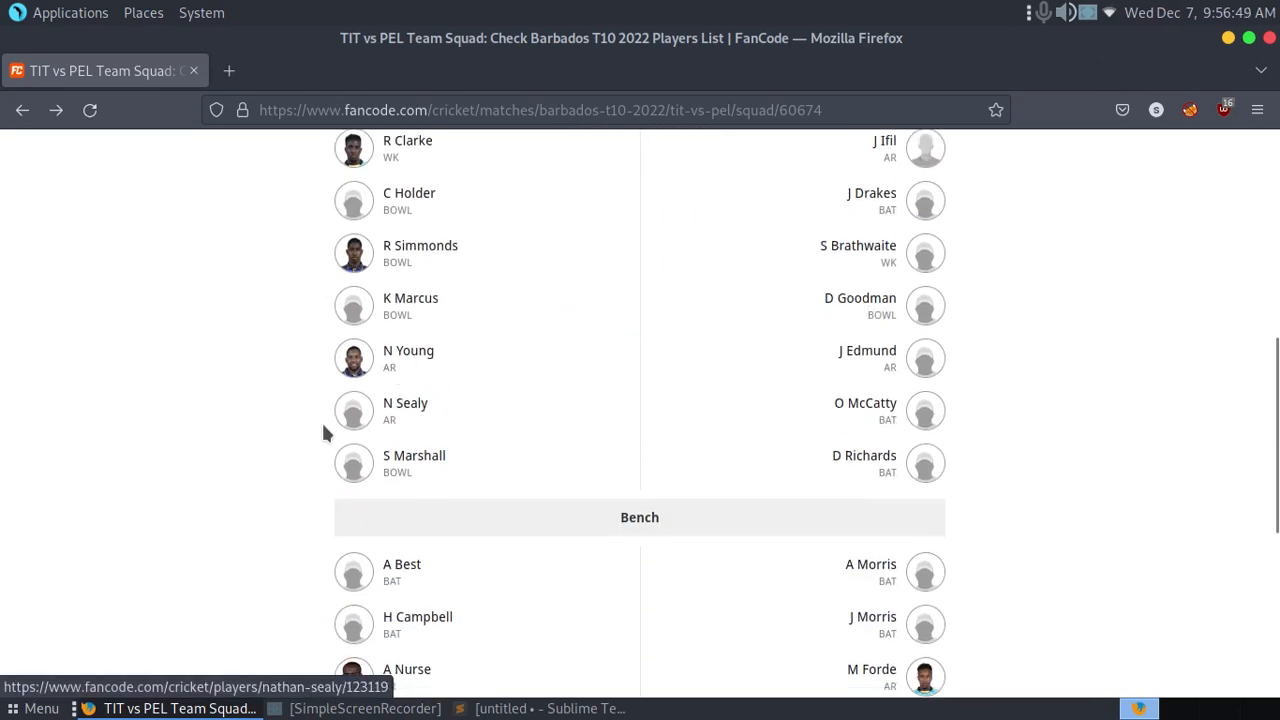
{"action": "mouse_move", "coordinate": [213, 447]}
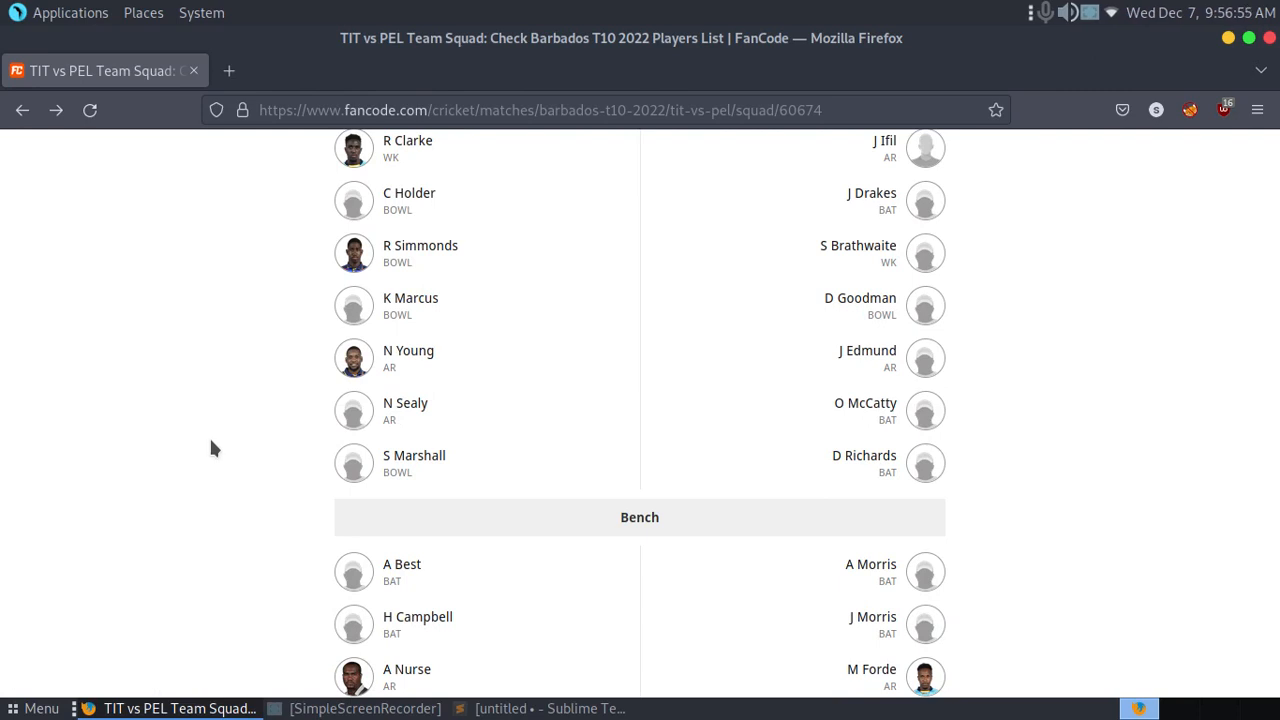
{"action": "left_click", "coordinate": [688, 708]}
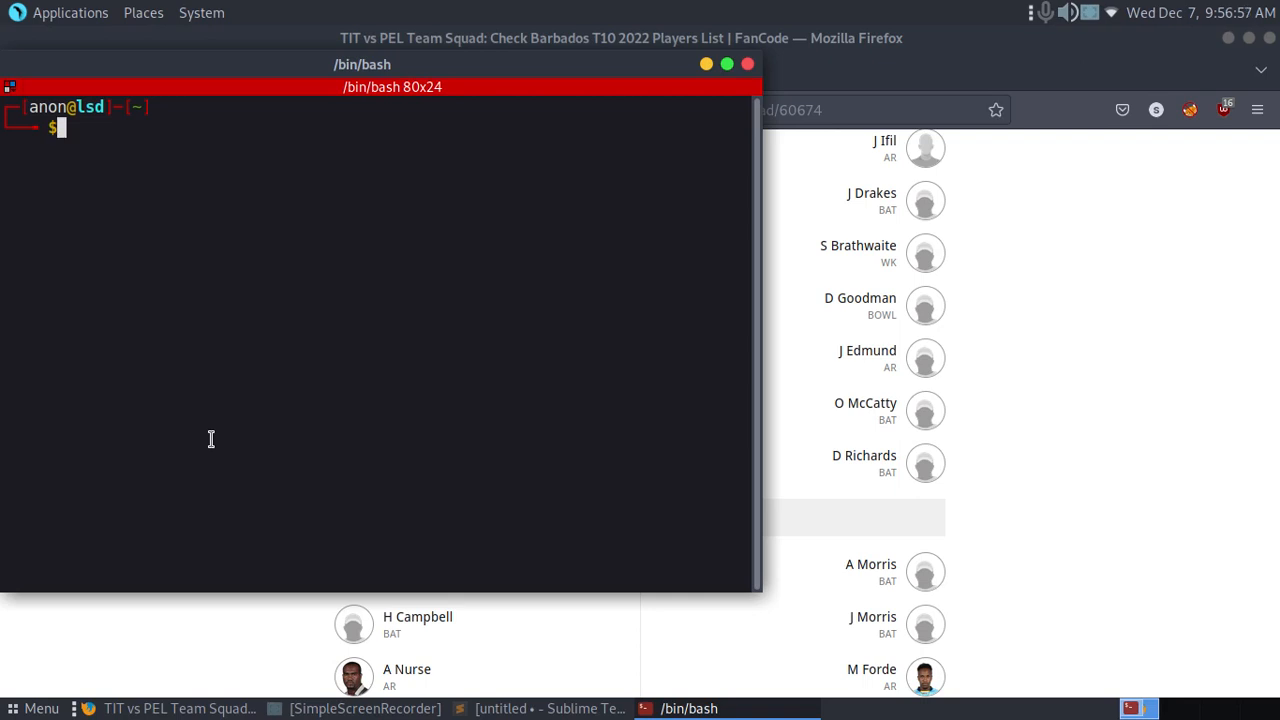
{"action": "type", "text": "s"}
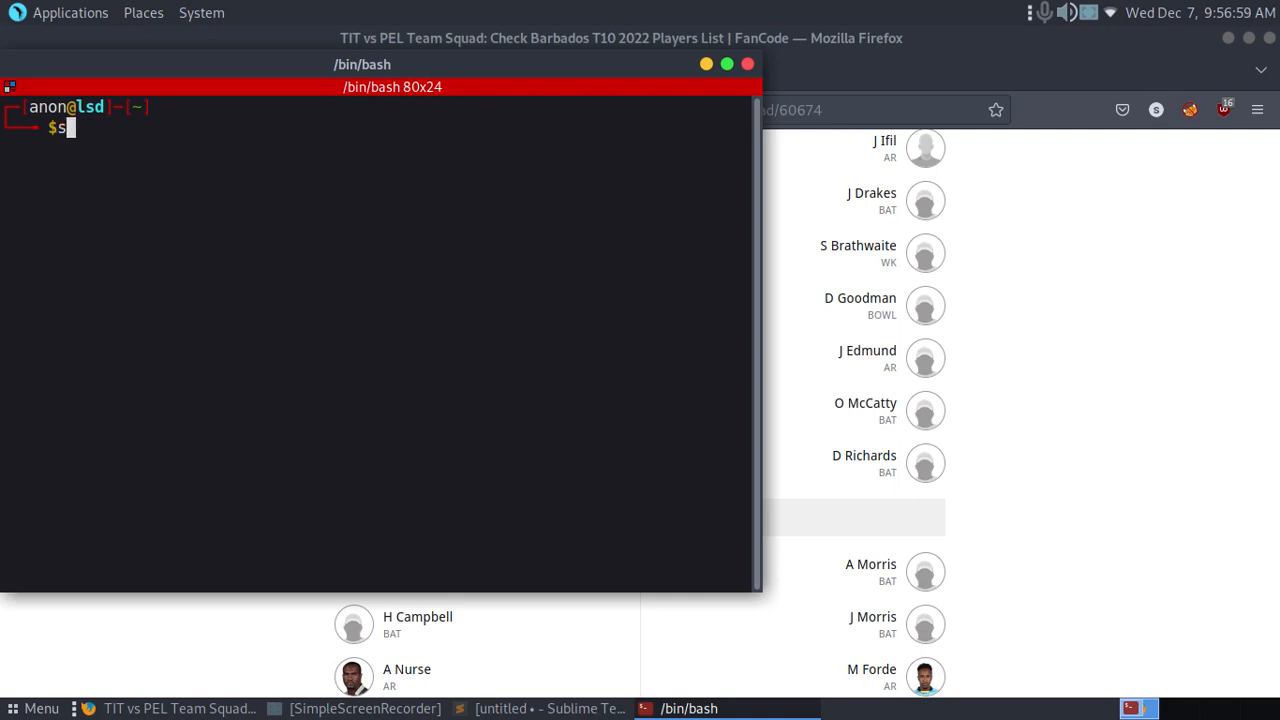
{"action": "type", "text": "udo apt ins"}
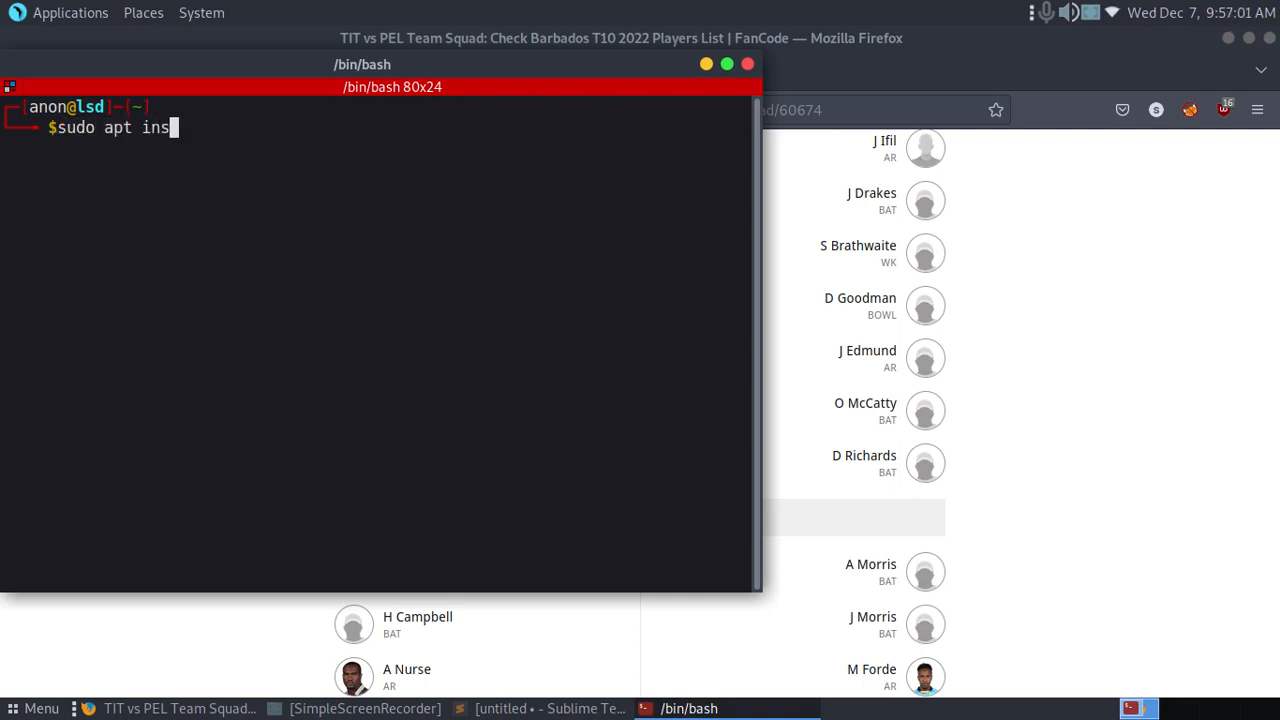
{"action": "type", "text": "tall curl -y"}
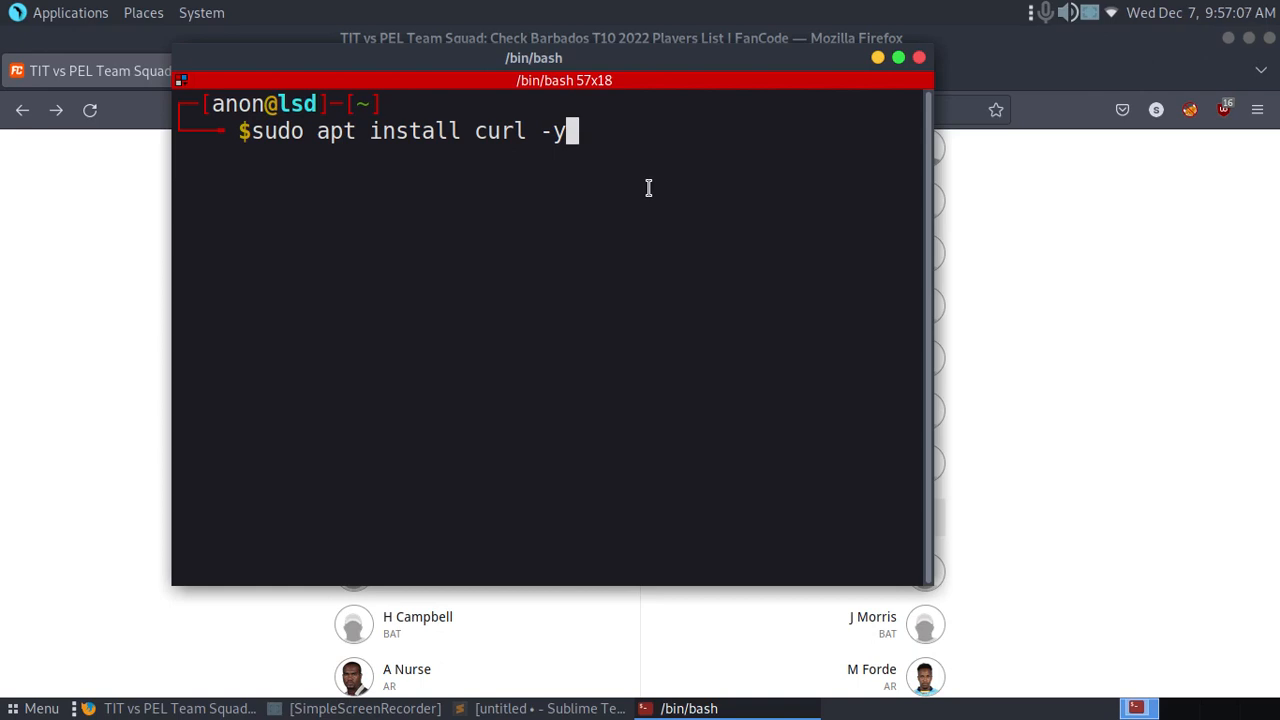
{"action": "key", "text": "Return"}
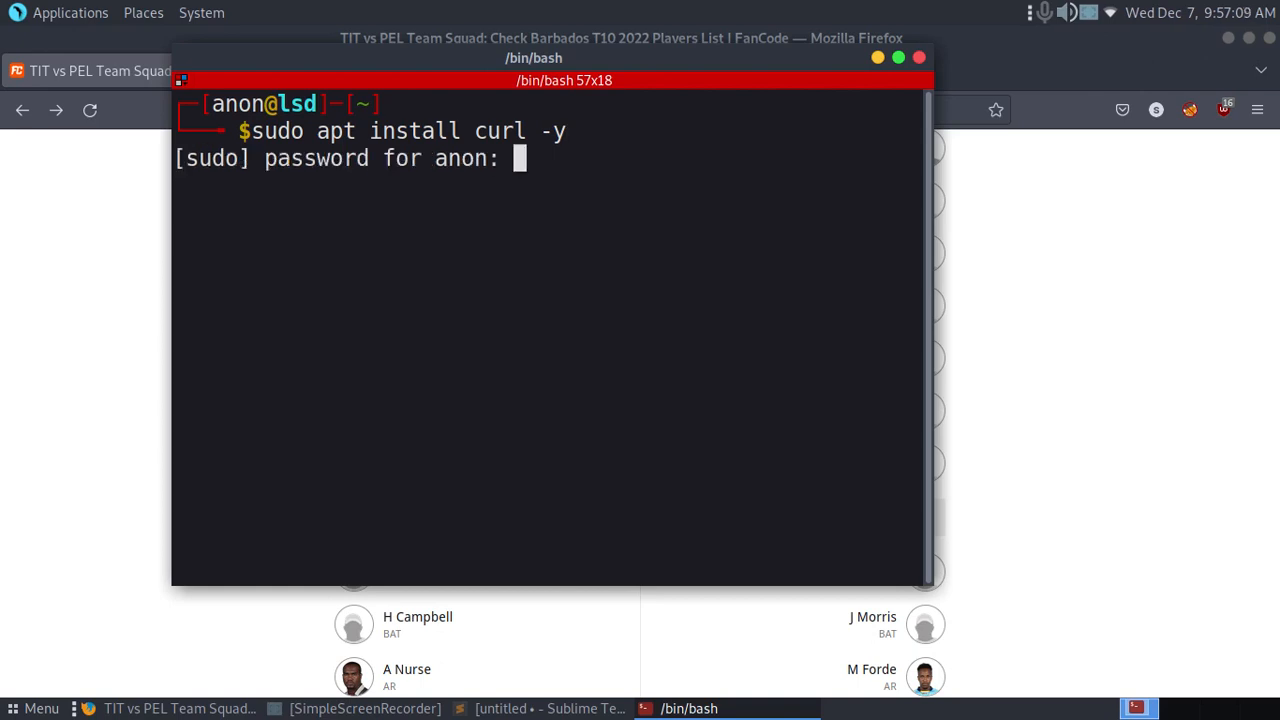
{"action": "key", "text": "Return"}
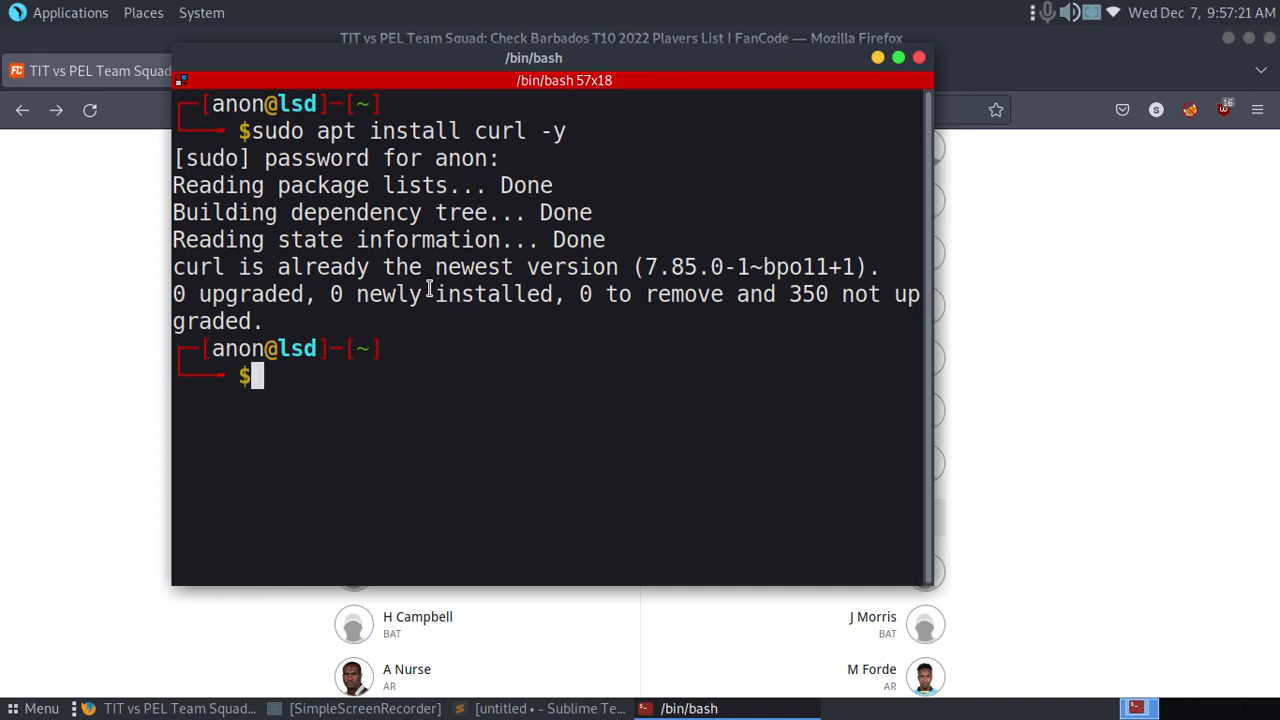
{"action": "mouse_move", "coordinate": [456, 333]}
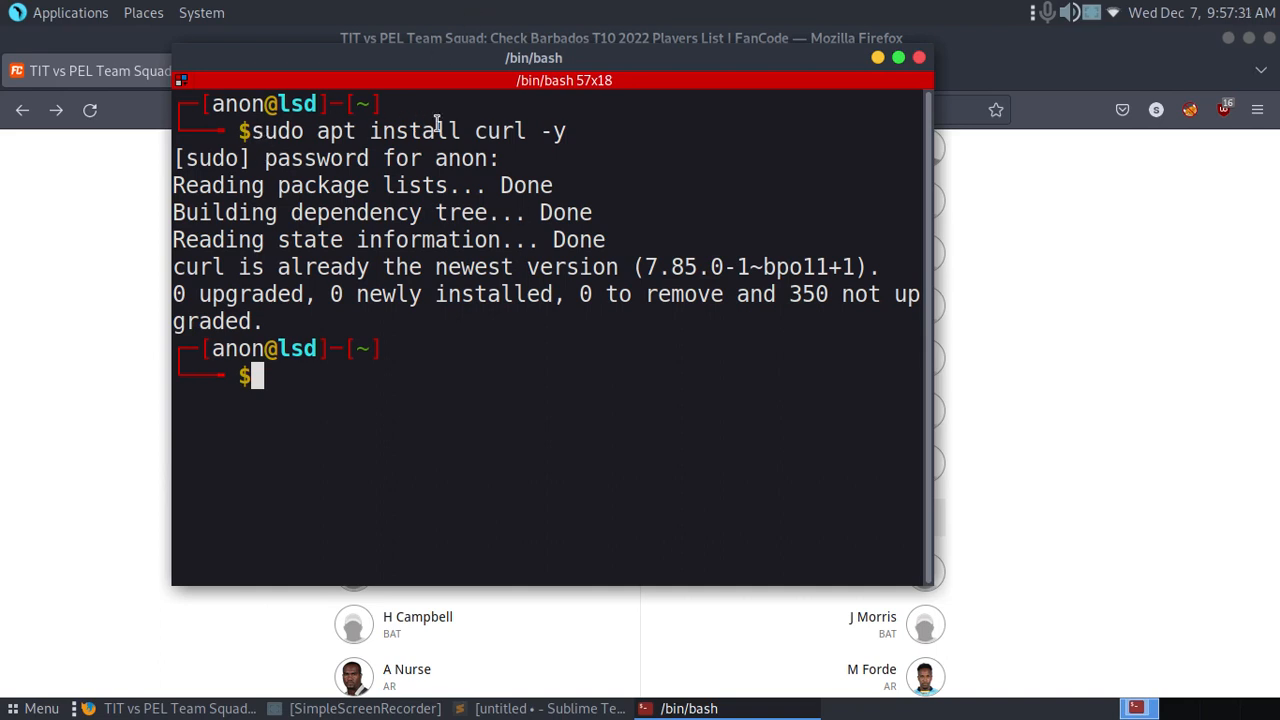
{"action": "mouse_move", "coordinate": [497, 399]}
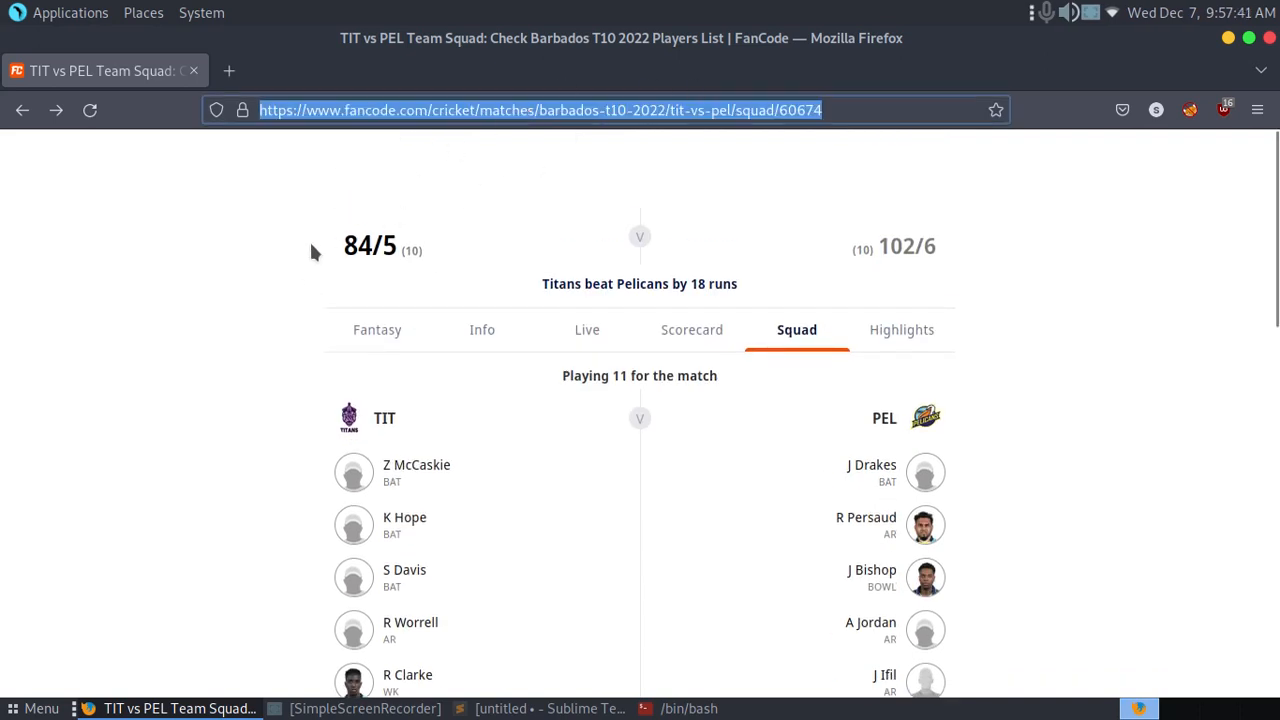
{"action": "left_click", "coordinate": [688, 708]}
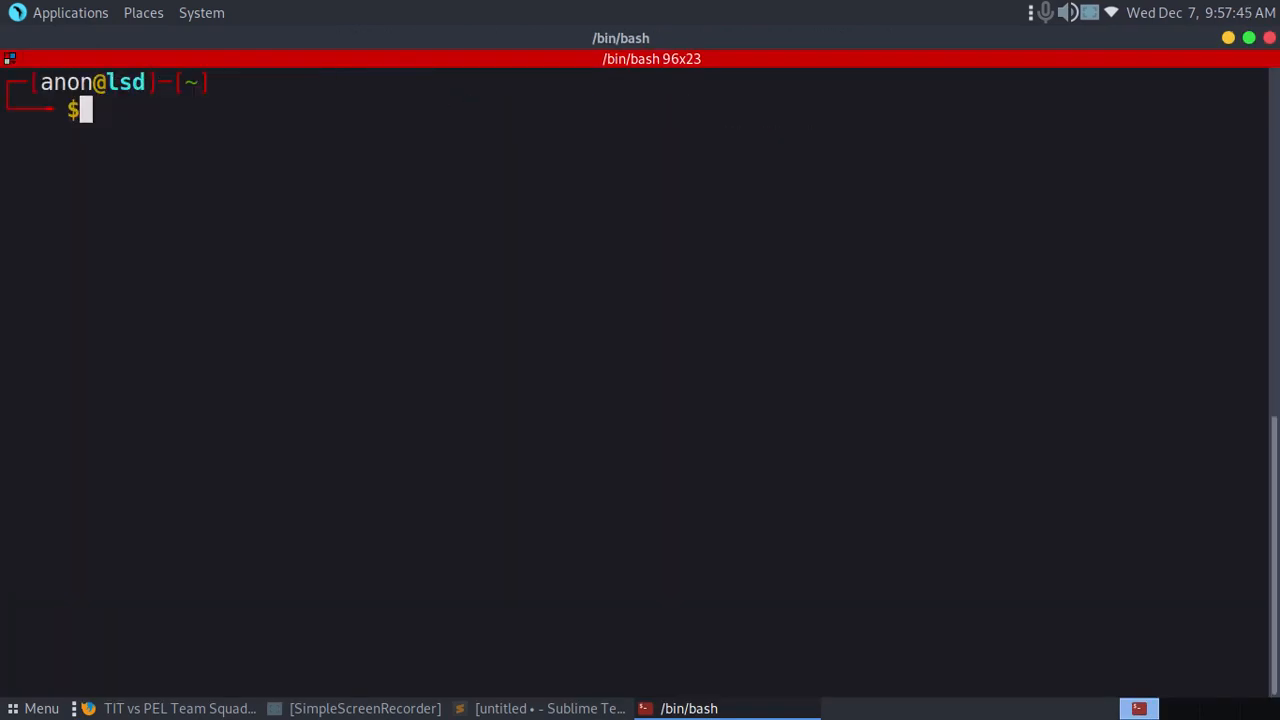
{"action": "mouse_move", "coordinate": [155, 238]}
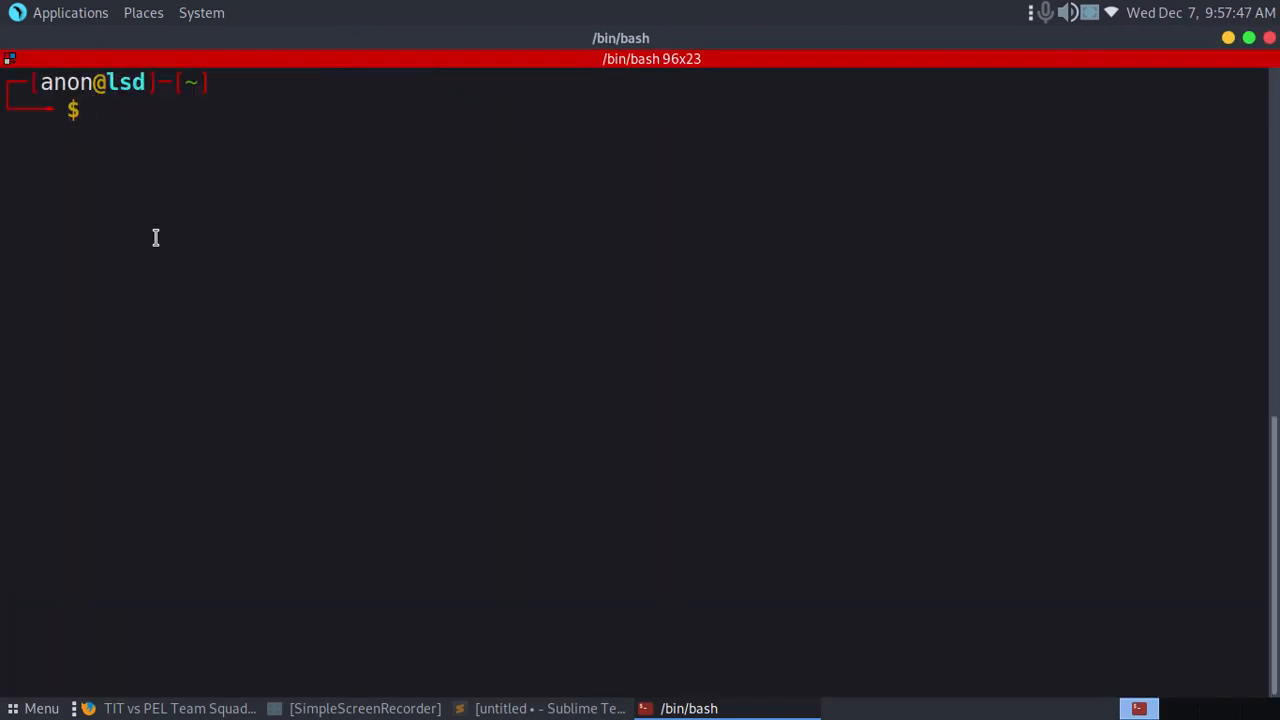
Download the FanCode TIT vs PEL squad page silently with curl -s into a file named test.
{"action": "type", "text": "crul -"}
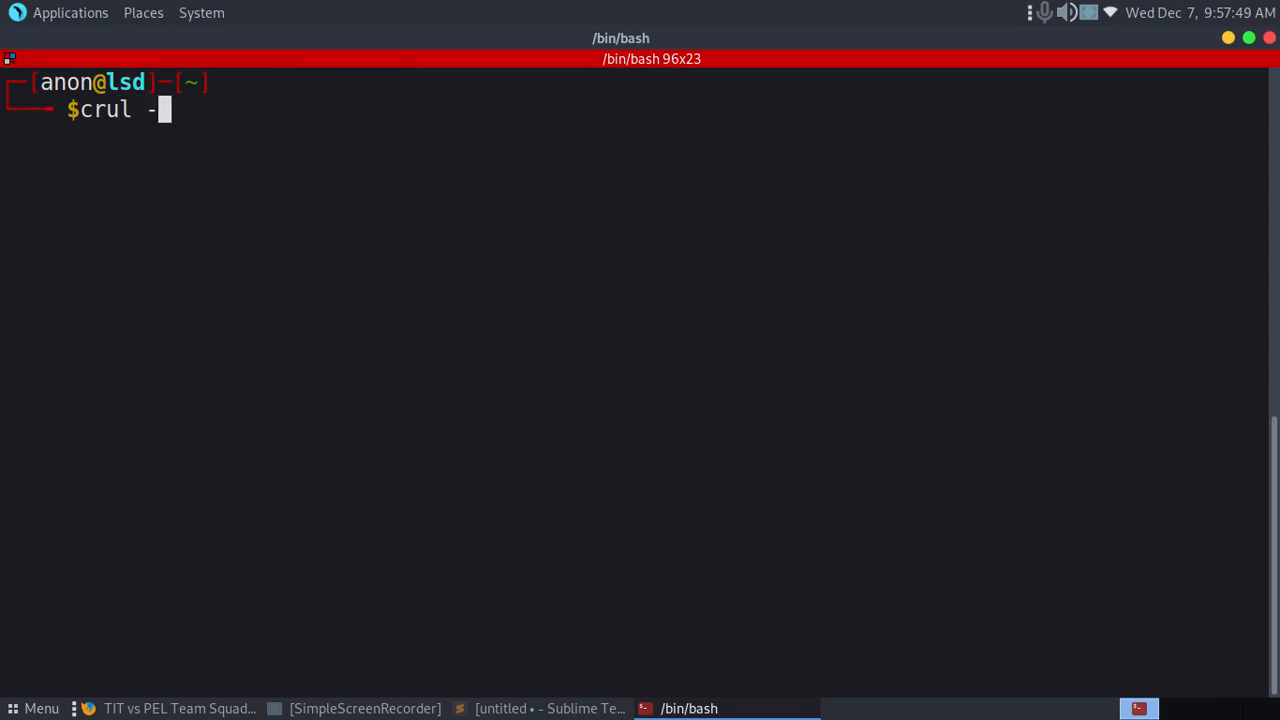
{"action": "type", "text": "curl"}
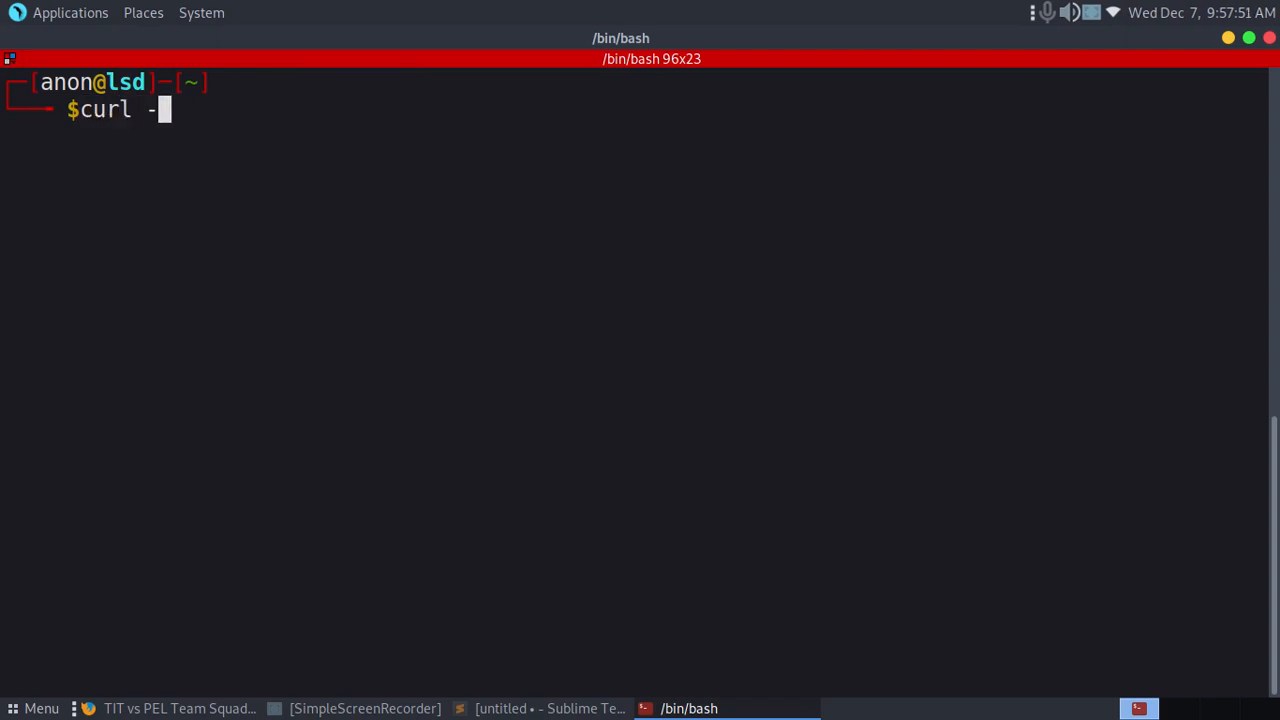
{"action": "type", "text": "s https://www.fancode.com/cricket/matches/barbados-t10-2022/tit-vs-pel/squad/60674 >"}
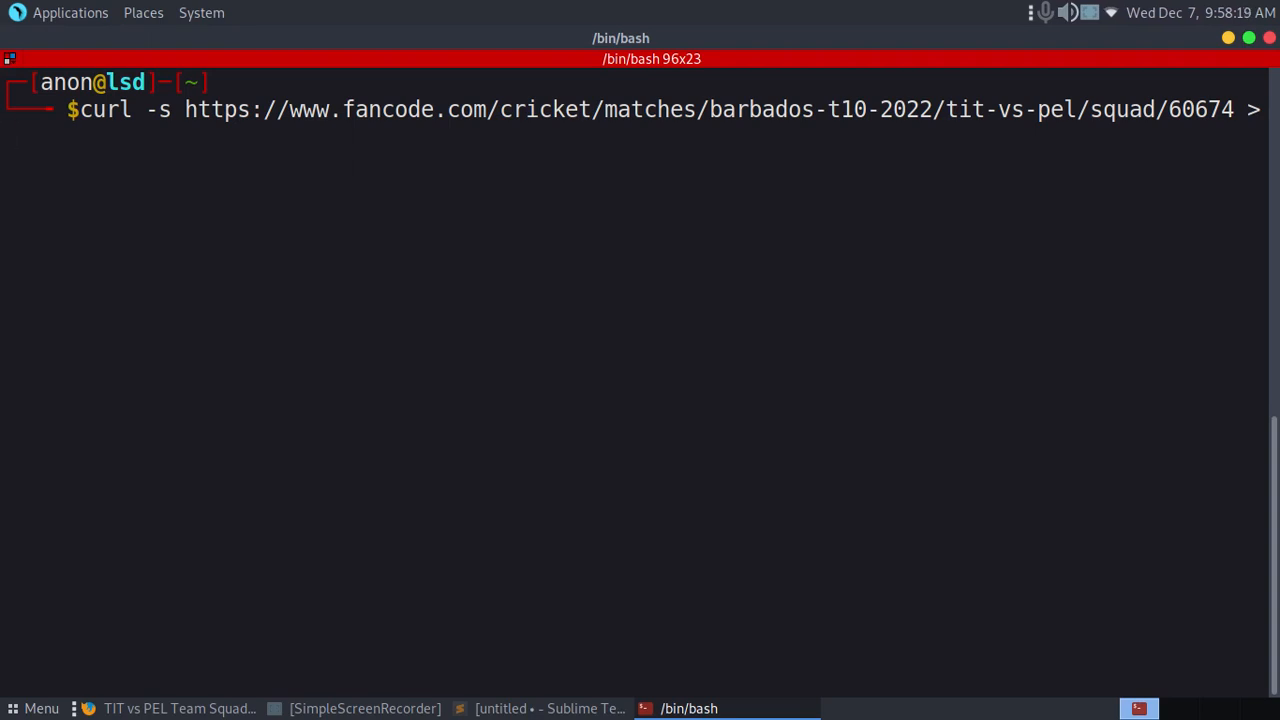
{"action": "type", "text": "test"}
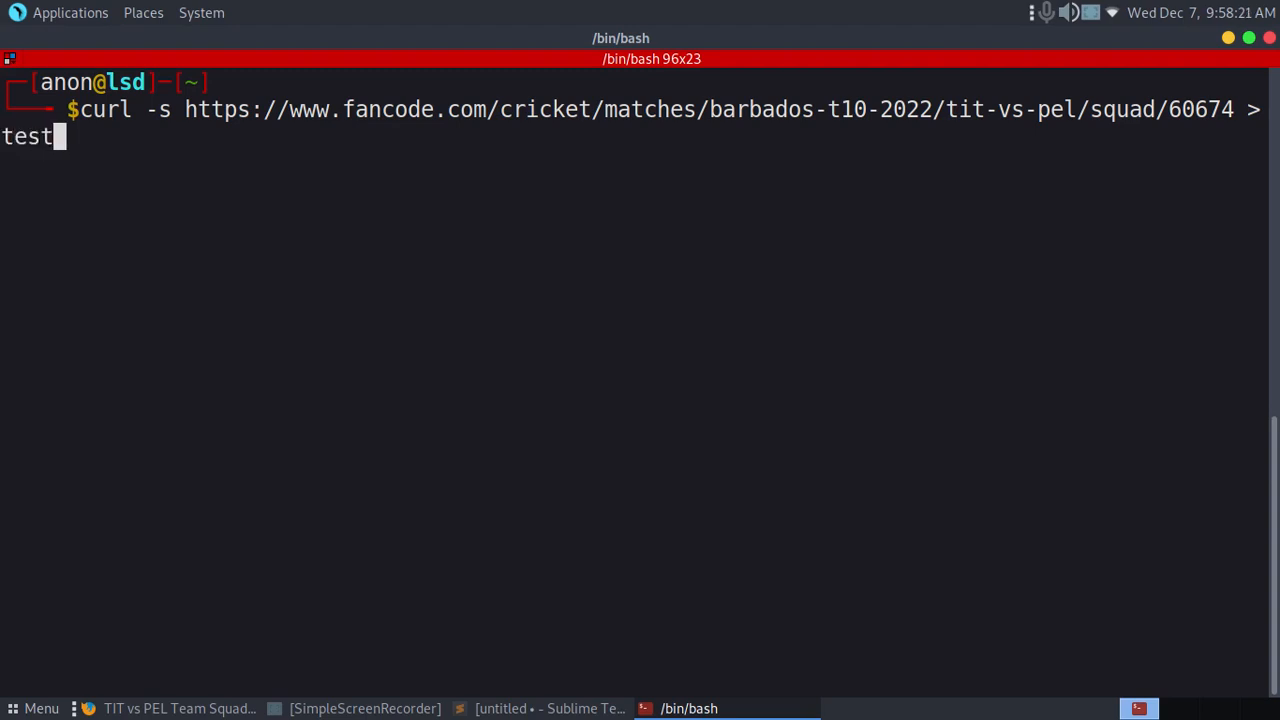
{"action": "key", "text": "Return"}
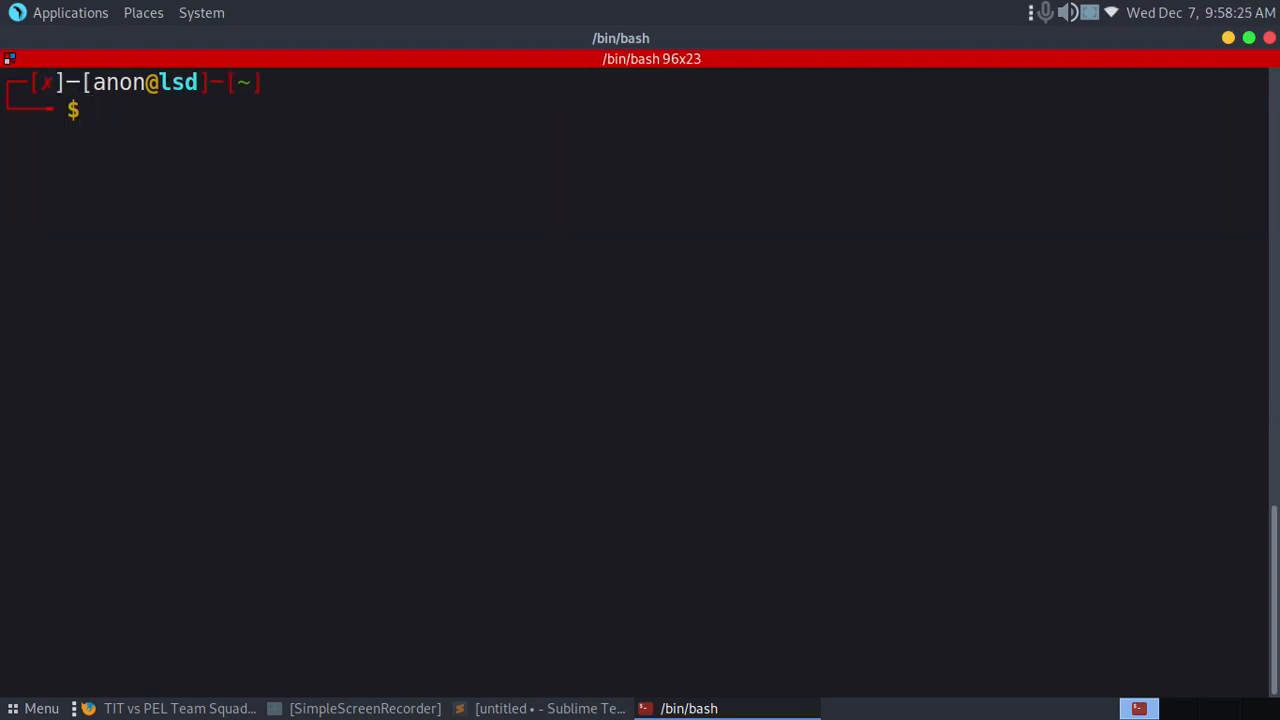
Save the squad page into tmp/test and change into the tmp folder.
{"action": "type", "text": "curl -s https://www.fancode.com/cricket/matches/barbados-t10-2022/tit-vs-pel/squad/60674 > test"}
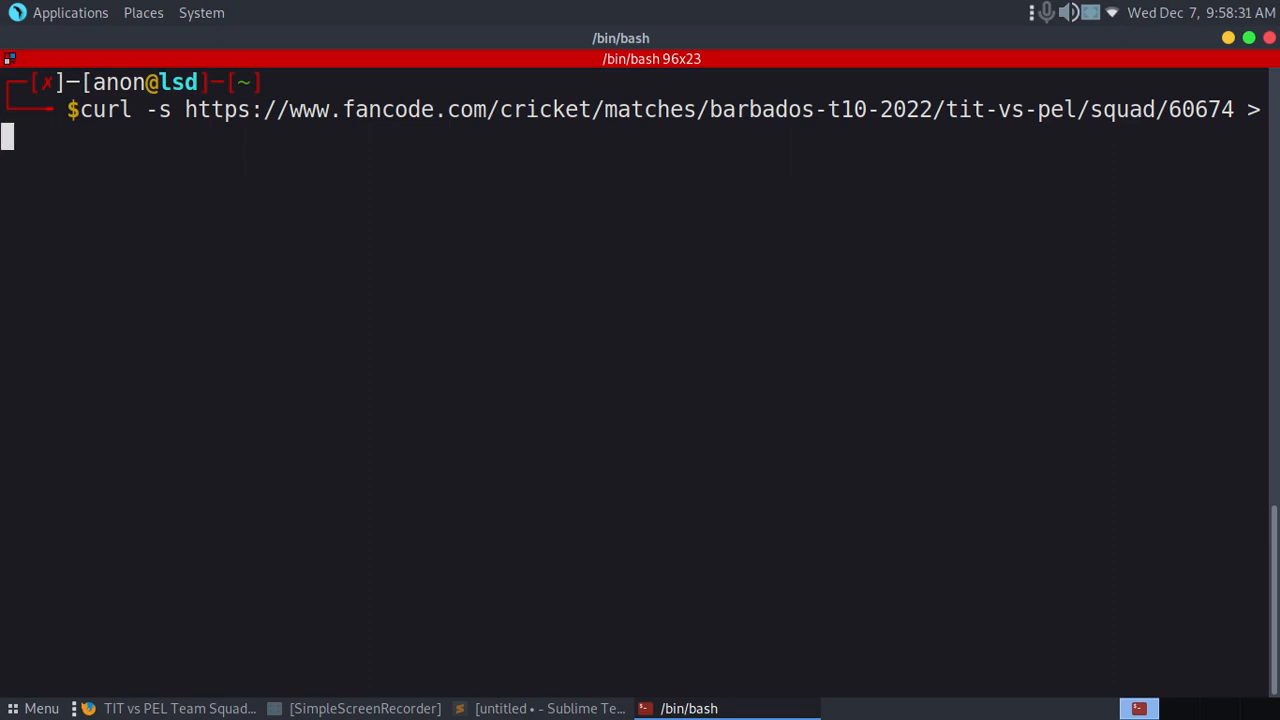
{"action": "type", "text": "tmp/test"}
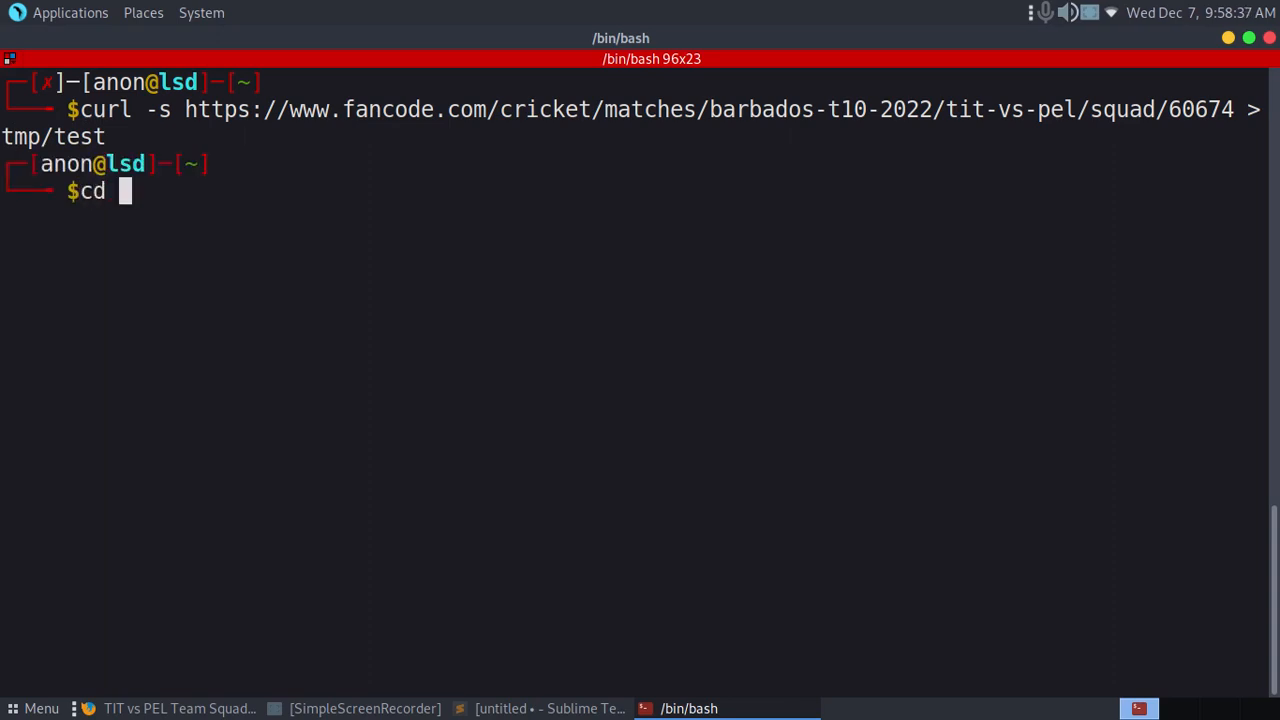
{"action": "type", "text": "tmp/t"}
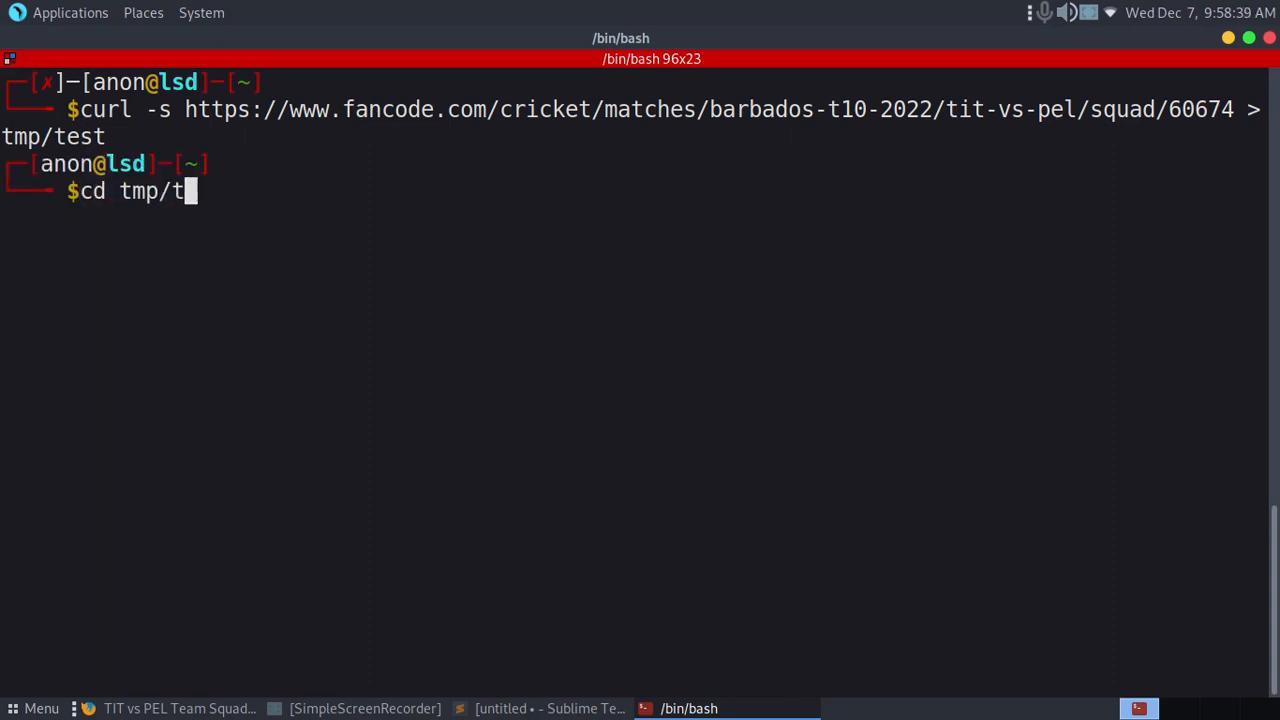
{"action": "key", "text": "Return"}
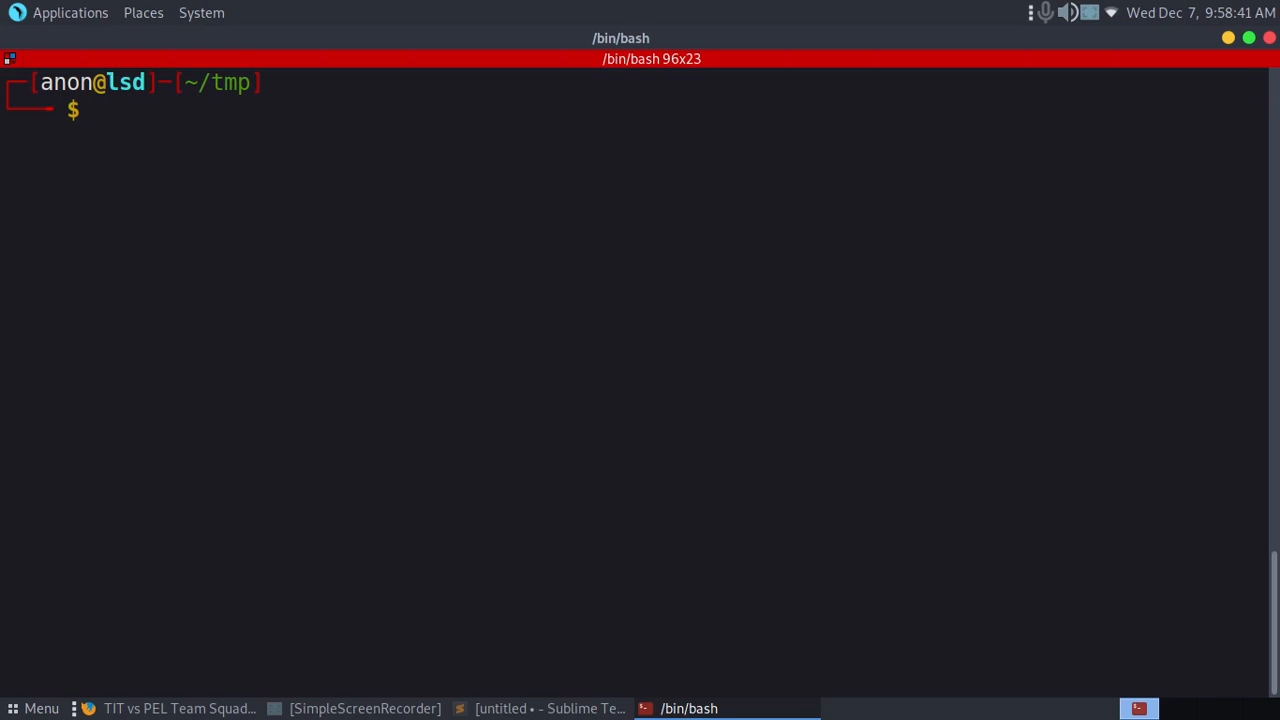
Print the test file's raw squad HTML with cat and scroll through it.
{"action": "type", "text": "cat"}
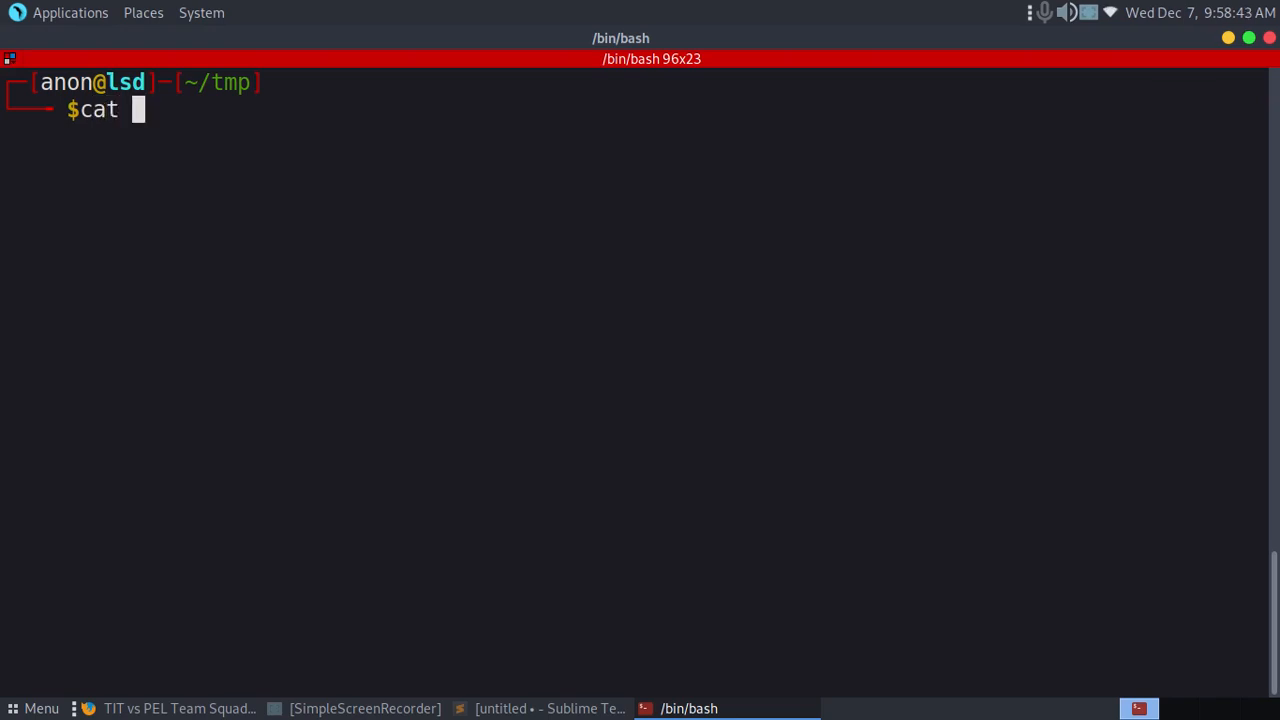
{"action": "type", "text": "t"}
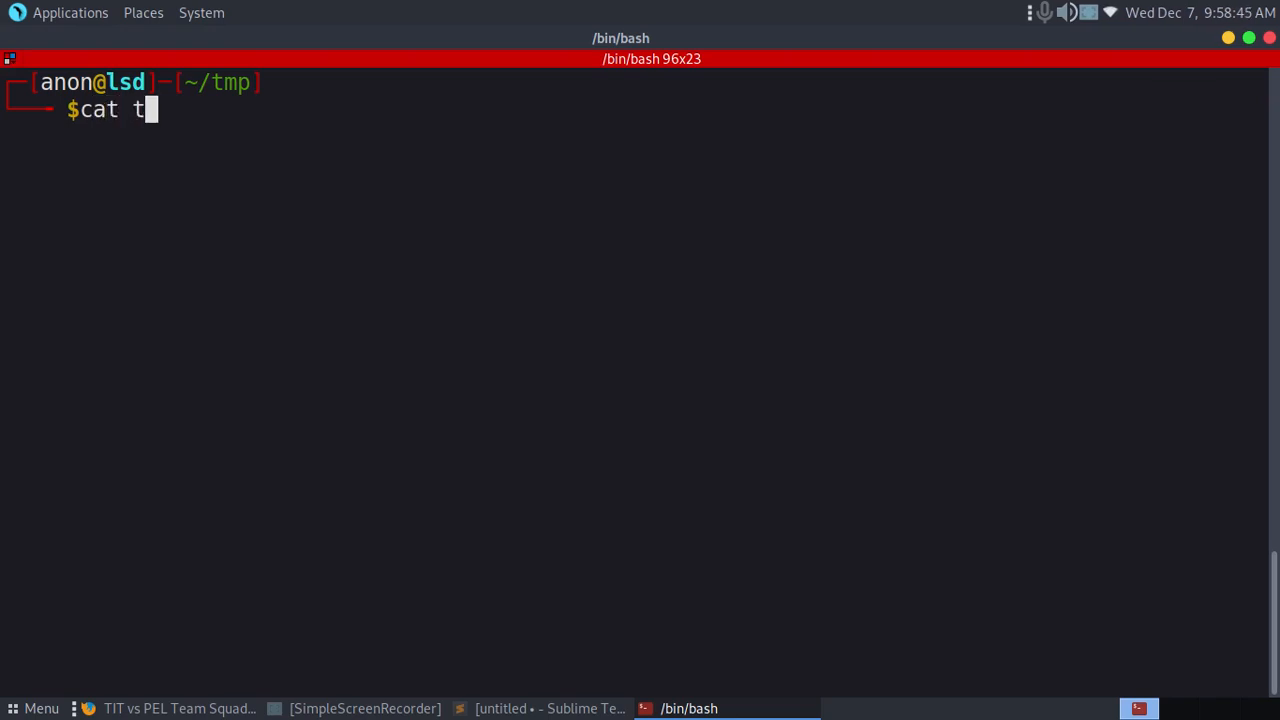
{"action": "key", "text": "Return"}
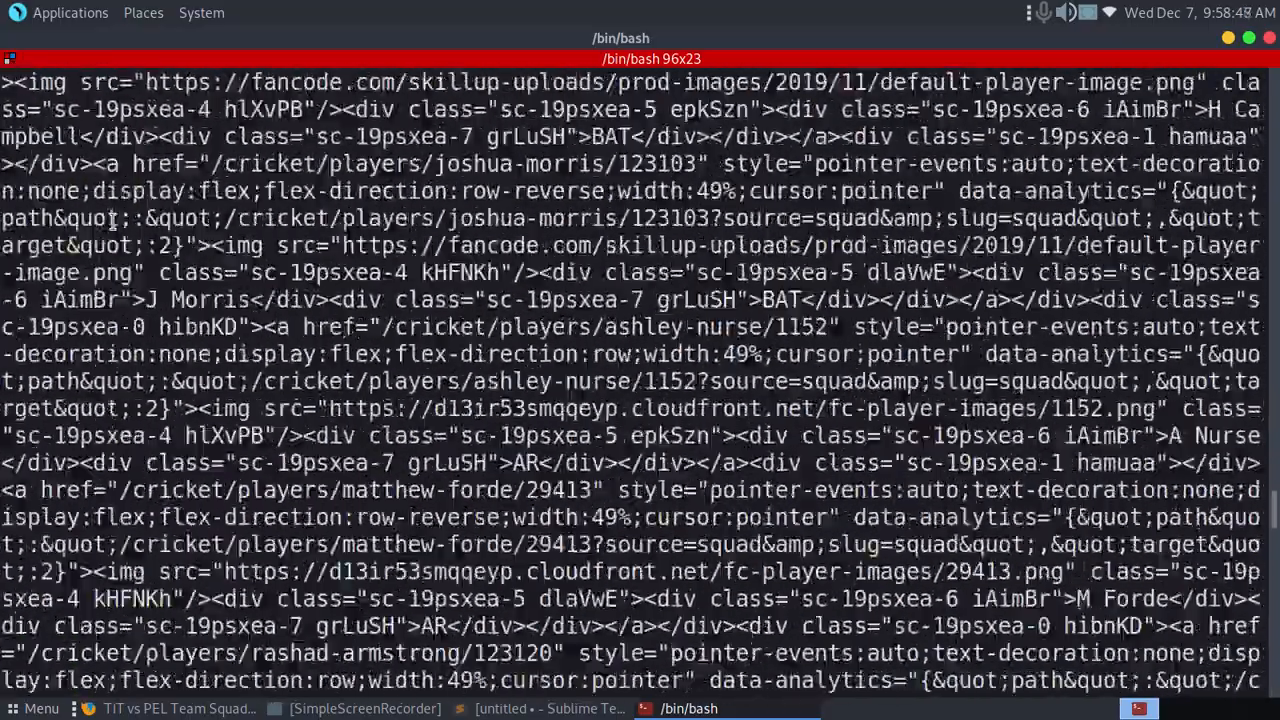
{"action": "scroll", "scroll_direction": "up", "scroll_amount": 3}
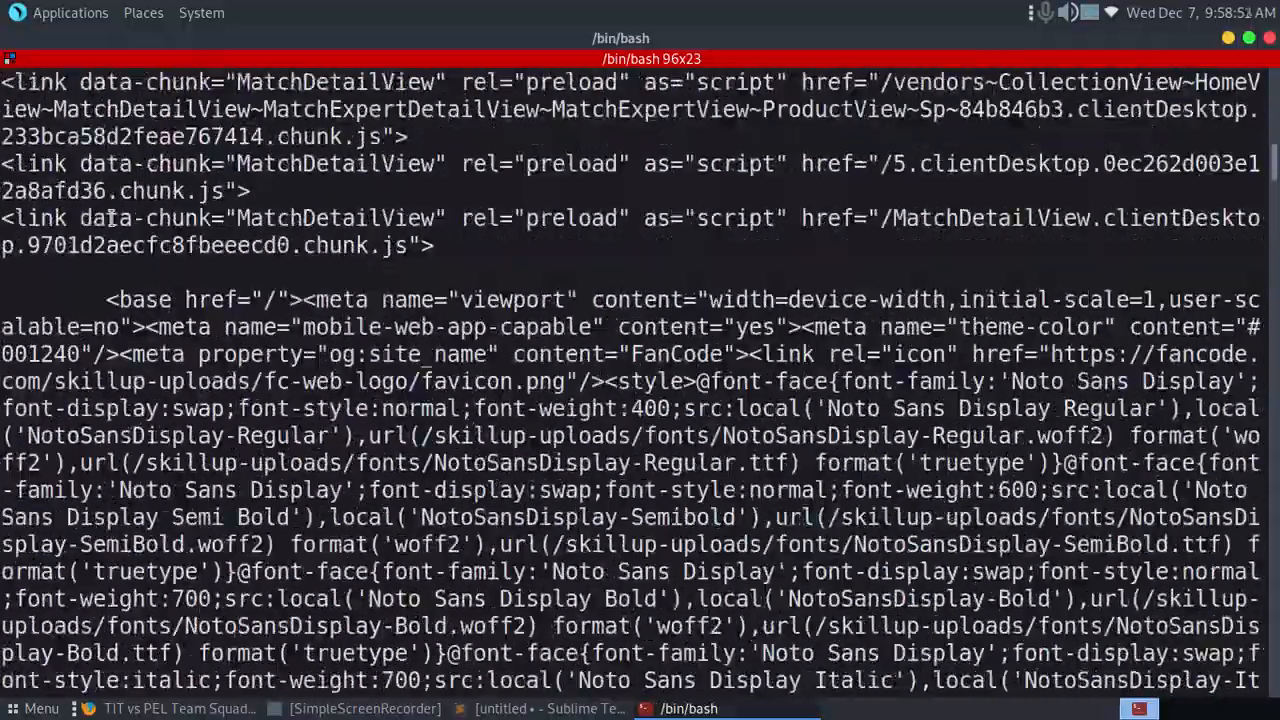
{"action": "scroll", "scroll_direction": "down", "scroll_amount": 3}
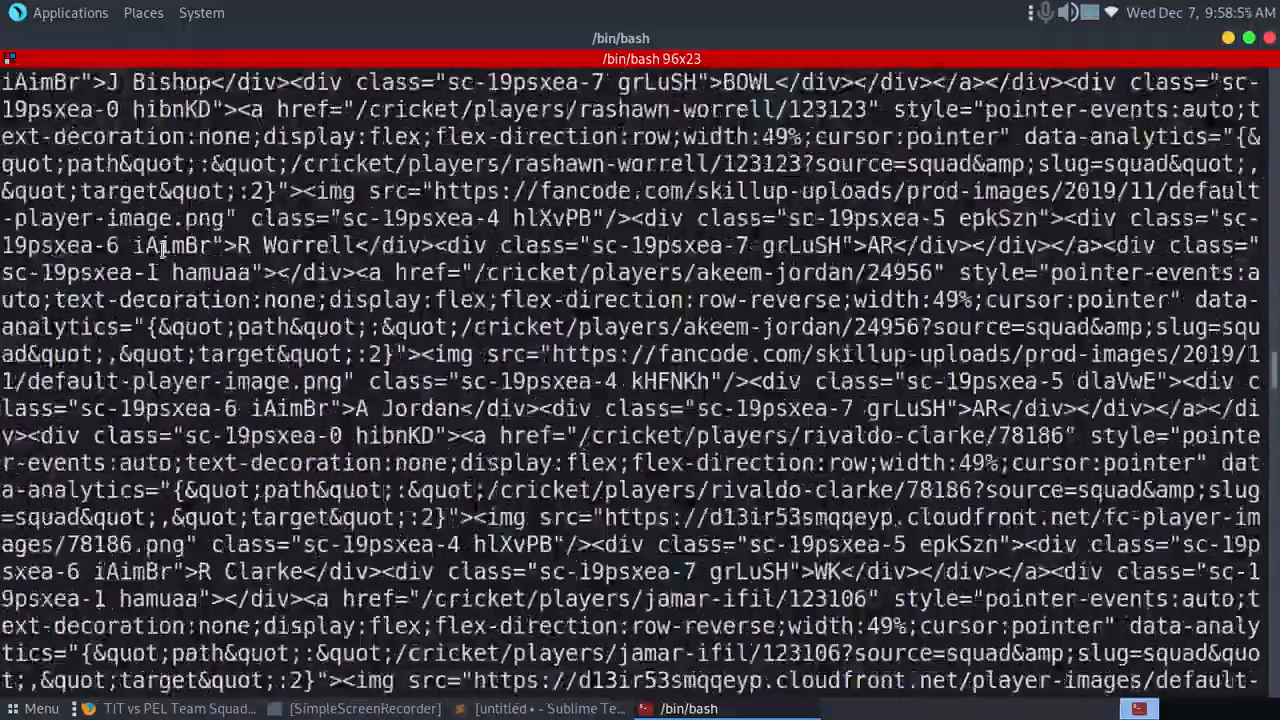
{"action": "scroll", "scroll_direction": "down", "scroll_amount": 3}
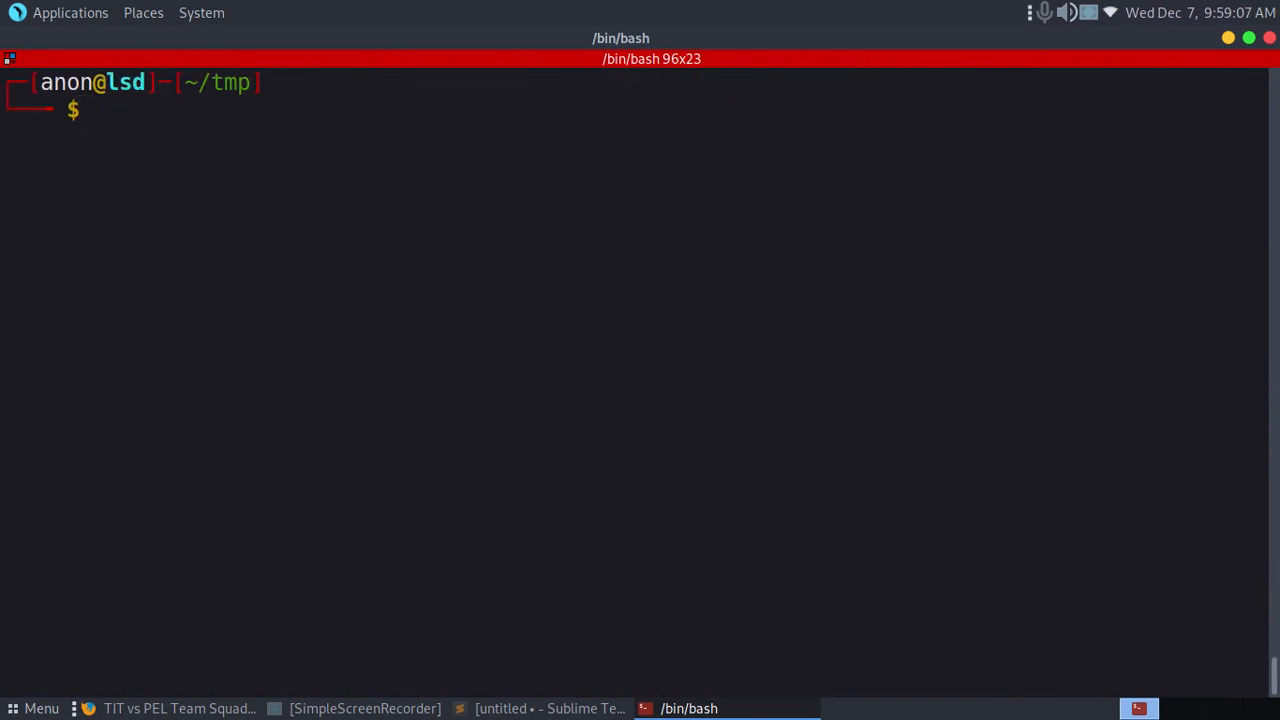
Count the test file's lines with wc (2388) and view its page source.
{"action": "type", "text": "cat"}
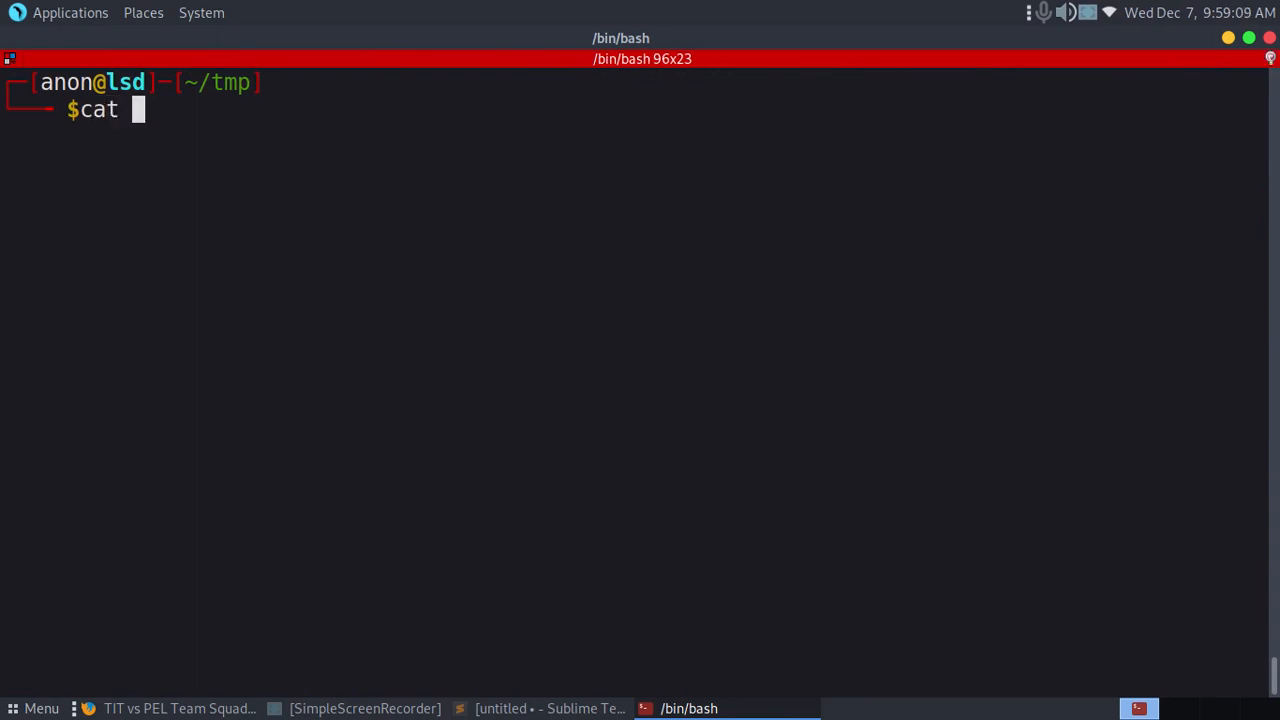
{"action": "type", "text": "test"}
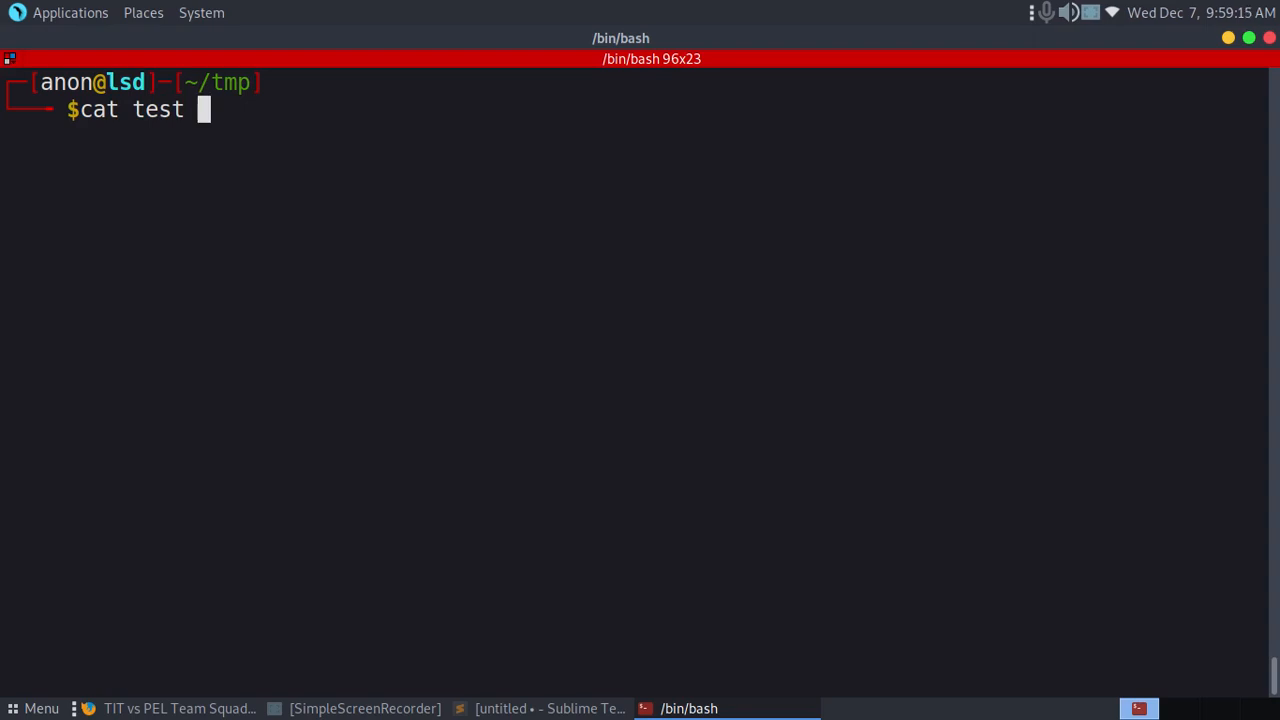
{"action": "key", "text": "Return"}
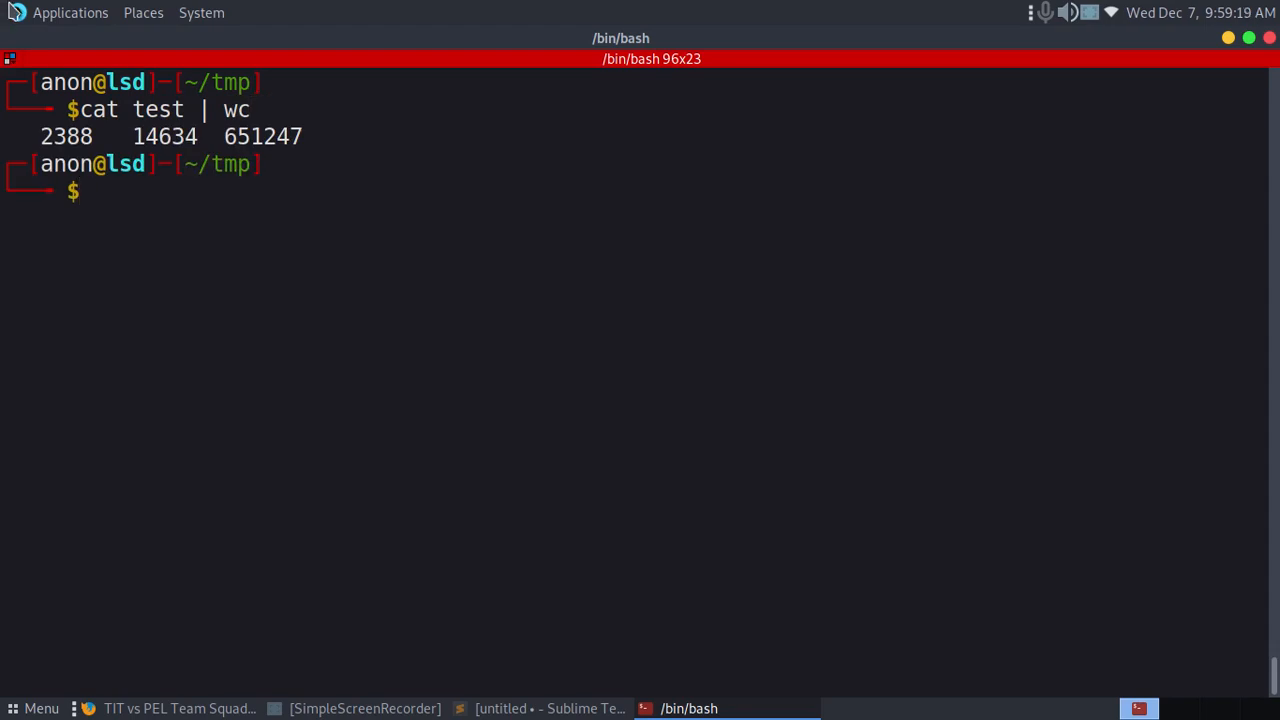
{"action": "mouse_move", "coordinate": [120, 203]}
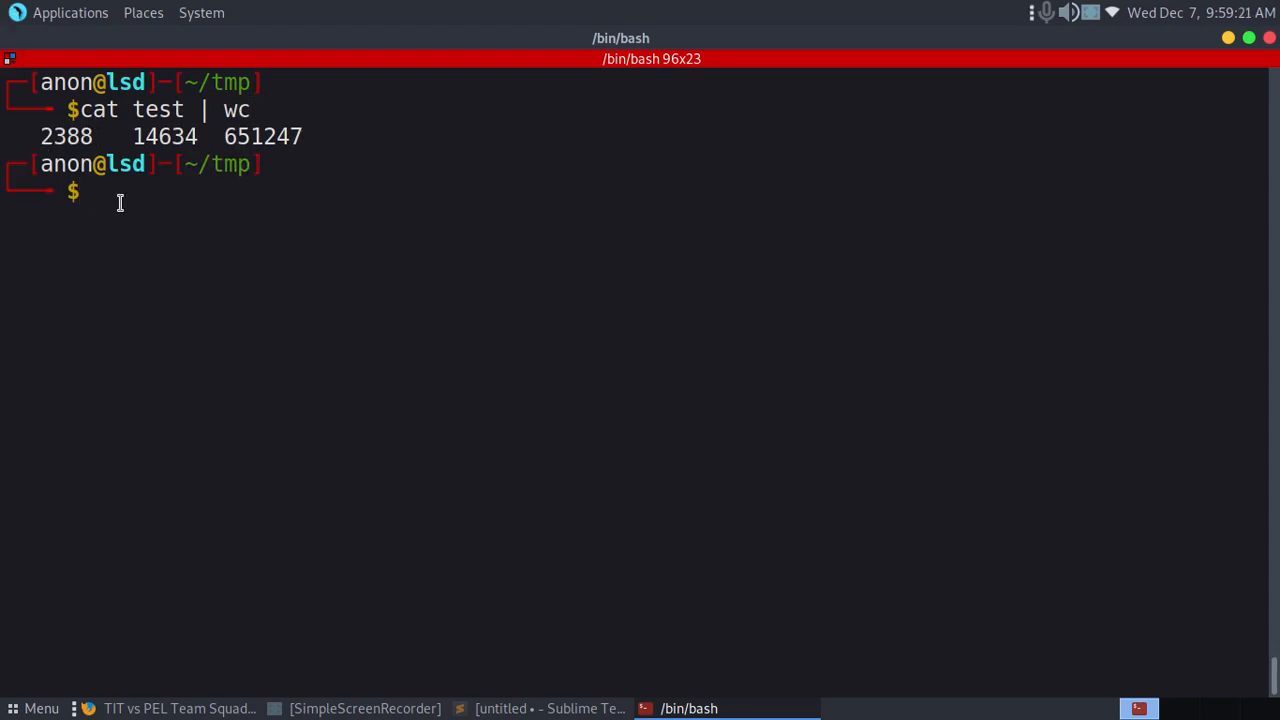
{"action": "key", "text": "Return"}
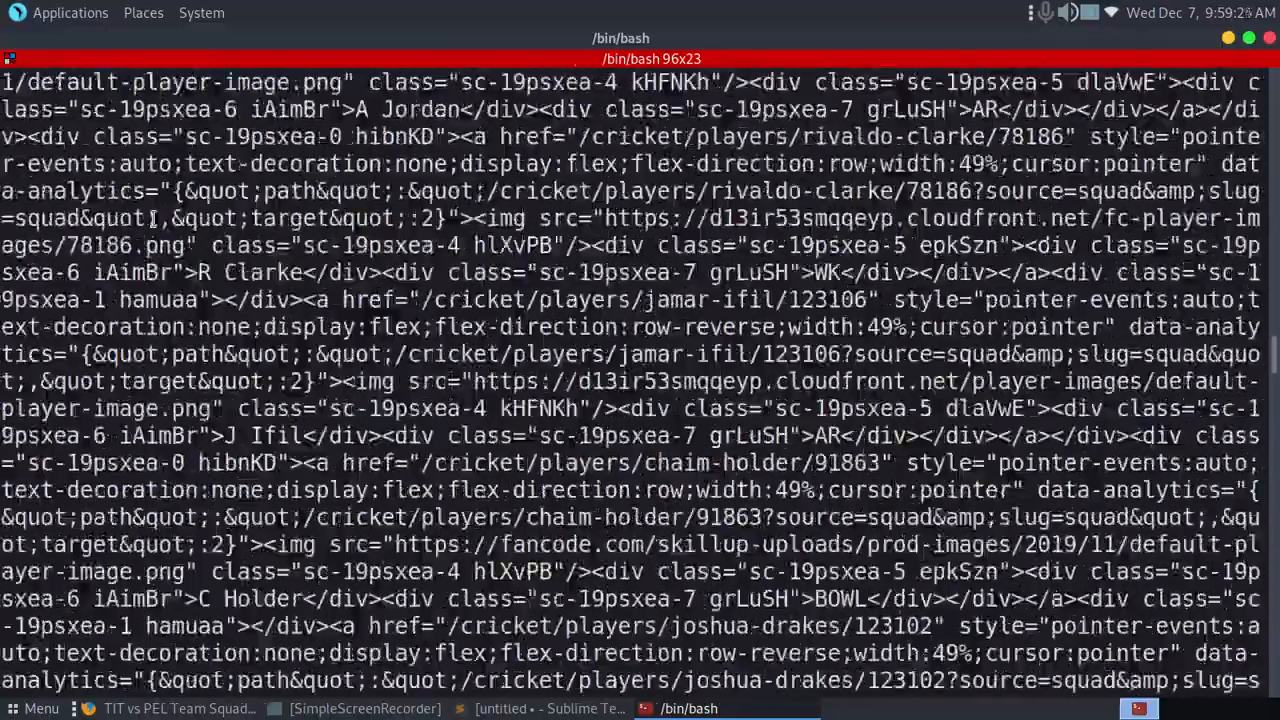
{"action": "scroll", "scroll_direction": "down", "scroll_amount": 3}
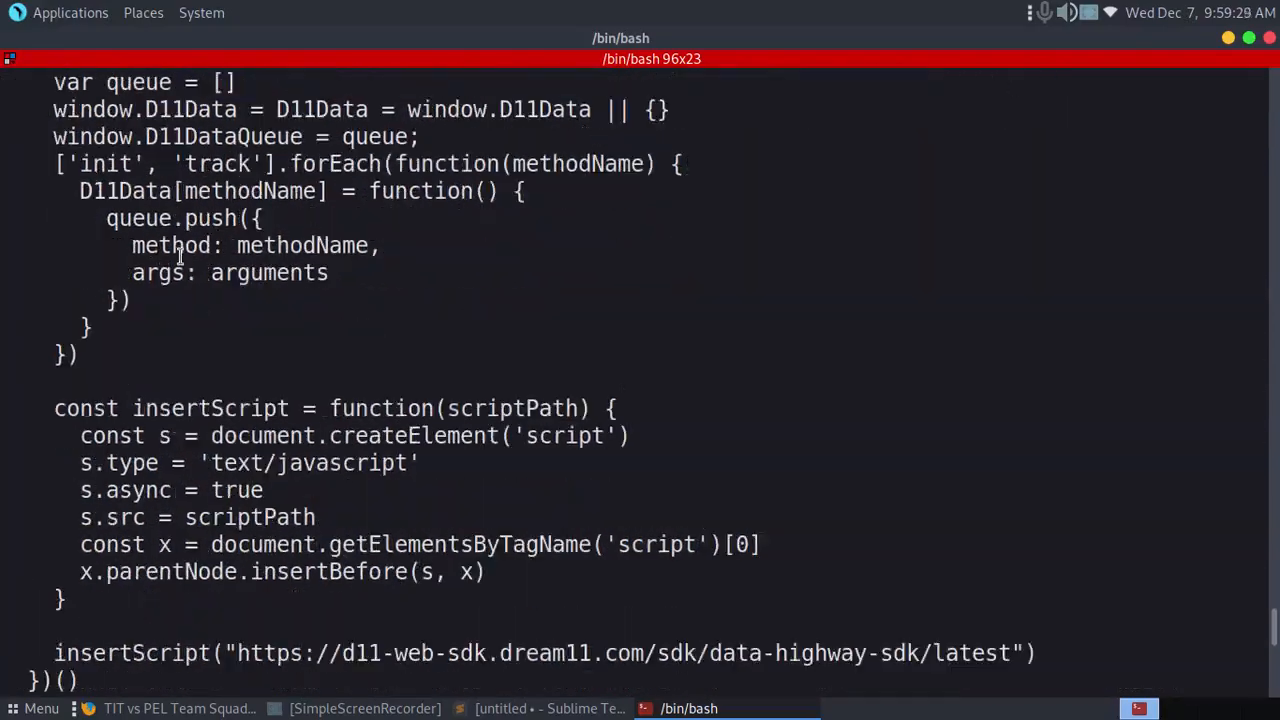
{"action": "scroll", "scroll_direction": "down", "scroll_amount": 3}
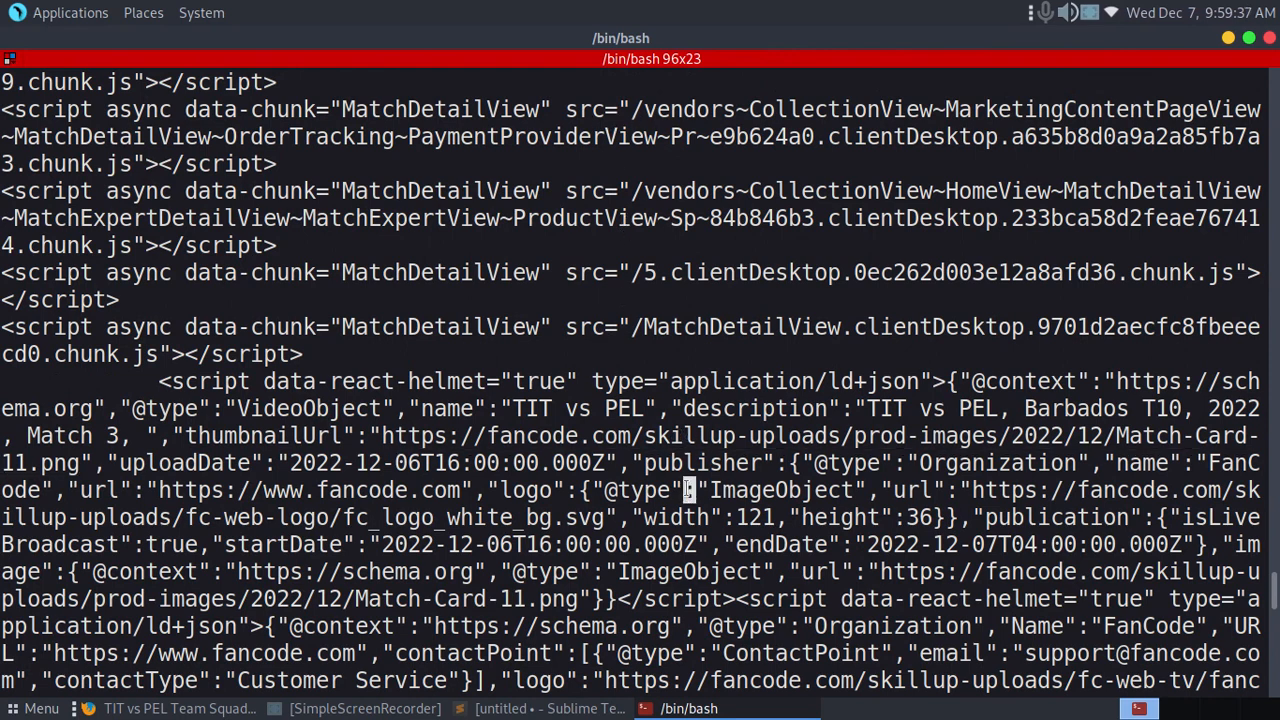
{"action": "scroll", "scroll_direction": "down", "scroll_amount": 3}
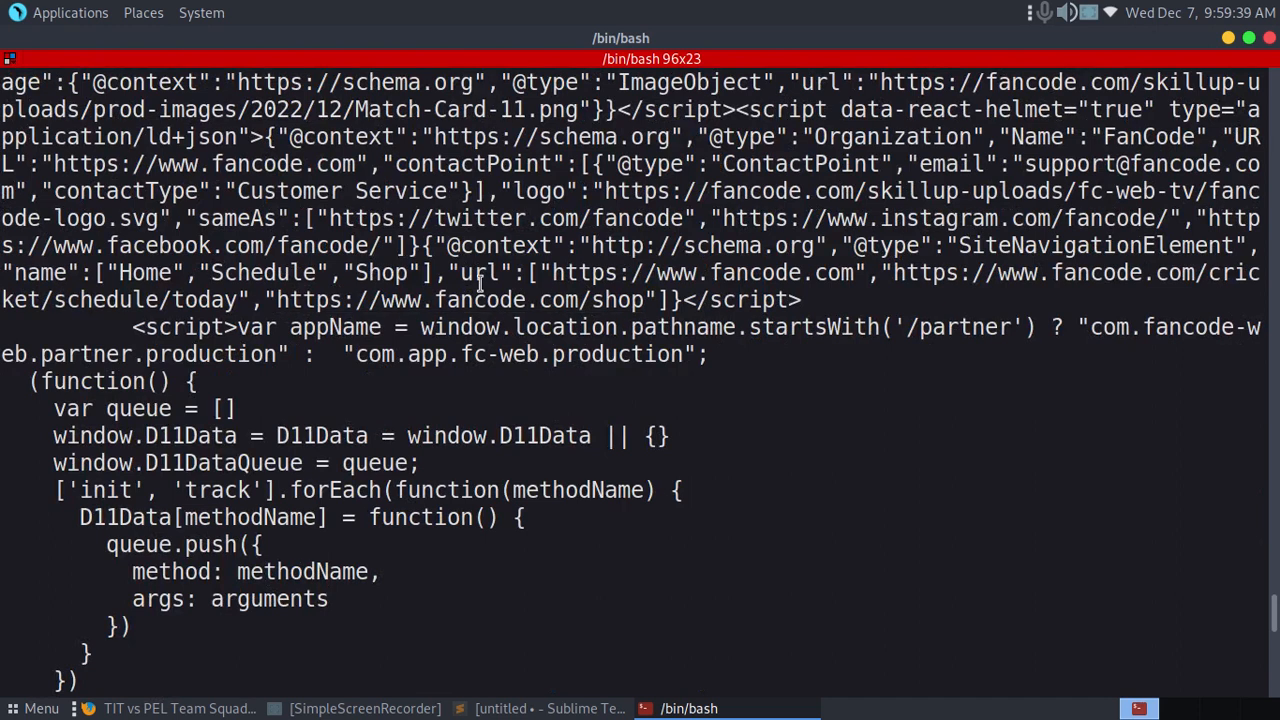
Split the test file's contents onto new lines at semicolons using tr ';' '\n'.
{"action": "key", "text": "Return"}
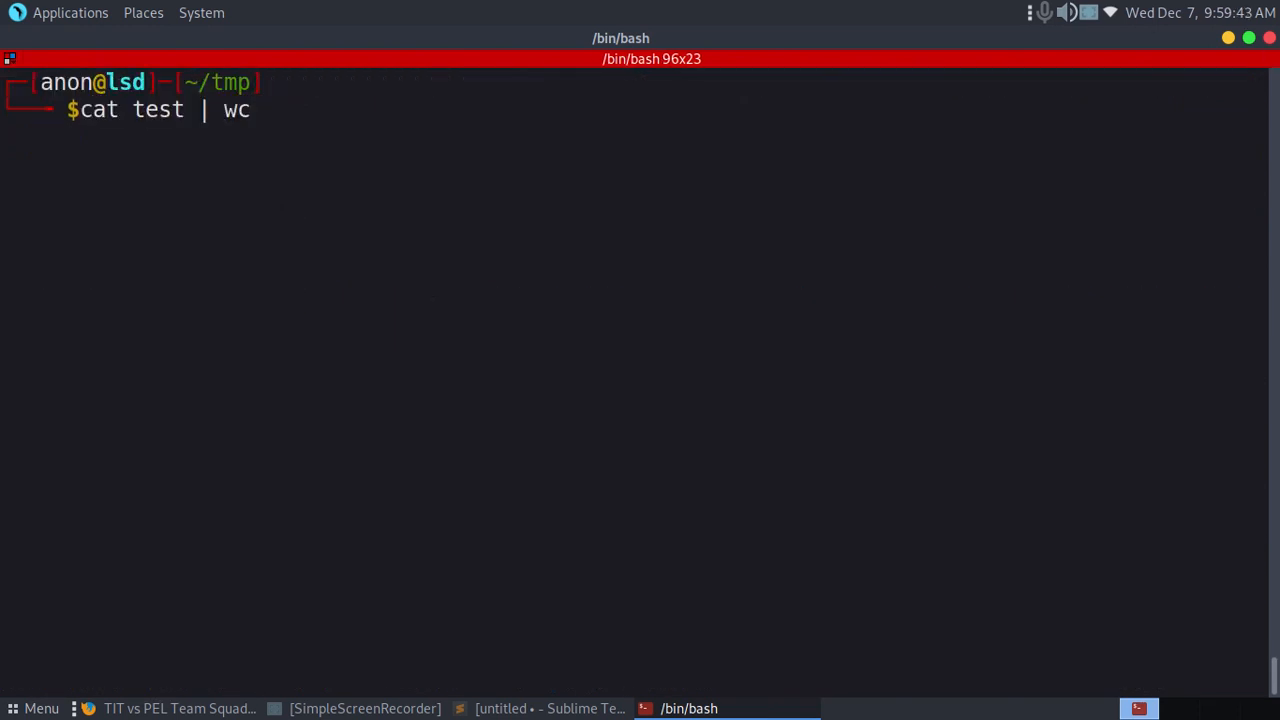
{"action": "type", "text": "tr"}
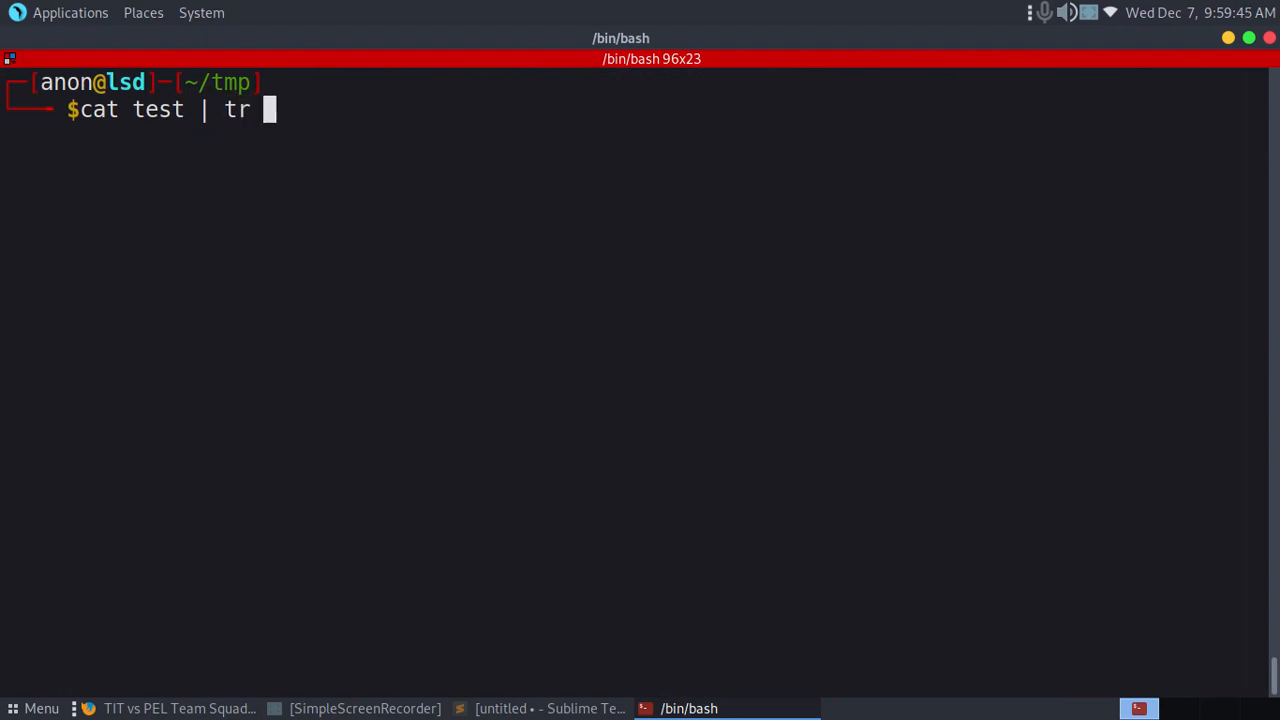
{"action": "type", "text": ":"}
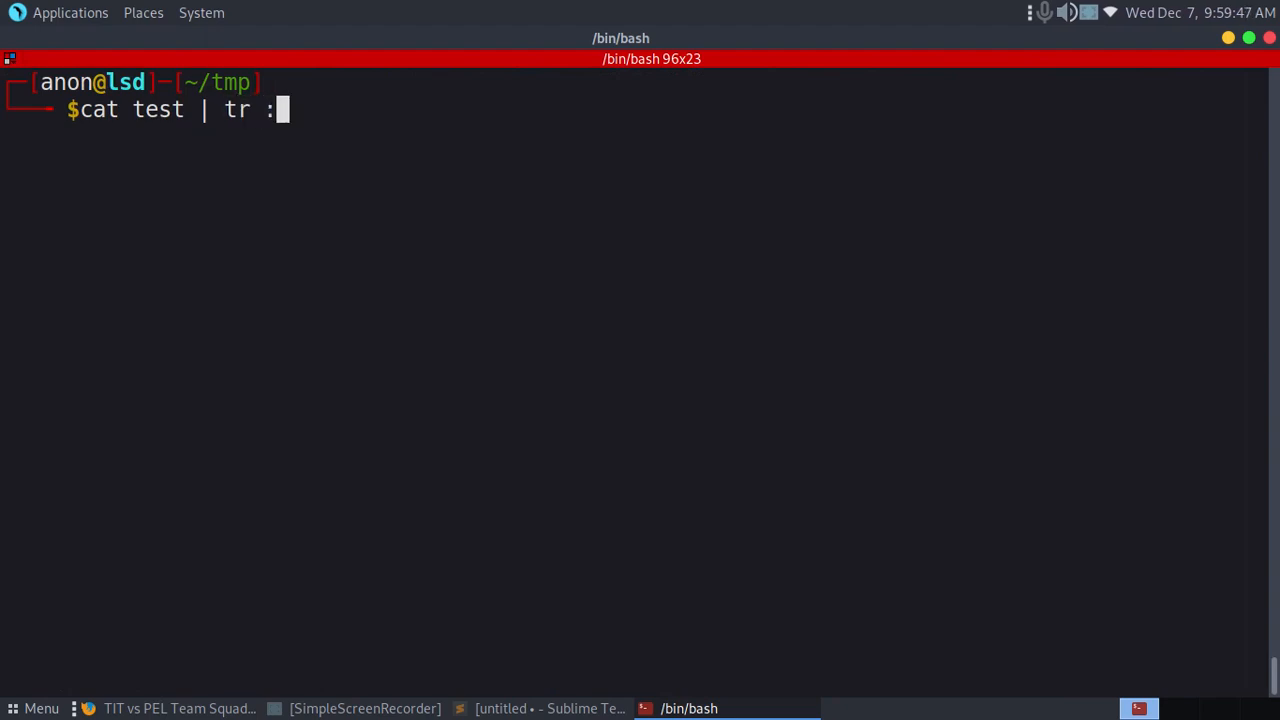
{"action": "type", "text": "'"}
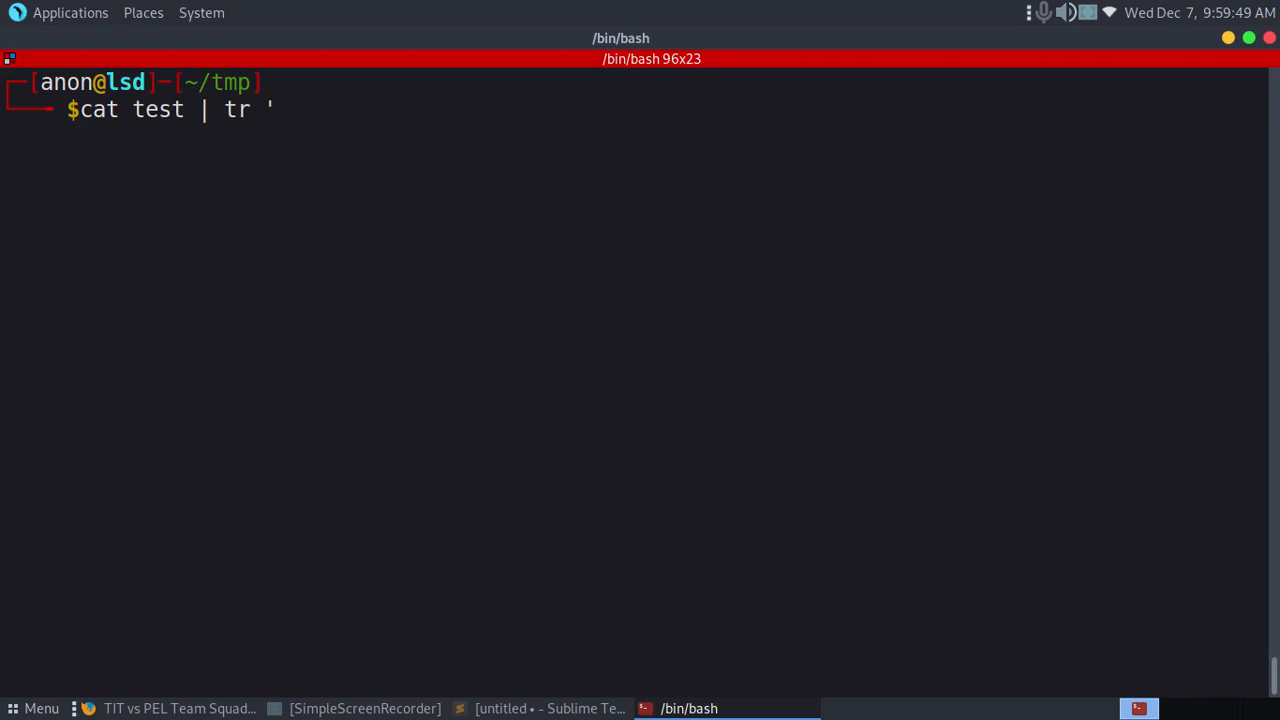
{"action": "type", "text": ";'"}
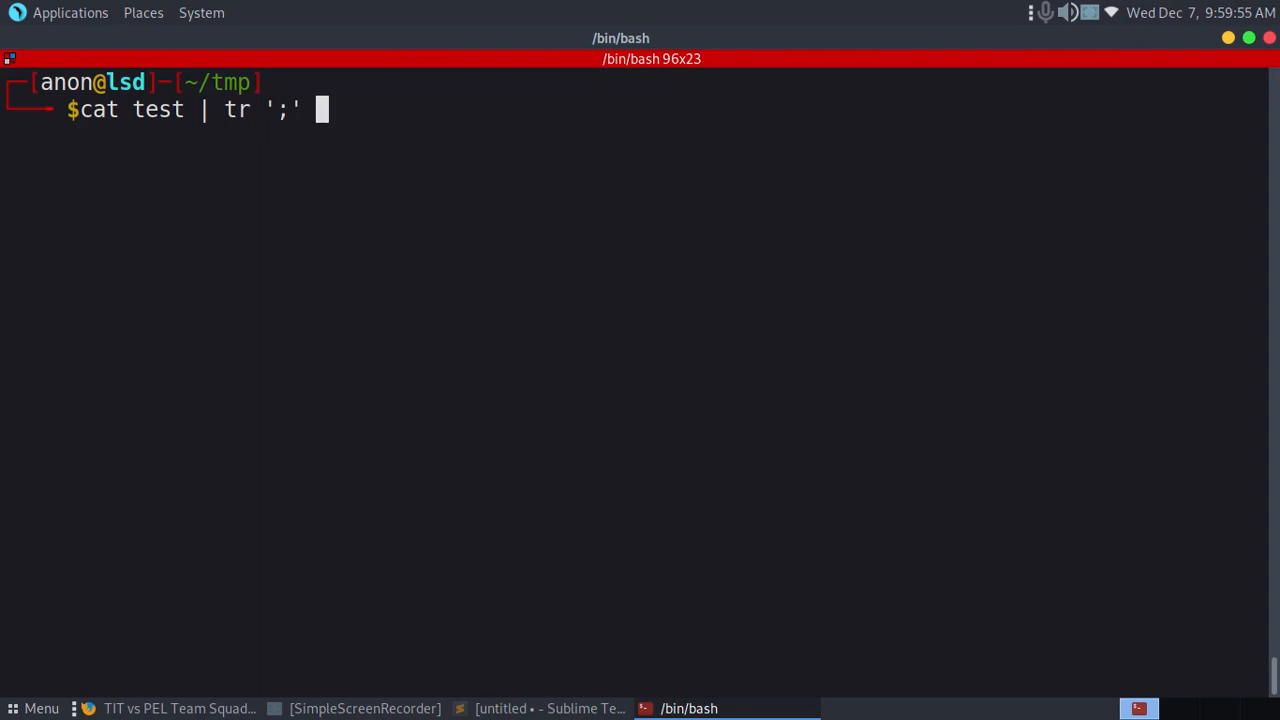
{"action": "type", "text": "'"}
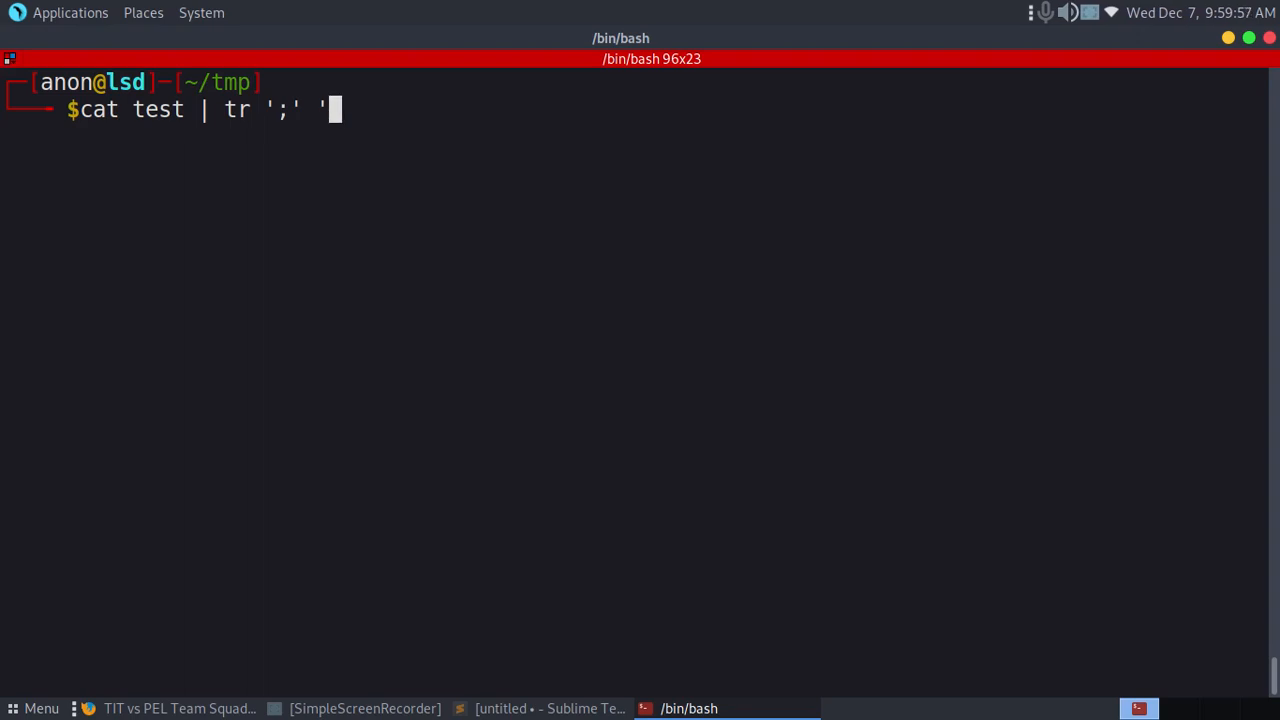
{"action": "key", "text": "Return"}
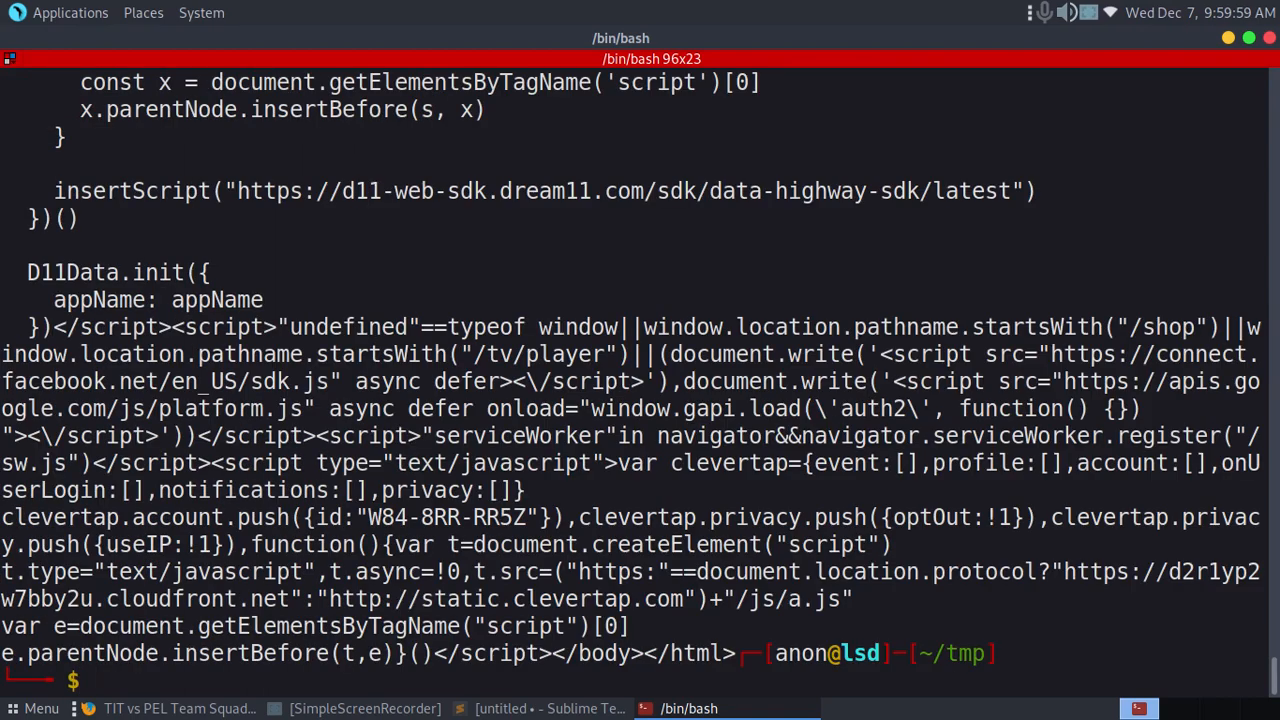
Count the semicolon-split output (24927 lines), then recall that command with wc removed.
{"action": "key", "text": "ctrl+l"}
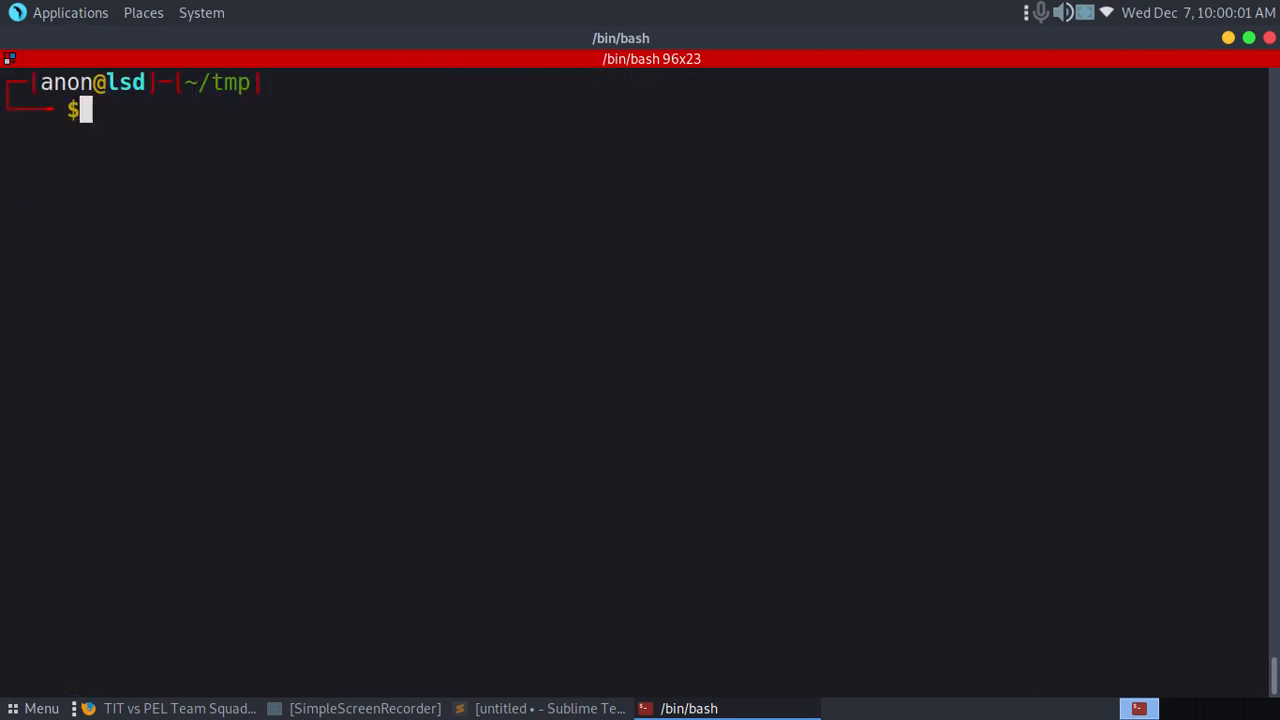
{"action": "type", "text": "cat test | tr ';' '\\n' | wc"}
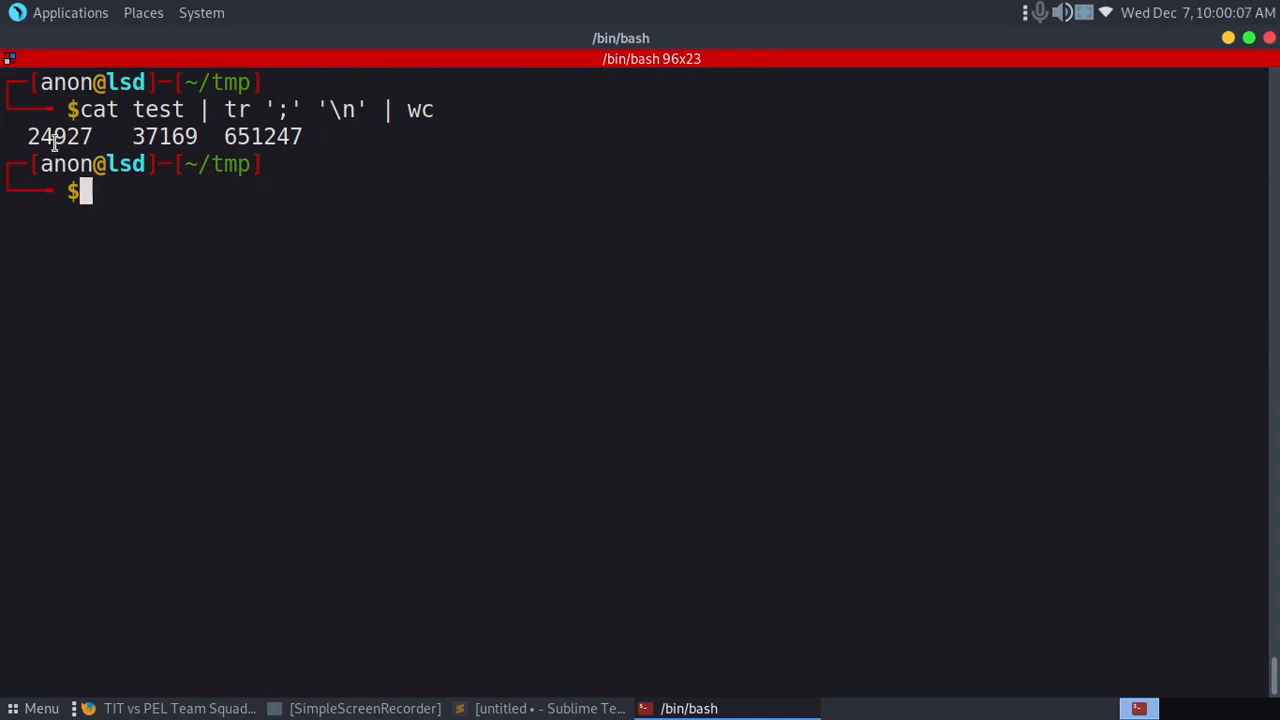
{"action": "mouse_move", "coordinate": [120, 288]}
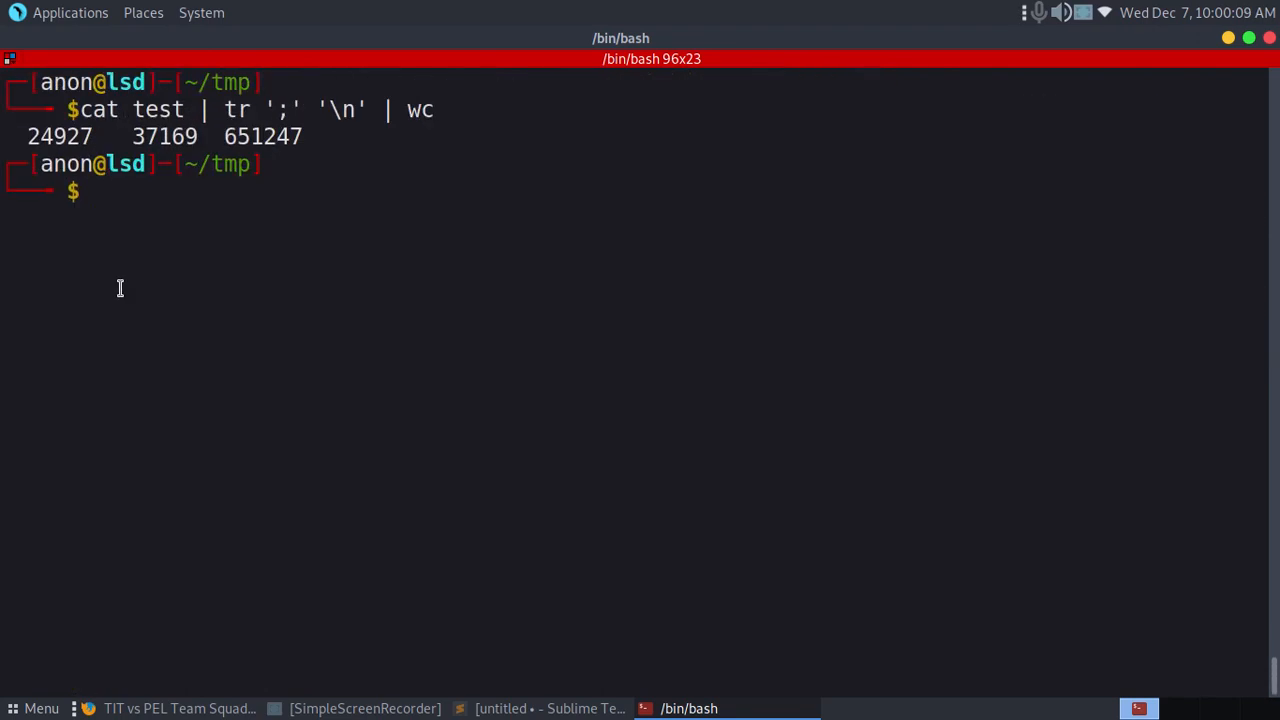
{"action": "key", "text": "Return"}
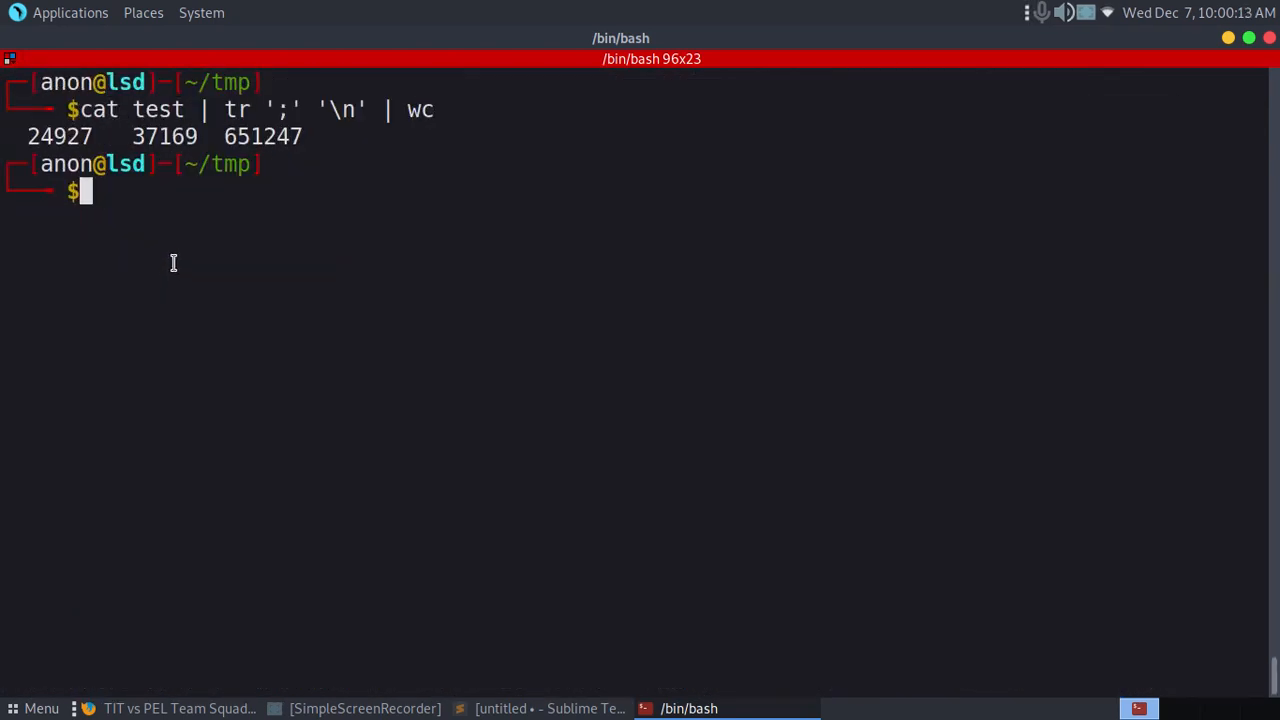
{"action": "key", "text": "Up"}
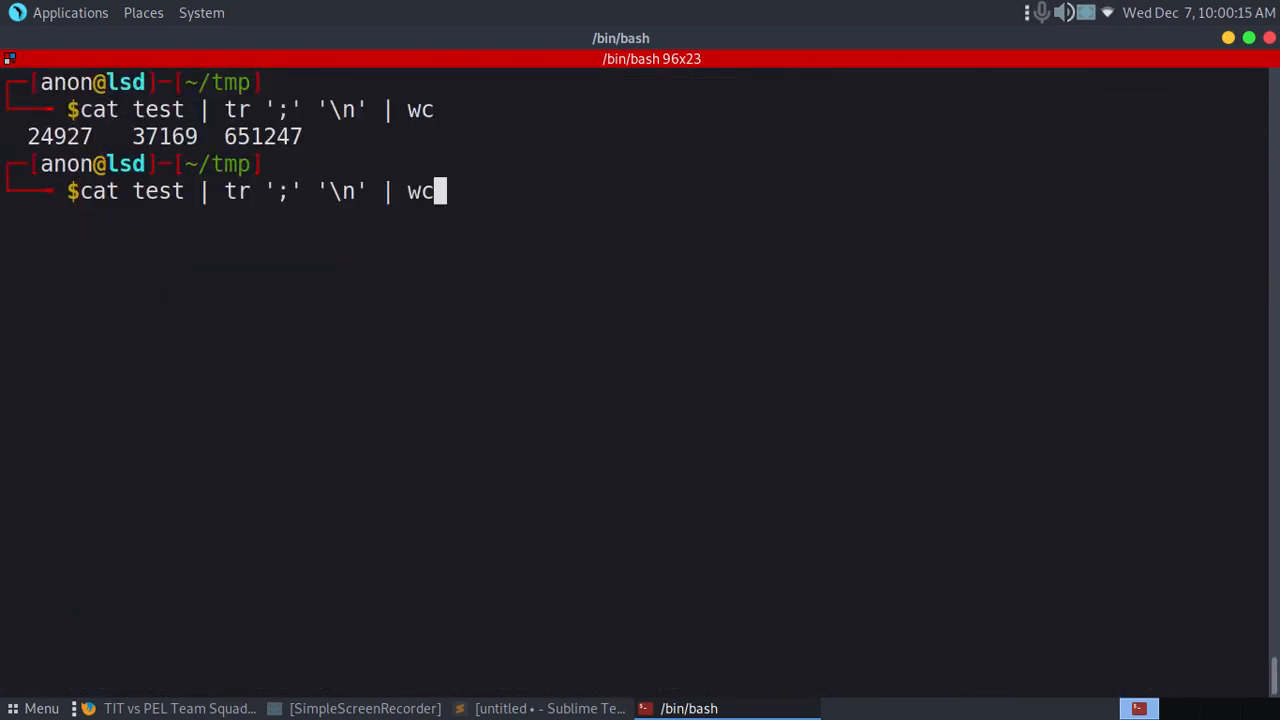
{"action": "key", "text": "BackSpace"}
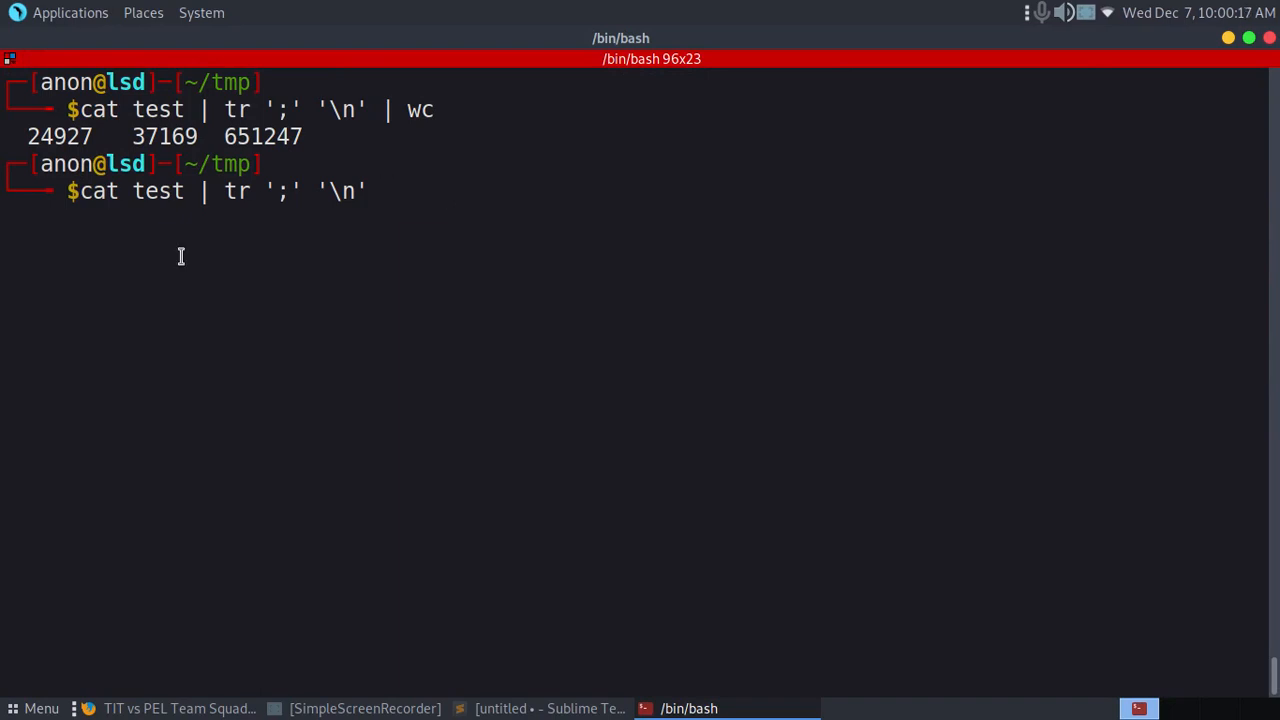
Open Z McCaskie's profile from the squad page and copy the zachary-mccaskie address slug.
{"action": "left_click", "coordinate": [179, 708]}
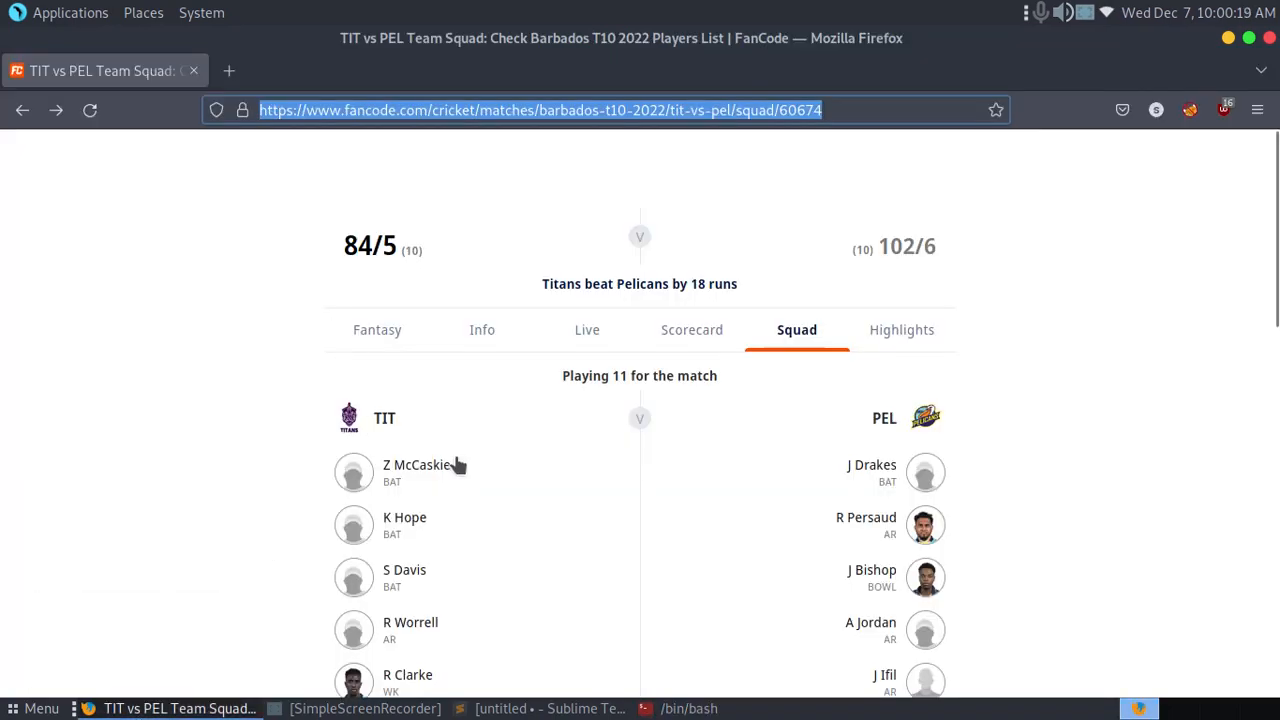
{"action": "mouse_move", "coordinate": [428, 478]}
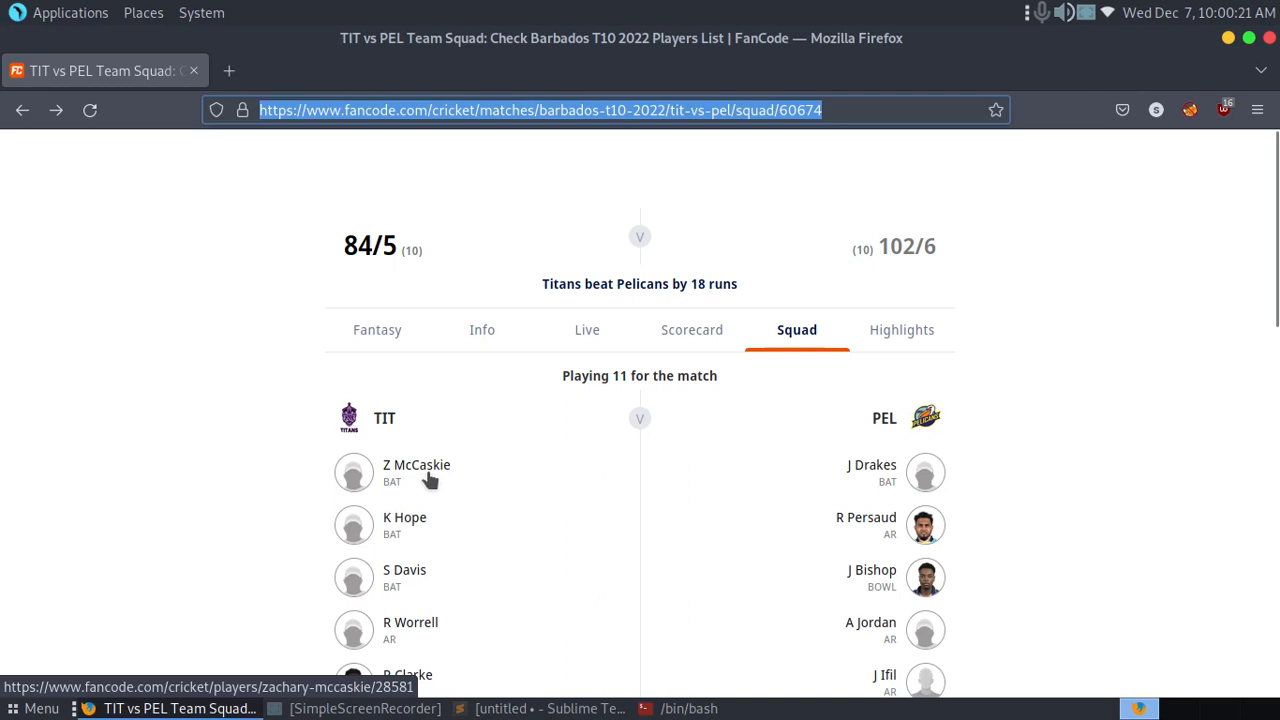
{"action": "left_click", "coordinate": [416, 470]}
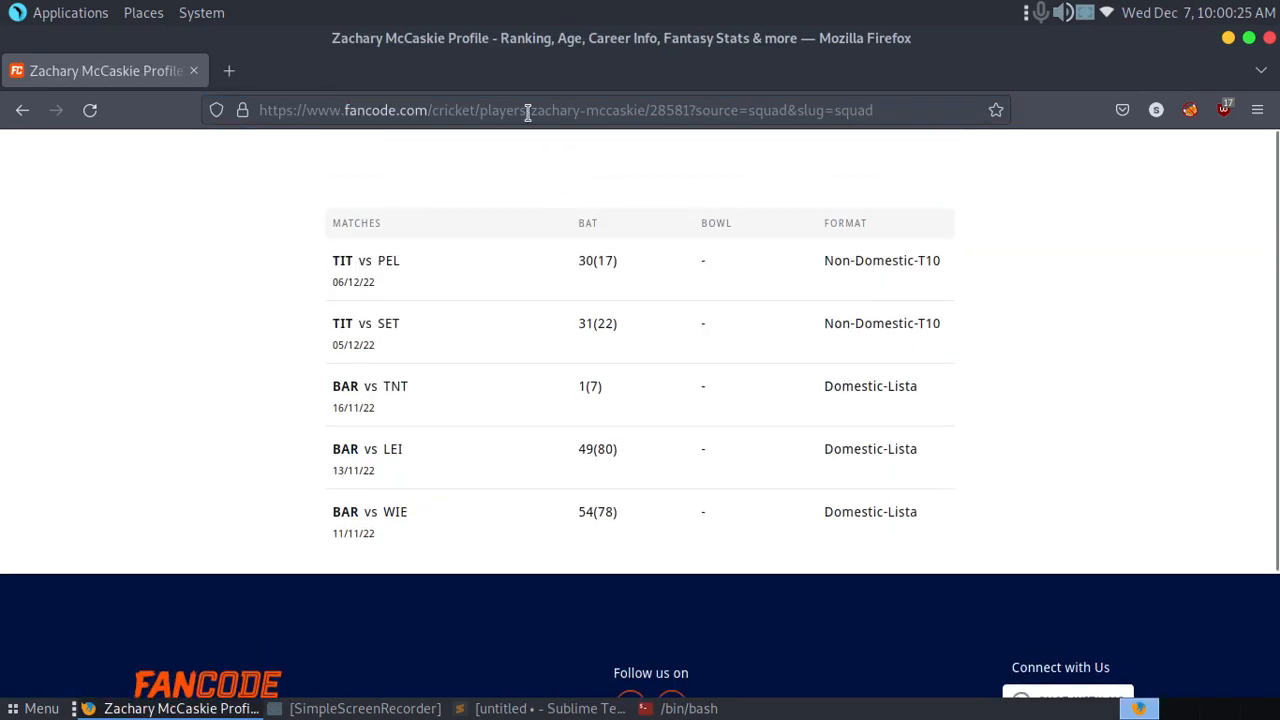
{"action": "double_click", "coordinate": [590, 110]}
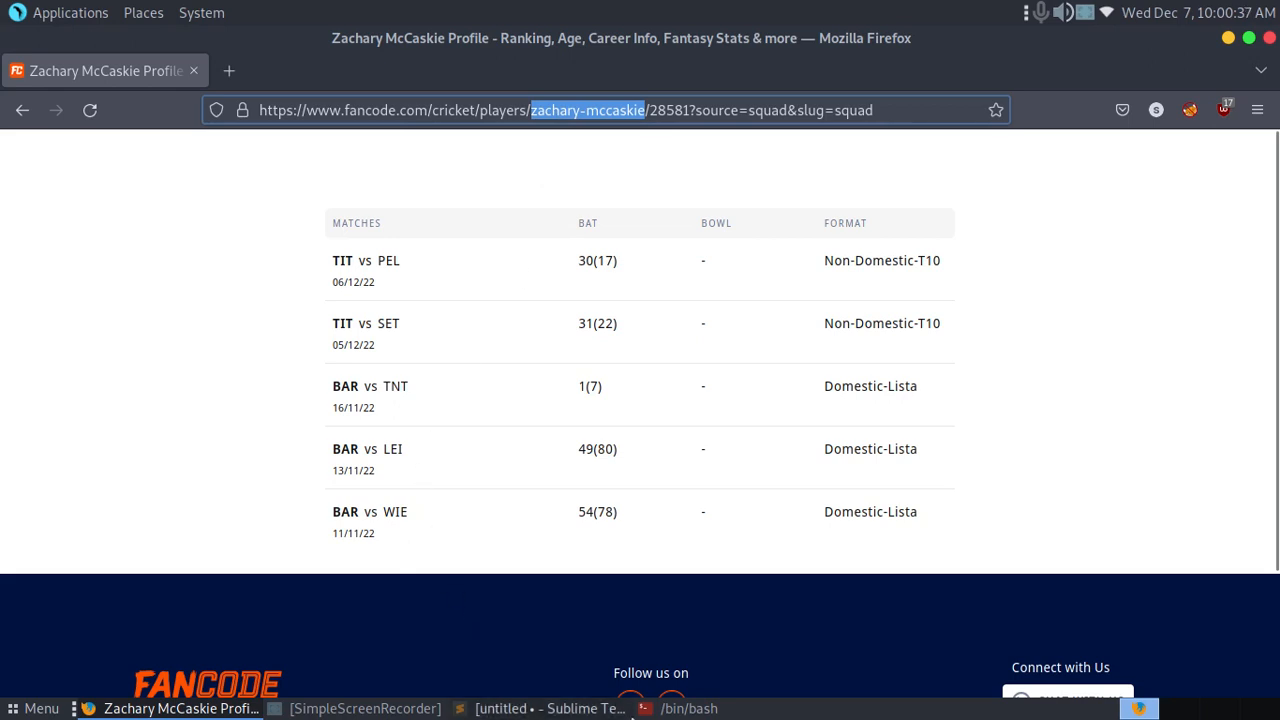
{"action": "left_click", "coordinate": [688, 708]}
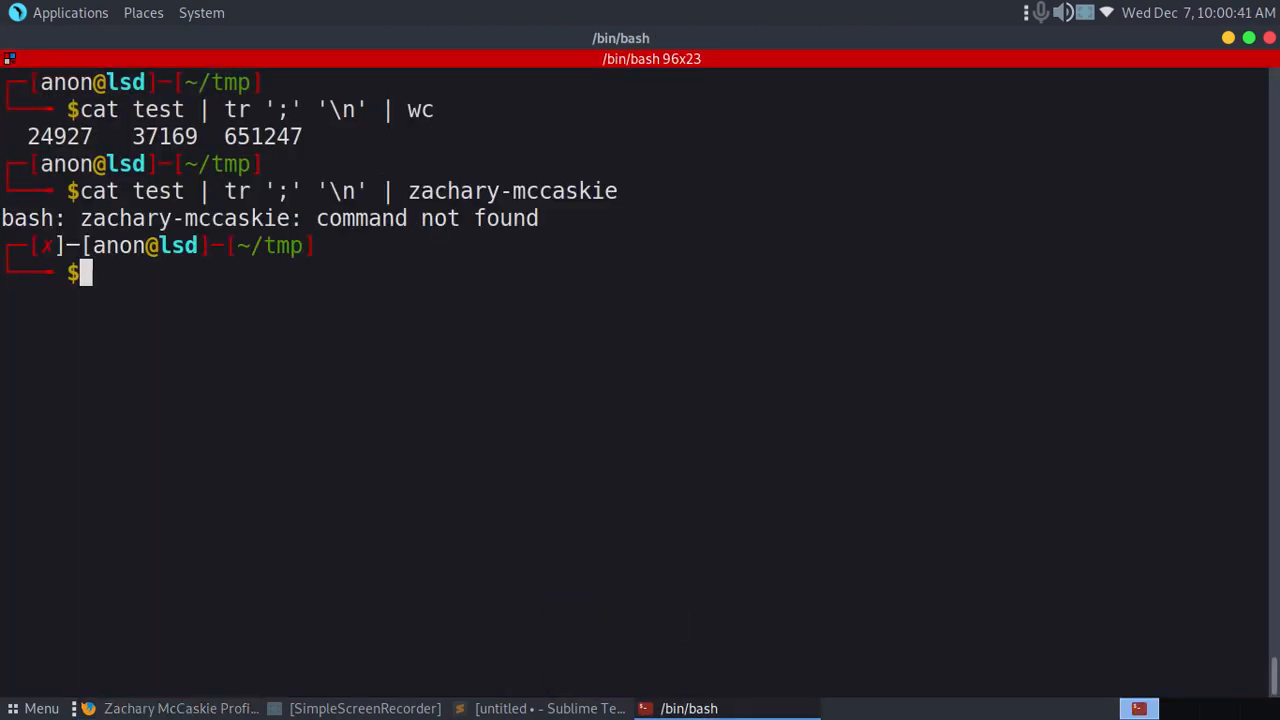
Grep the split test file for zachary-mccaskie, then broaden the pattern to '?source=squad&amp' to list all profiles.
{"action": "key", "text": "Up"}
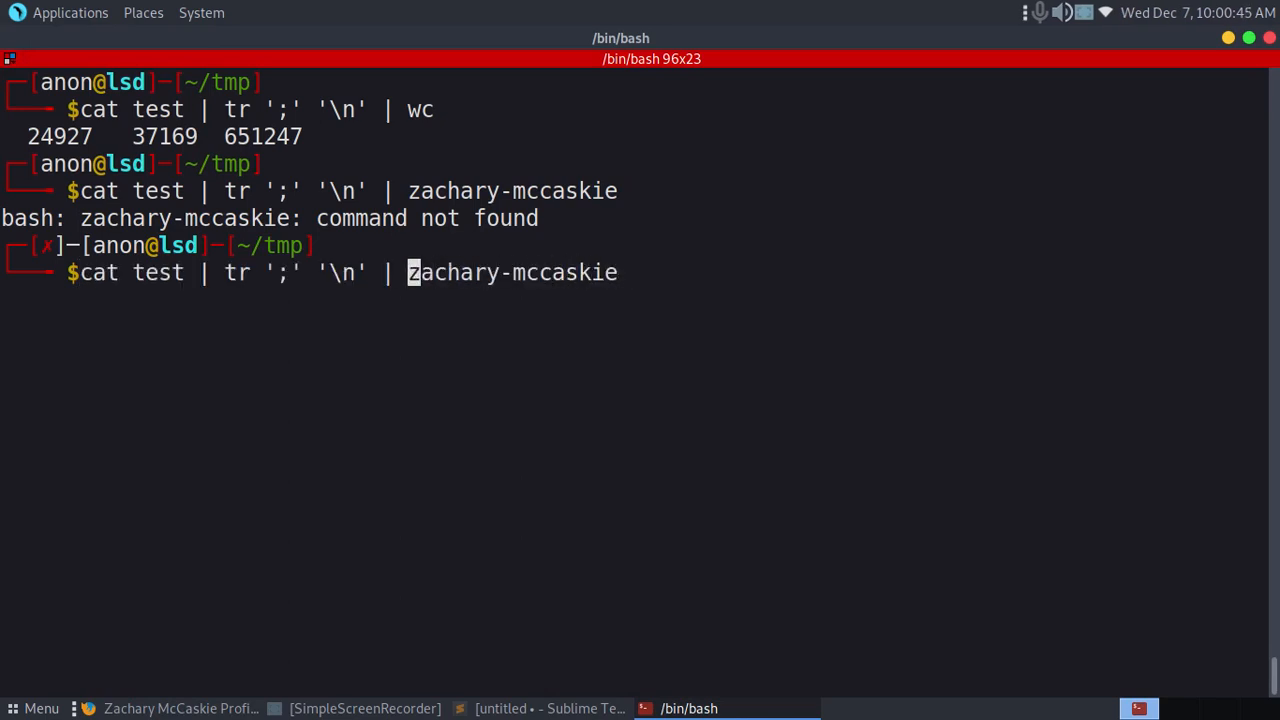
{"action": "key", "text": "Return"}
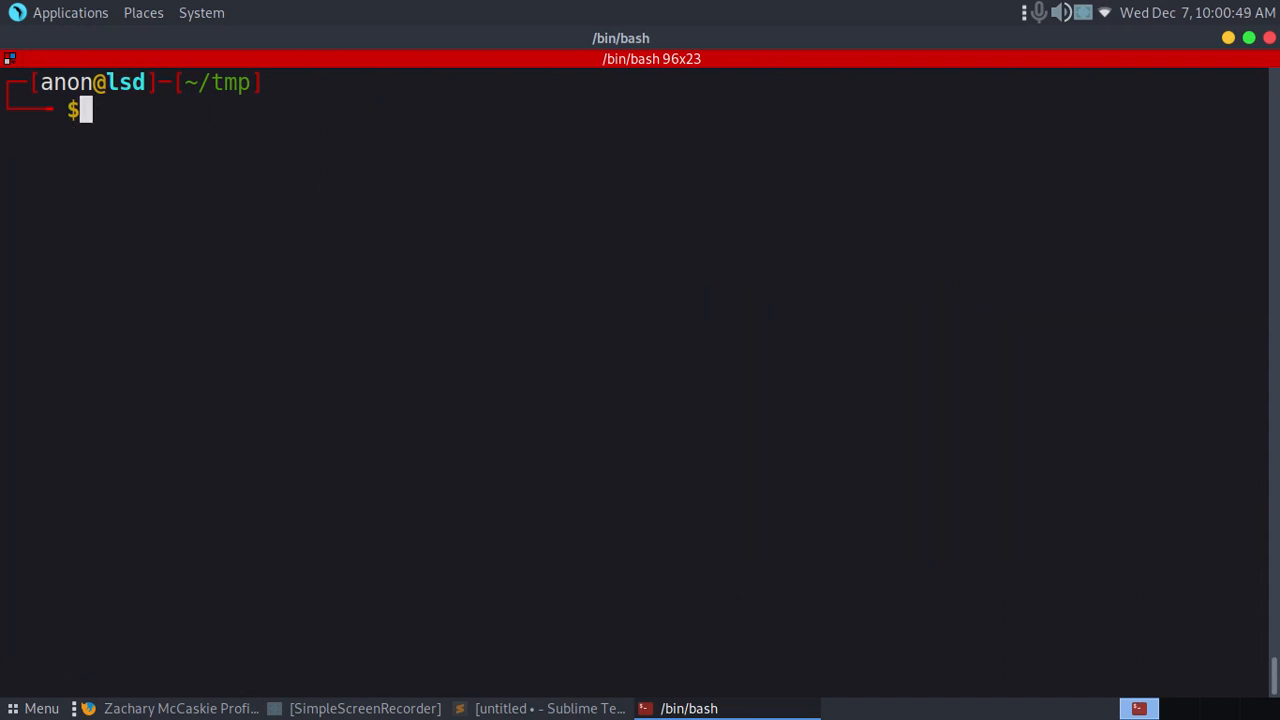
{"action": "type", "text": "cat test | tr ';' '\\n' | grep zachary-mccaskie"}
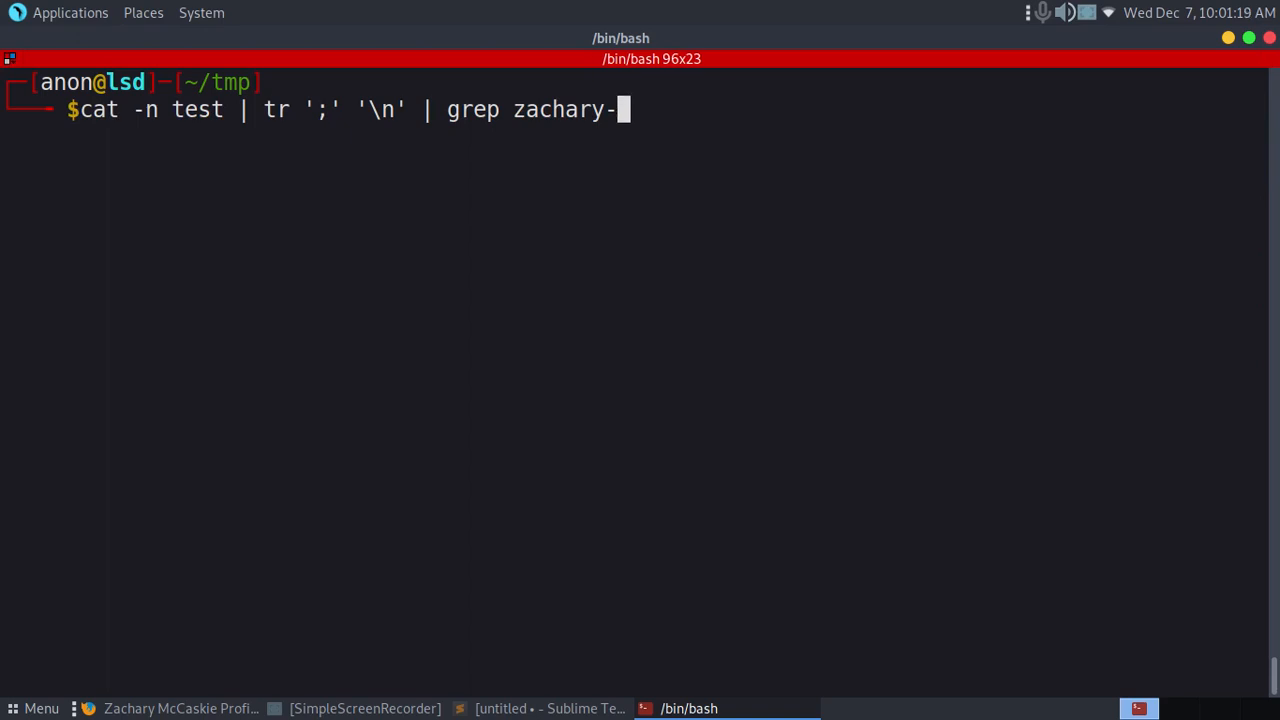
{"action": "key", "text": "BackSpace"}
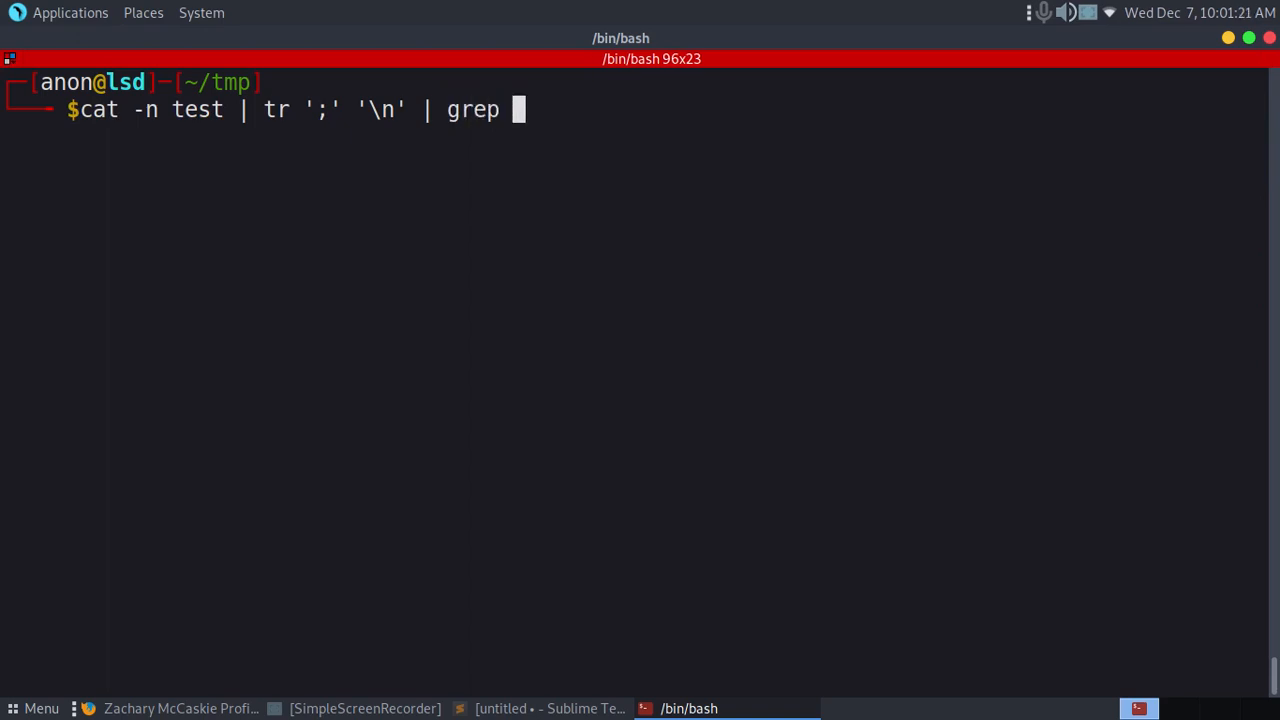
{"action": "key", "text": "Return"}
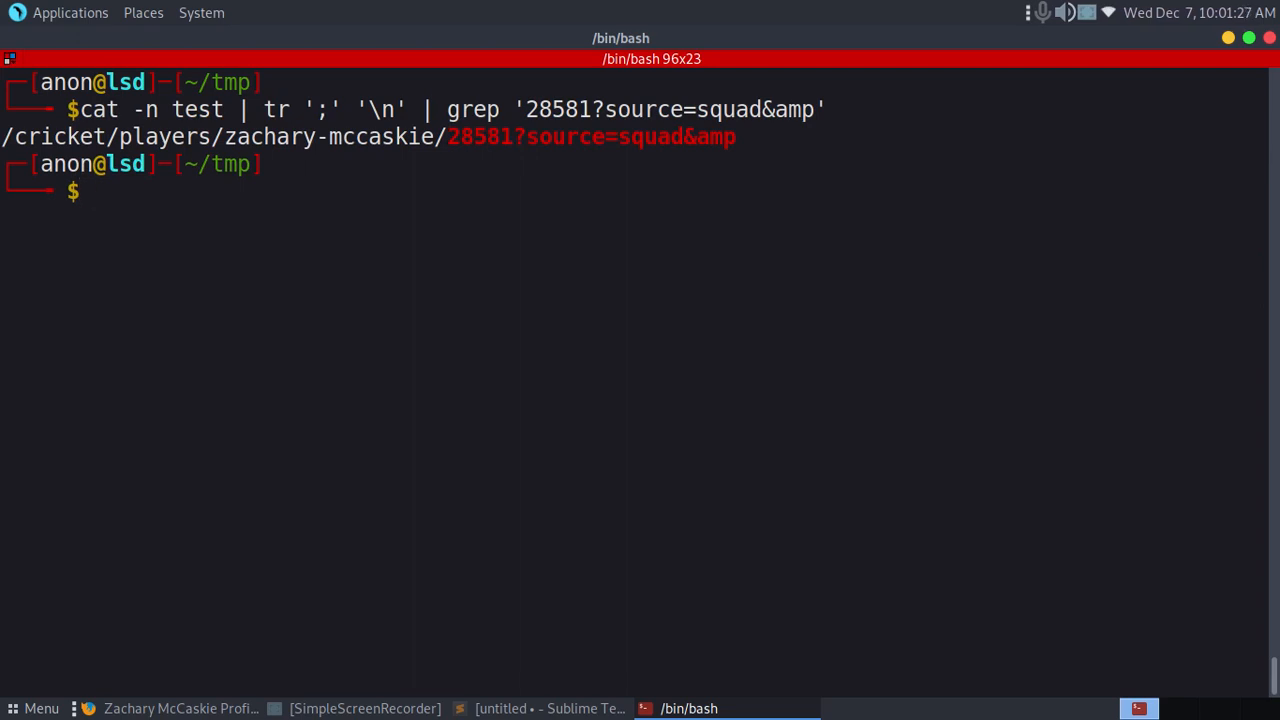
{"action": "key", "text": "Up"}
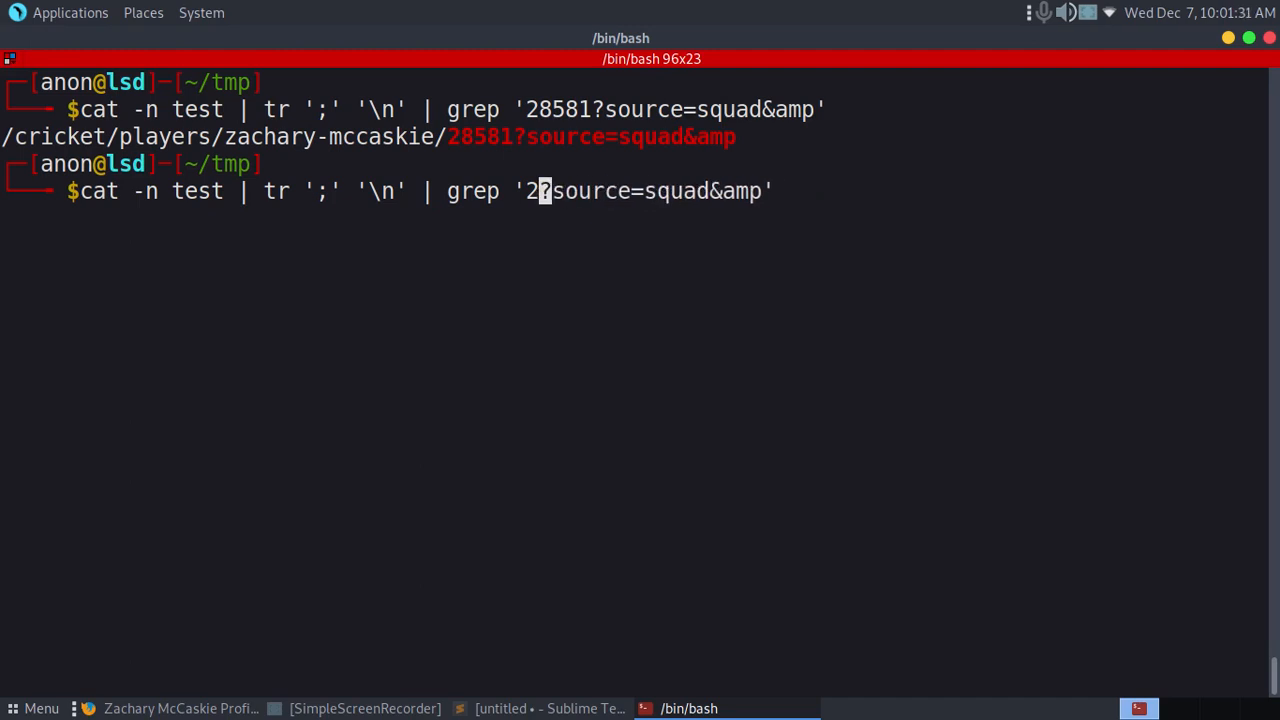
{"action": "key", "text": "Return"}
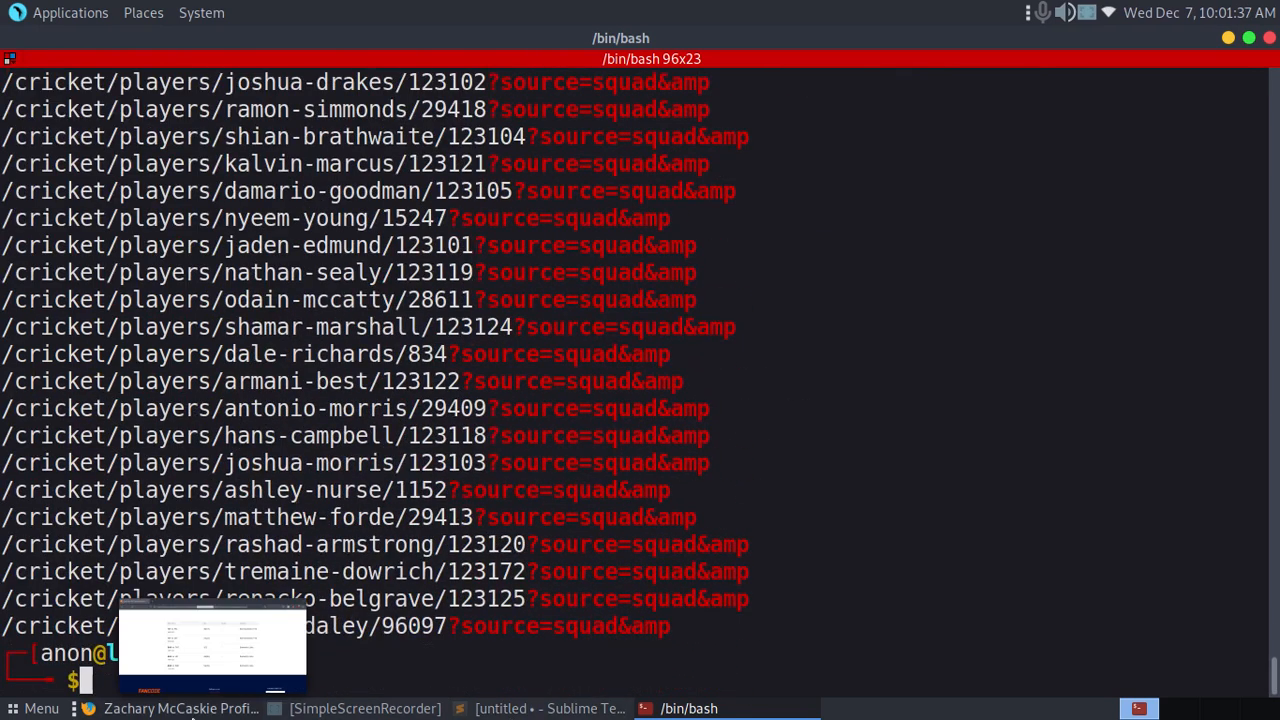
Go back to the Firefox squad page and compare its player lists with the grep output.
{"action": "left_click", "coordinate": [180, 708]}
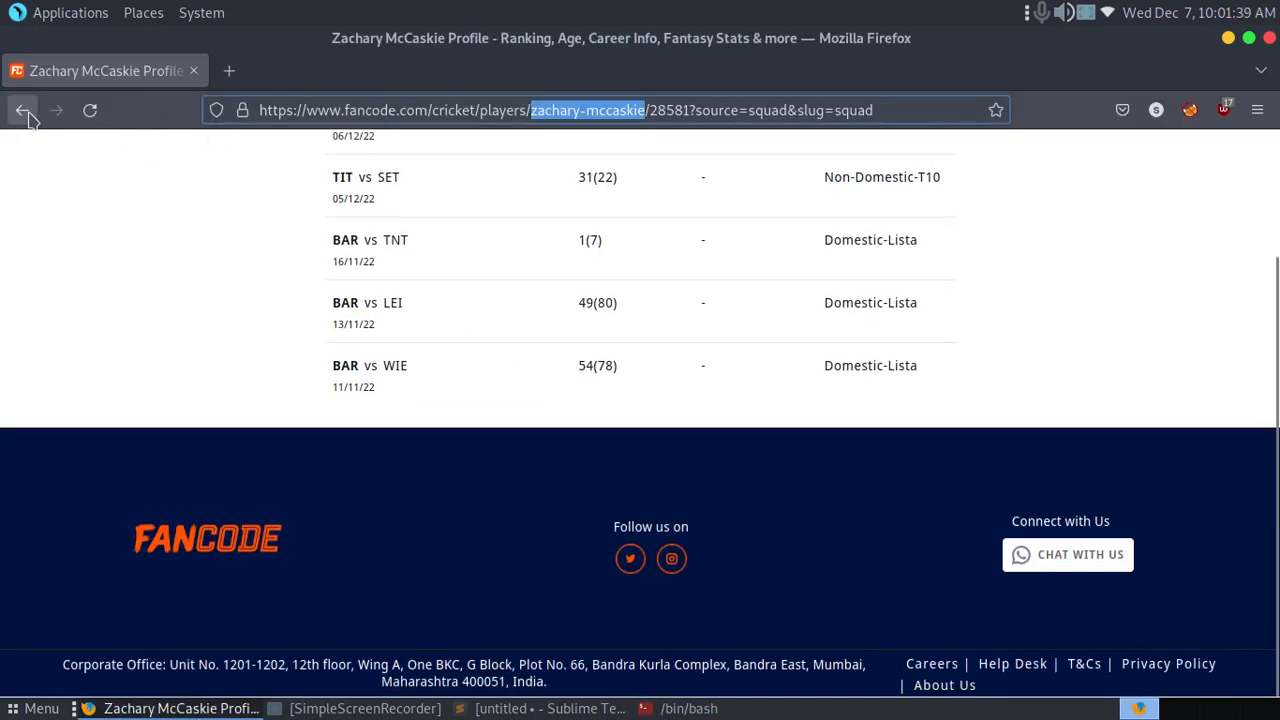
{"action": "left_click", "coordinate": [23, 110]}
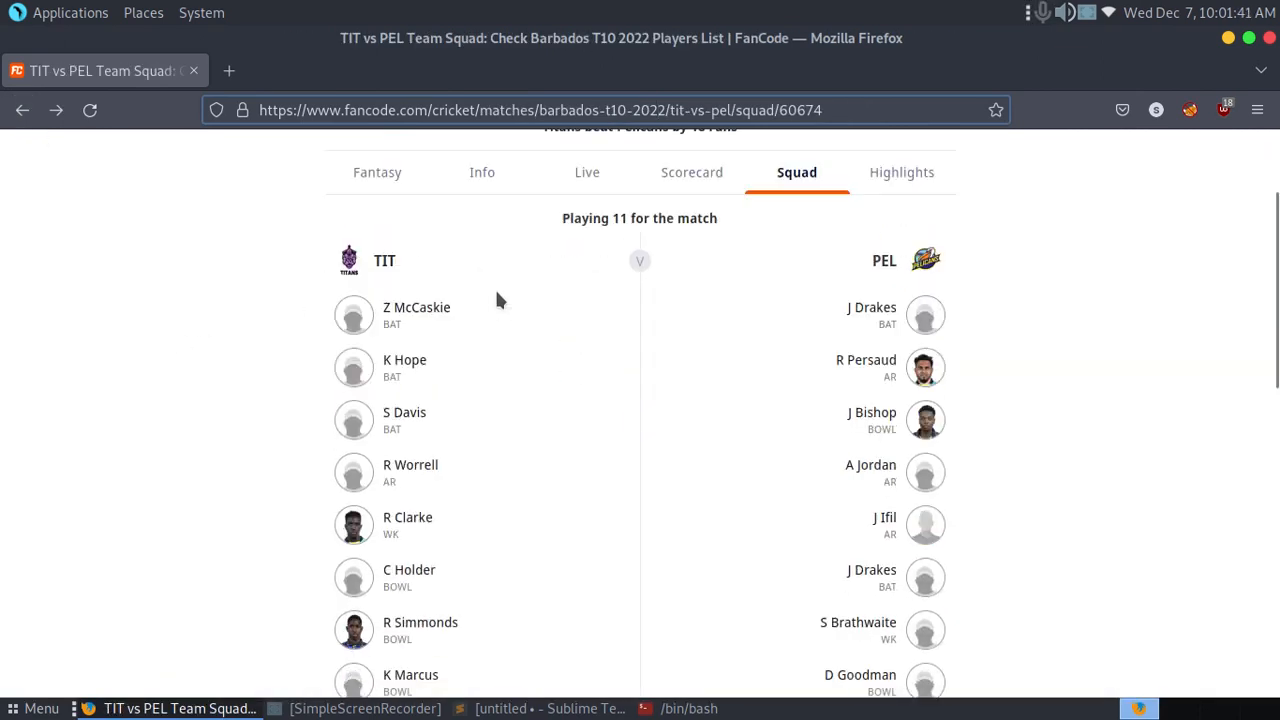
{"action": "scroll", "scroll_direction": "down", "scroll_amount": 3}
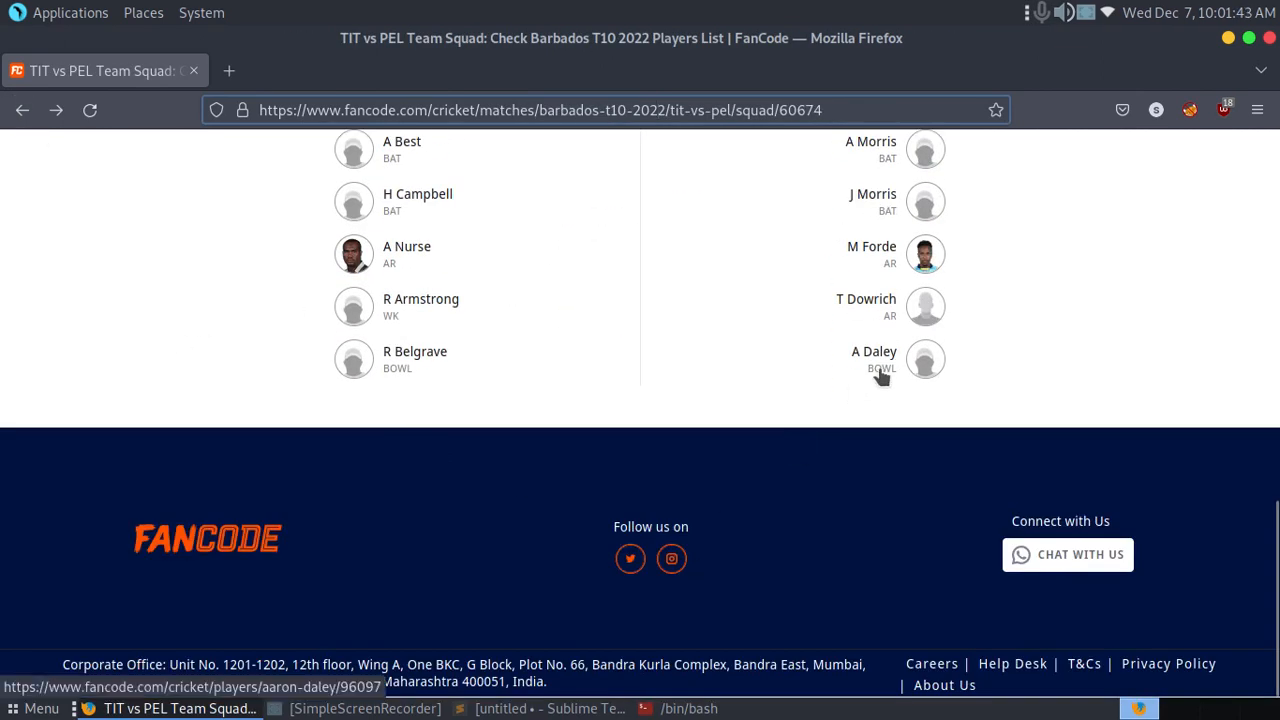
{"action": "mouse_move", "coordinate": [540, 670]}
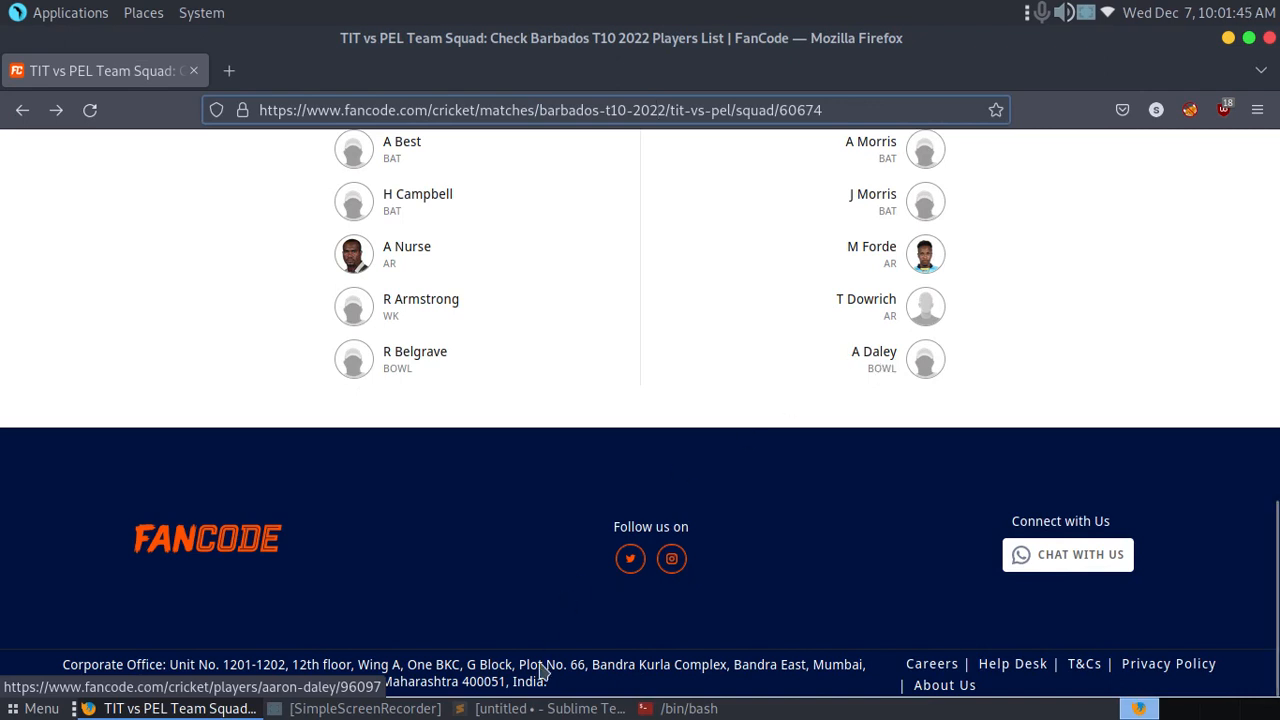
{"action": "left_click", "coordinate": [688, 708]}
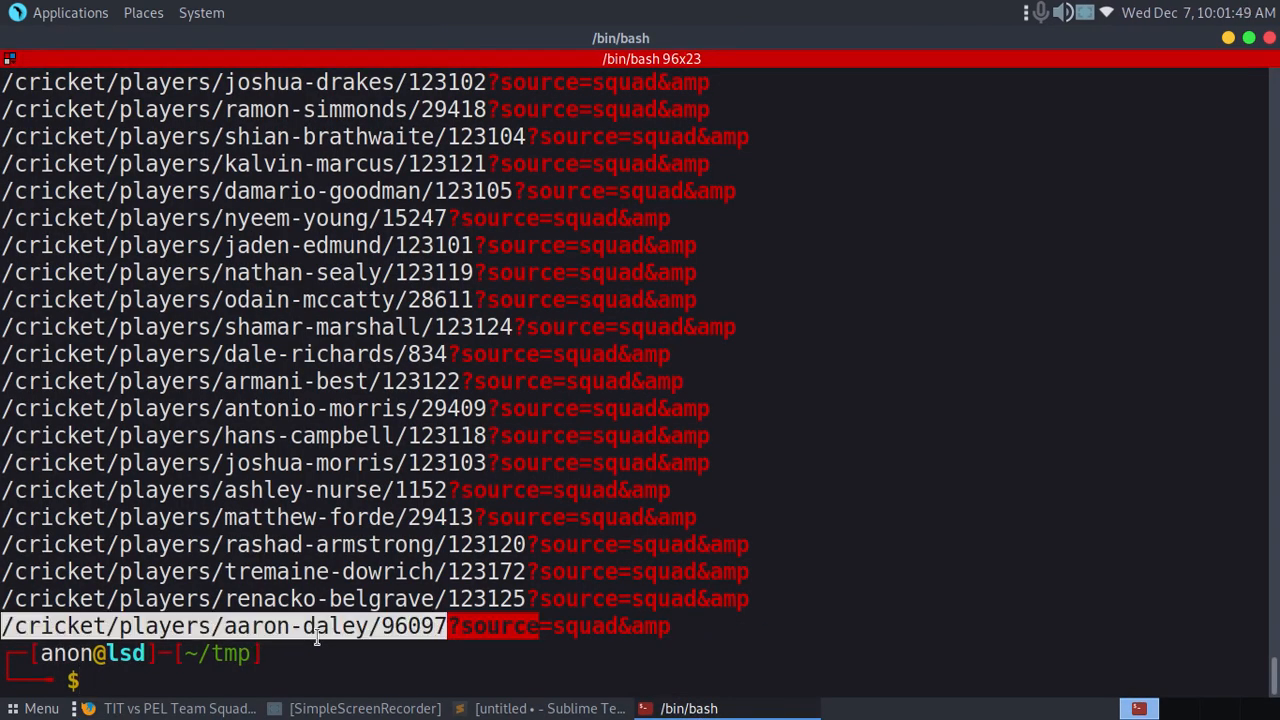
{"action": "key", "text": "Return"}
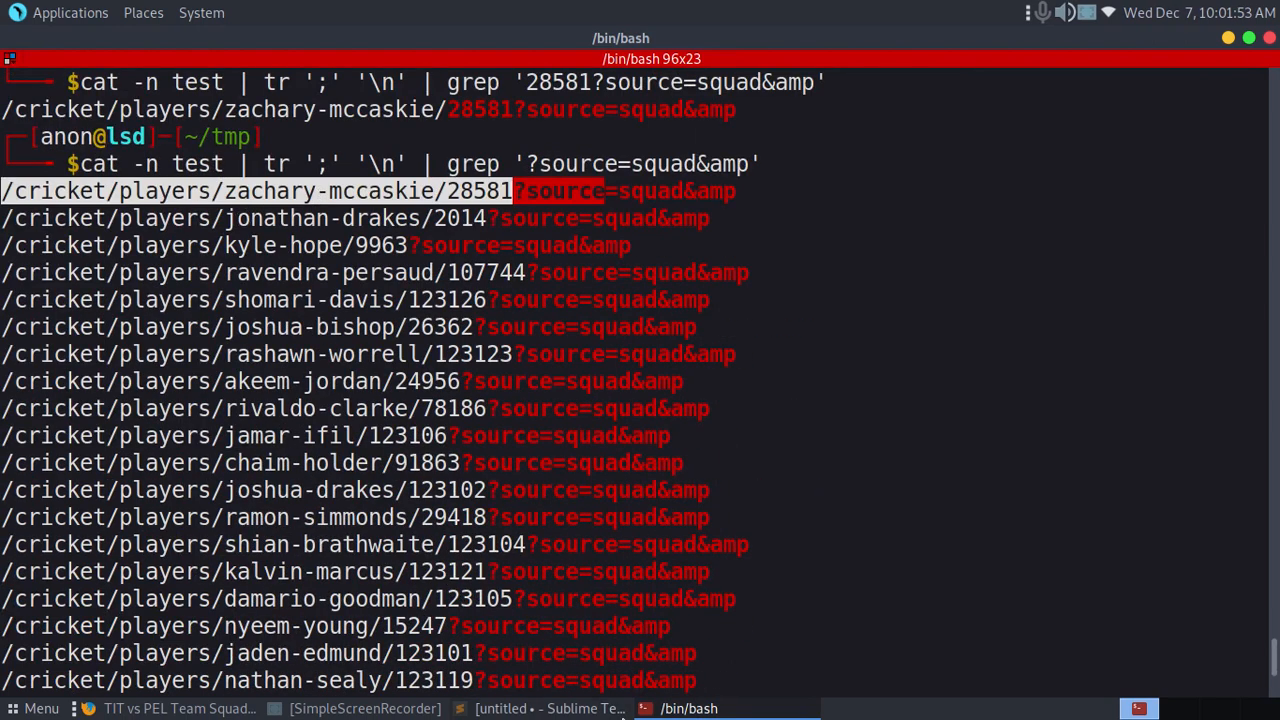
{"action": "left_click", "coordinate": [178, 708]}
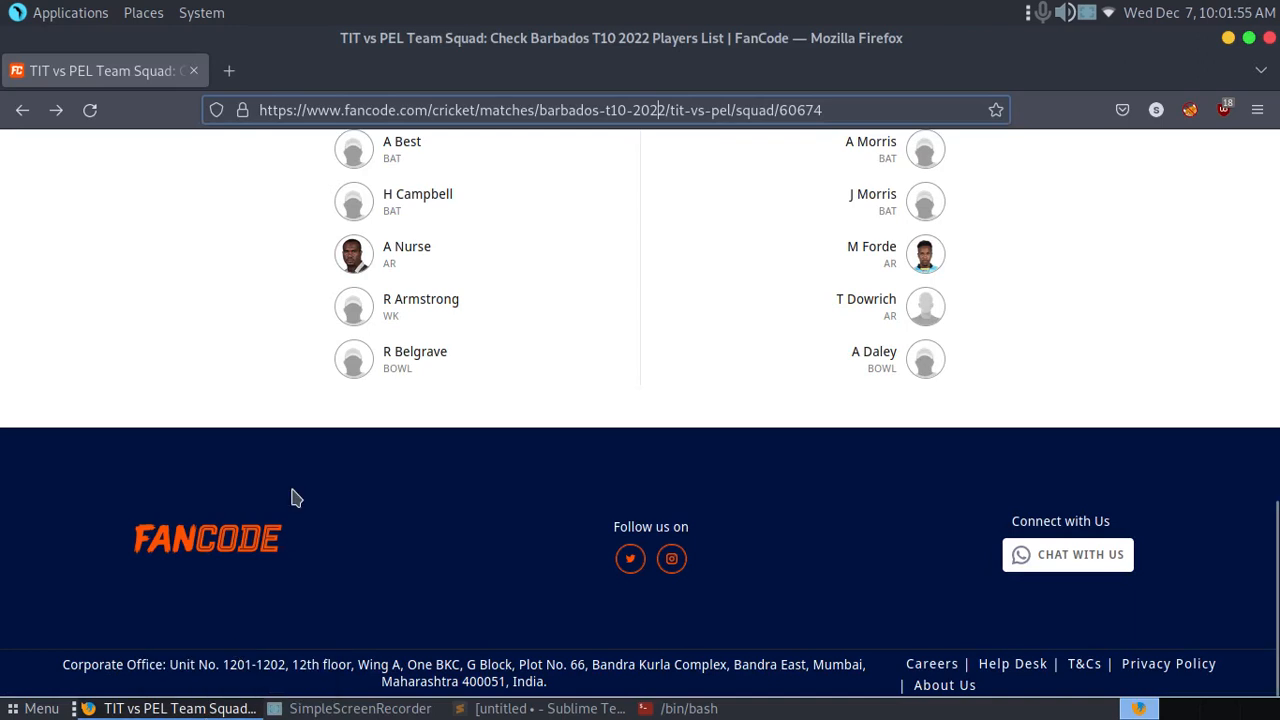
{"action": "scroll", "scroll_direction": "up", "scroll_amount": 3}
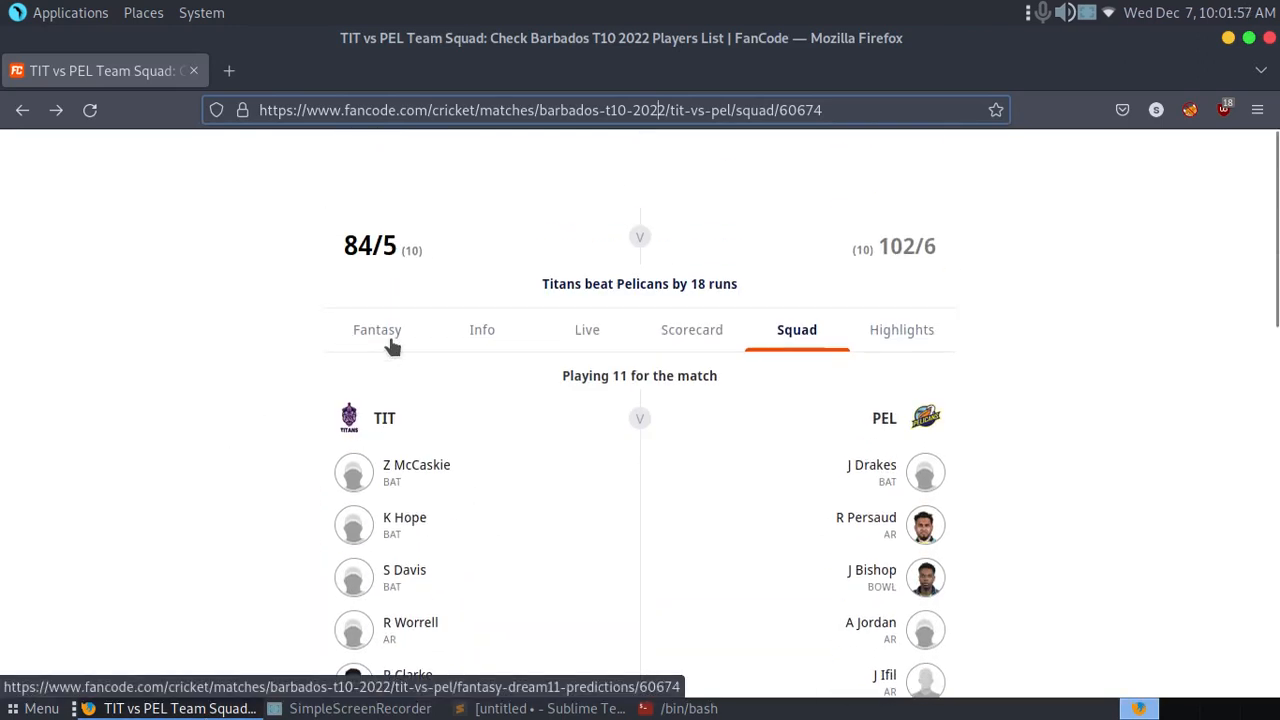
{"action": "left_click", "coordinate": [688, 708]}
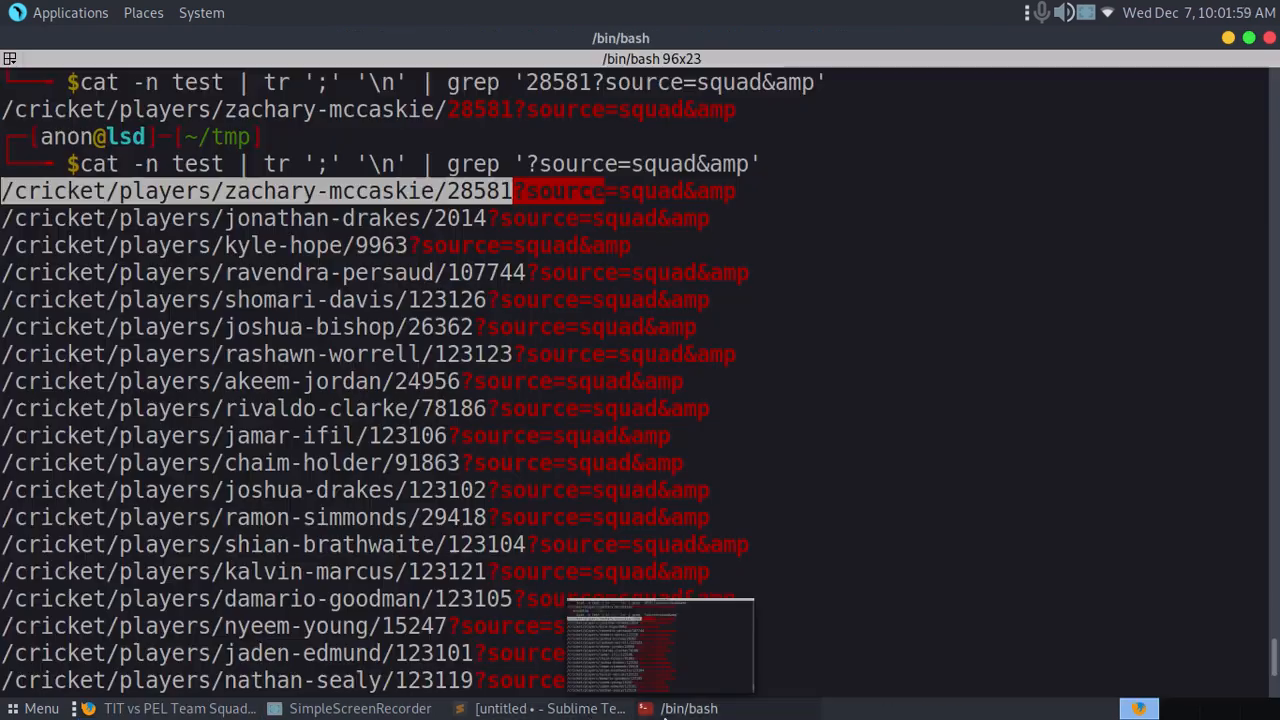
Retype cat -n test | tr ';' '\n' | grep '?source=squad&amp' | ending in an open pipe.
{"action": "scroll", "scroll_direction": "down", "scroll_amount": 3}
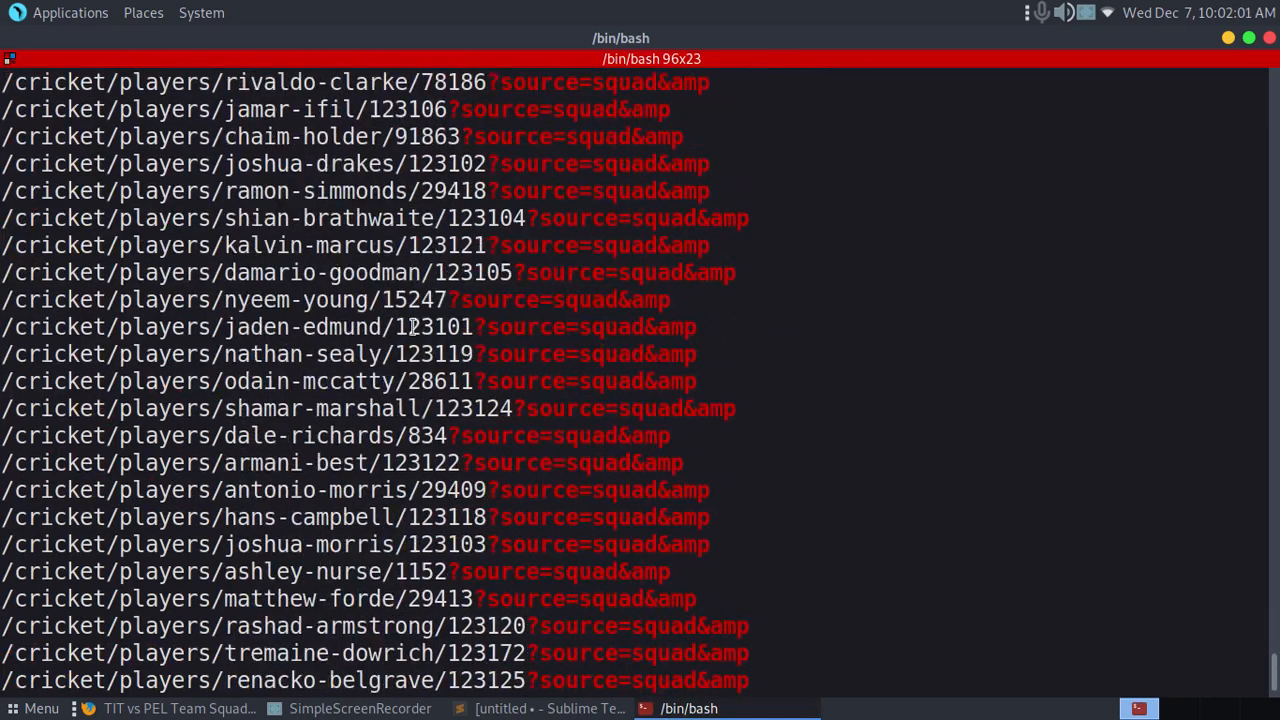
{"action": "mouse_move", "coordinate": [575, 136]}
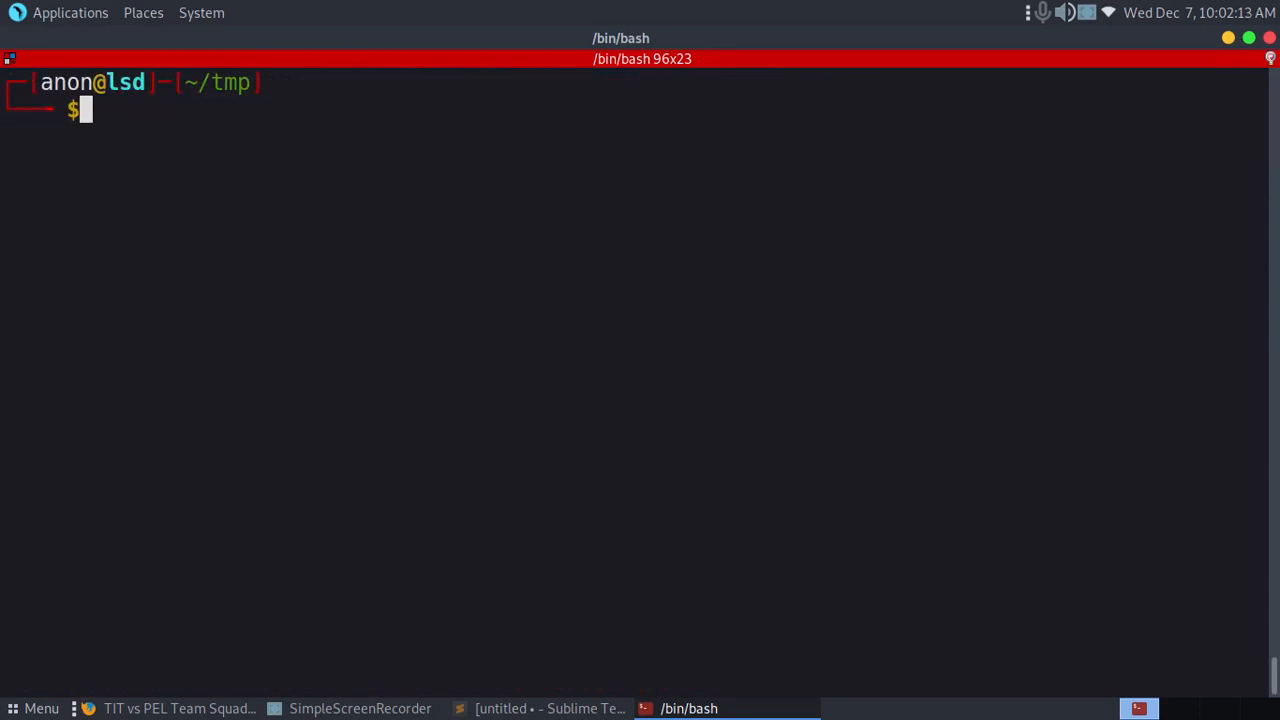
{"action": "type", "text": "cat -n test | tr ';' '\\n' | grep '?source=squad&amp' |"}
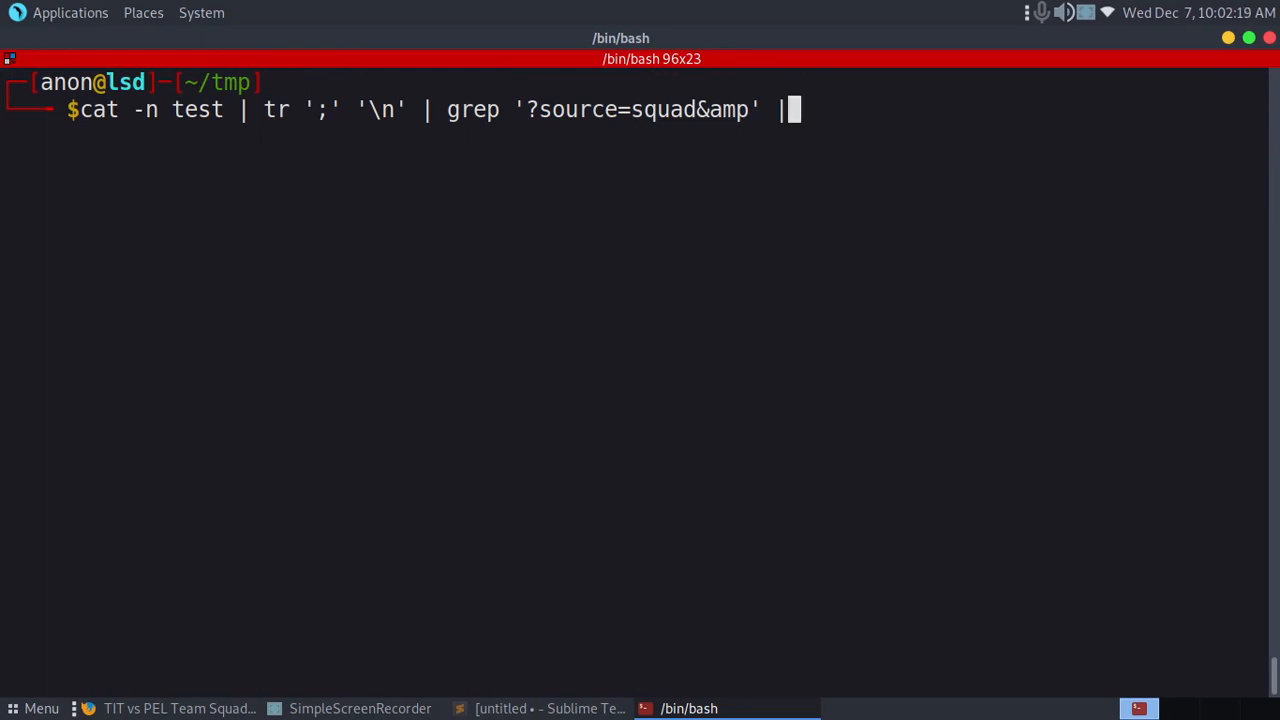
{"action": "left_click", "coordinate": [178, 708]}
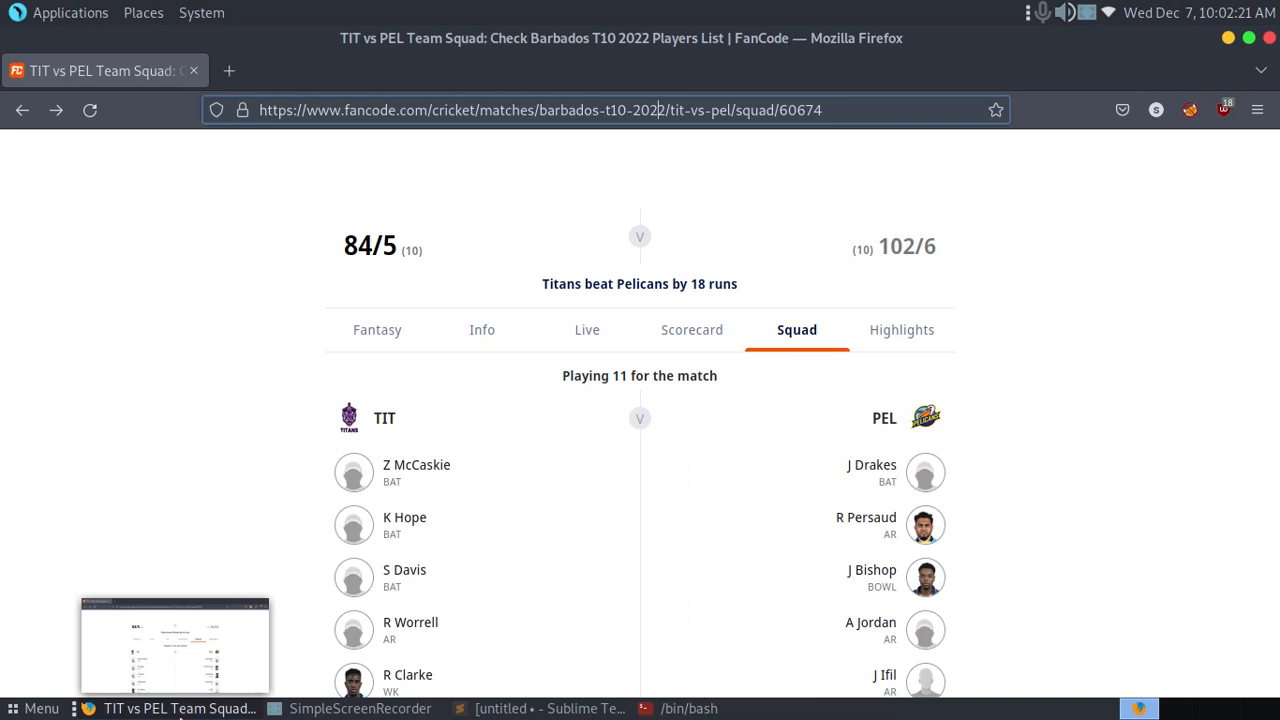
{"action": "scroll", "scroll_direction": "down", "scroll_amount": 3}
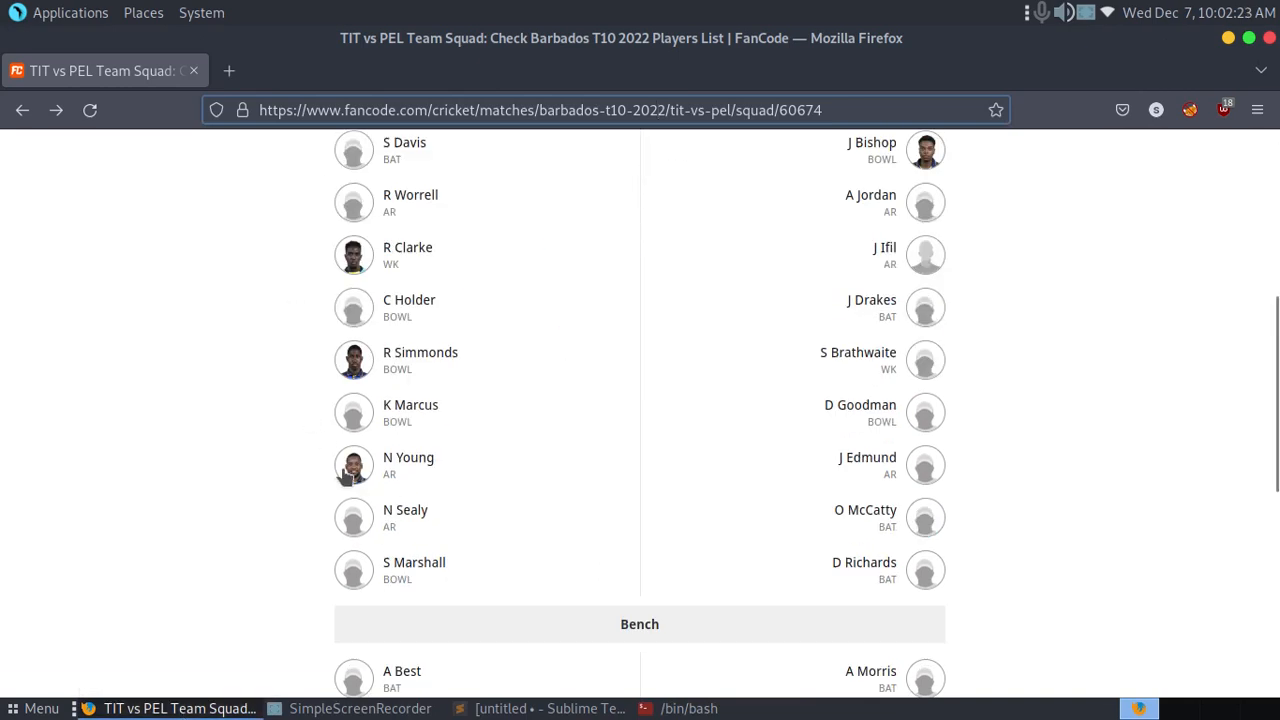
{"action": "scroll", "scroll_direction": "up", "scroll_amount": 3}
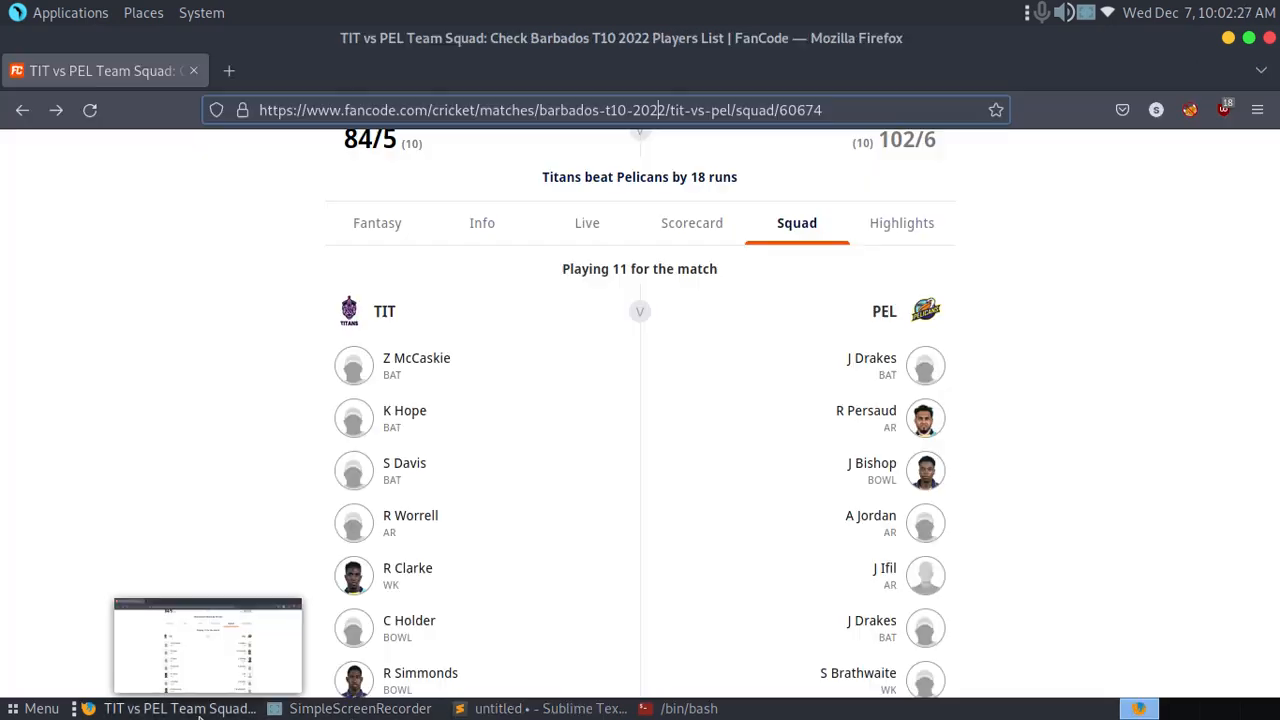
{"action": "scroll", "scroll_direction": "down", "scroll_amount": 3}
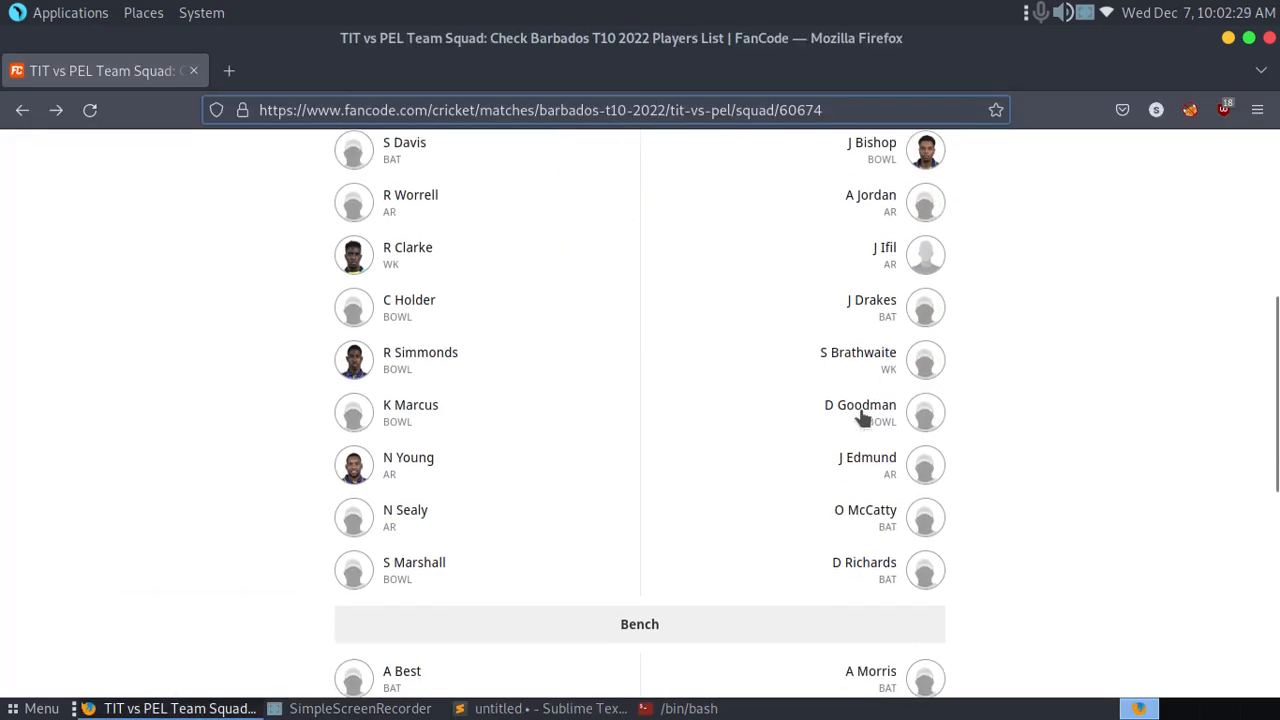
{"action": "scroll", "scroll_direction": "down", "scroll_amount": 3}
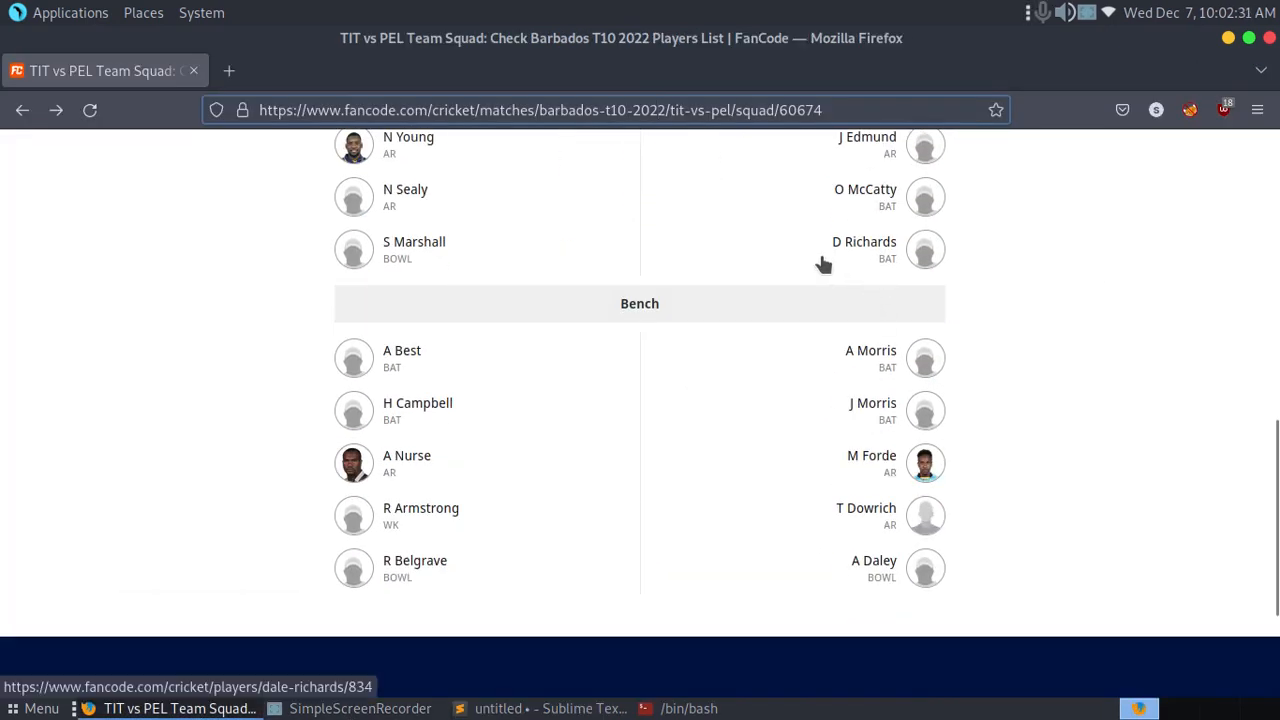
{"action": "scroll", "scroll_direction": "down", "scroll_amount": 3}
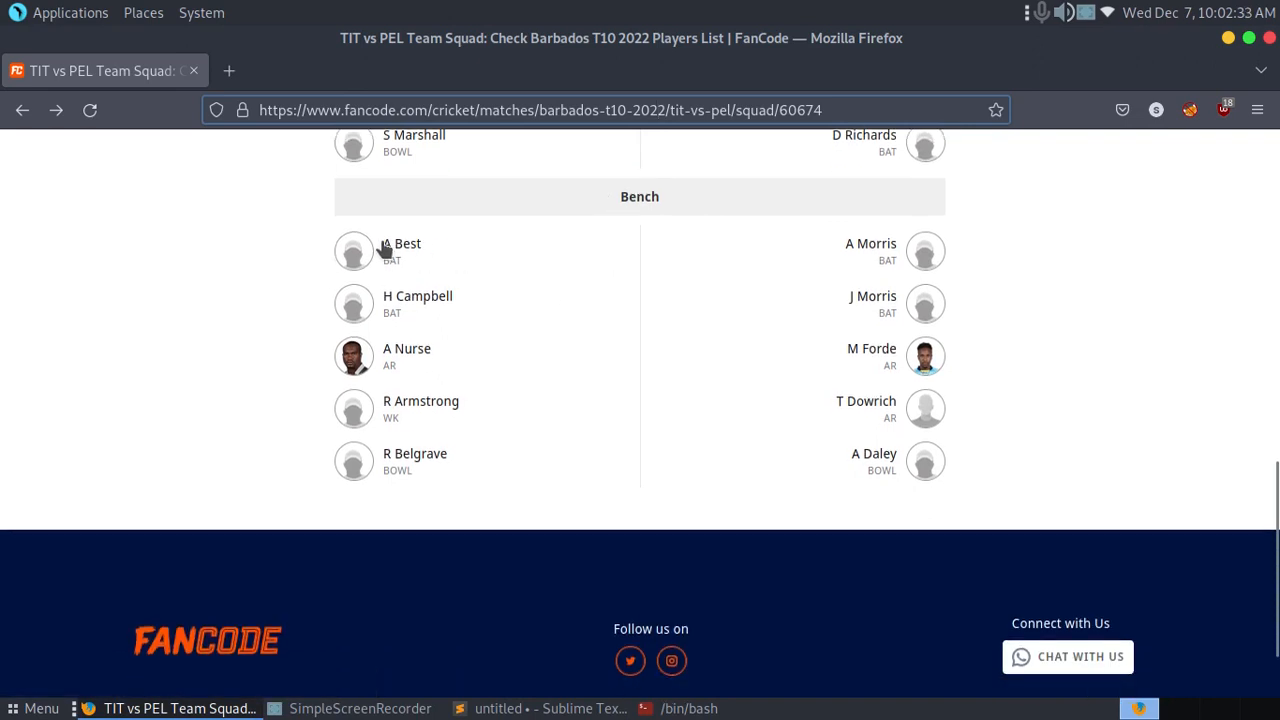
{"action": "scroll", "scroll_direction": "up", "scroll_amount": 3}
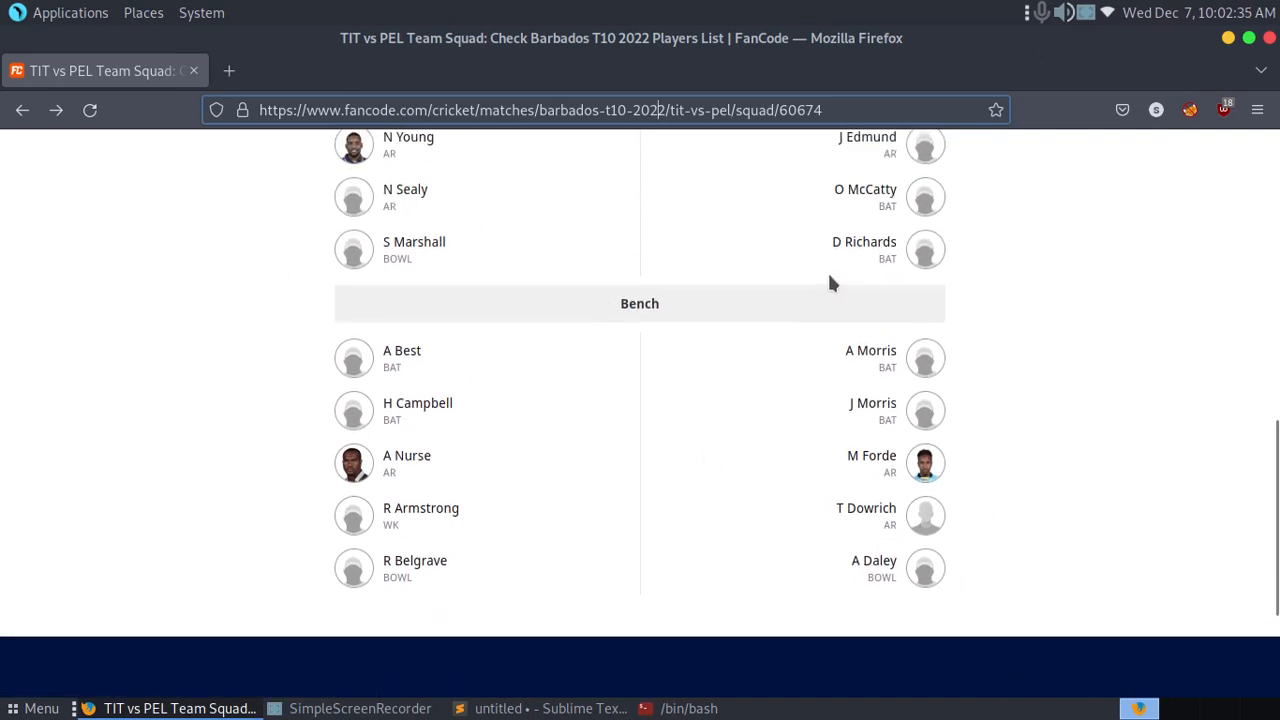
{"action": "scroll", "scroll_direction": "up", "scroll_amount": 3}
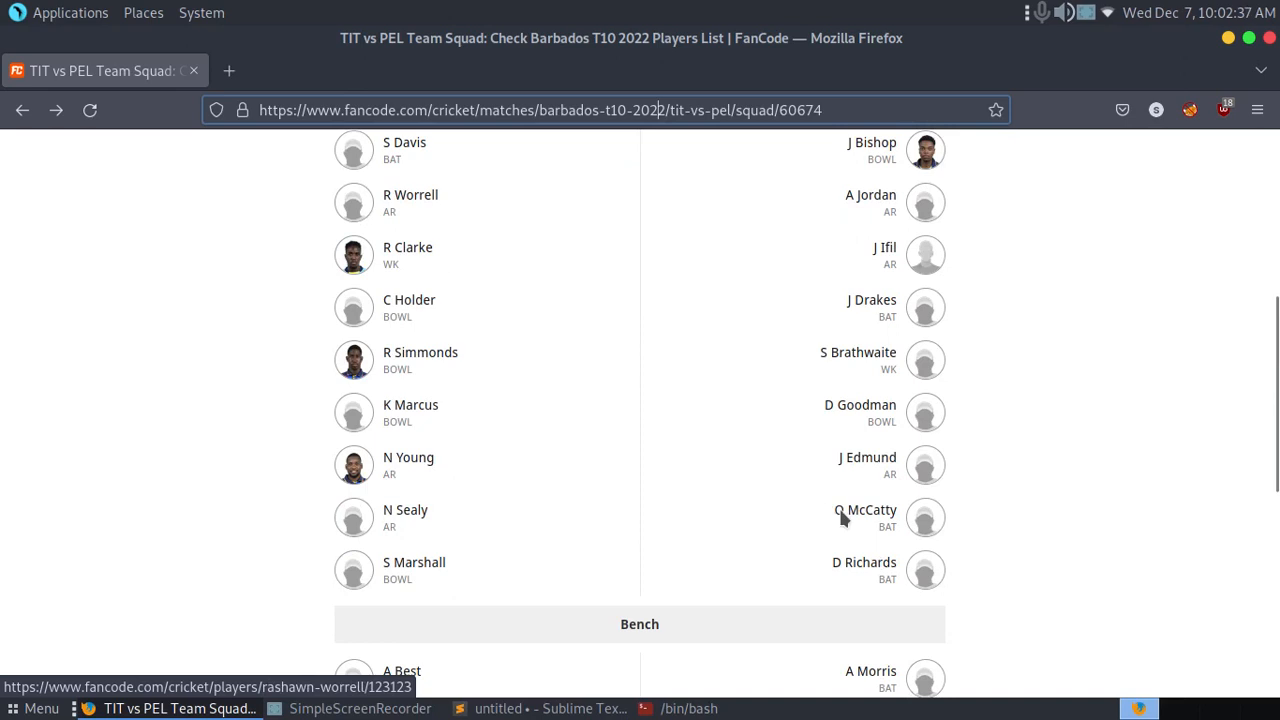
{"action": "left_click", "coordinate": [688, 708]}
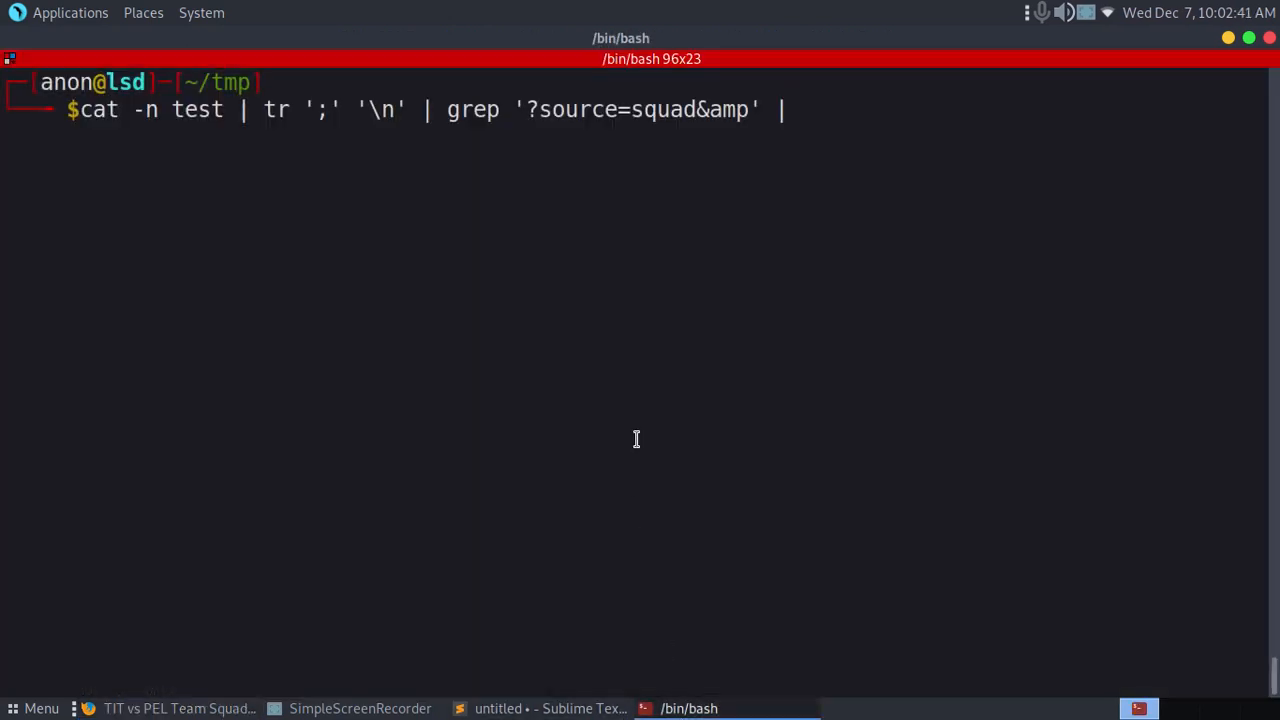
Append sed -n 1,22p to the squad-link pipeline, printing 22 profile paths ending at dale-richards.
{"action": "type", "text": "sed"}
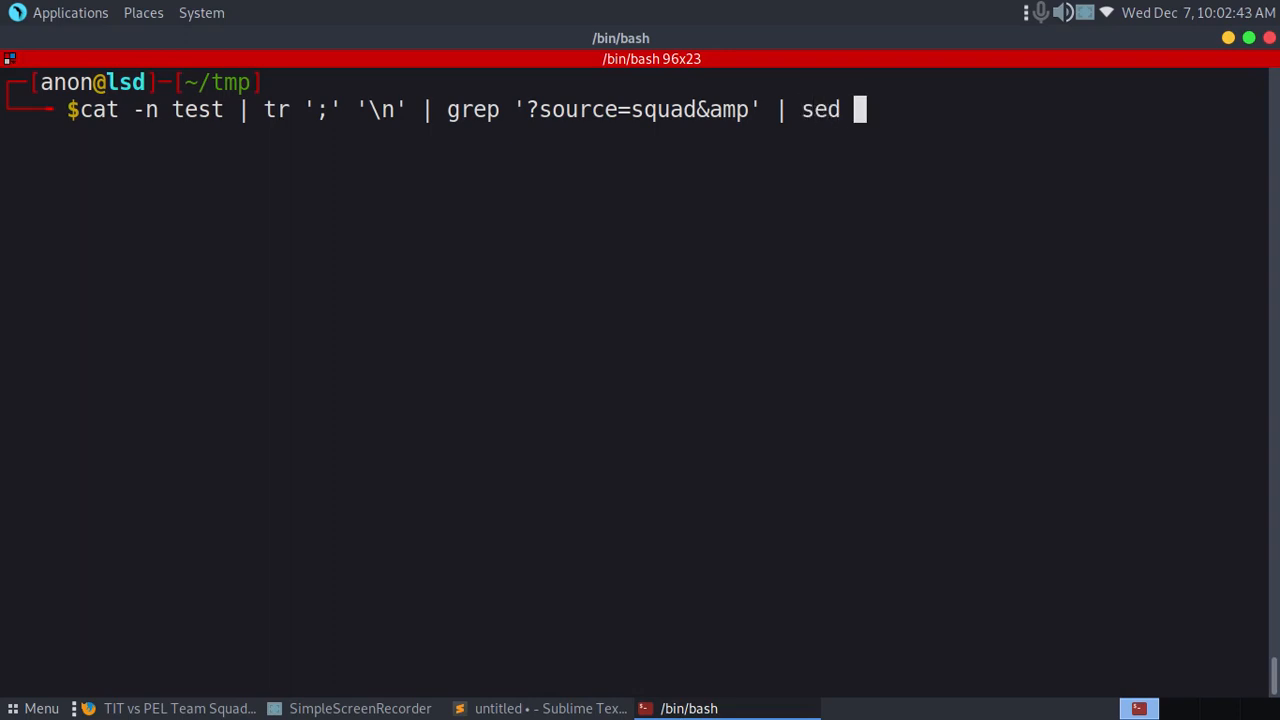
{"action": "type", "text": "-n"}
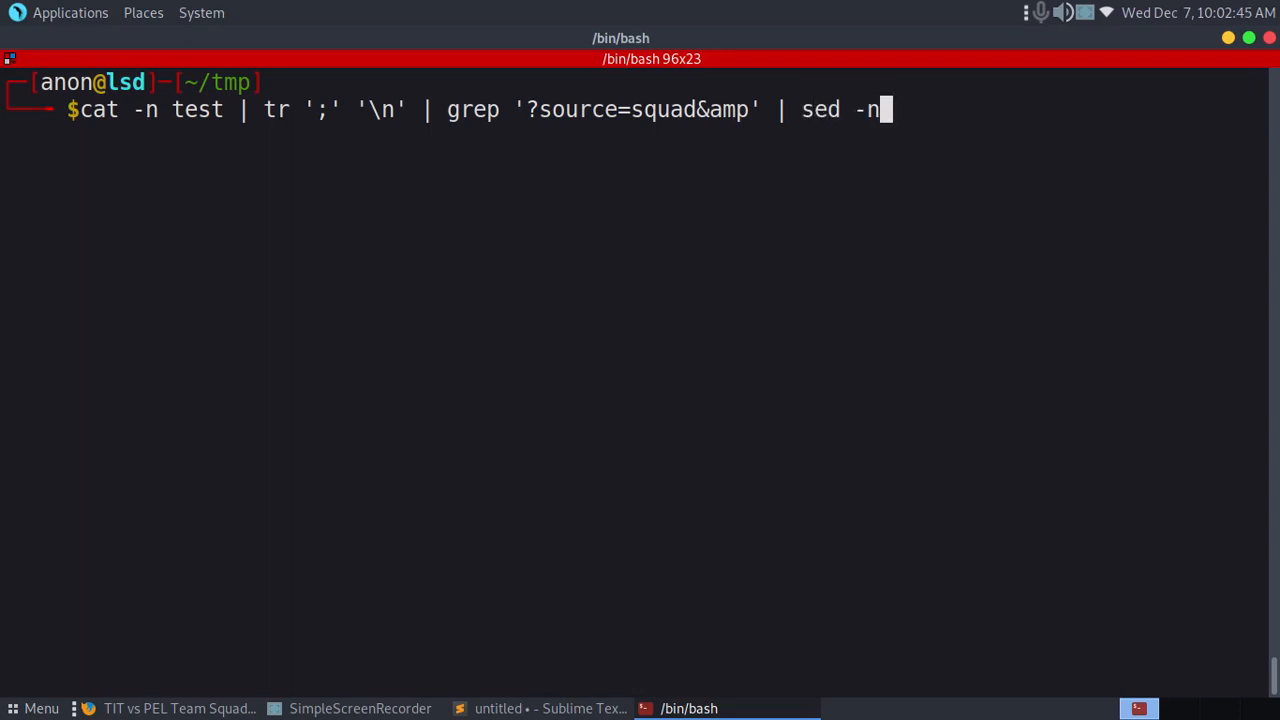
{"action": "type", "text": "1"}
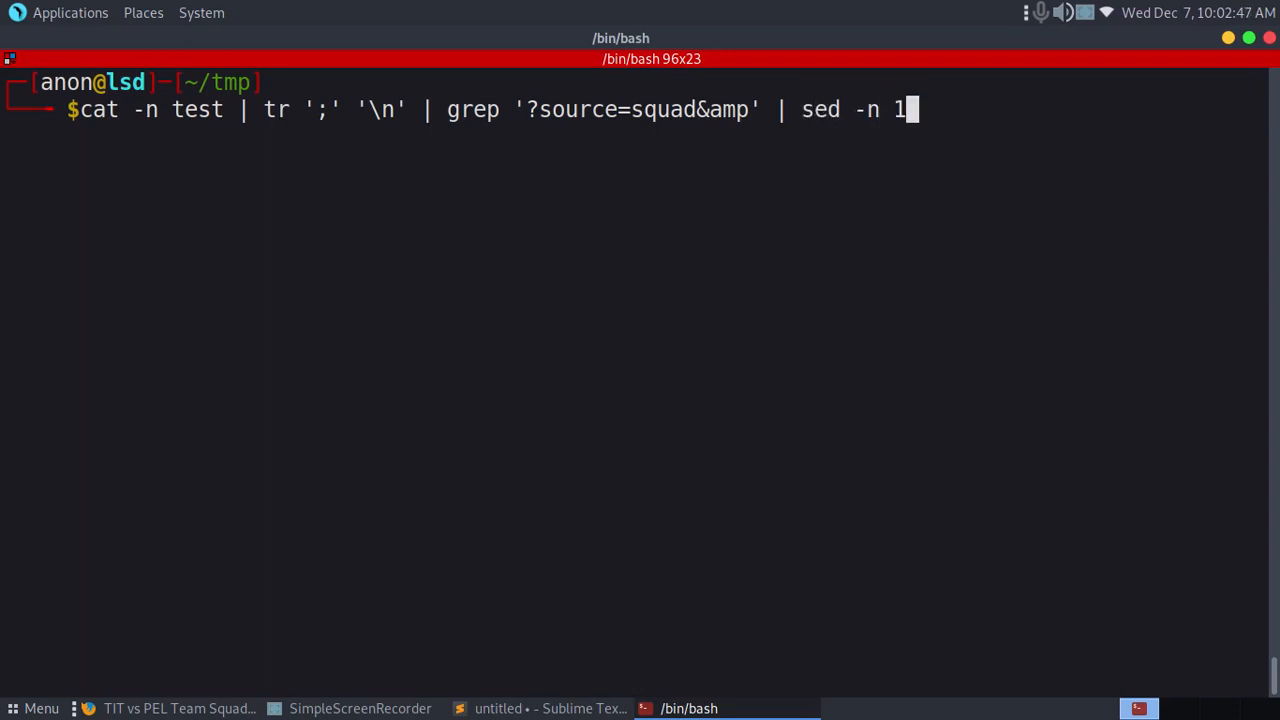
{"action": "type", "text": ",22p"}
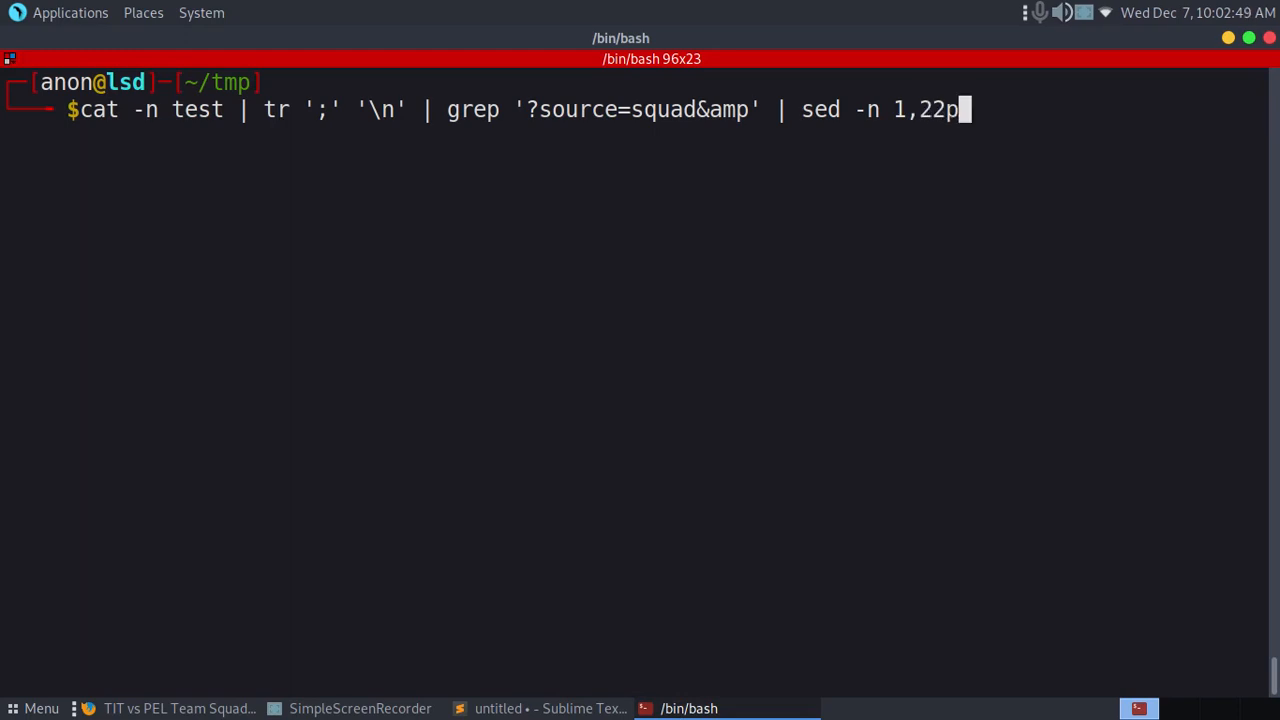
{"action": "key", "text": "Return"}
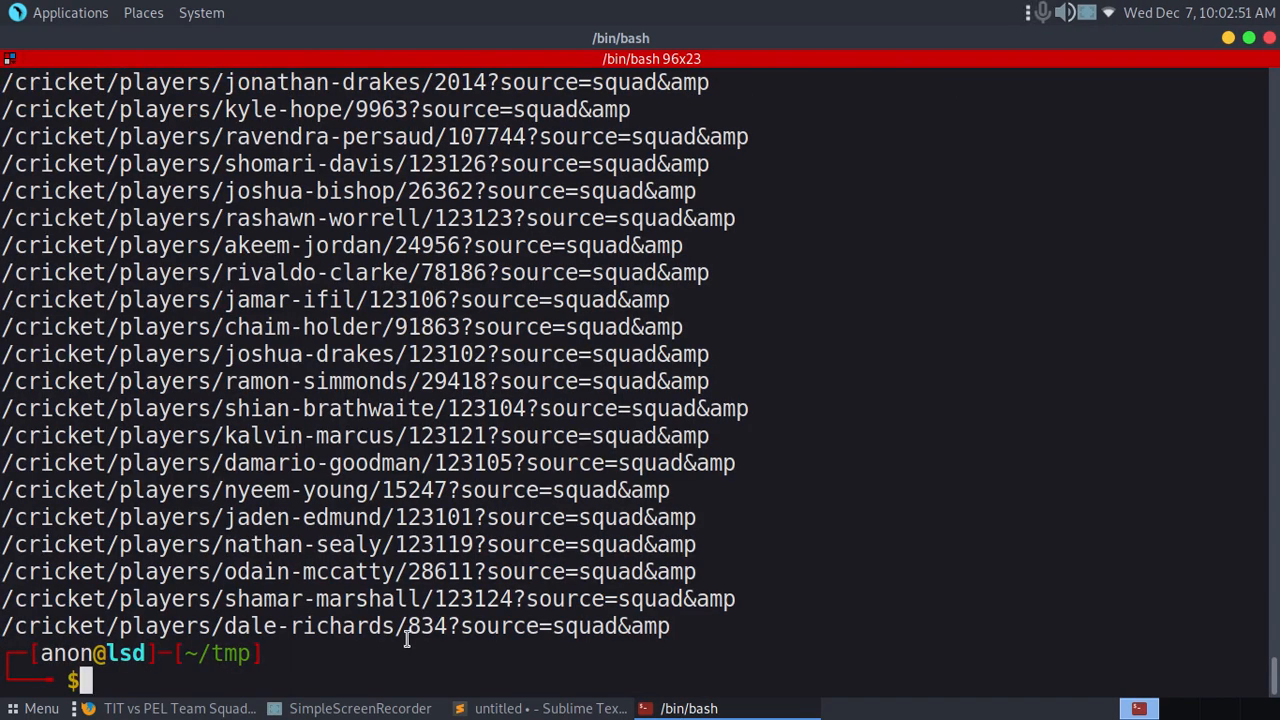
{"action": "left_click", "coordinate": [178, 708]}
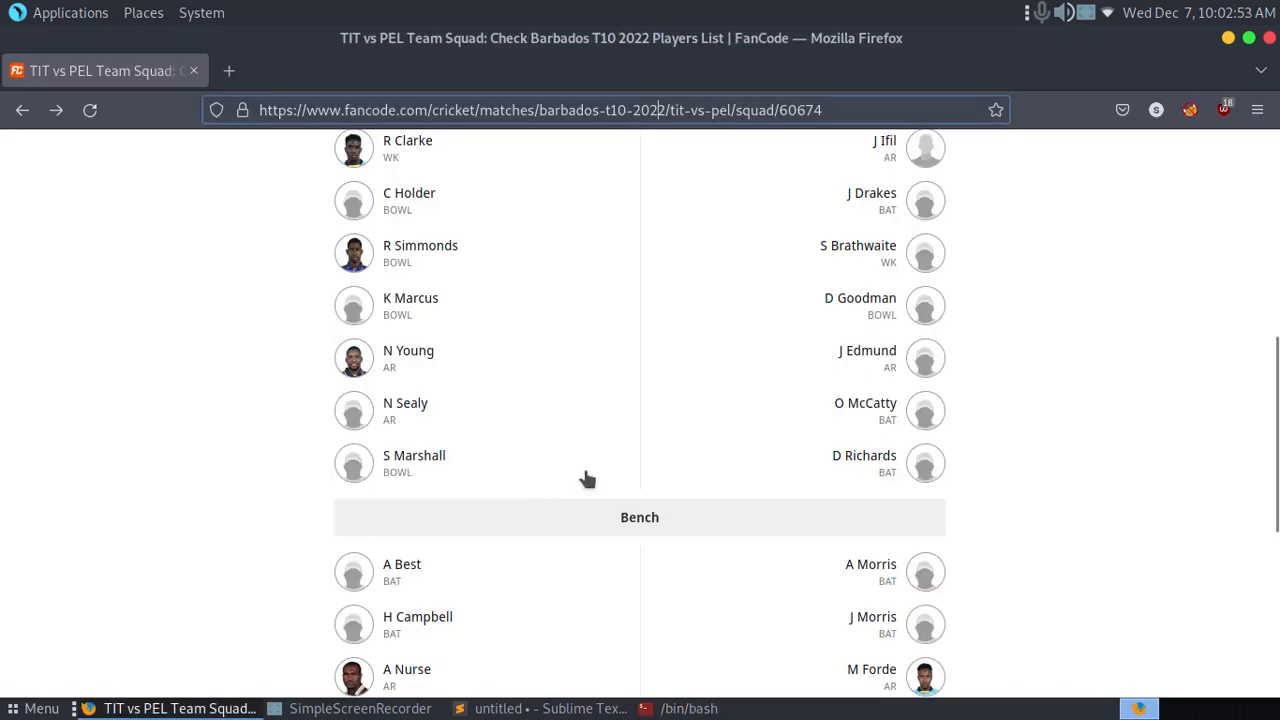
Compare the 22 listed profile paths against the Firefox squad page.
{"action": "left_click", "coordinate": [688, 708]}
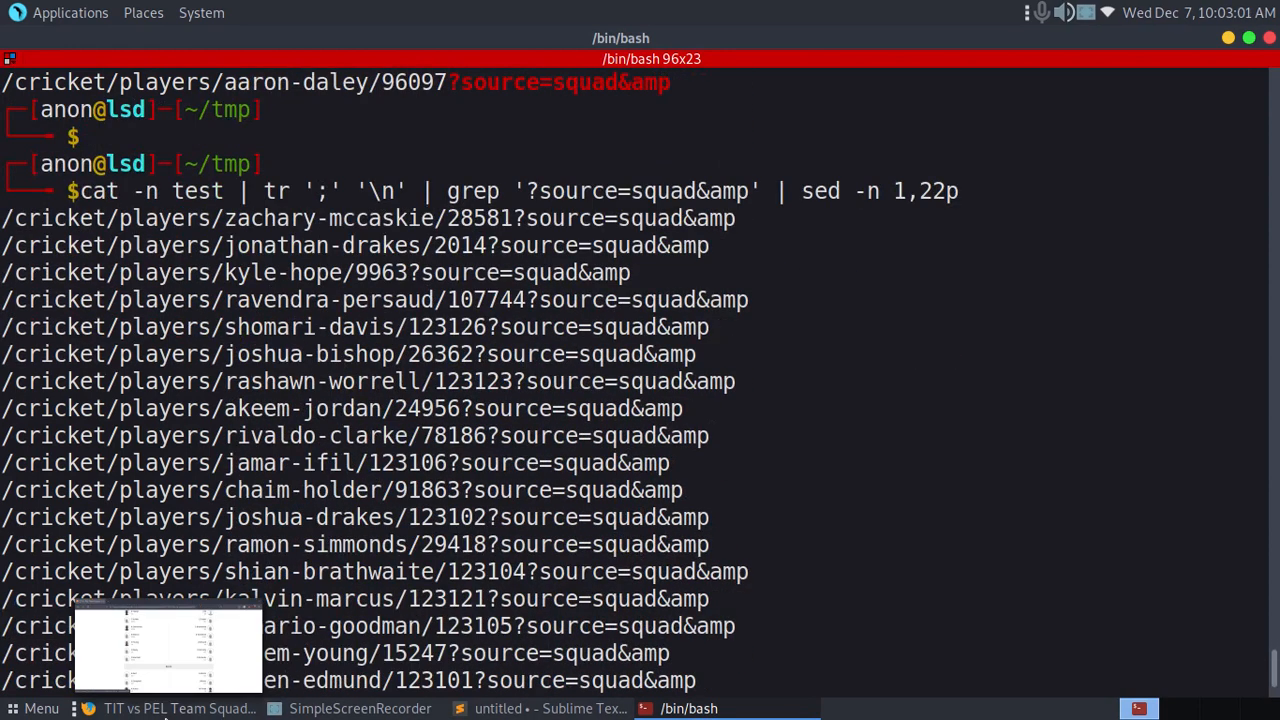
{"action": "left_click", "coordinate": [178, 708]}
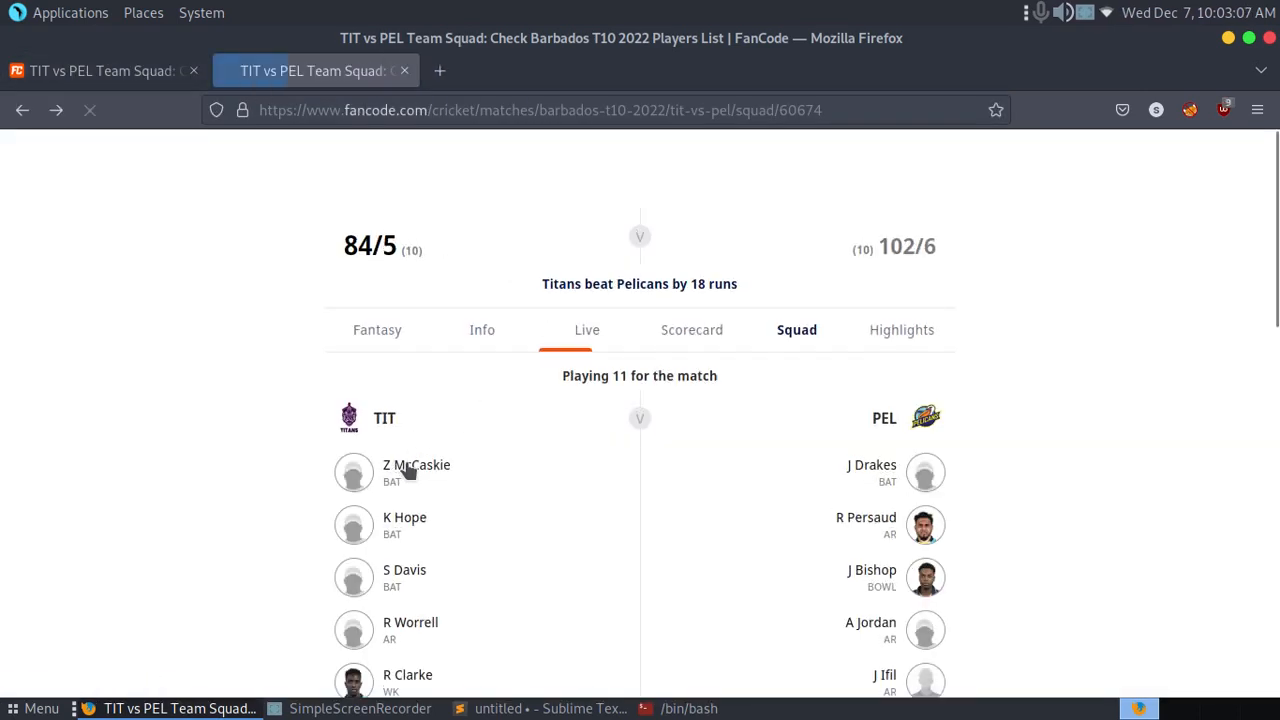
{"action": "scroll", "scroll_direction": "down", "scroll_amount": 3}
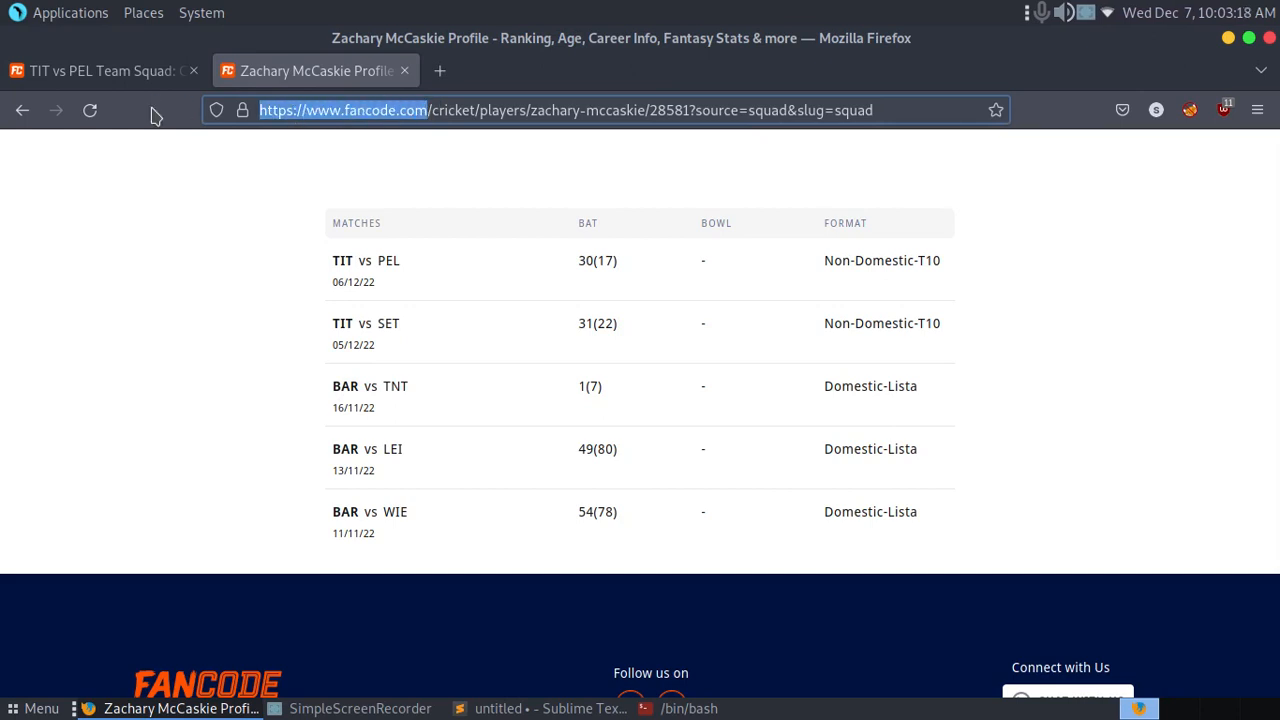
{"action": "left_click", "coordinate": [689, 708]}
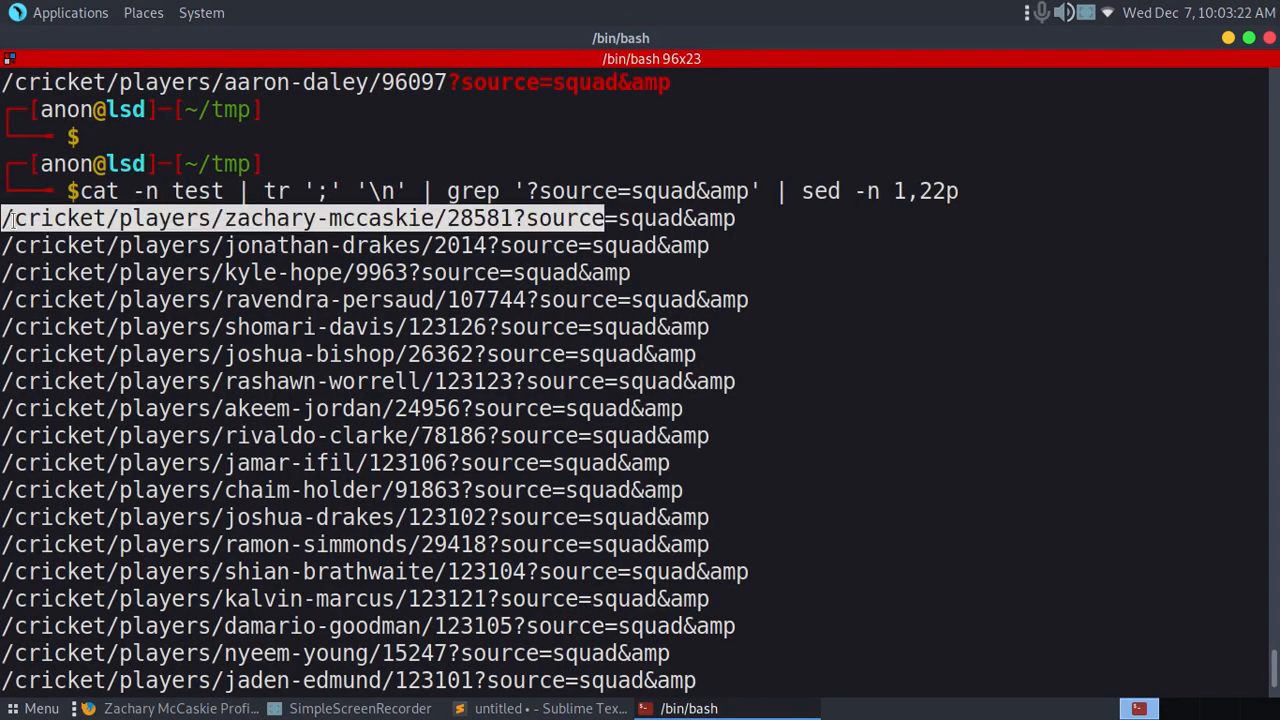
{"action": "scroll", "scroll_direction": "down", "scroll_amount": 3}
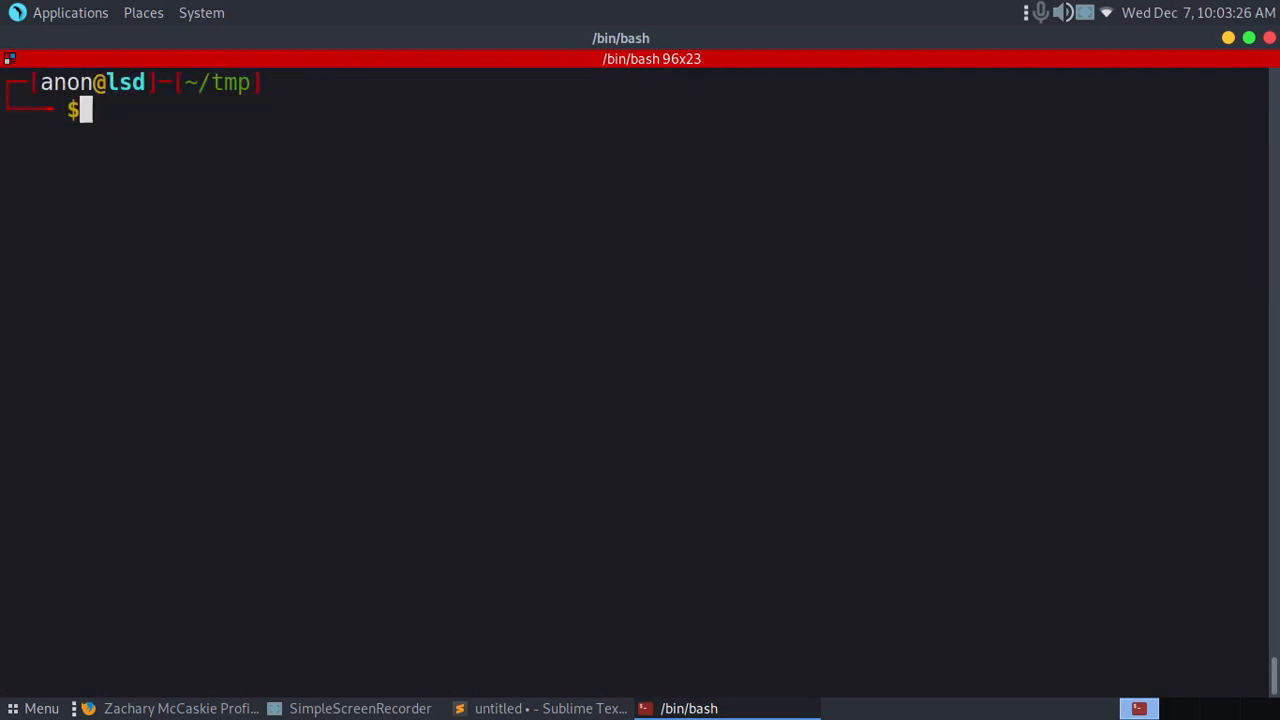
{"action": "type", "text": "cat -n test | tr ';' '\\n' | grep '?source=squad&amp' | sed -n 1,22p | se"}
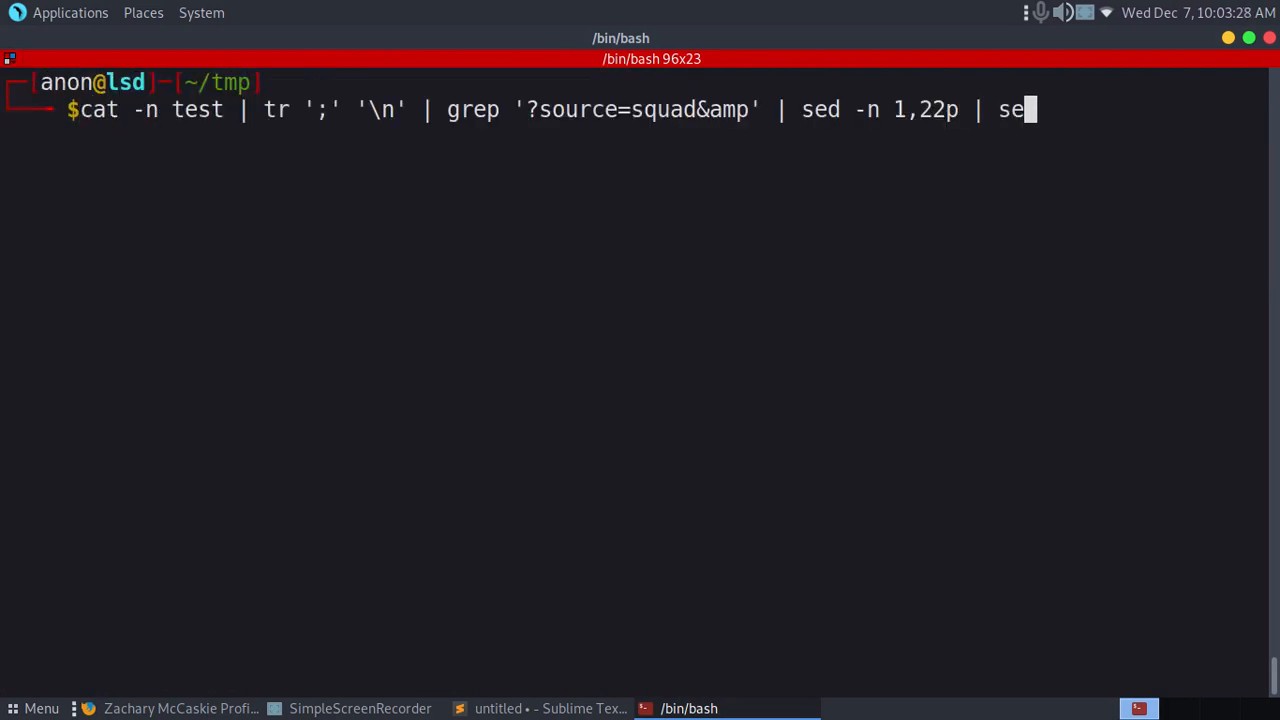
{"action": "type", "text": "d 's"}
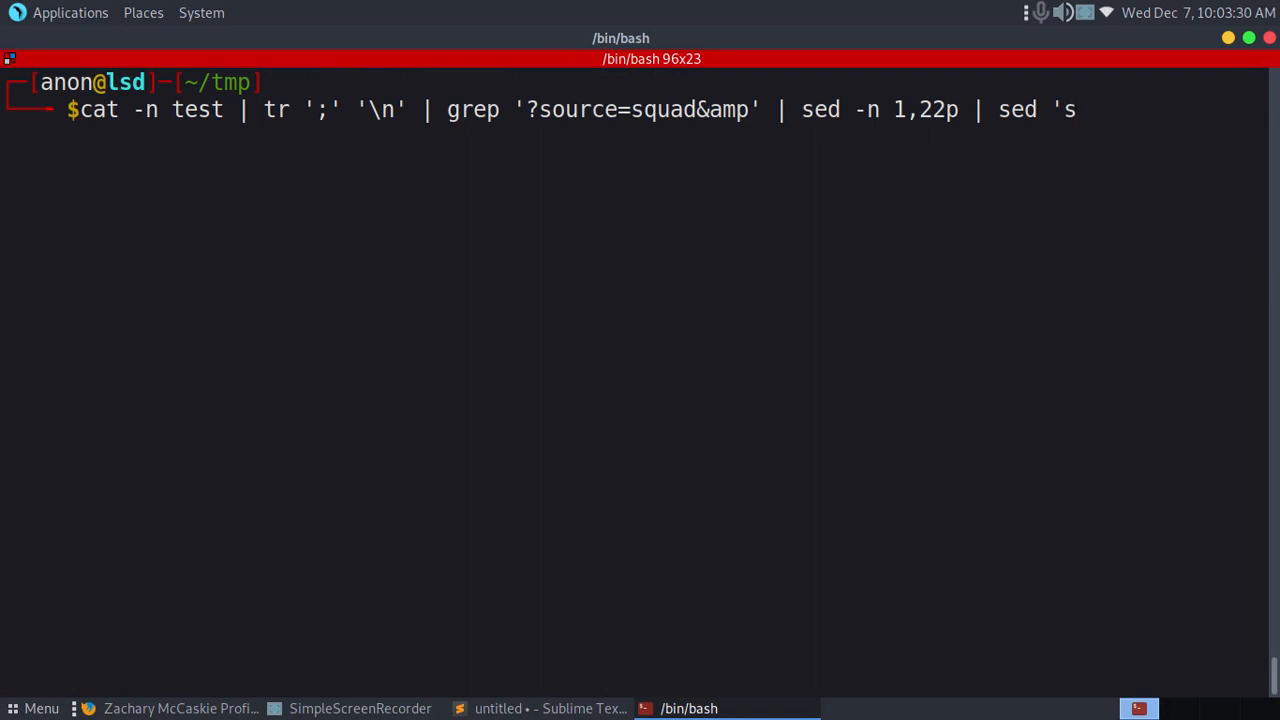
{"action": "type", "text": "/^"}
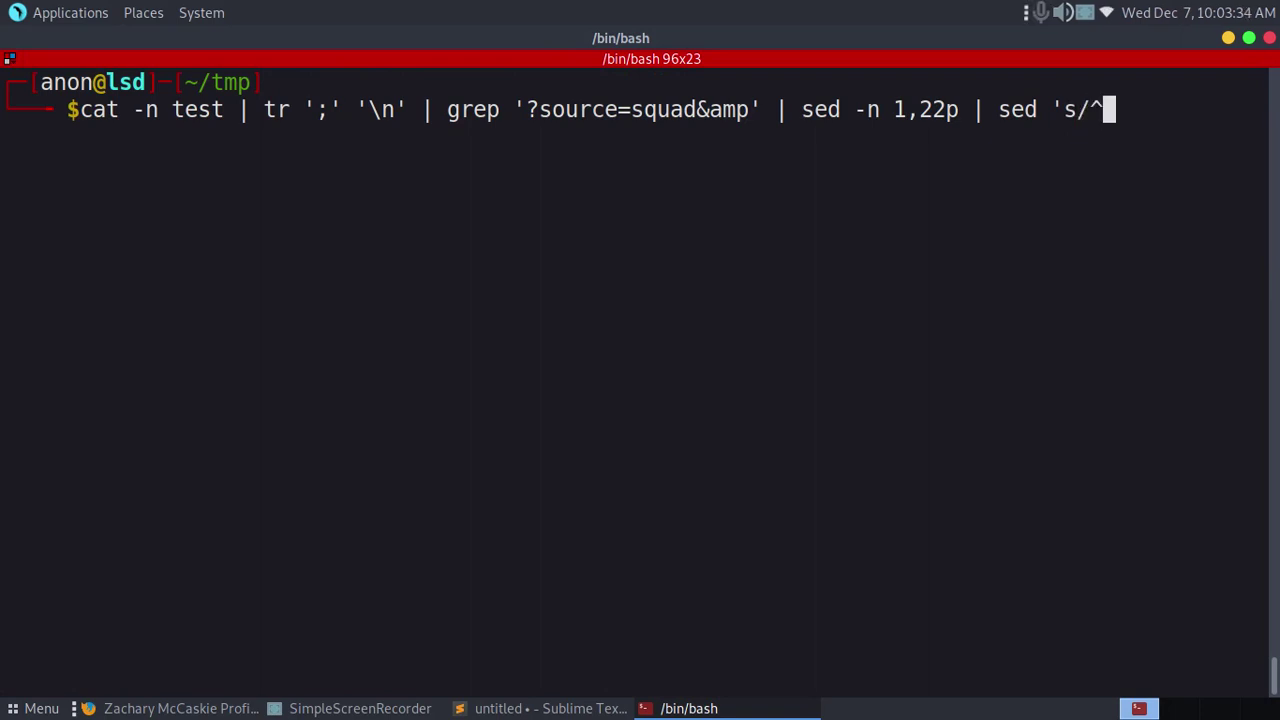
{"action": "type", "text": "/cricket/players/zachary-mccaskie/28581?source"}
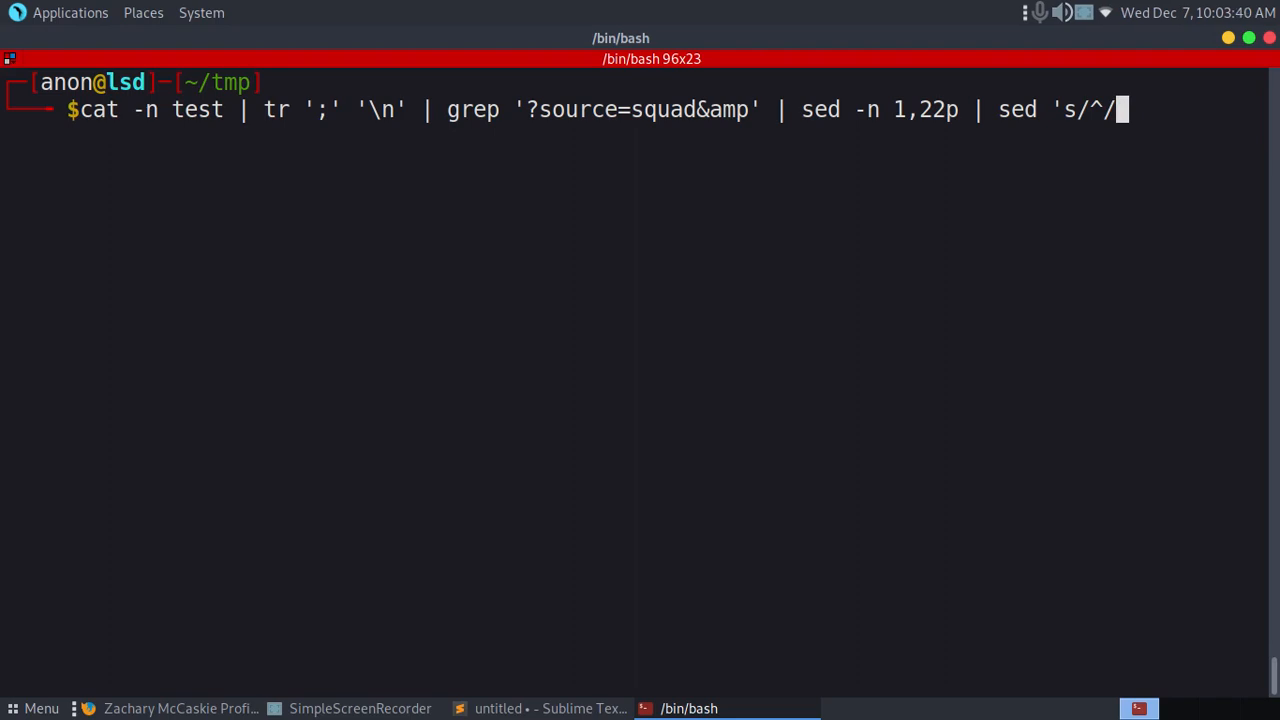
{"action": "left_click", "coordinate": [180, 708]}
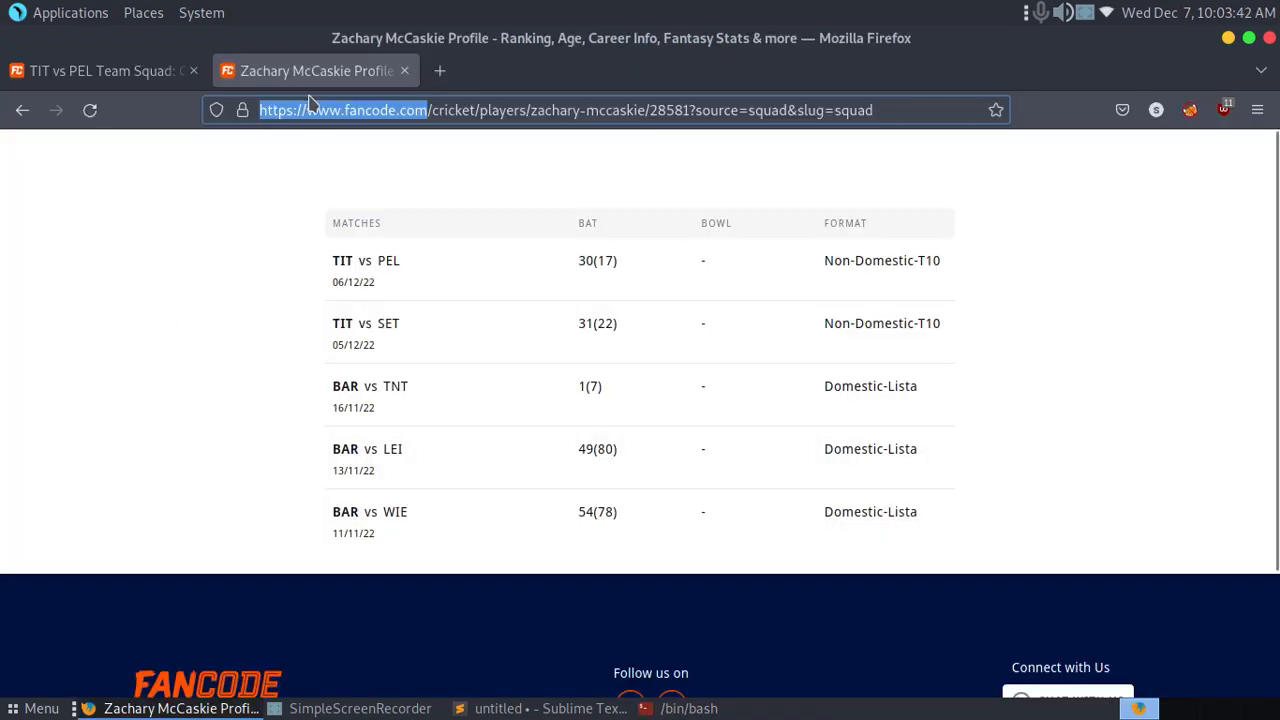
{"action": "left_click", "coordinate": [688, 708]}
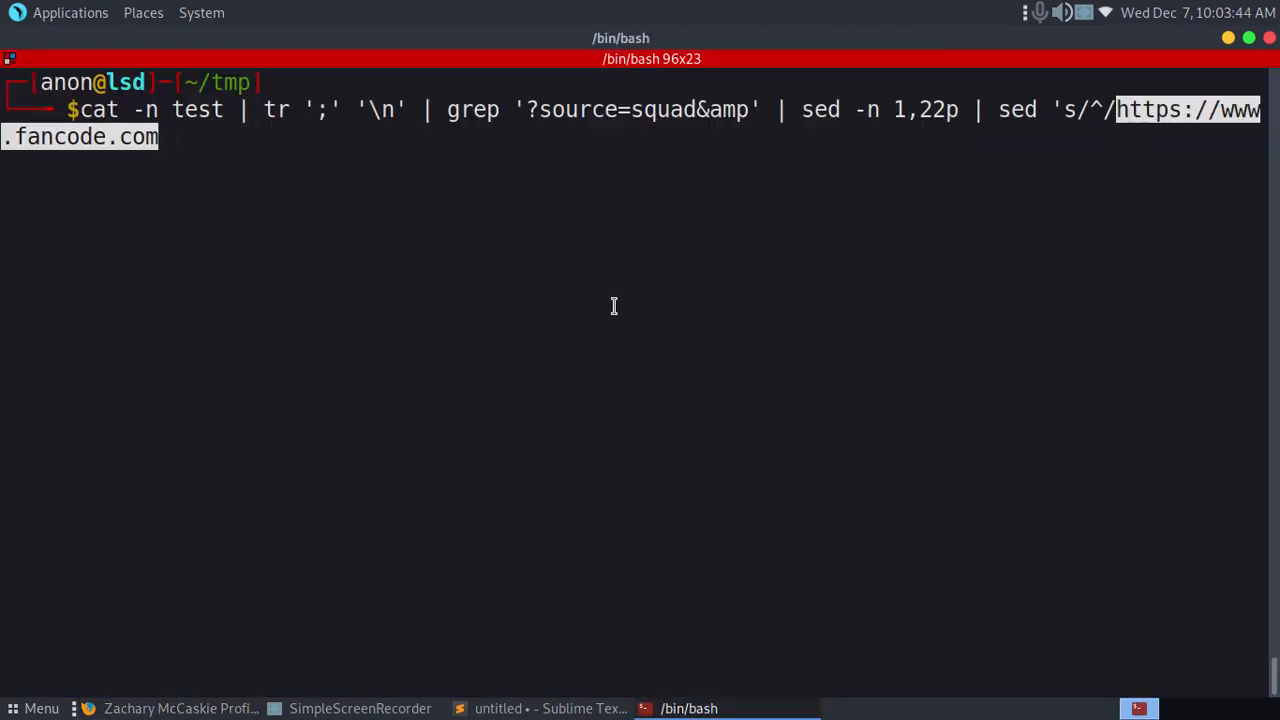
{"action": "type", "text": "/"}
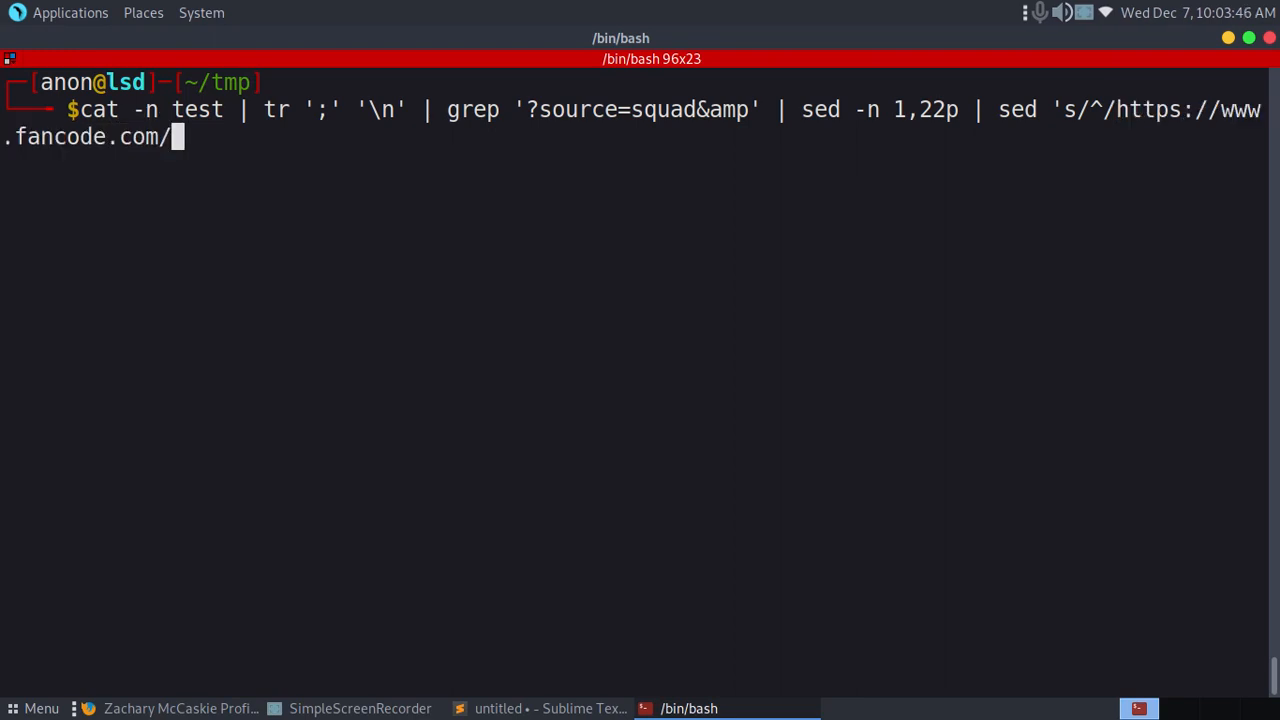
{"action": "type", "text": "g"}
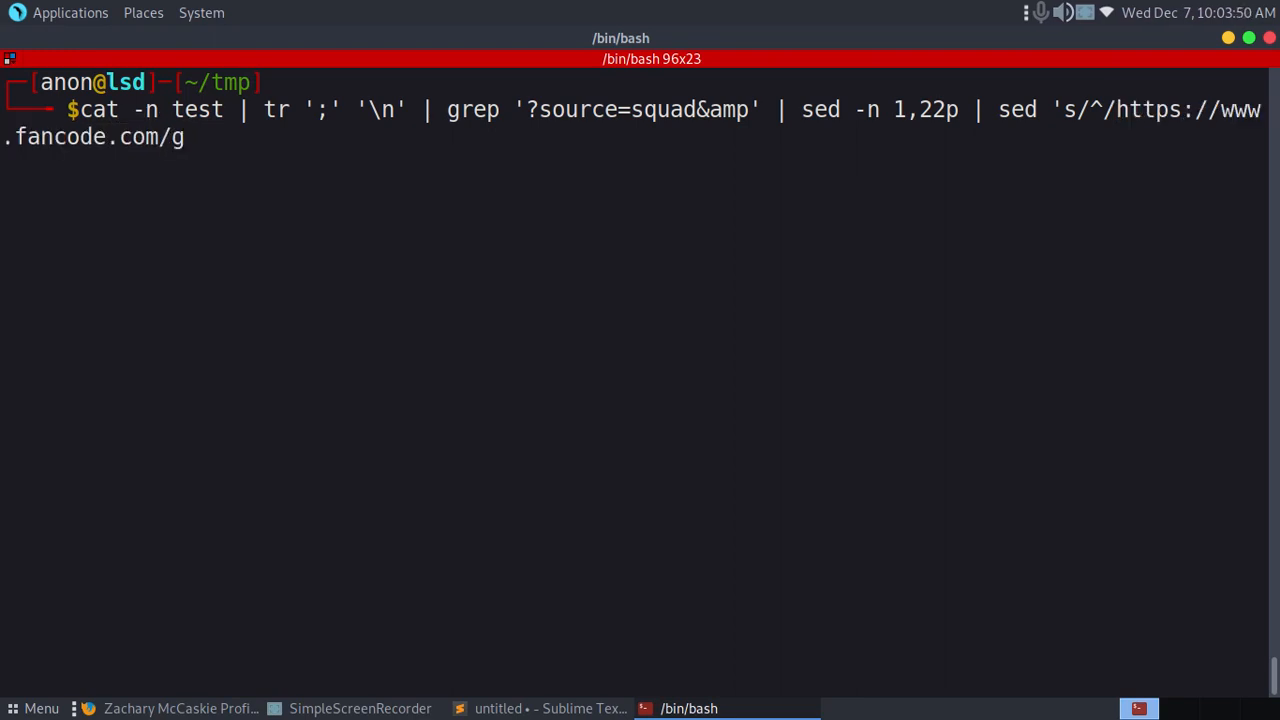
{"action": "type", "text": "'"}
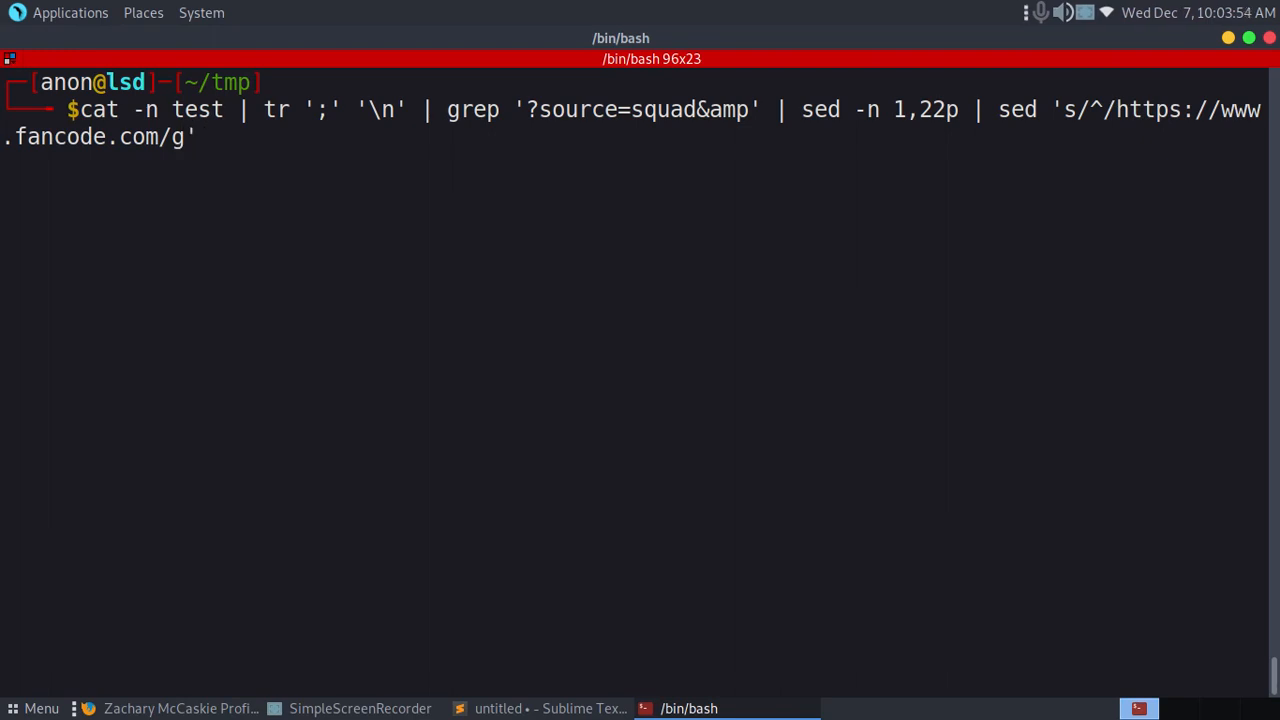
{"action": "key", "text": "Return"}
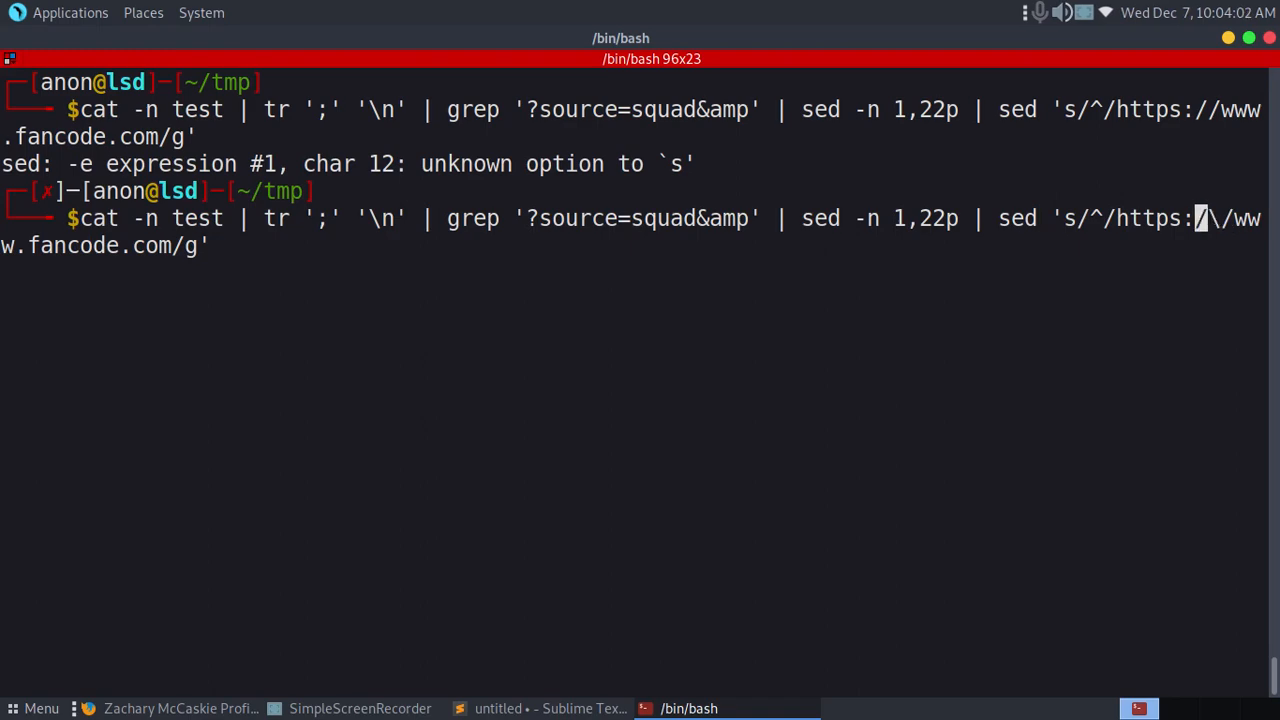
{"action": "key", "text": "Return"}
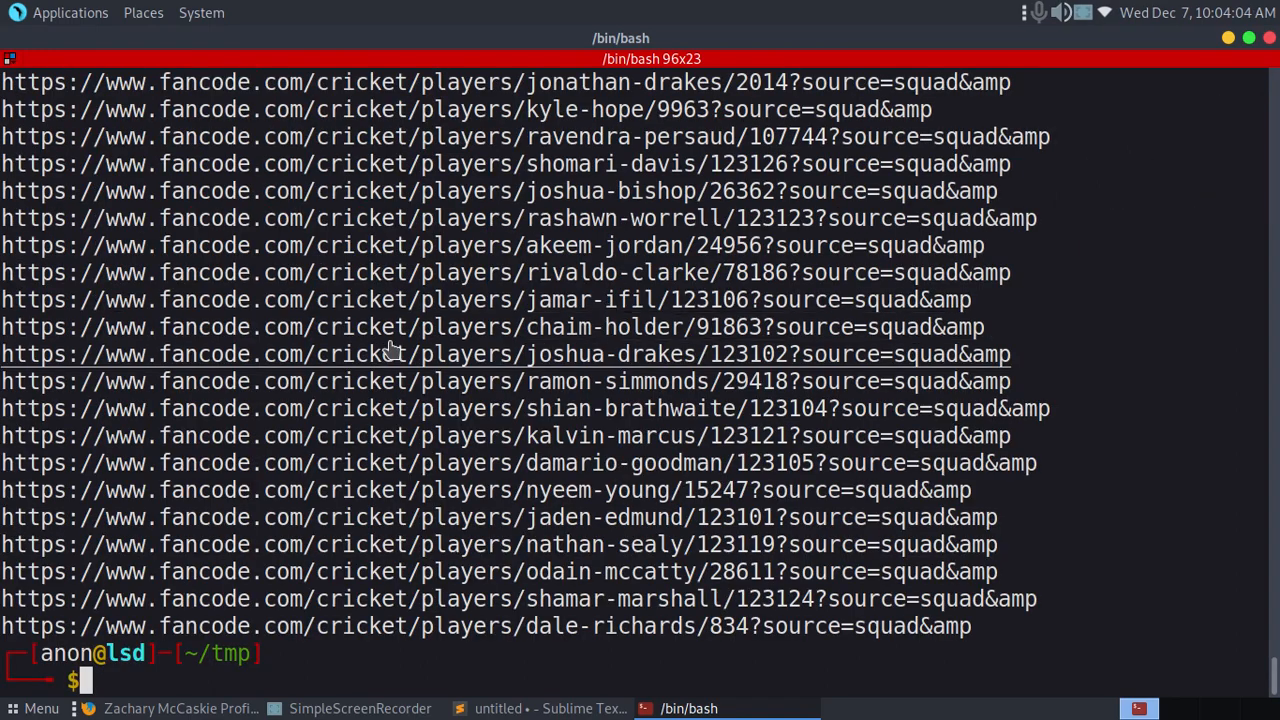
{"action": "key", "text": "Return"}
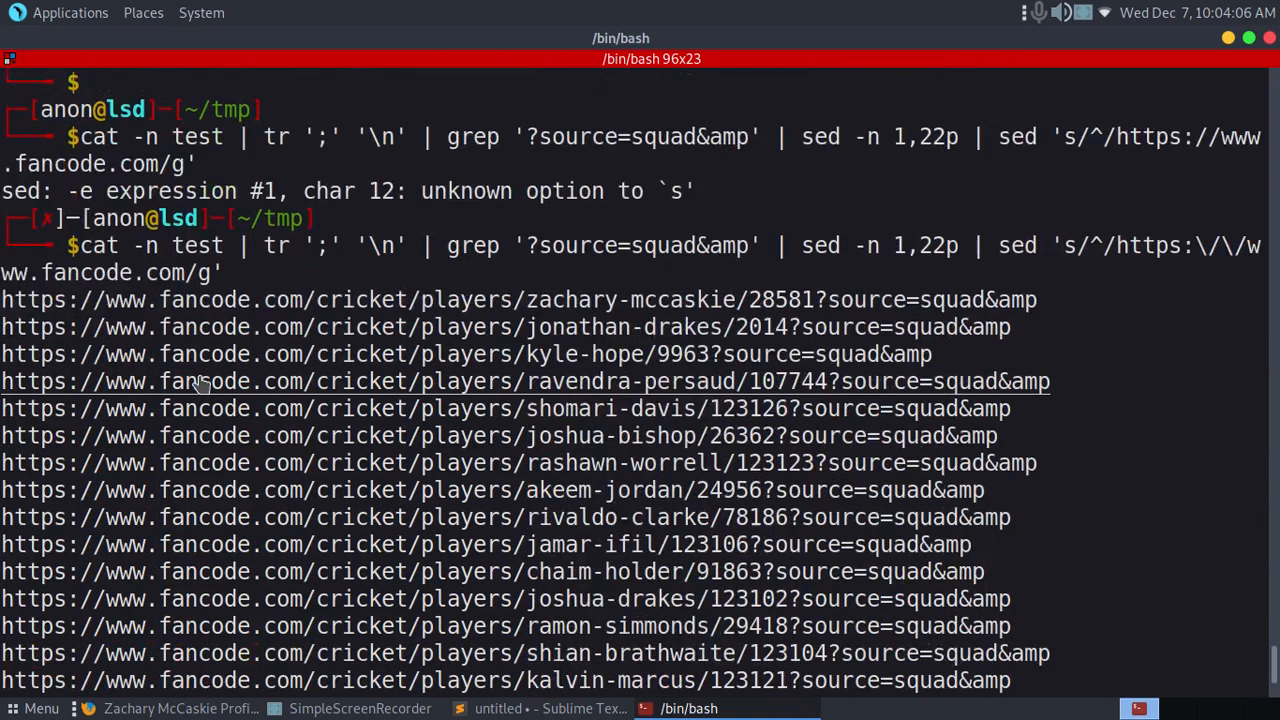
{"action": "scroll", "scroll_direction": "down", "scroll_amount": 3}
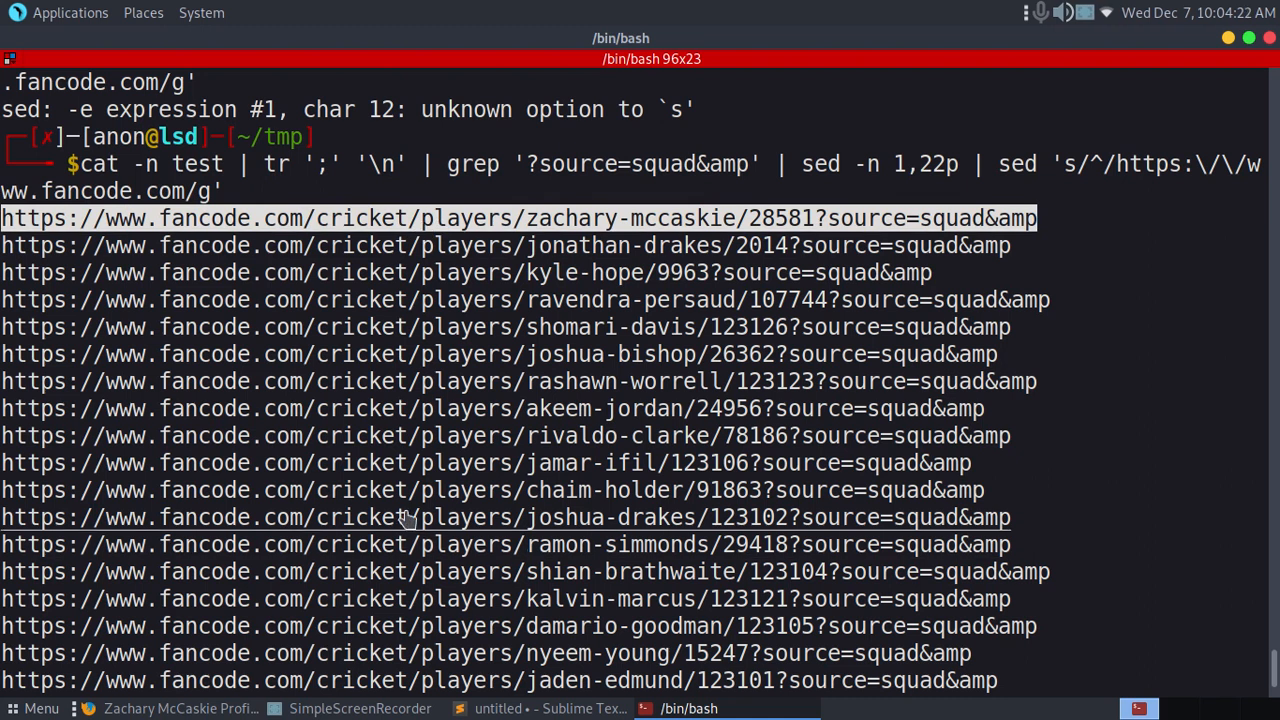
{"action": "left_click", "coordinate": [180, 708]}
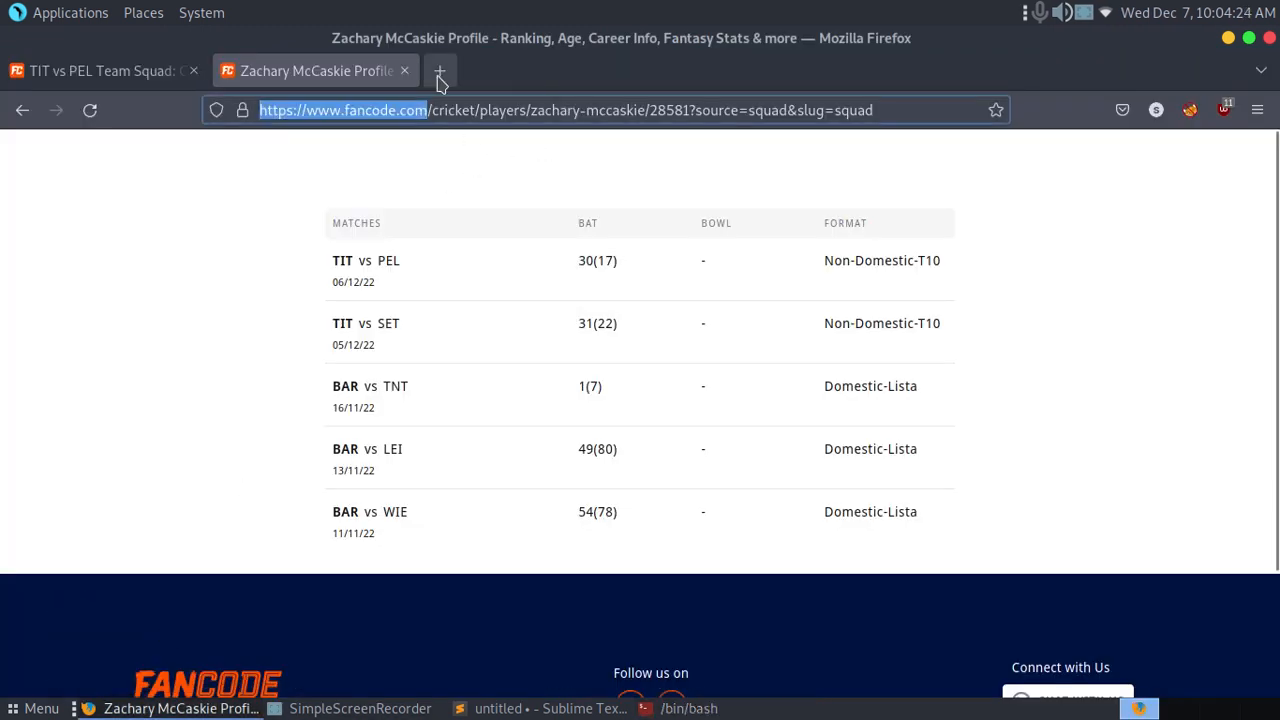
{"action": "left_click", "coordinate": [439, 70]}
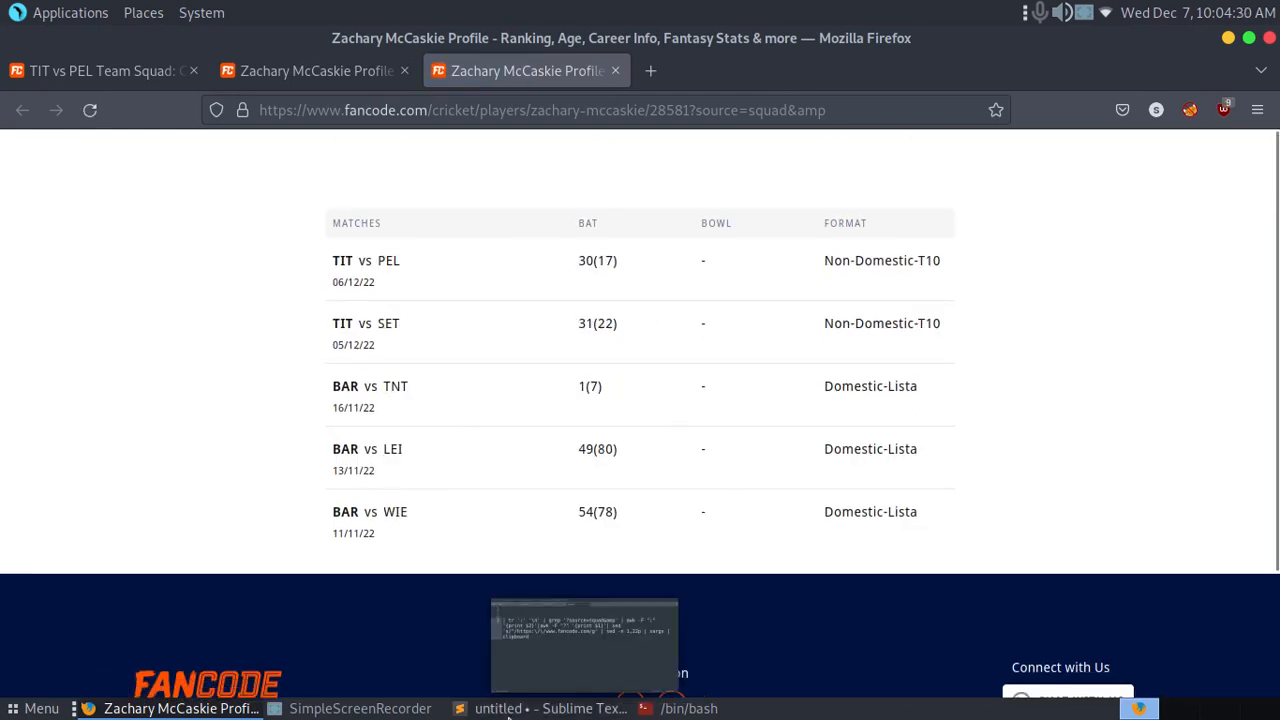
{"action": "left_click", "coordinate": [688, 708]}
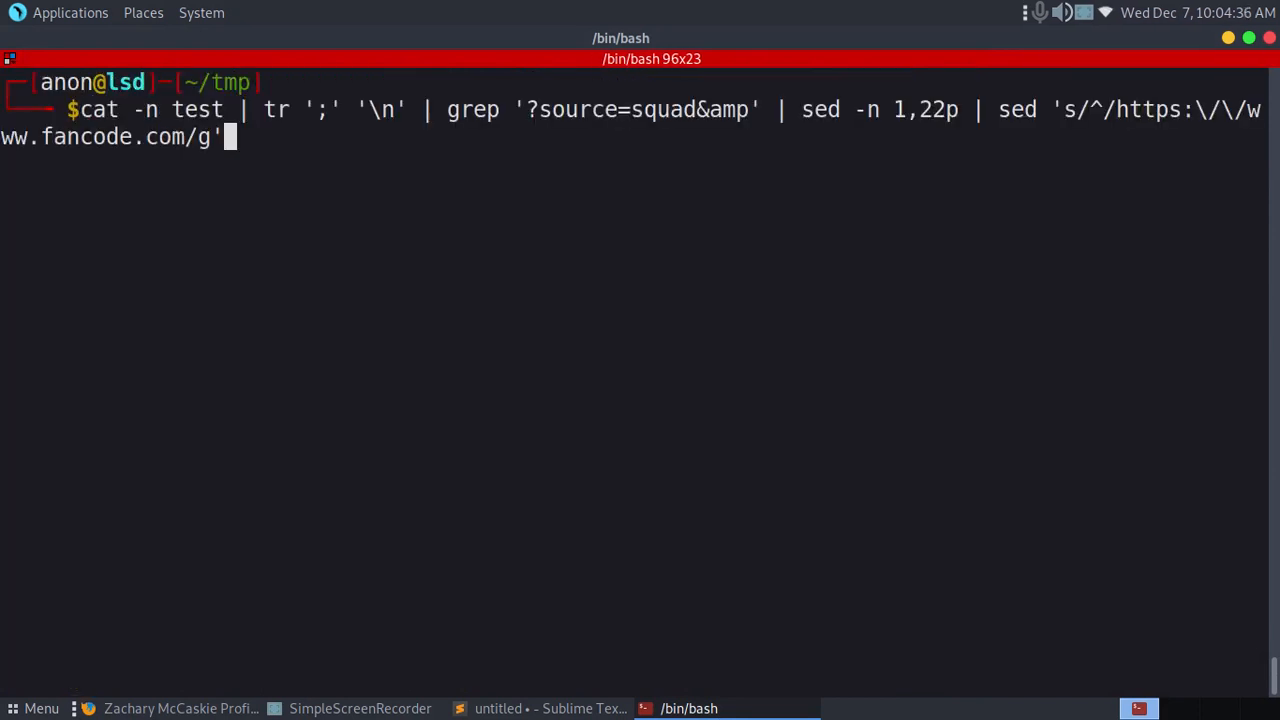
Add awk -F ? '{print $1}' to strip query strings, listing 22 clean fancode.com player URLs.
{"action": "type", "text": "| awk"}
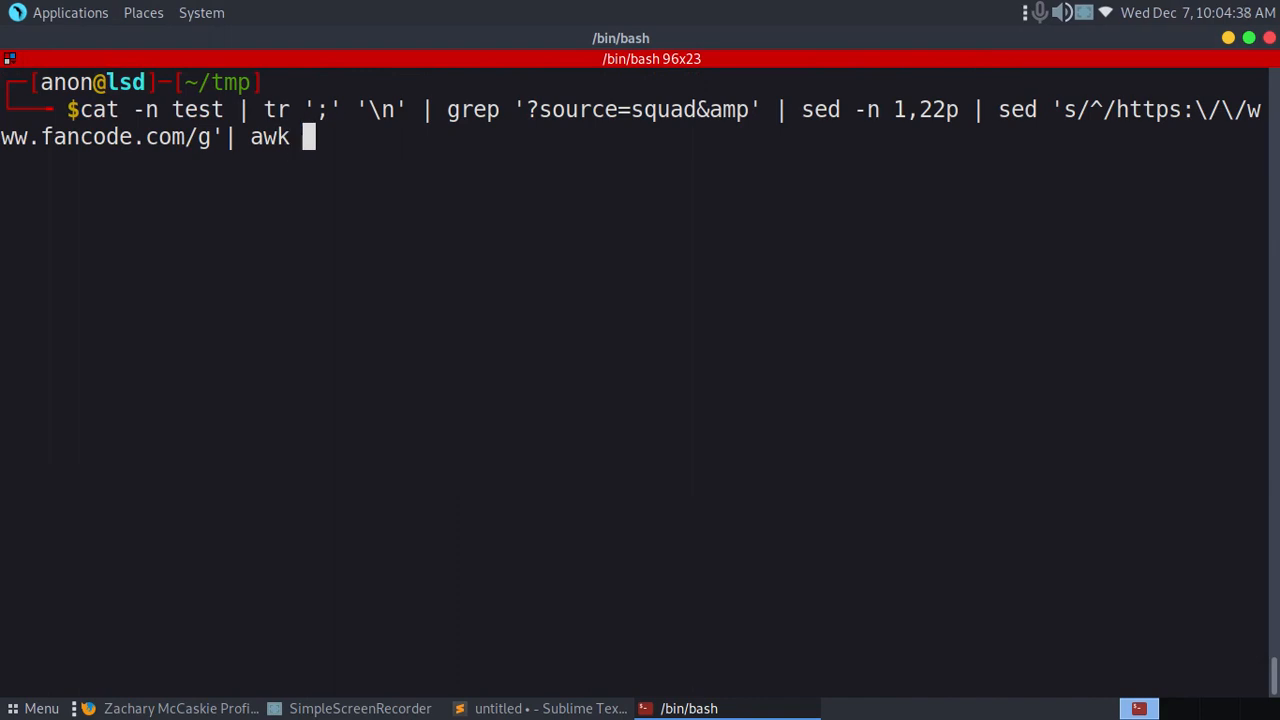
{"action": "type", "text": "-"}
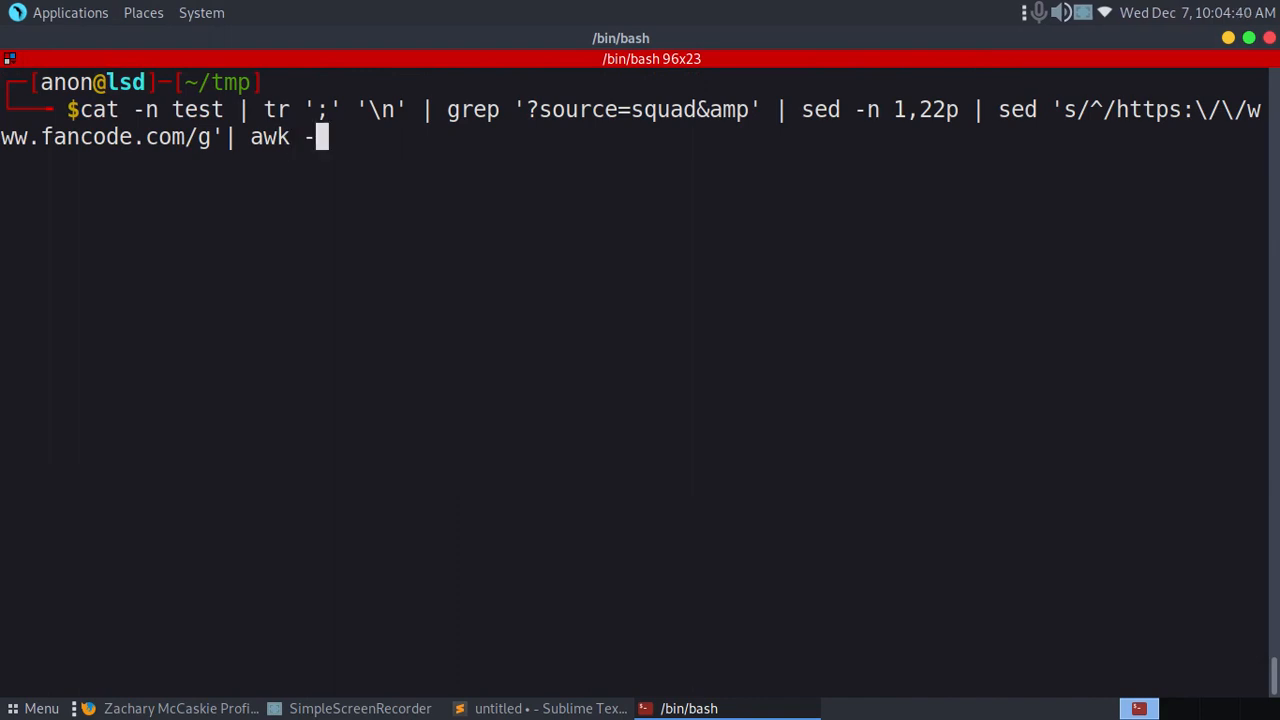
{"action": "type", "text": "F"}
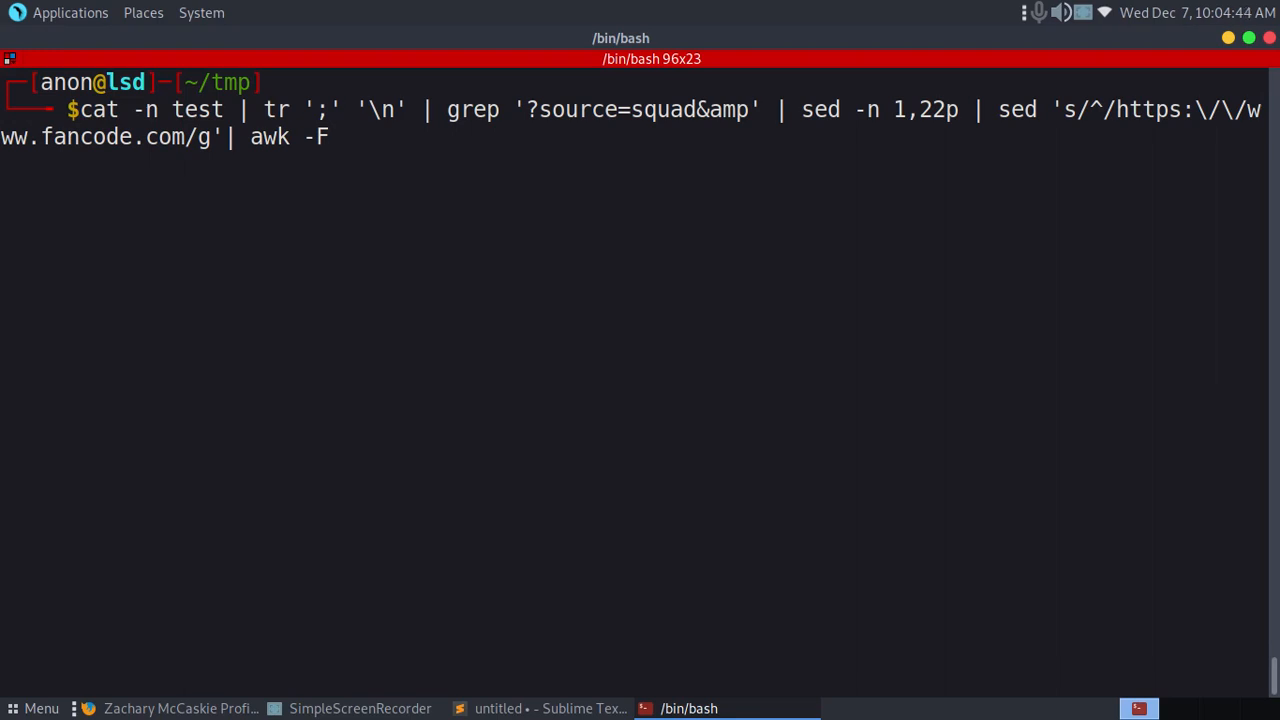
{"action": "type", "text": "?"}
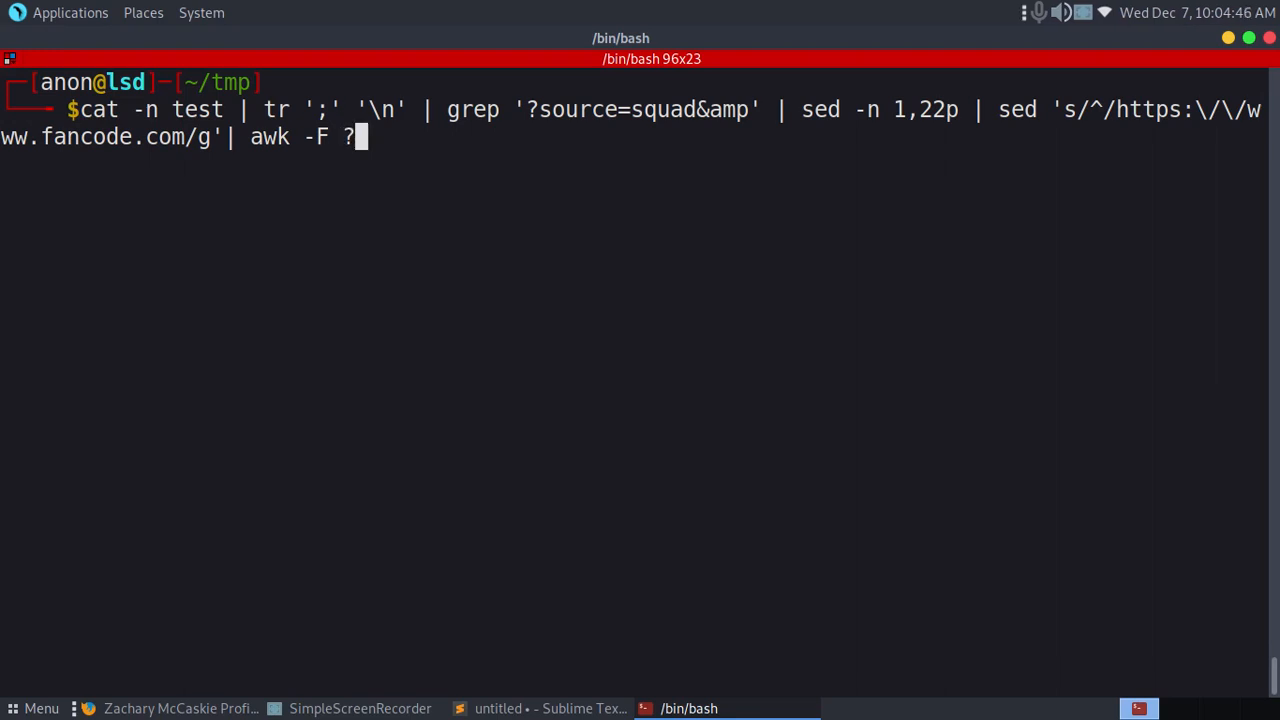
{"action": "type", "text": "'{pri"}
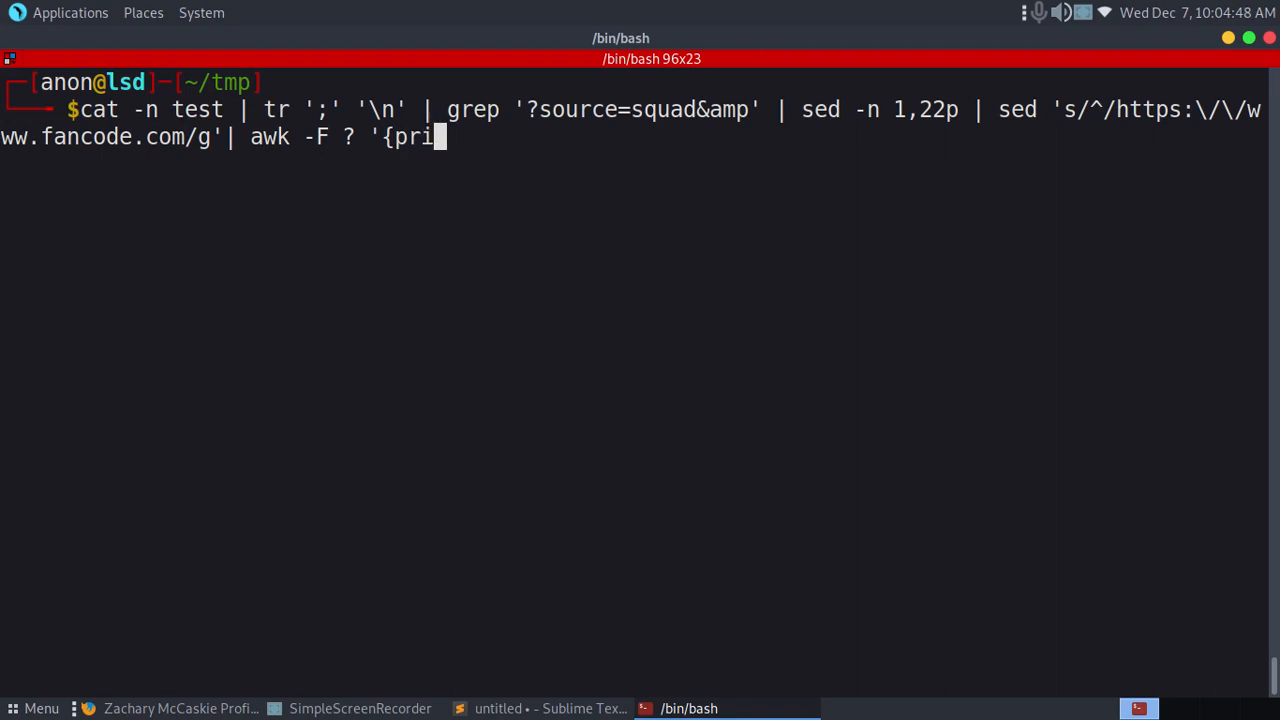
{"action": "type", "text": "nt $"}
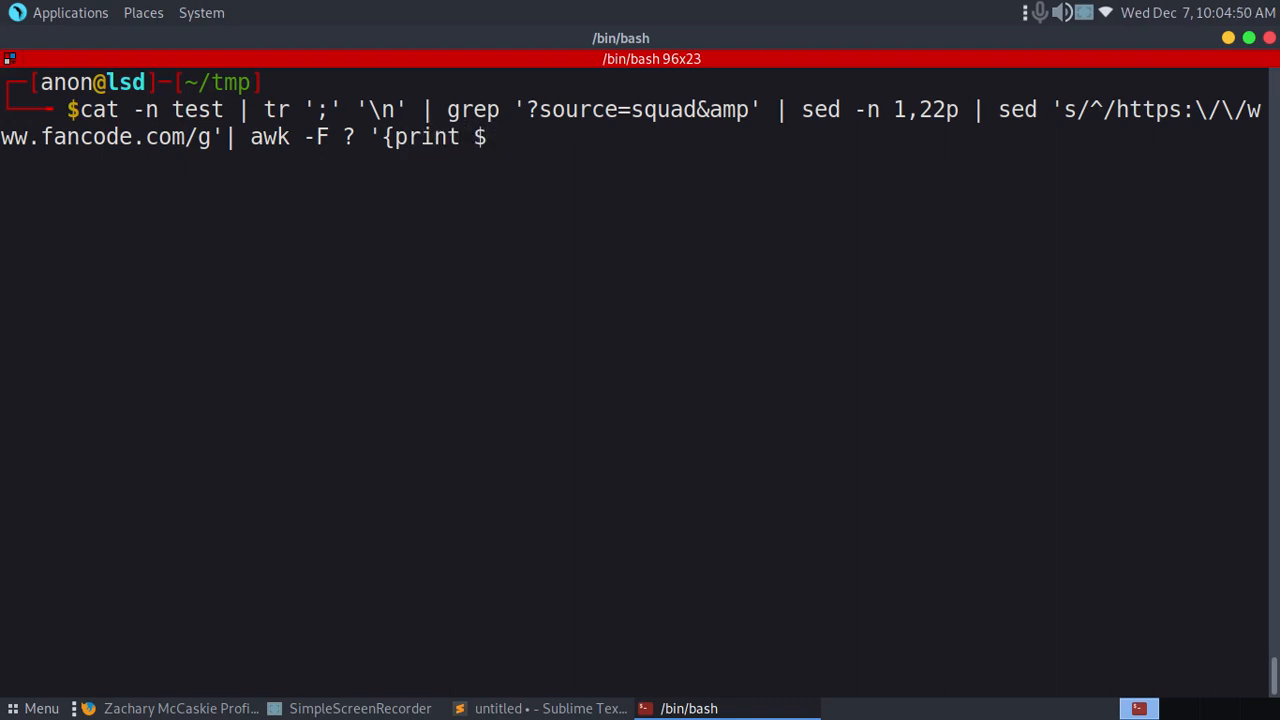
{"action": "type", "text": "1"}
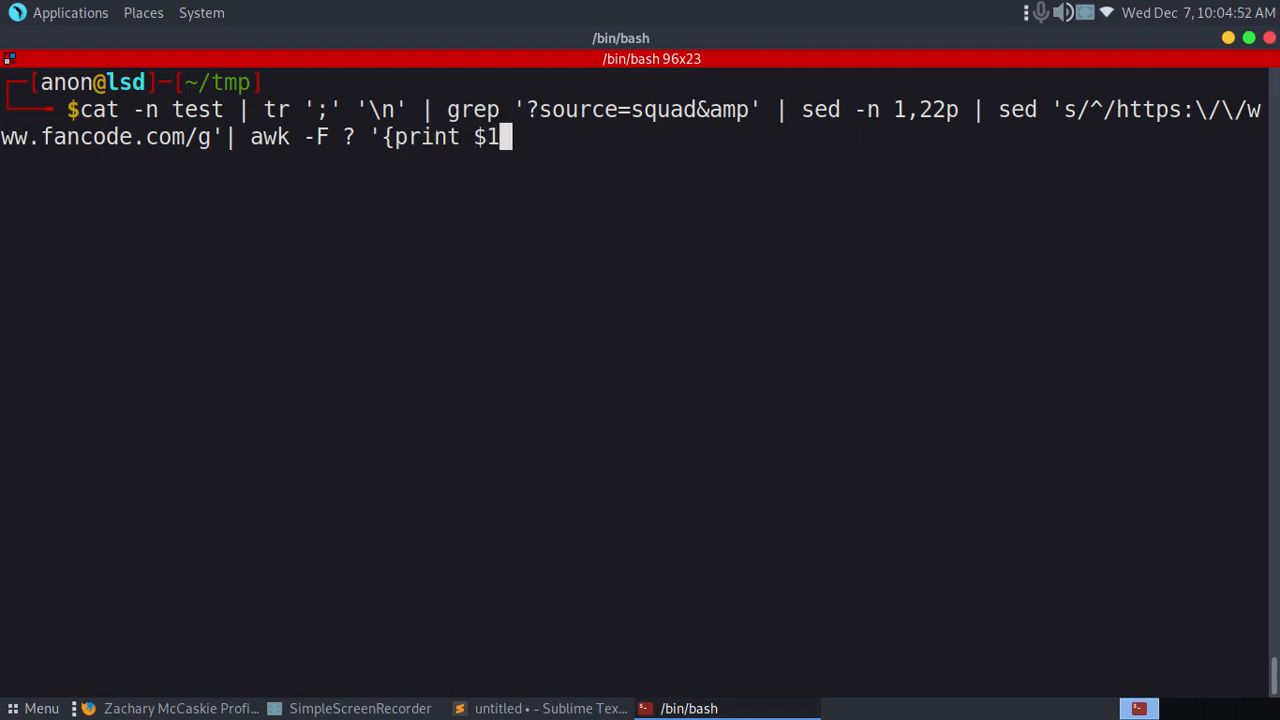
{"action": "key", "text": "Return"}
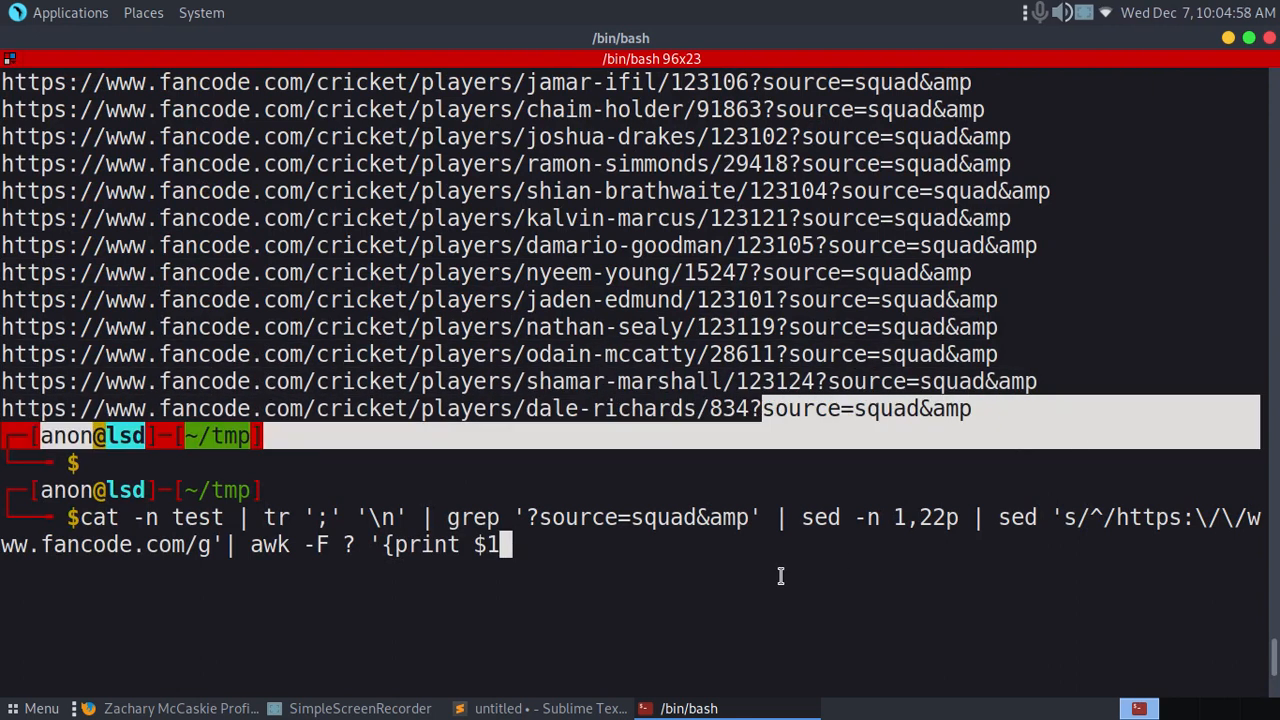
{"action": "type", "text": "}"}
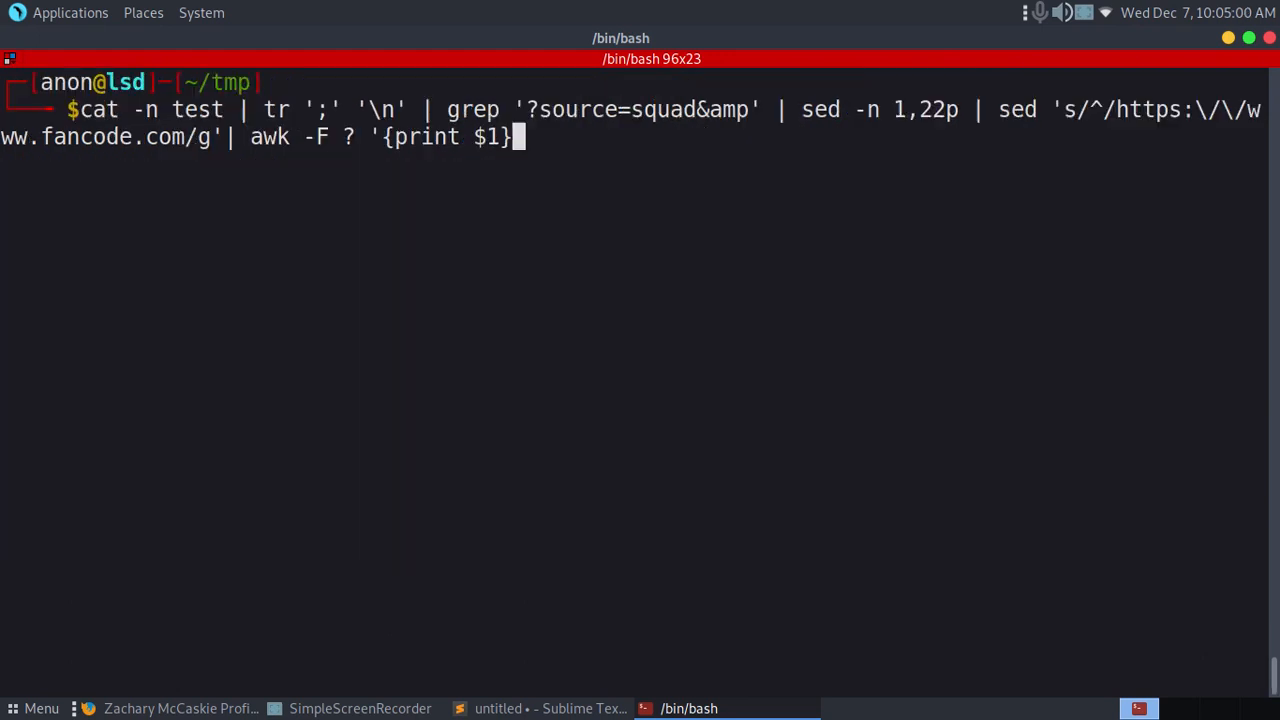
{"action": "key", "text": "Return"}
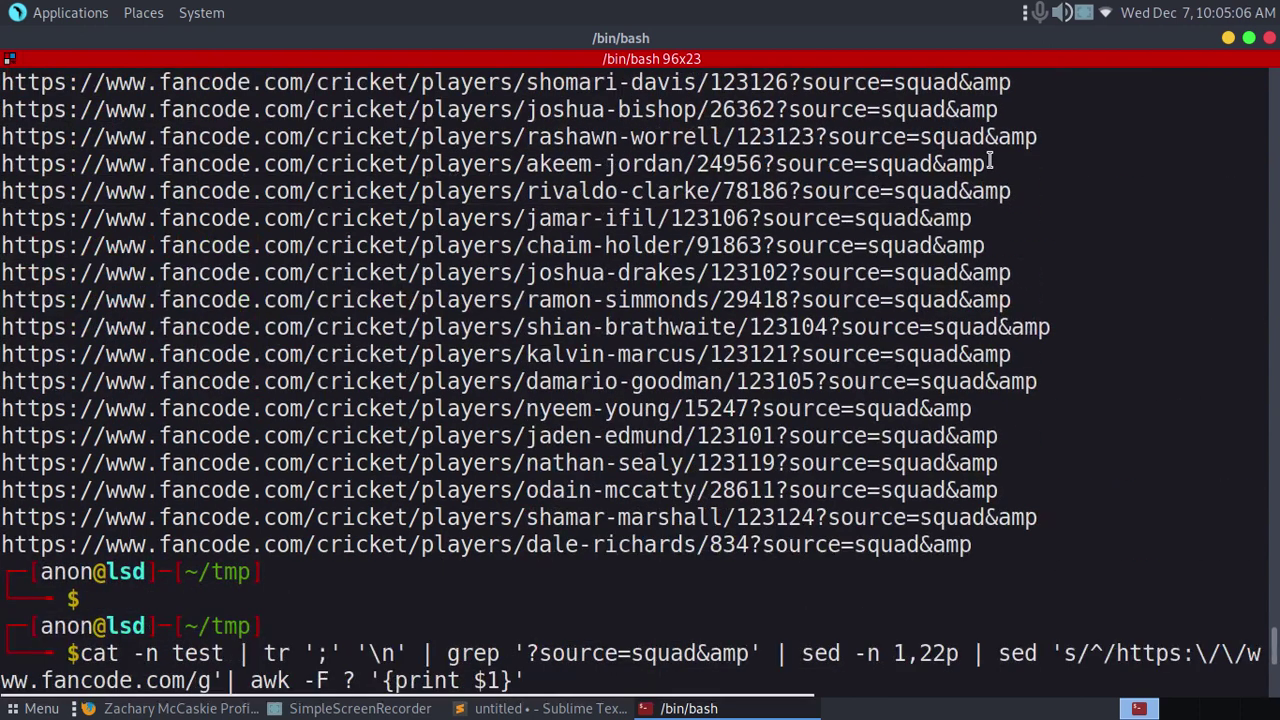
{"action": "key", "text": "Return"}
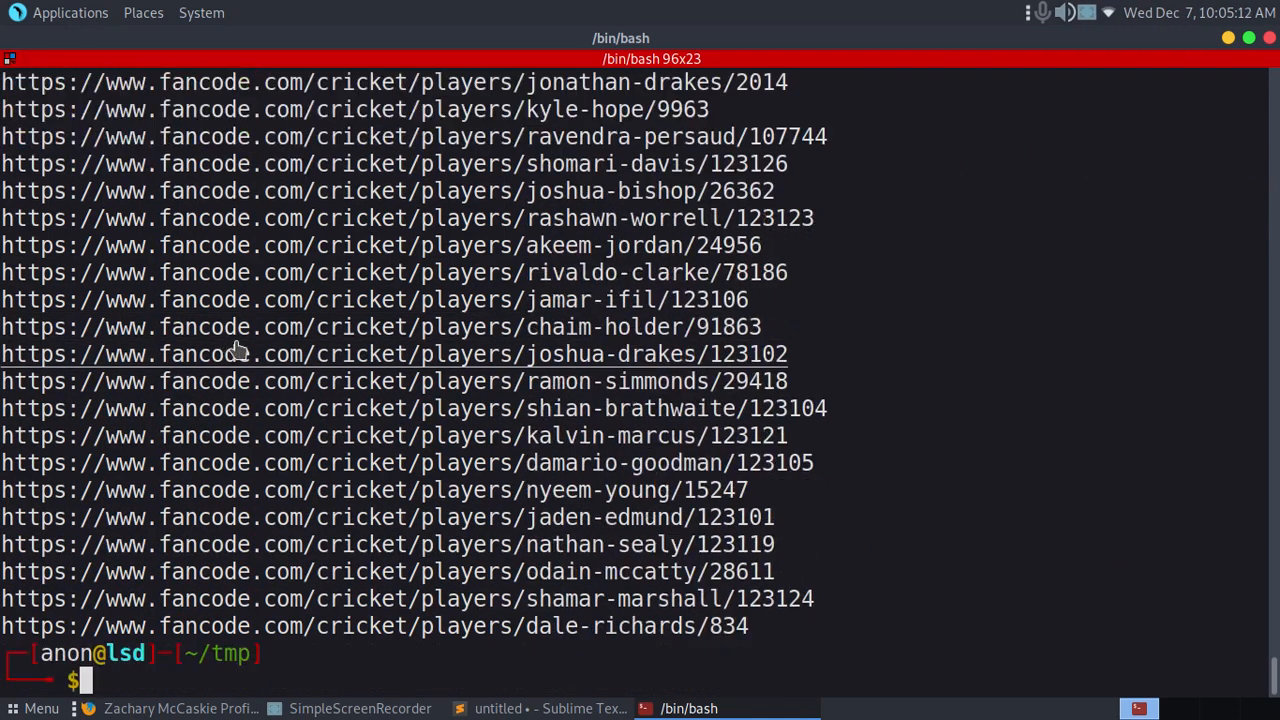
{"action": "key", "text": "Return"}
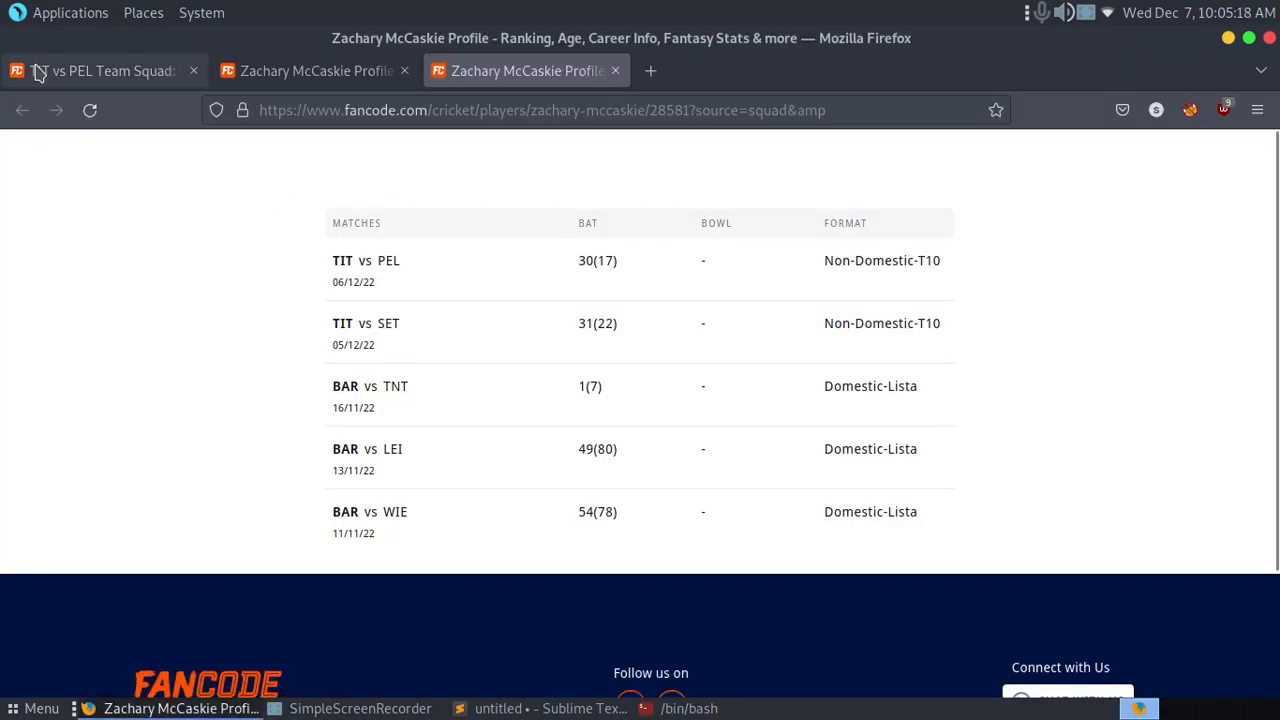
{"action": "left_click", "coordinate": [100, 70]}
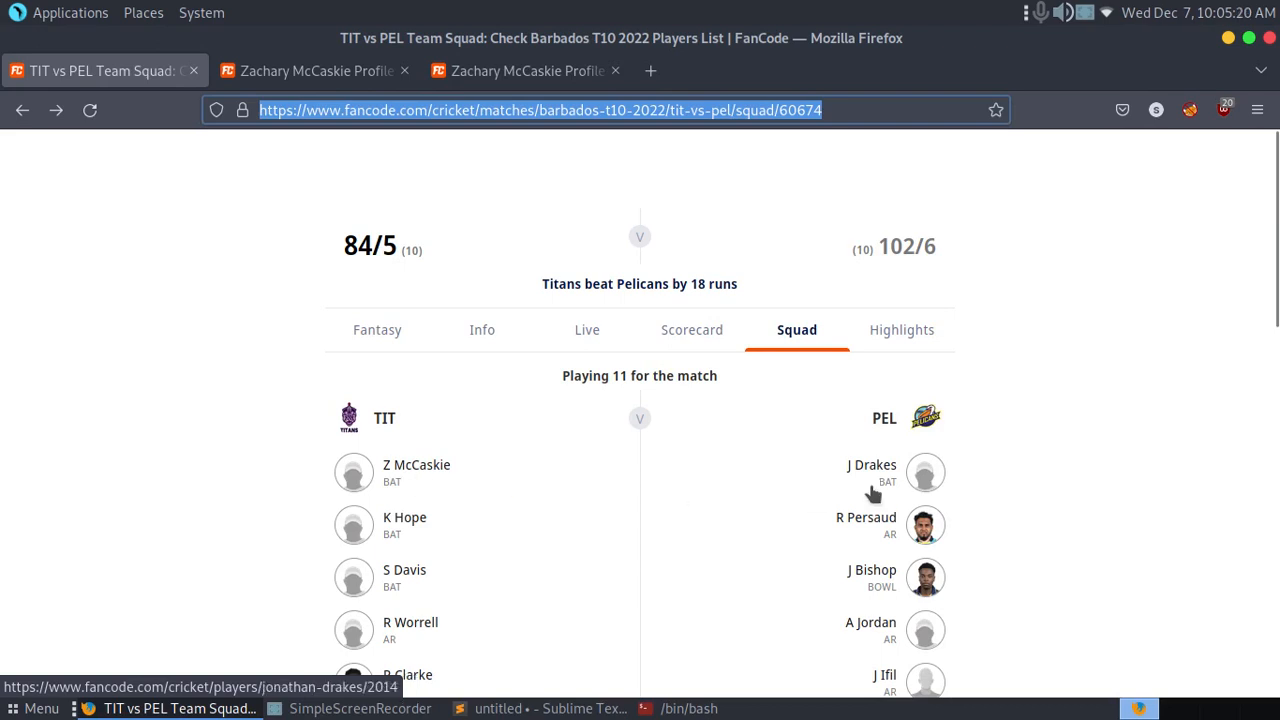
{"action": "scroll", "scroll_direction": "down", "scroll_amount": 3}
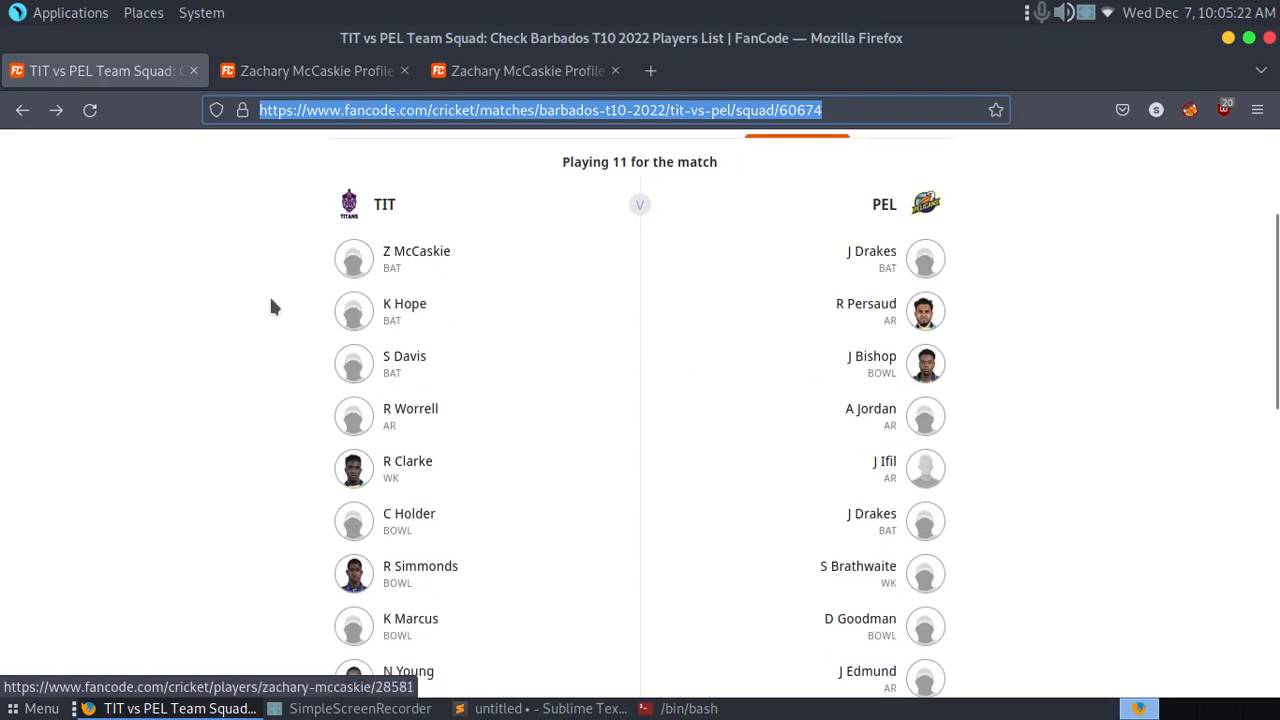
{"action": "scroll", "scroll_direction": "down", "scroll_amount": 3}
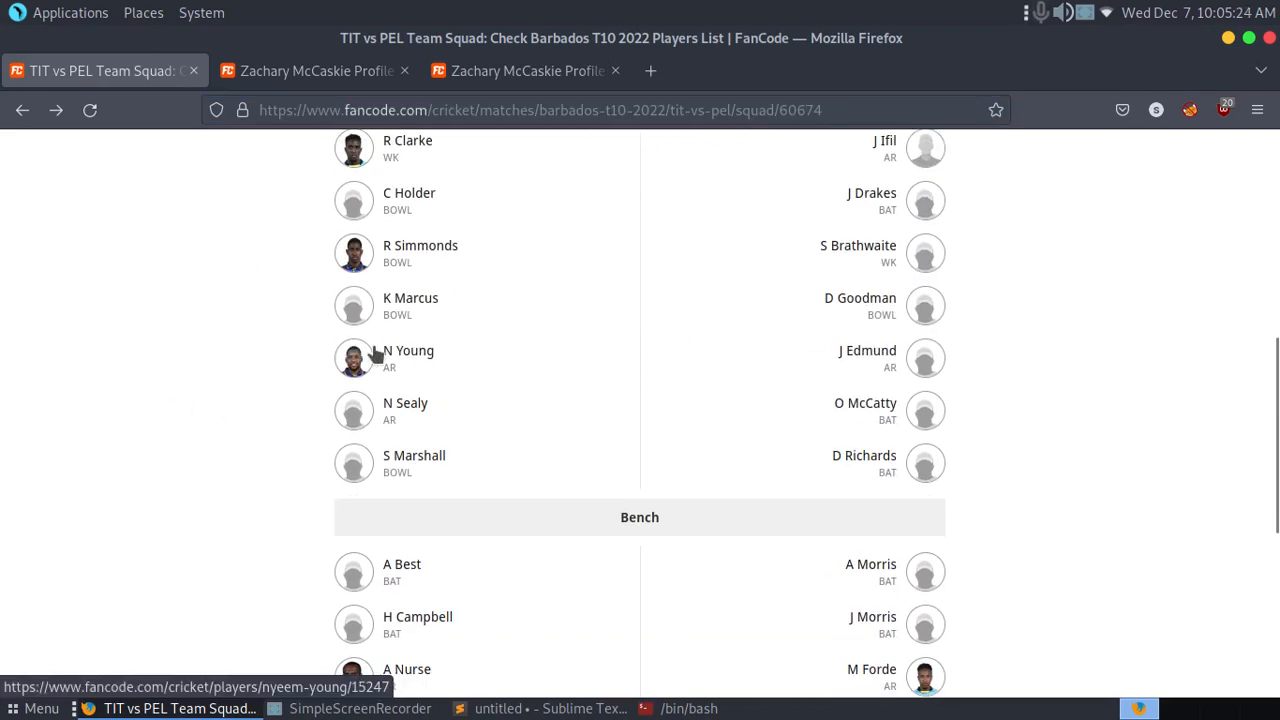
{"action": "mouse_move", "coordinate": [230, 368]}
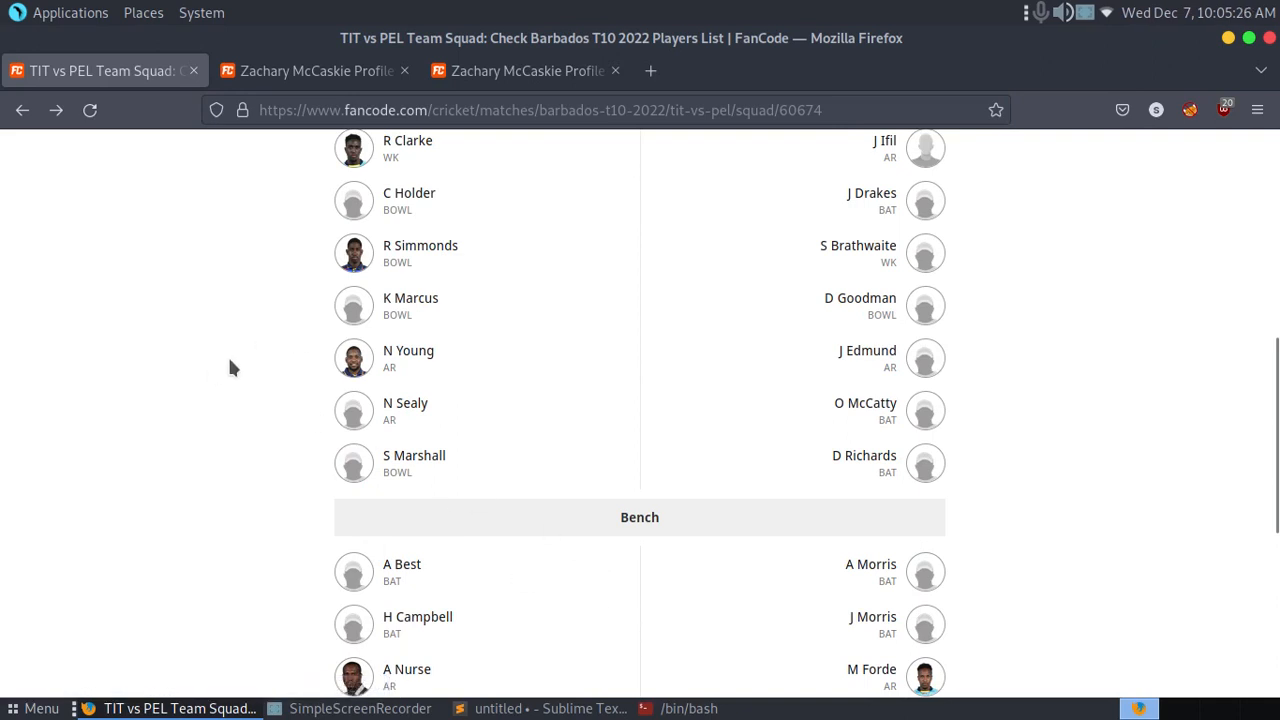
{"action": "scroll", "scroll_direction": "up", "scroll_amount": 3}
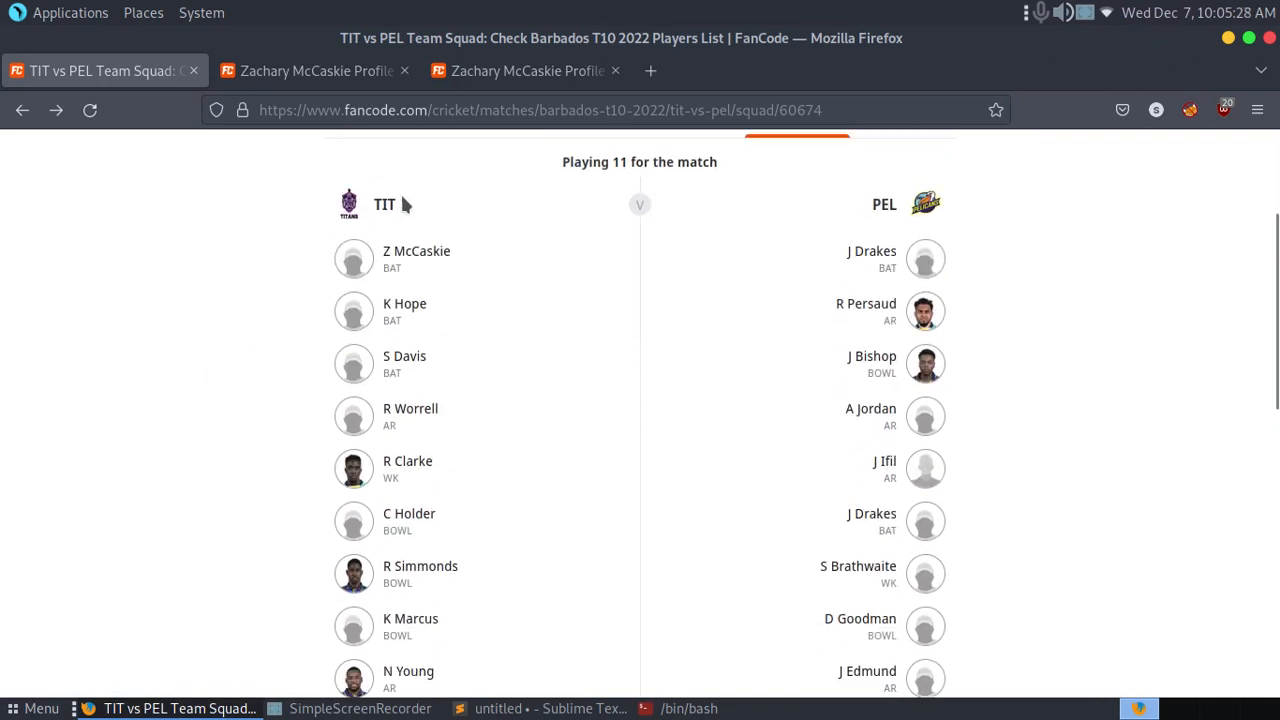
{"action": "mouse_move", "coordinate": [405, 268]}
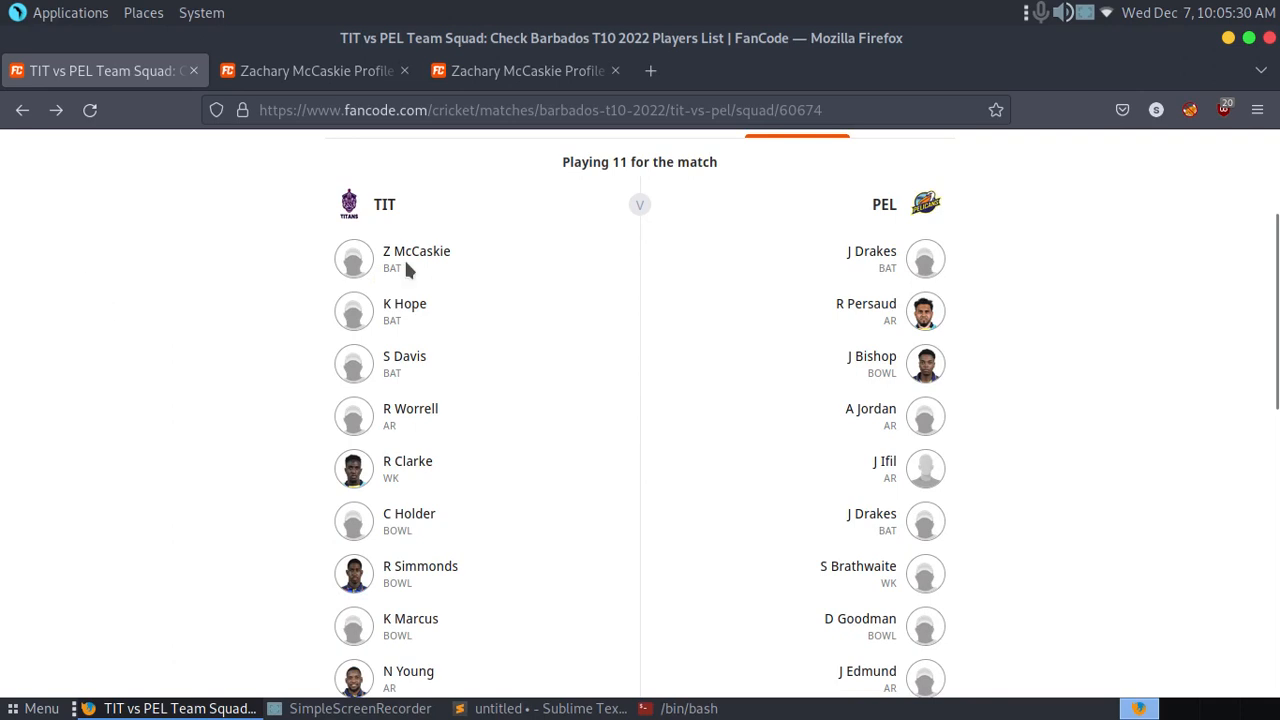
{"action": "scroll", "scroll_direction": "down", "scroll_amount": 3}
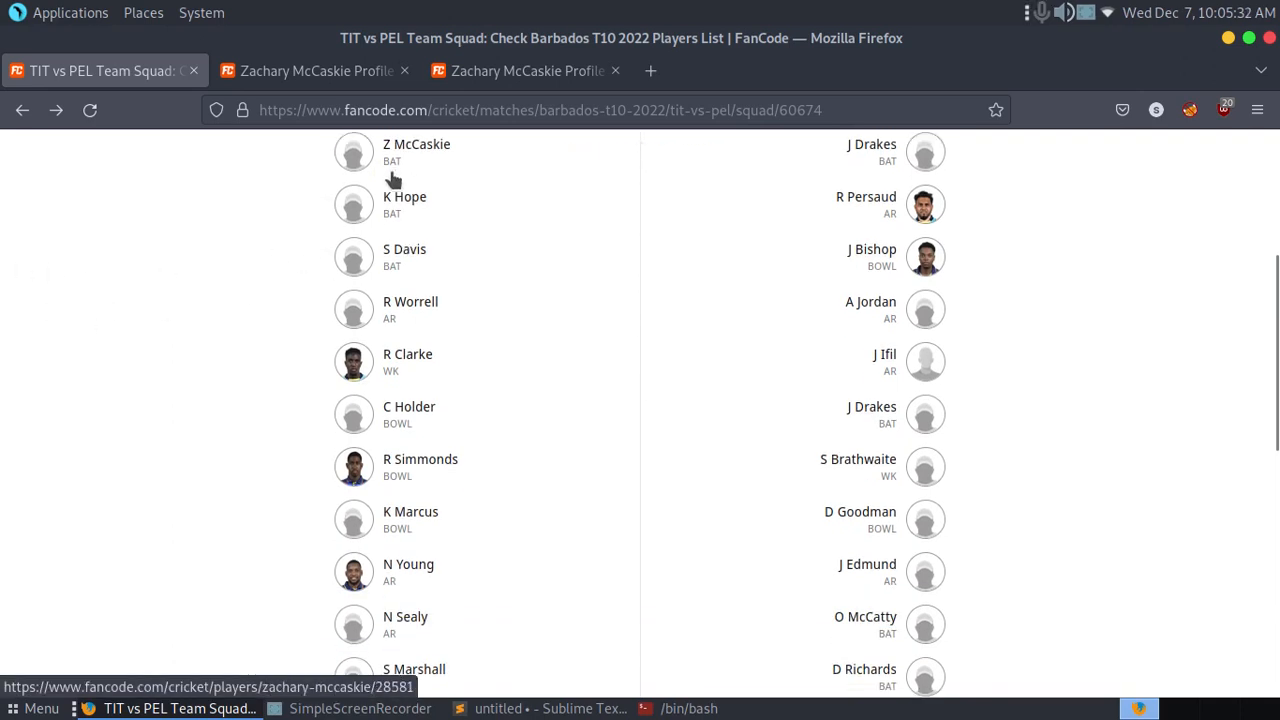
{"action": "scroll", "scroll_direction": "down", "scroll_amount": 3}
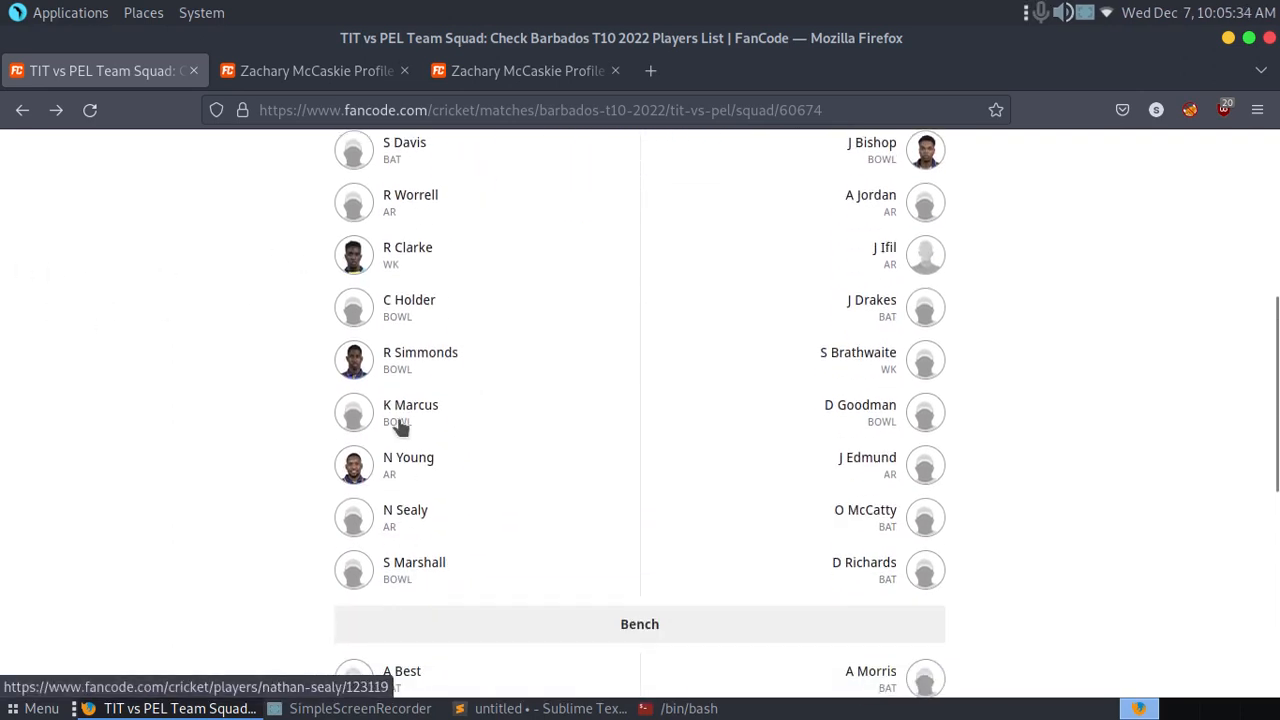
{"action": "left_click", "coordinate": [688, 708]}
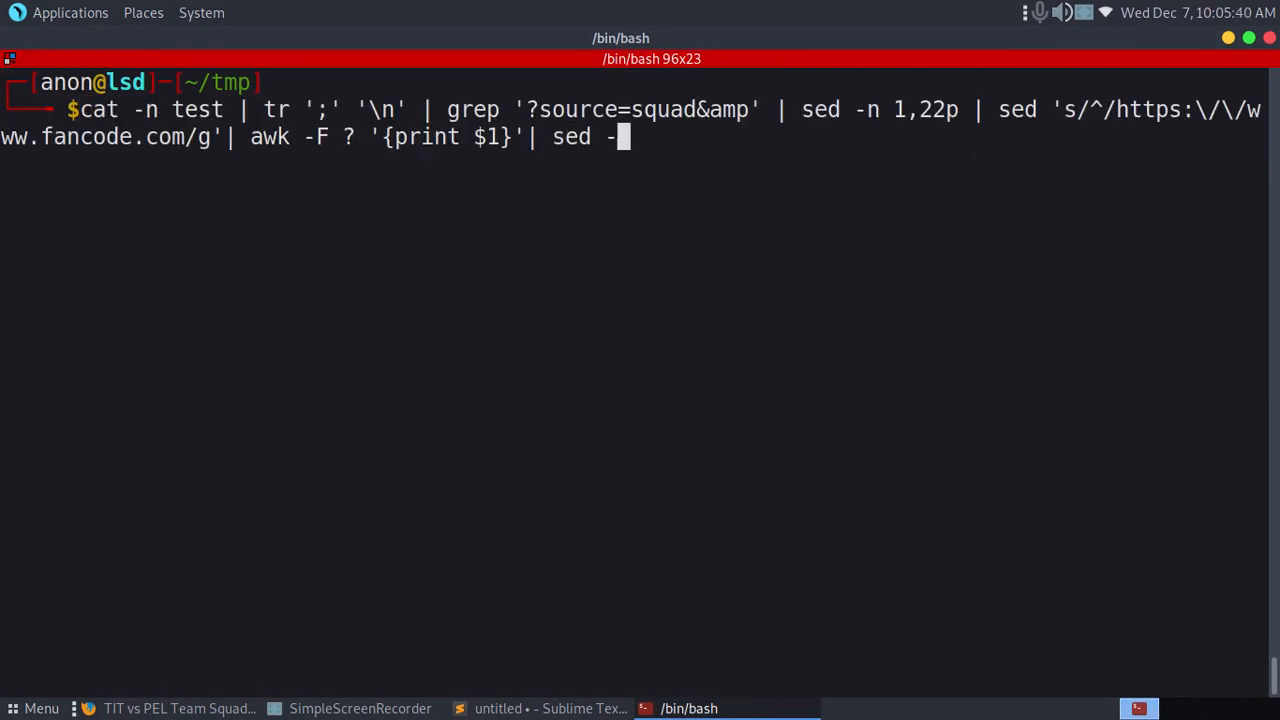
End the pipeline with sed -n 1~2p to print the eleven odd-line TIT URLs.
{"action": "type", "text": "n"}
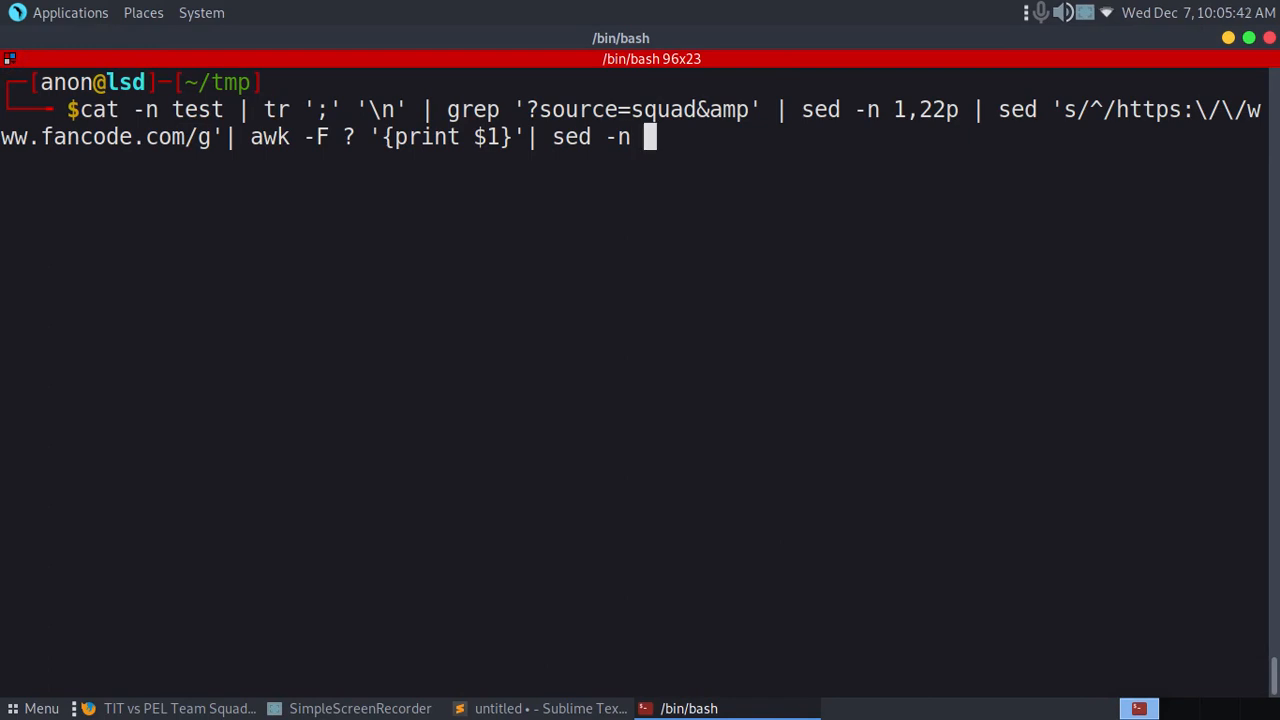
{"action": "type", "text": "1~"}
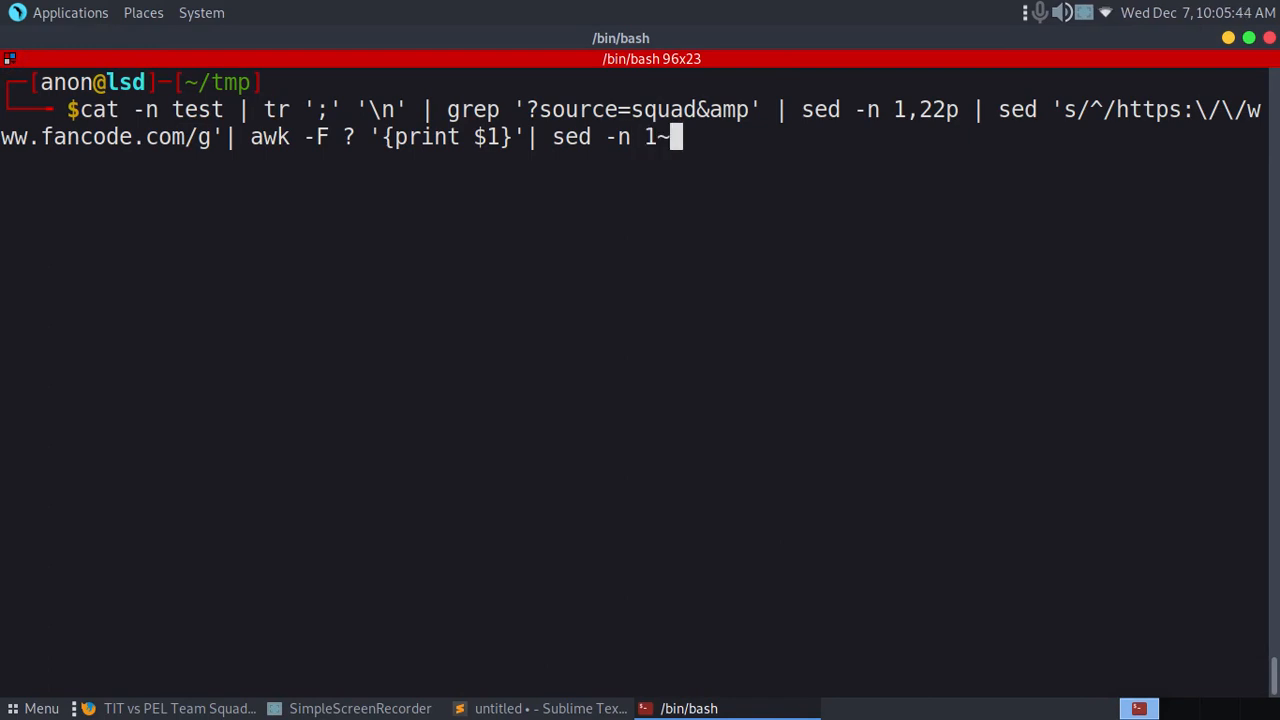
{"action": "type", "text": "2"}
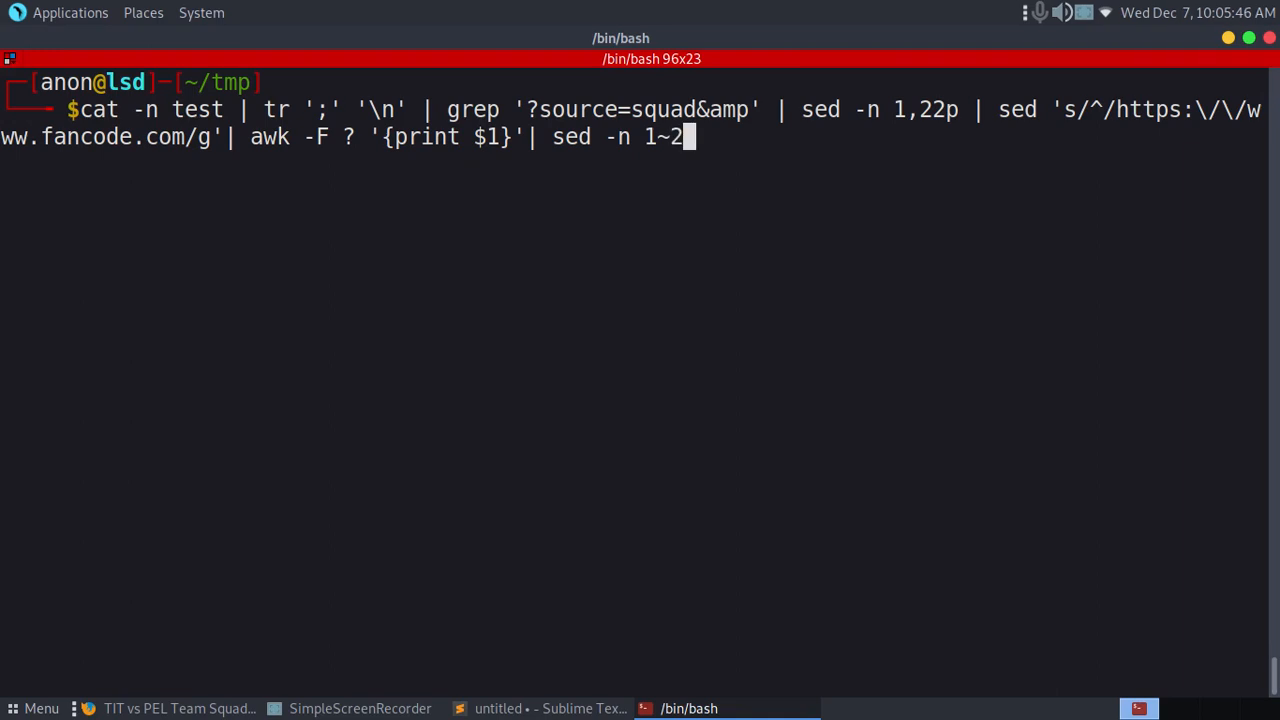
{"action": "type", "text": "p"}
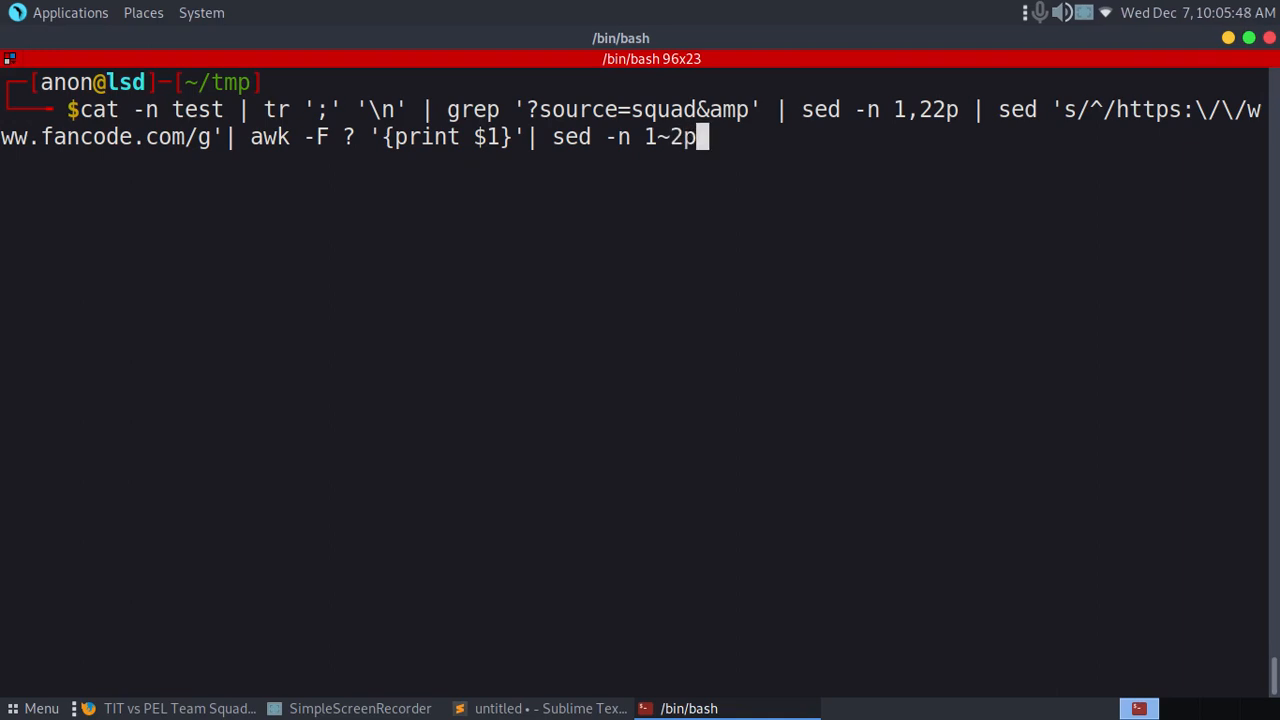
{"action": "key", "text": "Return"}
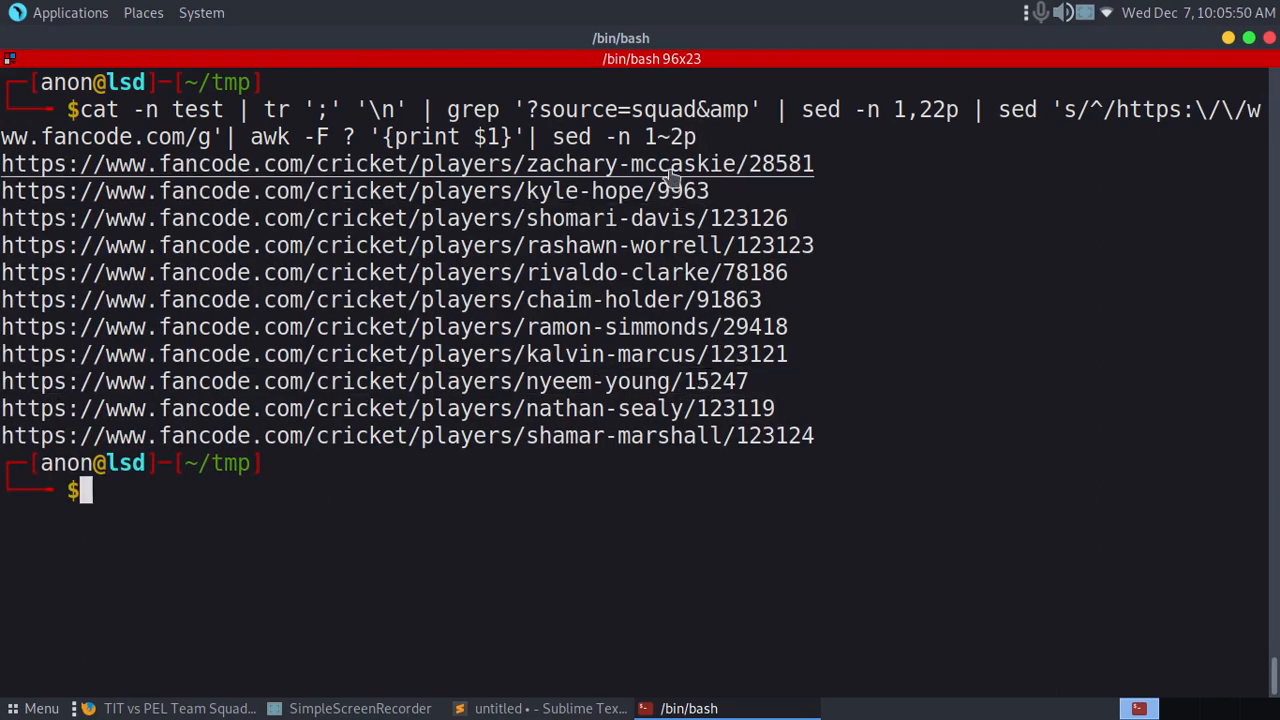
{"action": "mouse_move", "coordinate": [635, 205]}
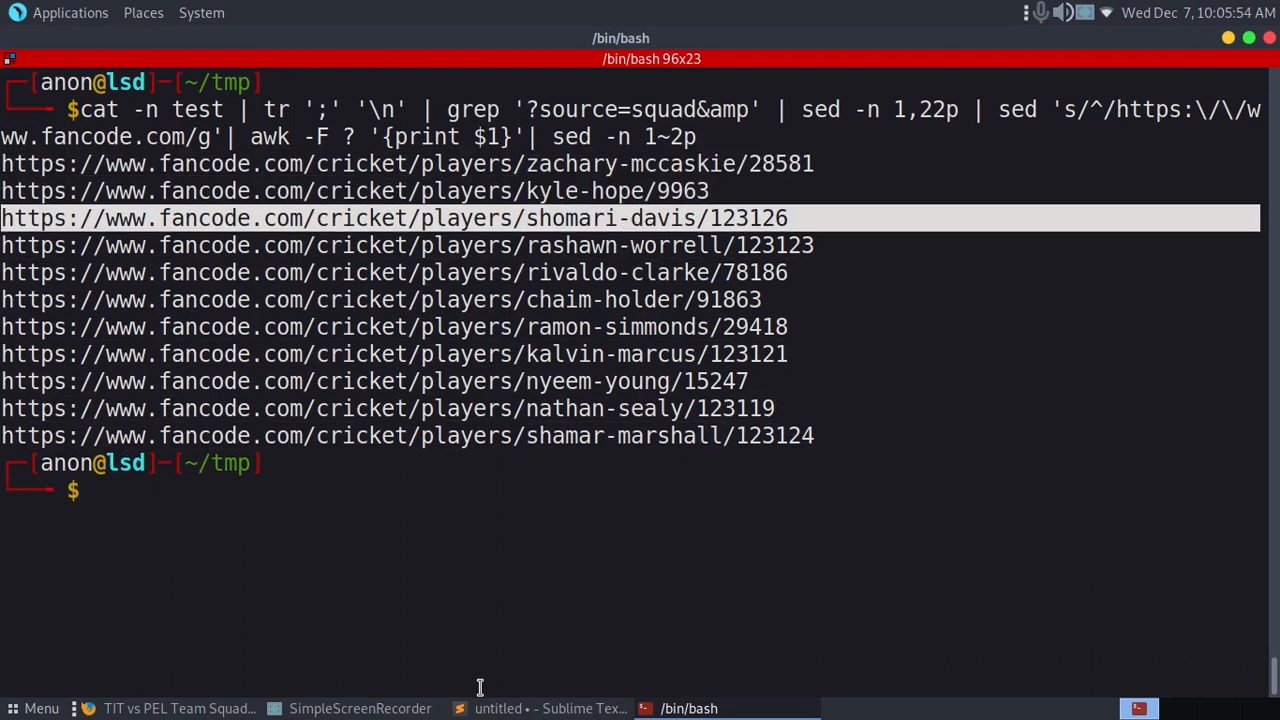
{"action": "left_click", "coordinate": [178, 708]}
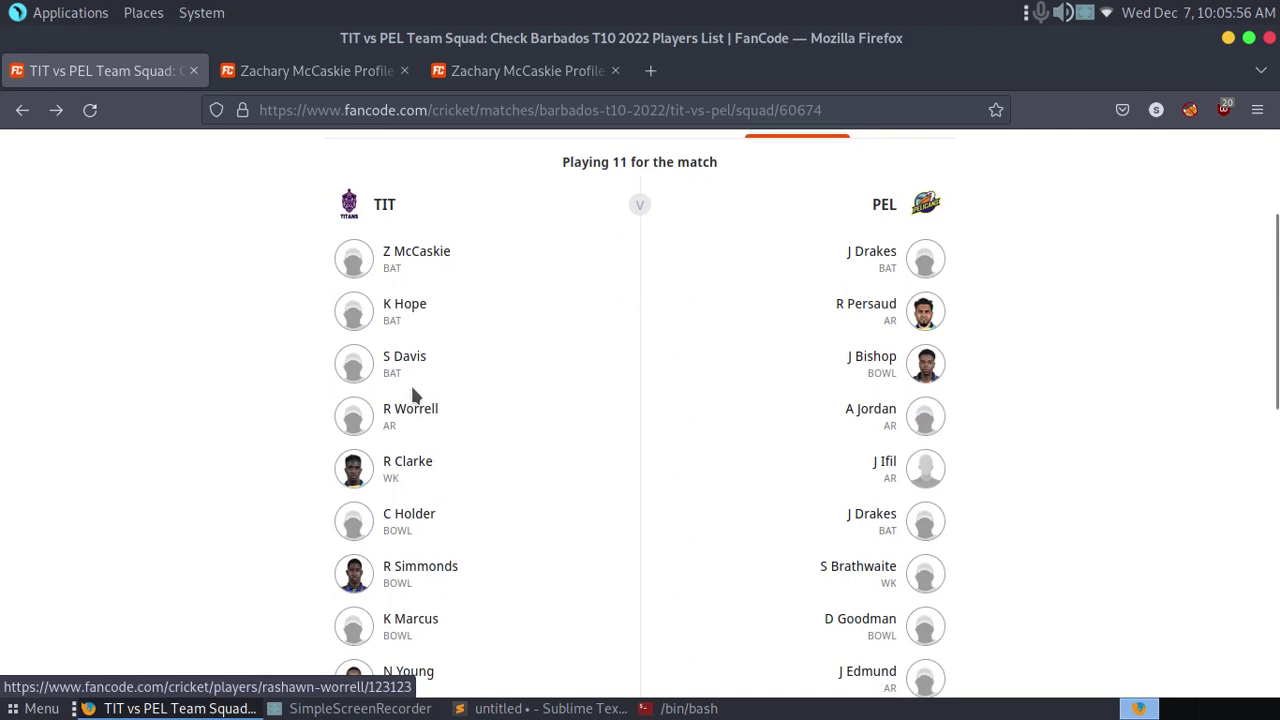
{"action": "scroll", "scroll_direction": "down", "scroll_amount": 3}
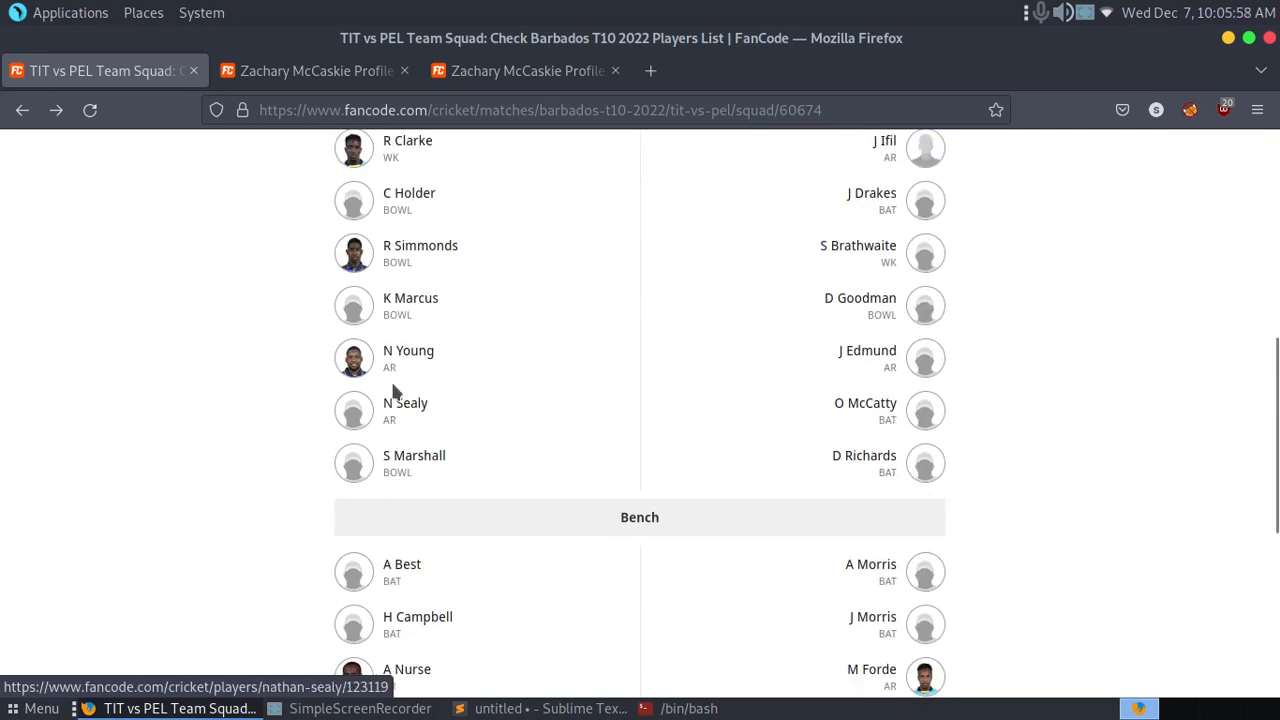
{"action": "scroll", "scroll_direction": "up", "scroll_amount": 3}
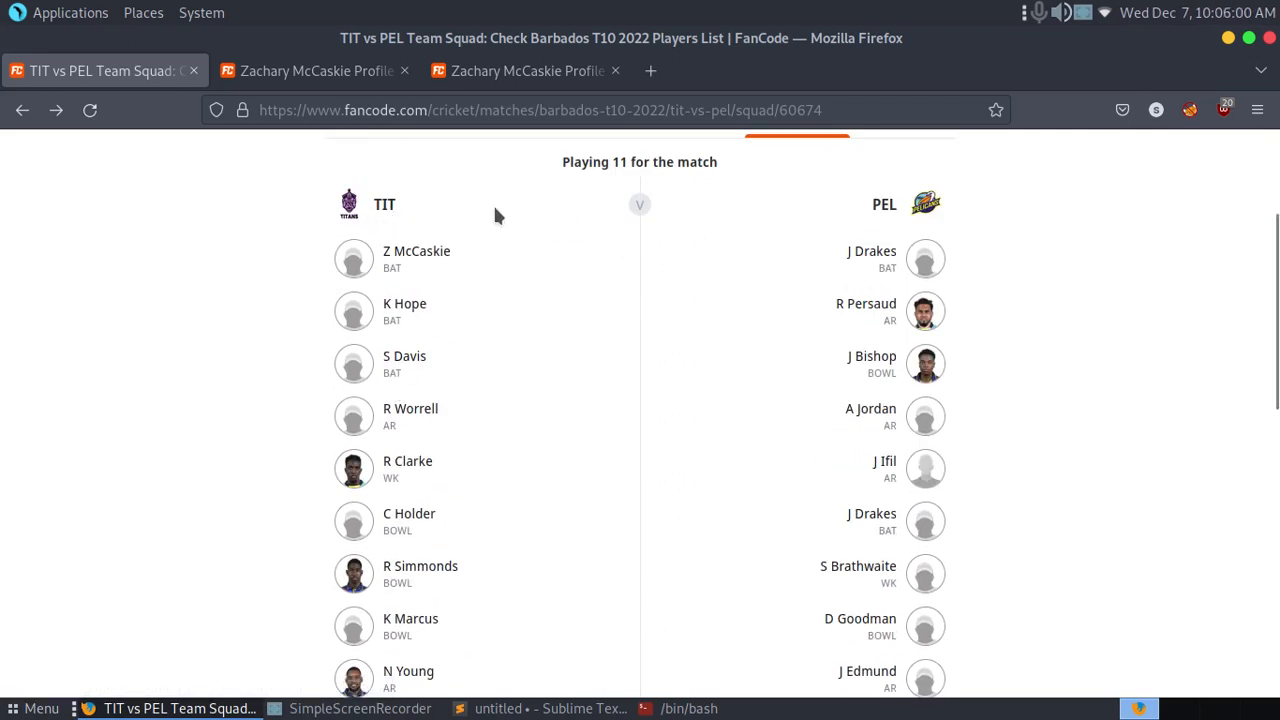
{"action": "mouse_move", "coordinate": [910, 214]}
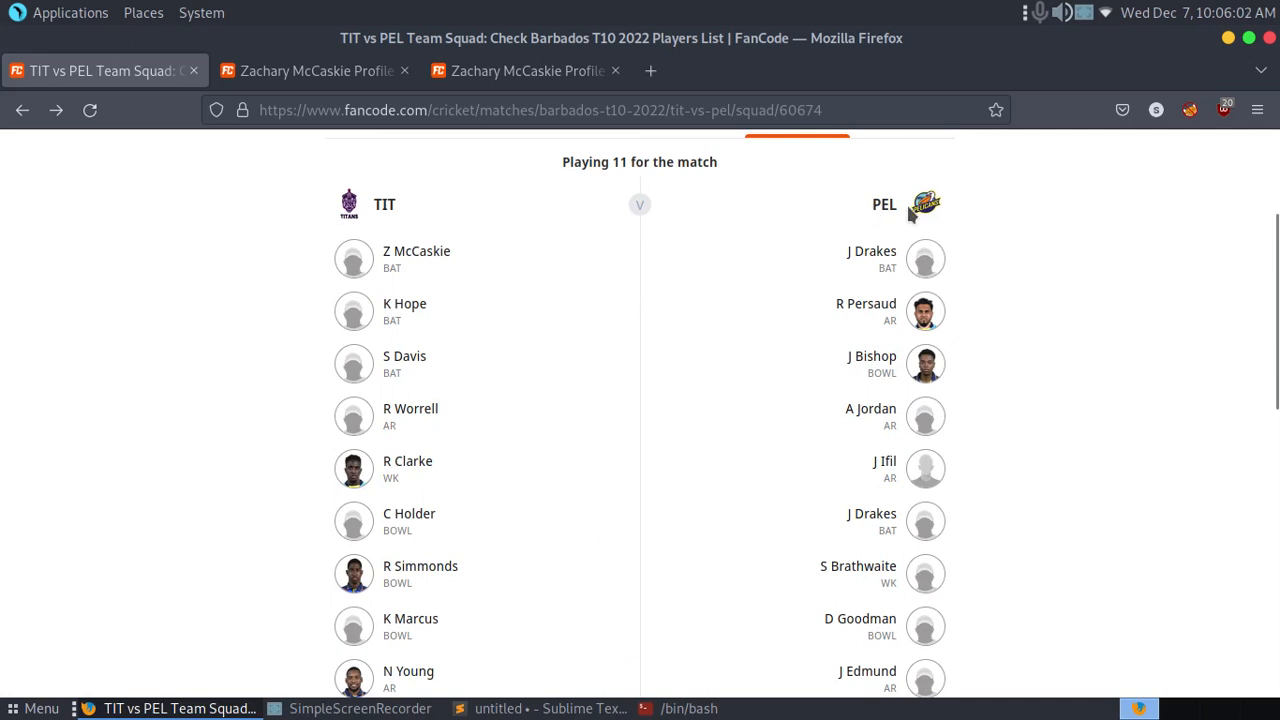
{"action": "scroll", "scroll_direction": "down", "scroll_amount": 3}
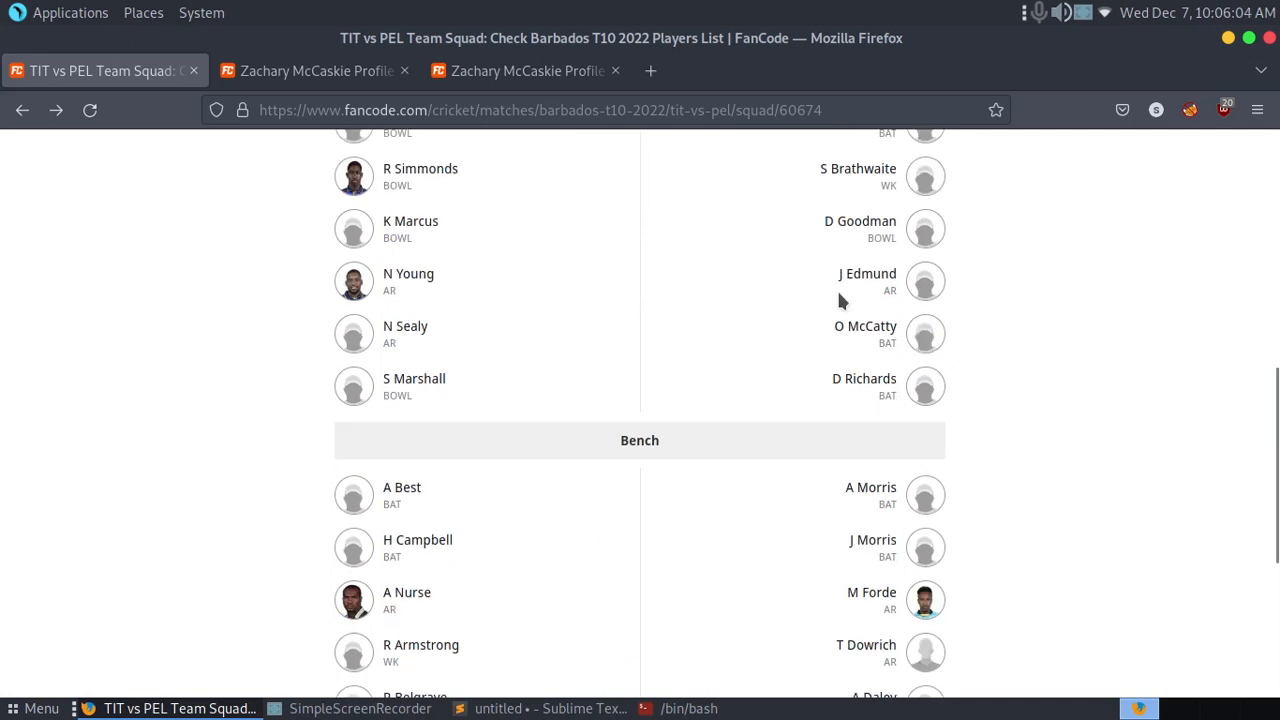
{"action": "left_click", "coordinate": [688, 708]}
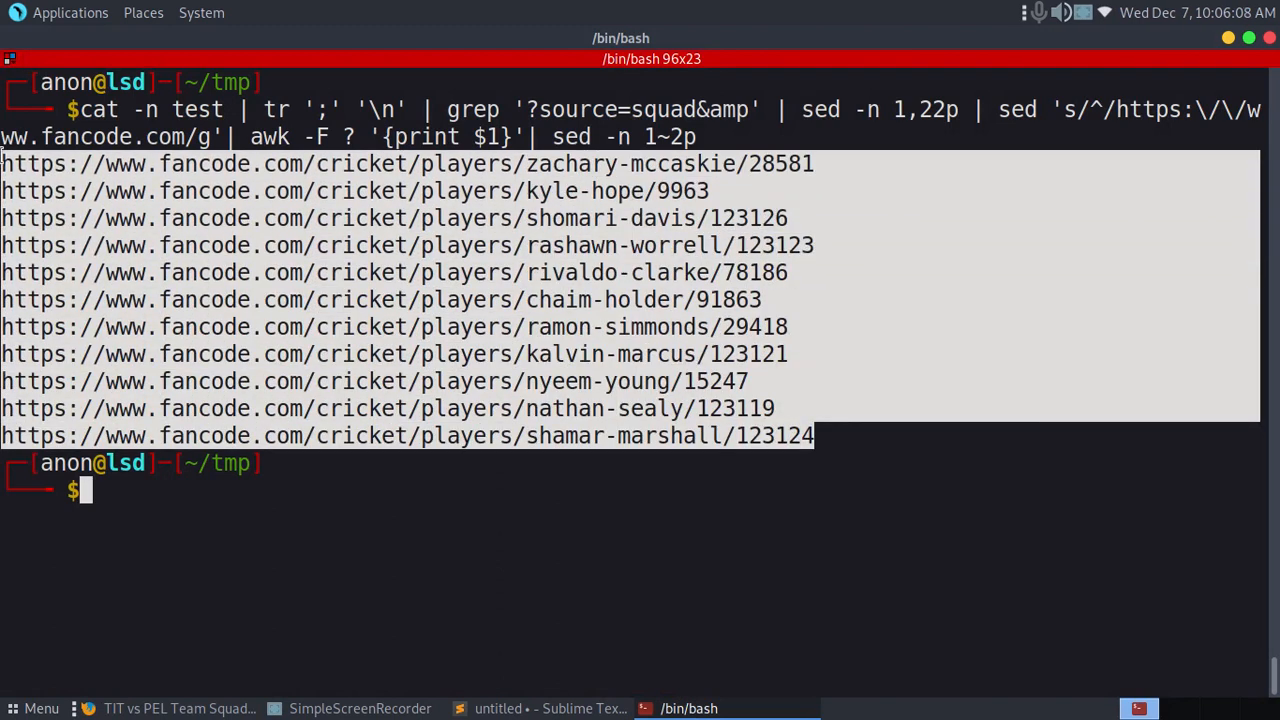
{"action": "mouse_move", "coordinate": [745, 335]}
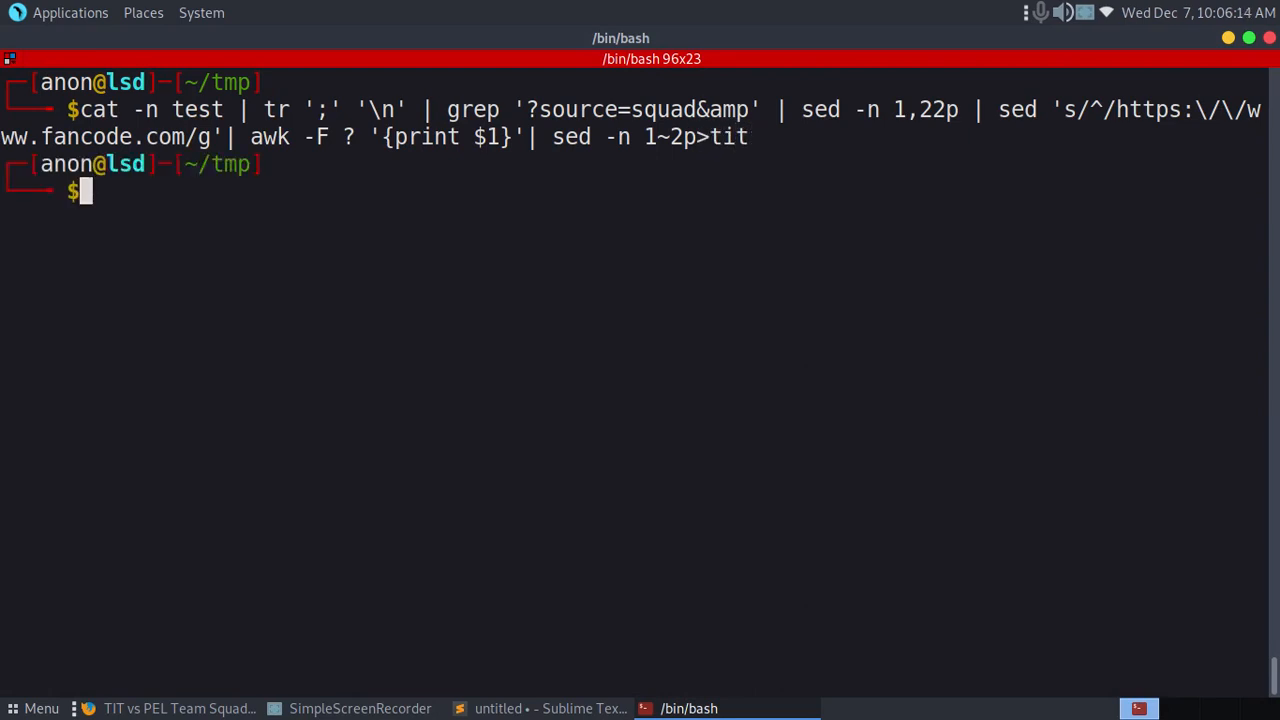
Save the even-line PEL player profile links to the file pel.
{"action": "type", "text": "cat tit"}
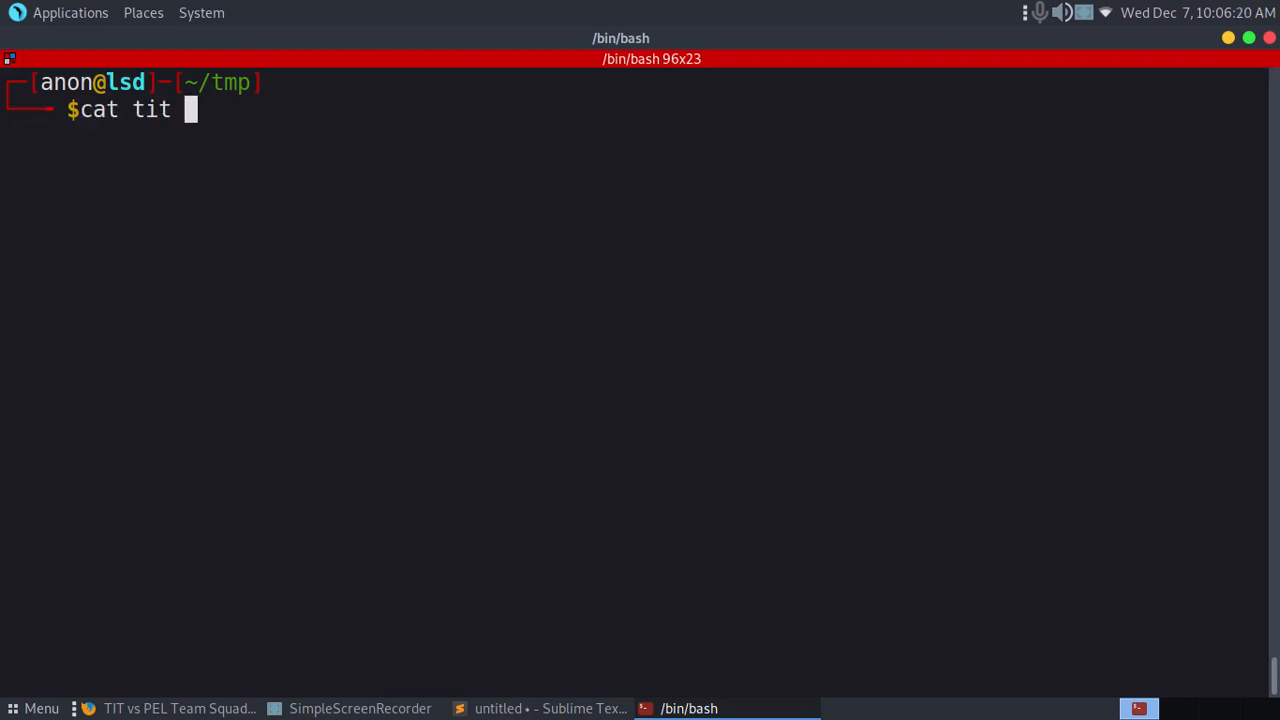
{"action": "left_click", "coordinate": [180, 708]}
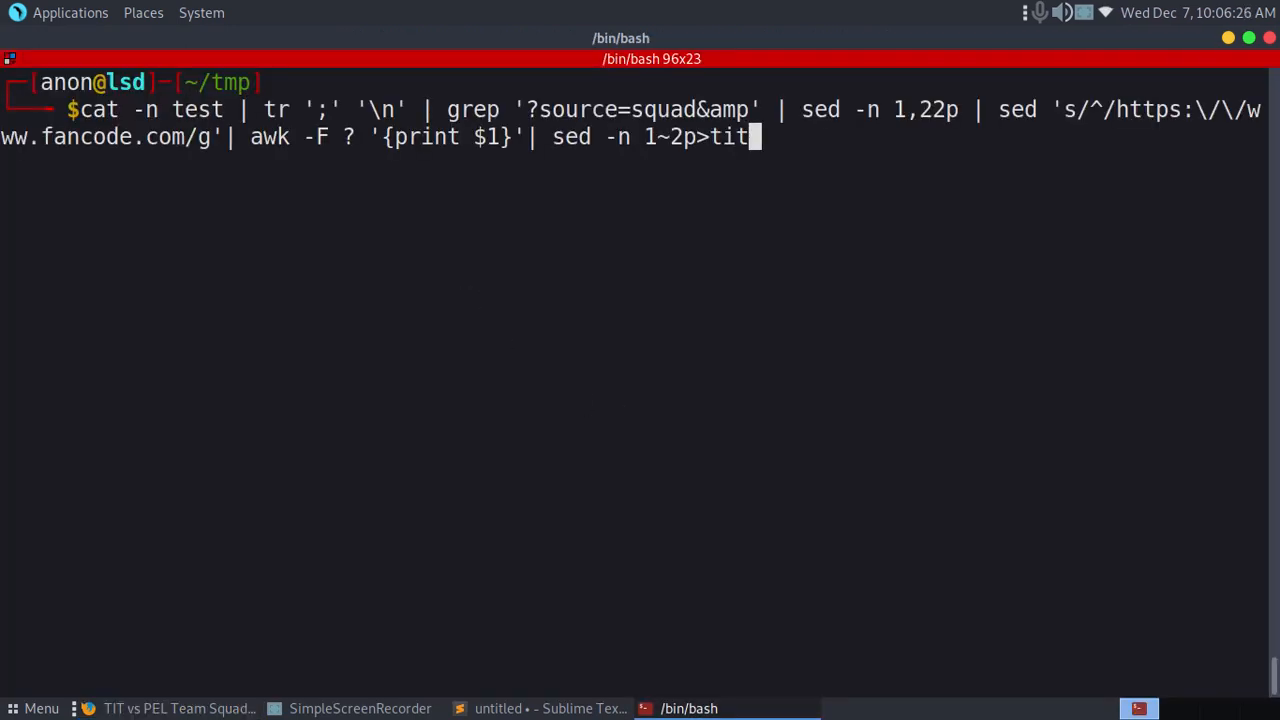
{"action": "type", "text": "pel"}
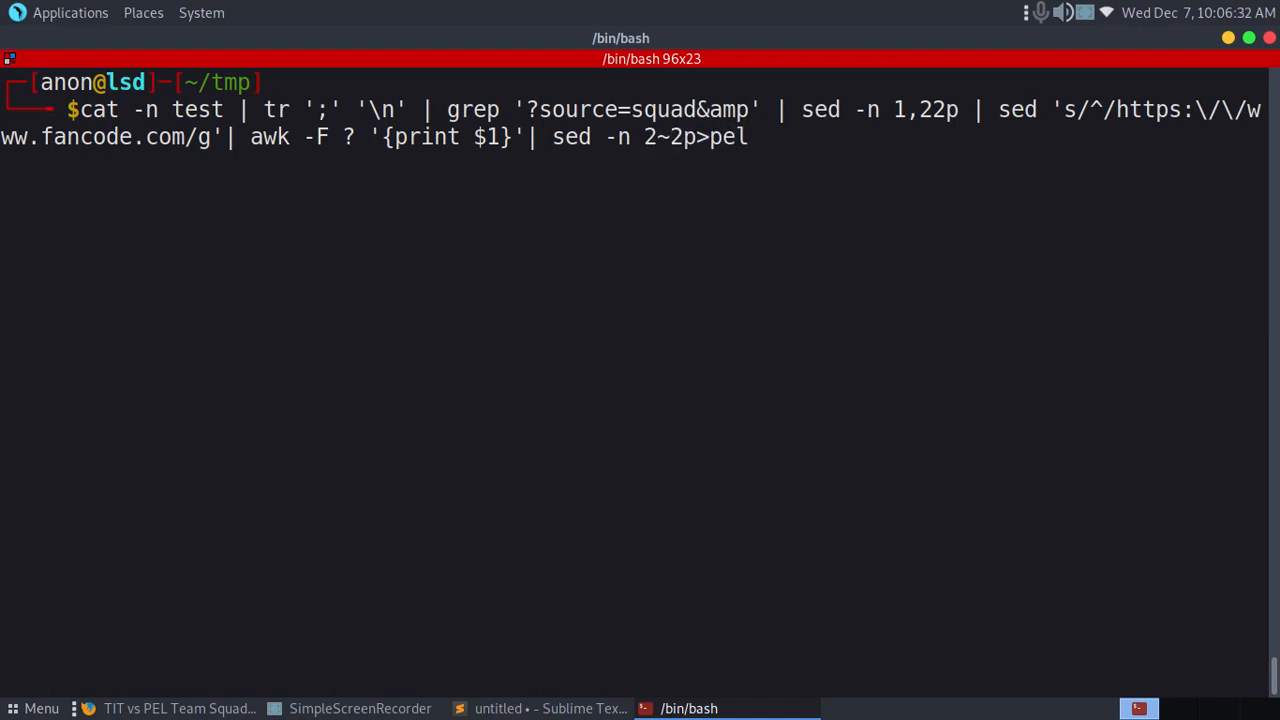
{"action": "key", "text": "Return"}
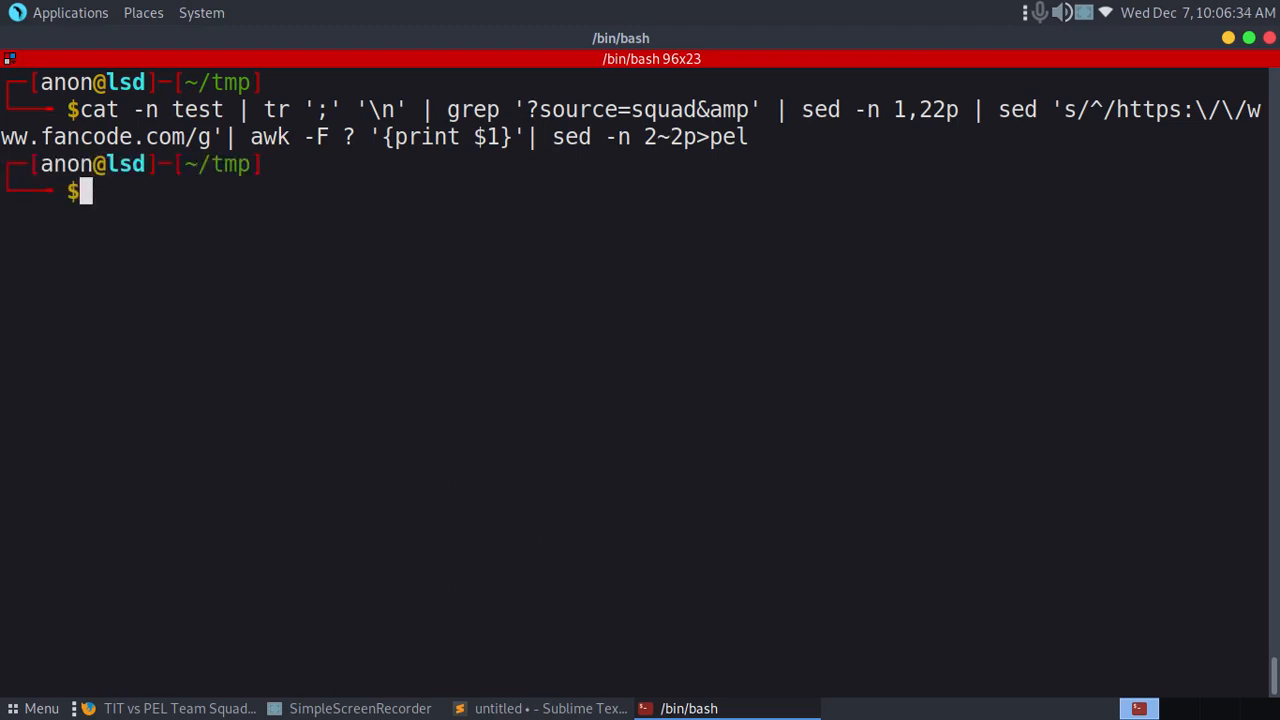
{"action": "type", "text": "cat p"}
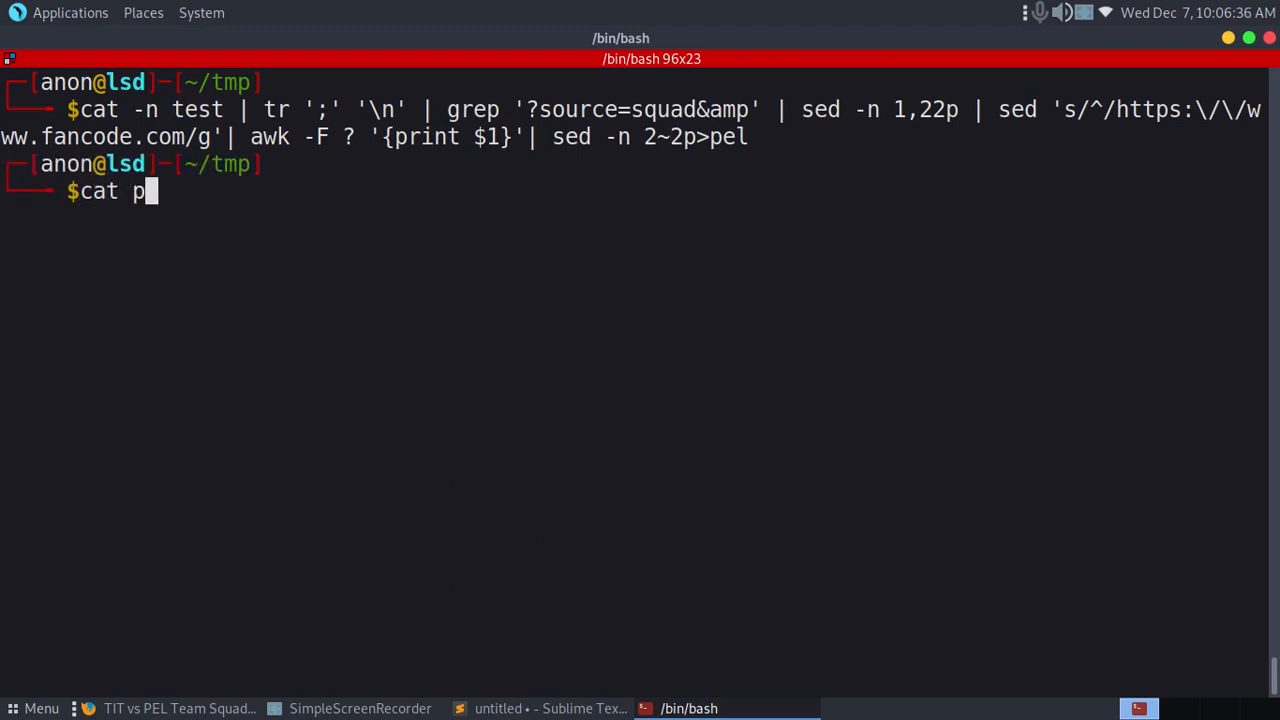
{"action": "key", "text": "Return"}
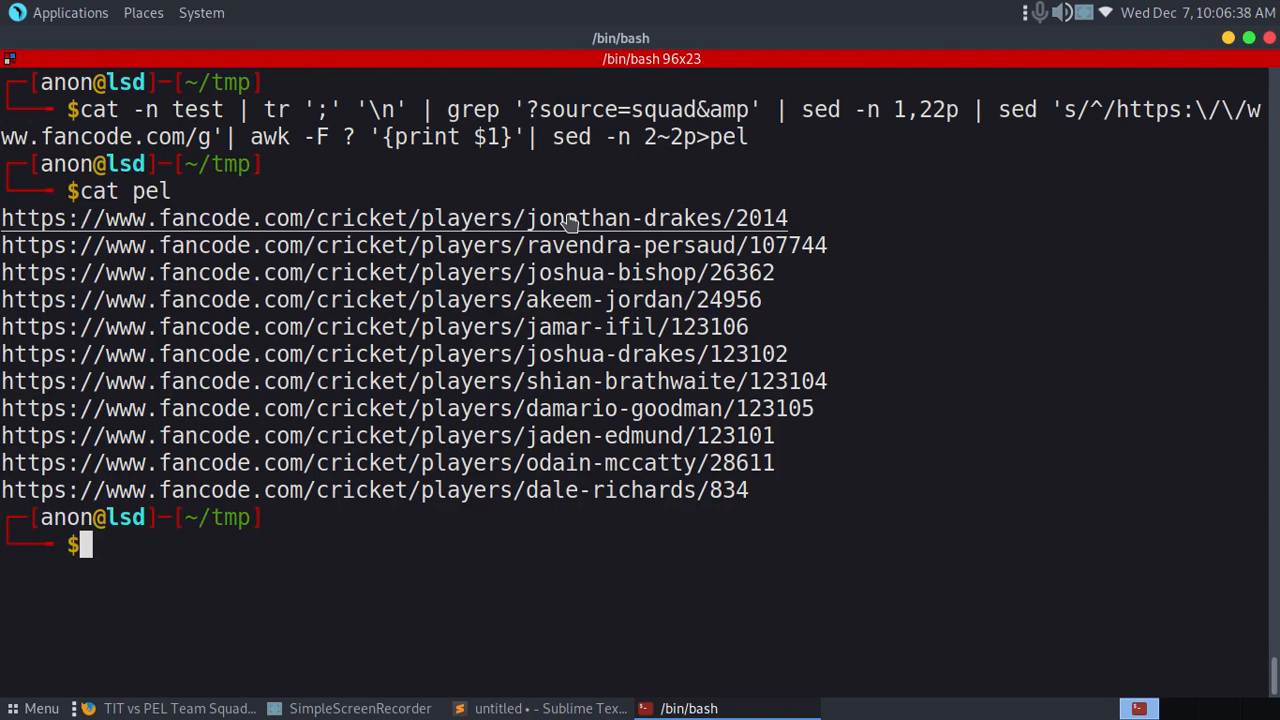
{"action": "double_click", "coordinate": [413, 245]}
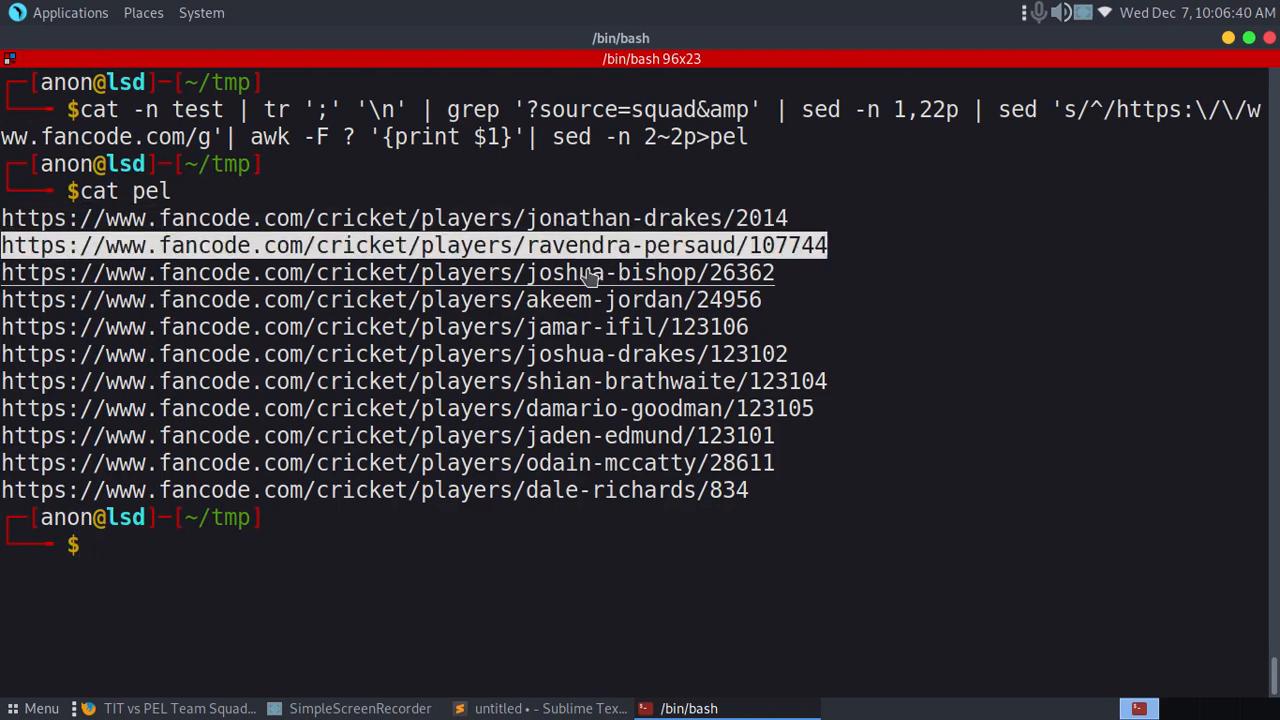
{"action": "mouse_move", "coordinate": [178, 708]}
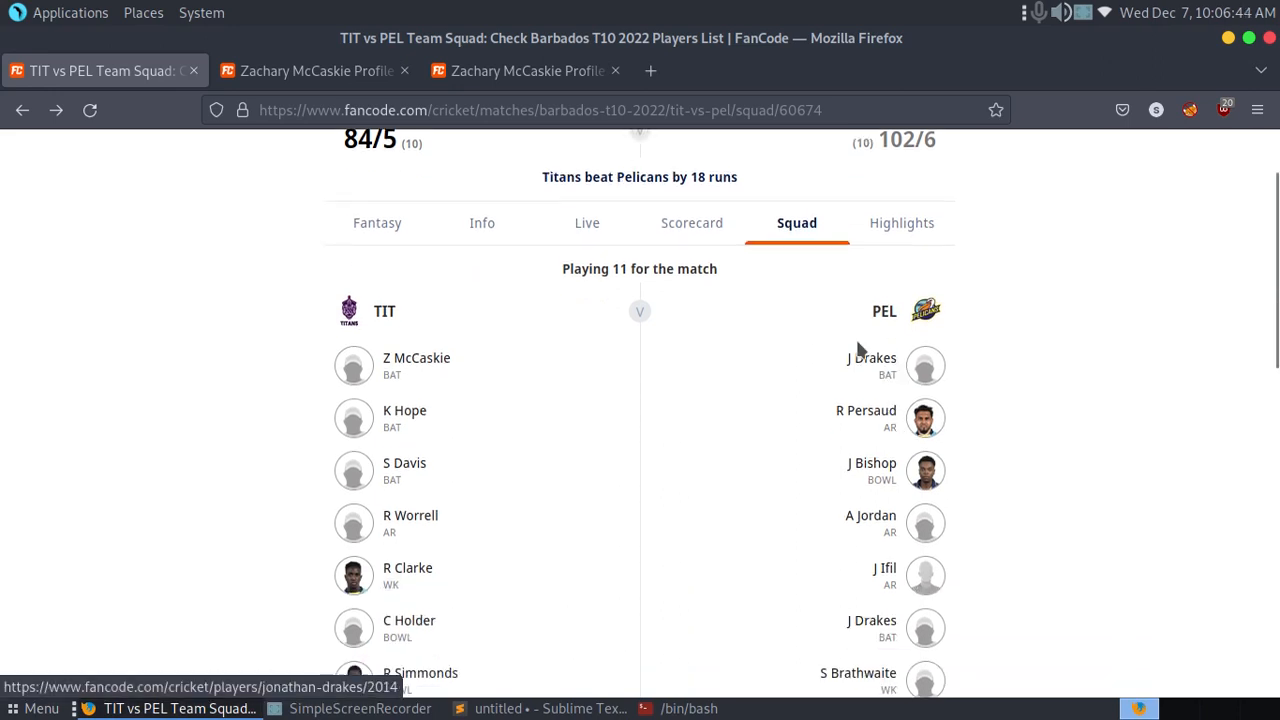
{"action": "scroll", "scroll_direction": "down", "scroll_amount": 3}
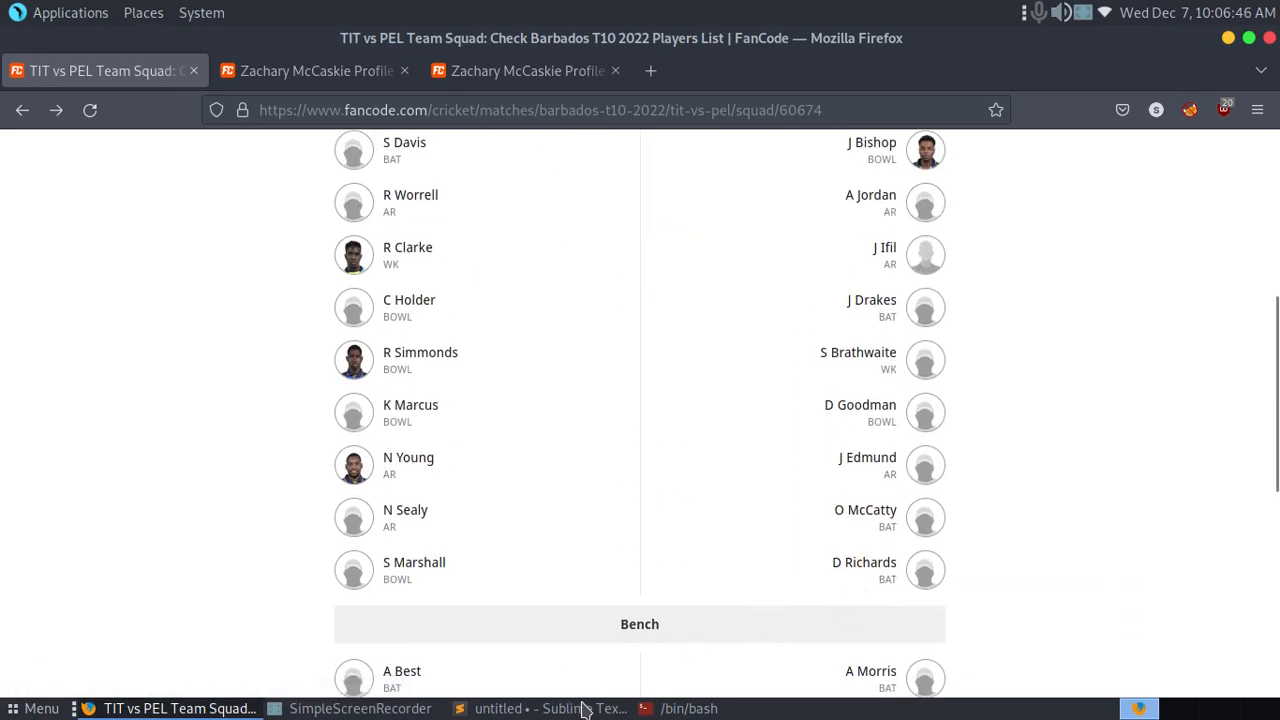
{"action": "left_click", "coordinate": [688, 708]}
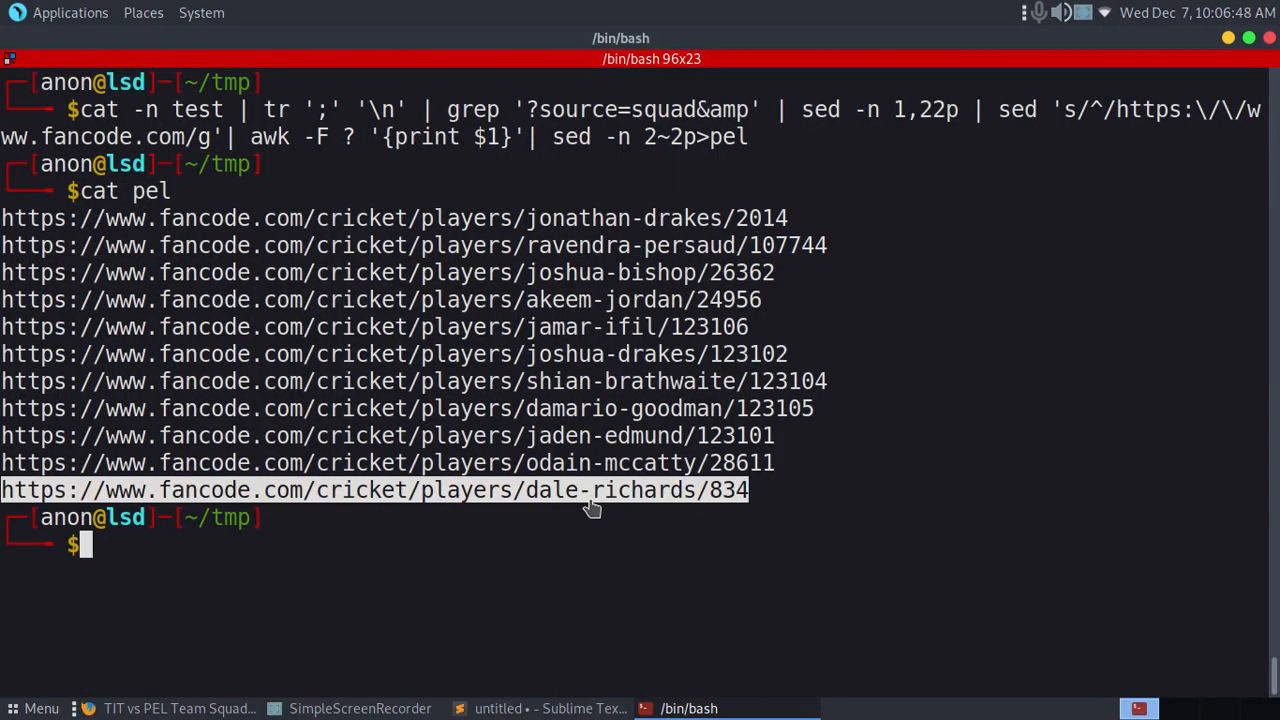